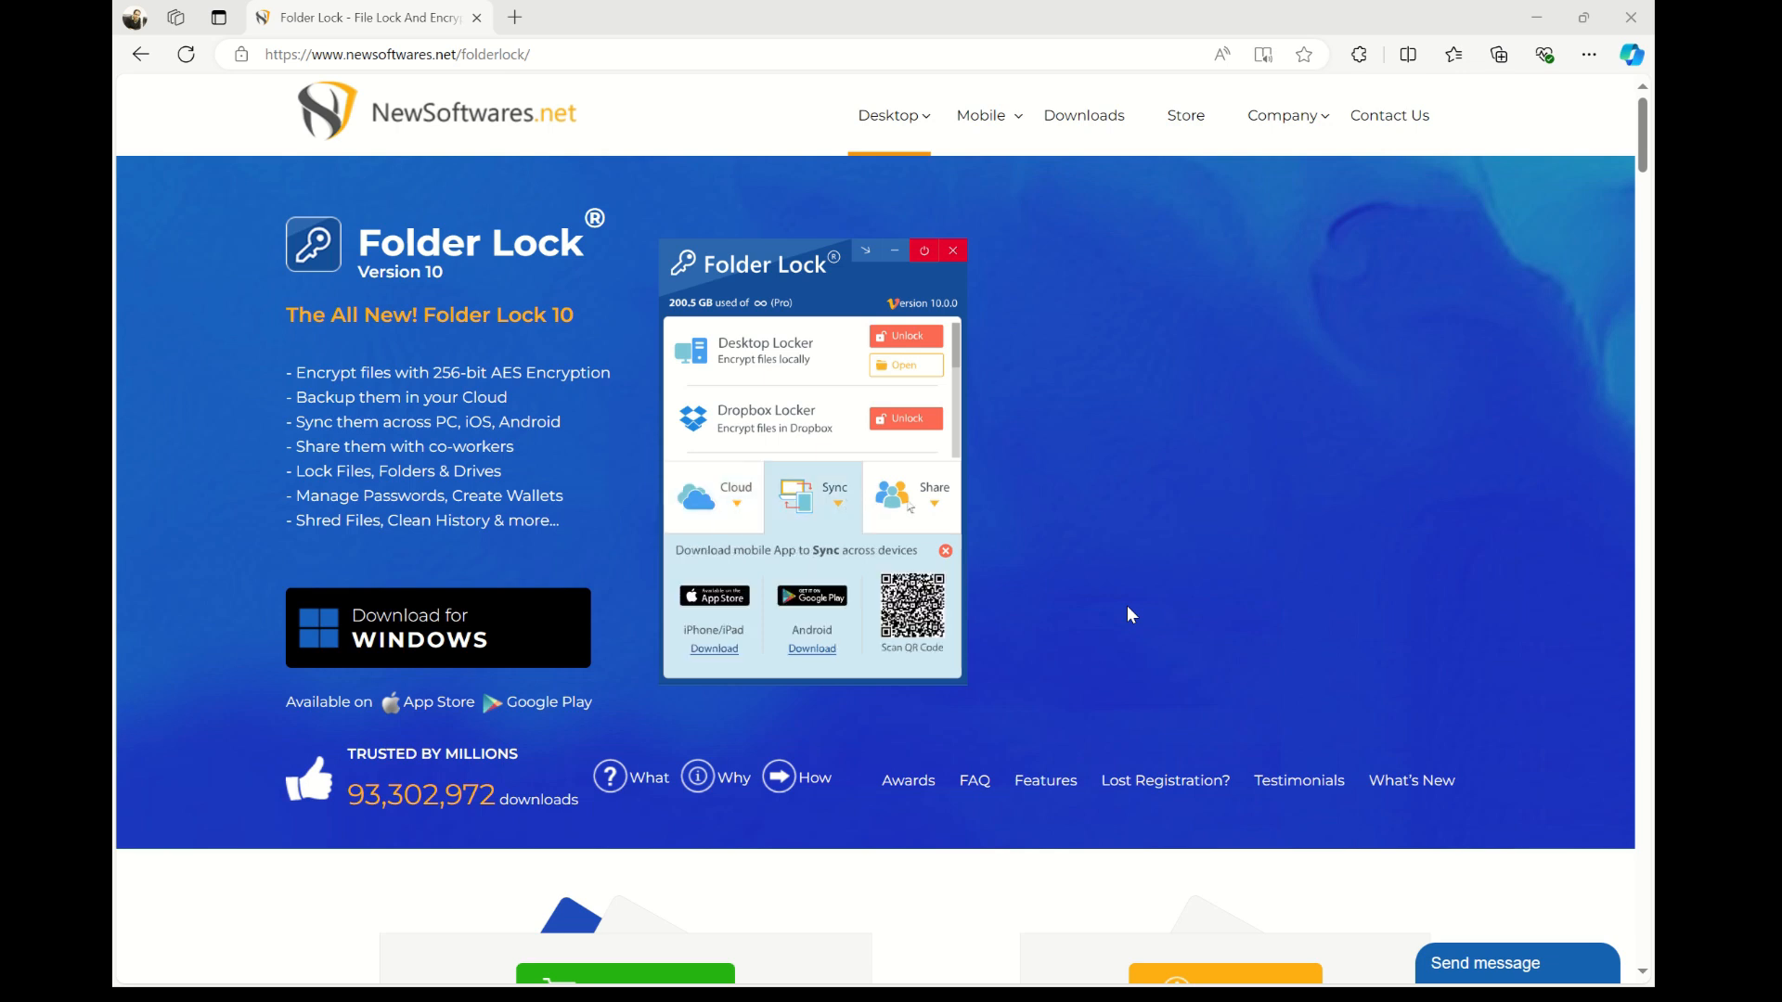
# Browse the site menus in Edge looking for the Folder Lock product page
pyautogui.click(934, 497)
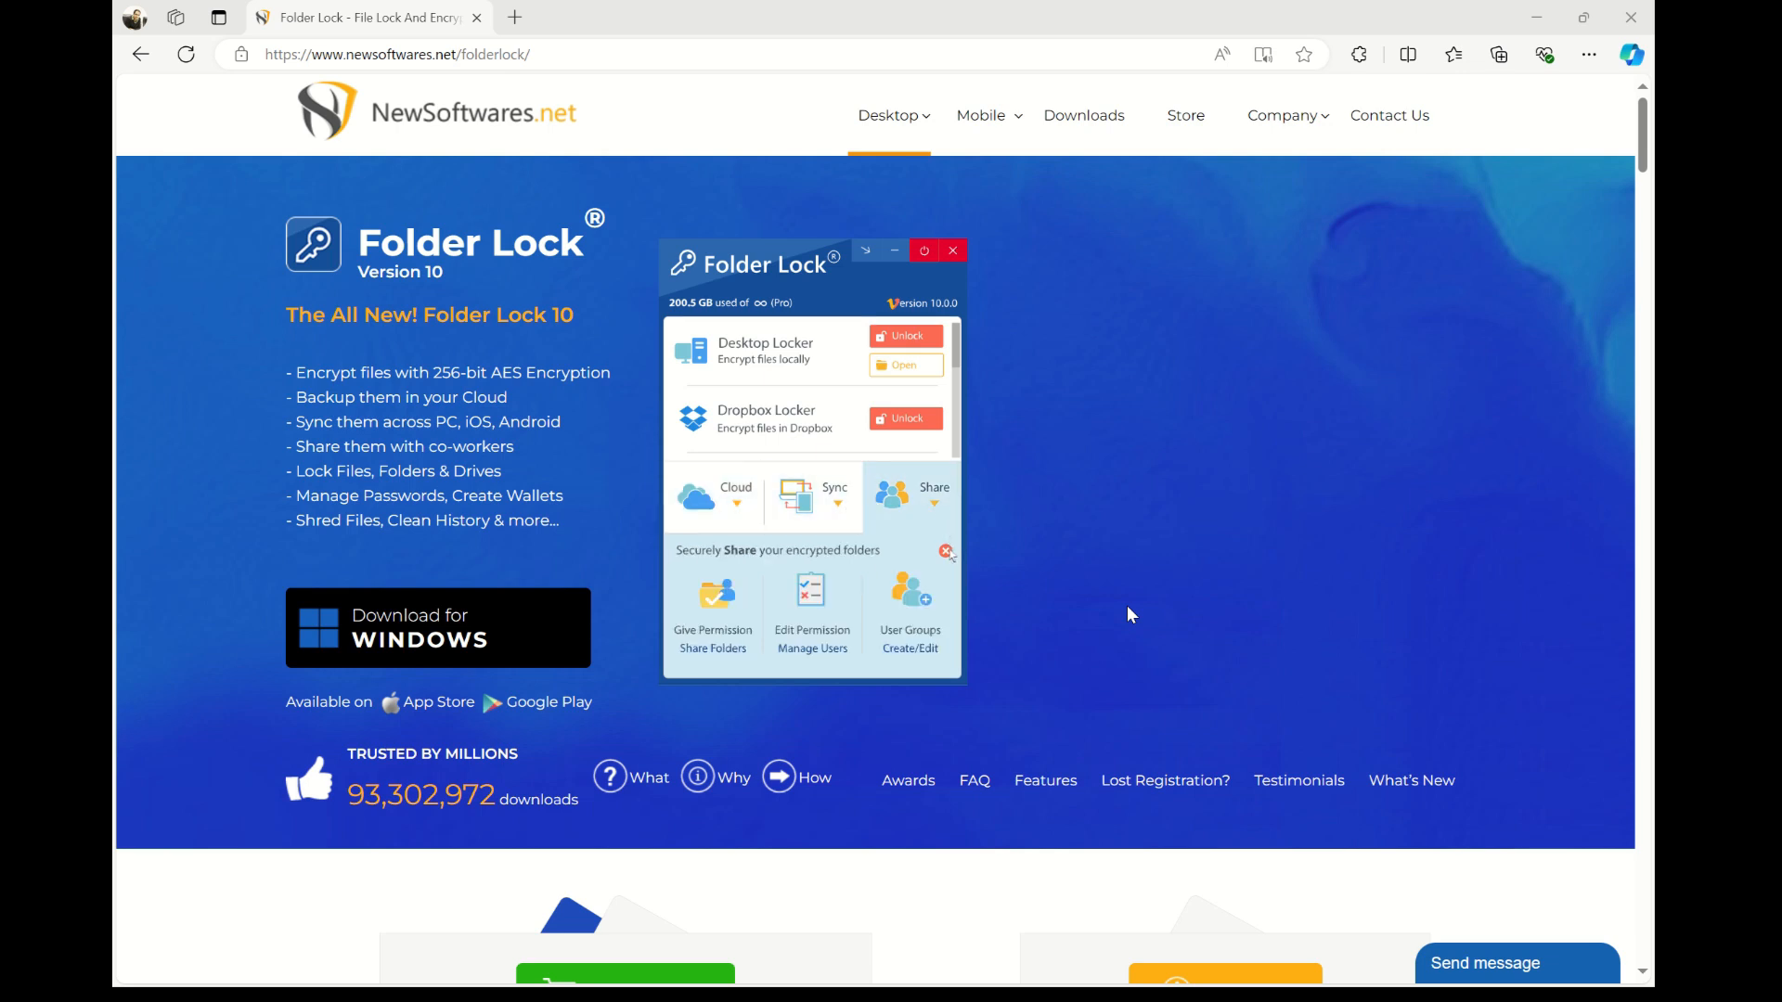
pyautogui.click(739, 568)
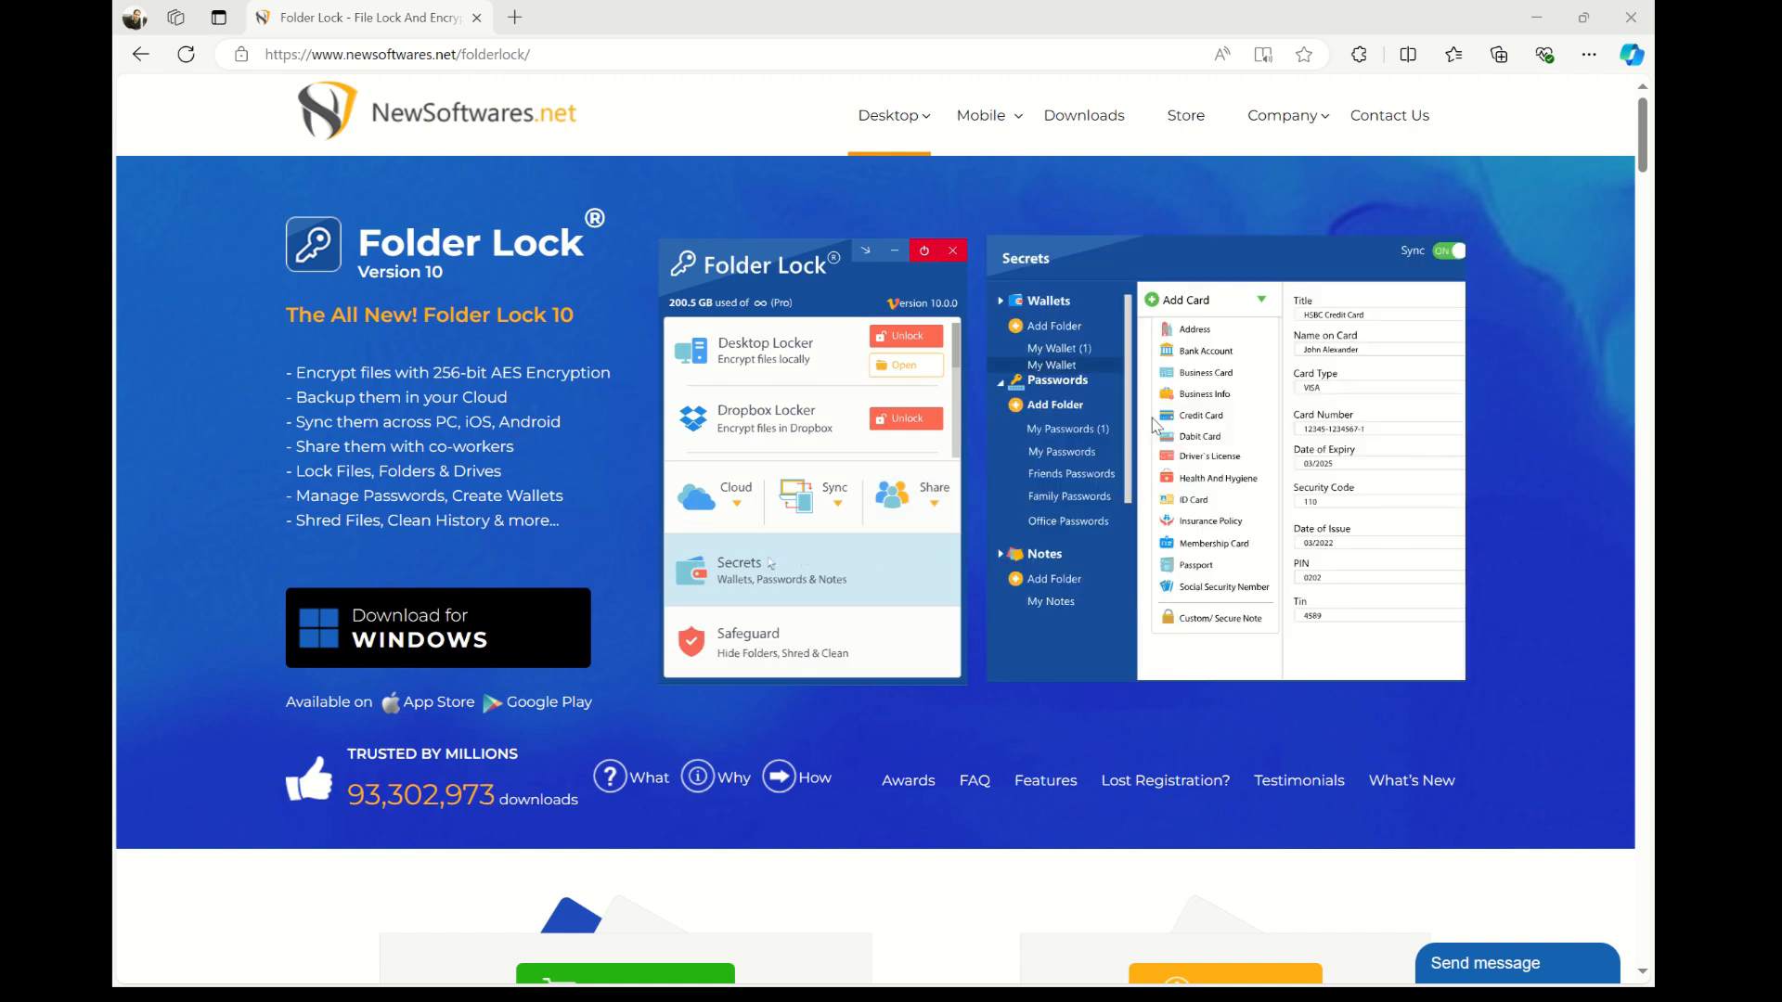
pyautogui.click(748, 643)
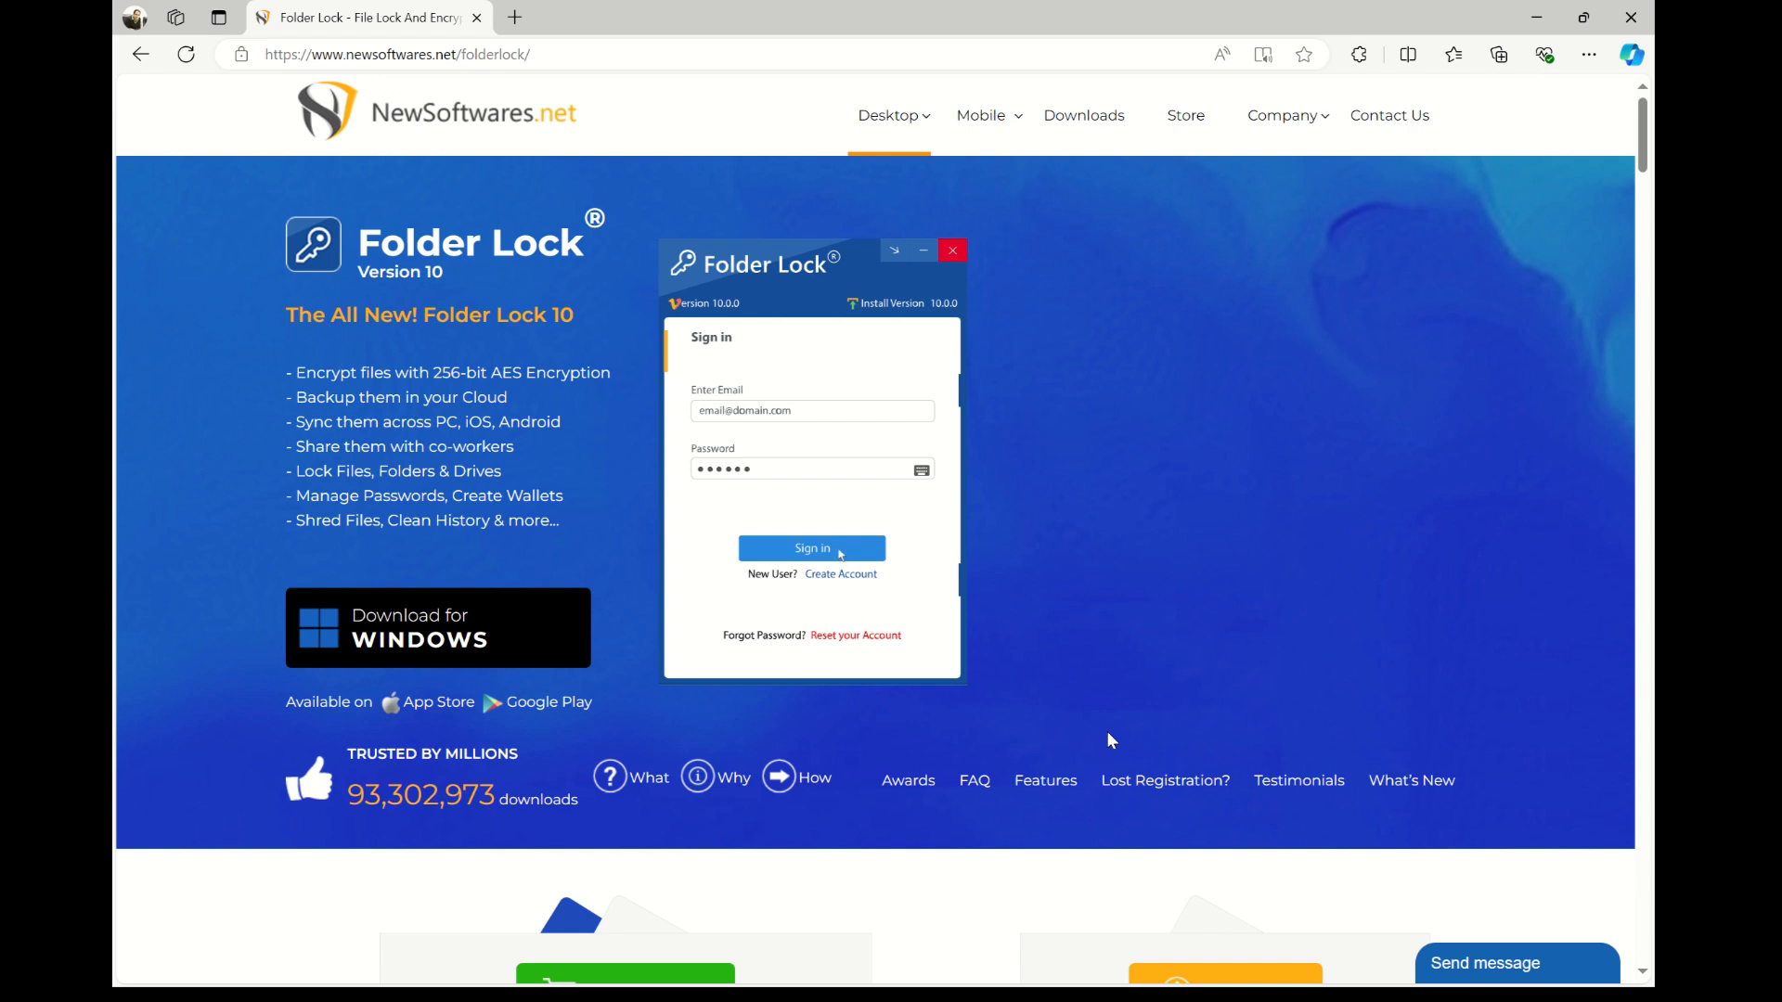
pyautogui.click(811, 548)
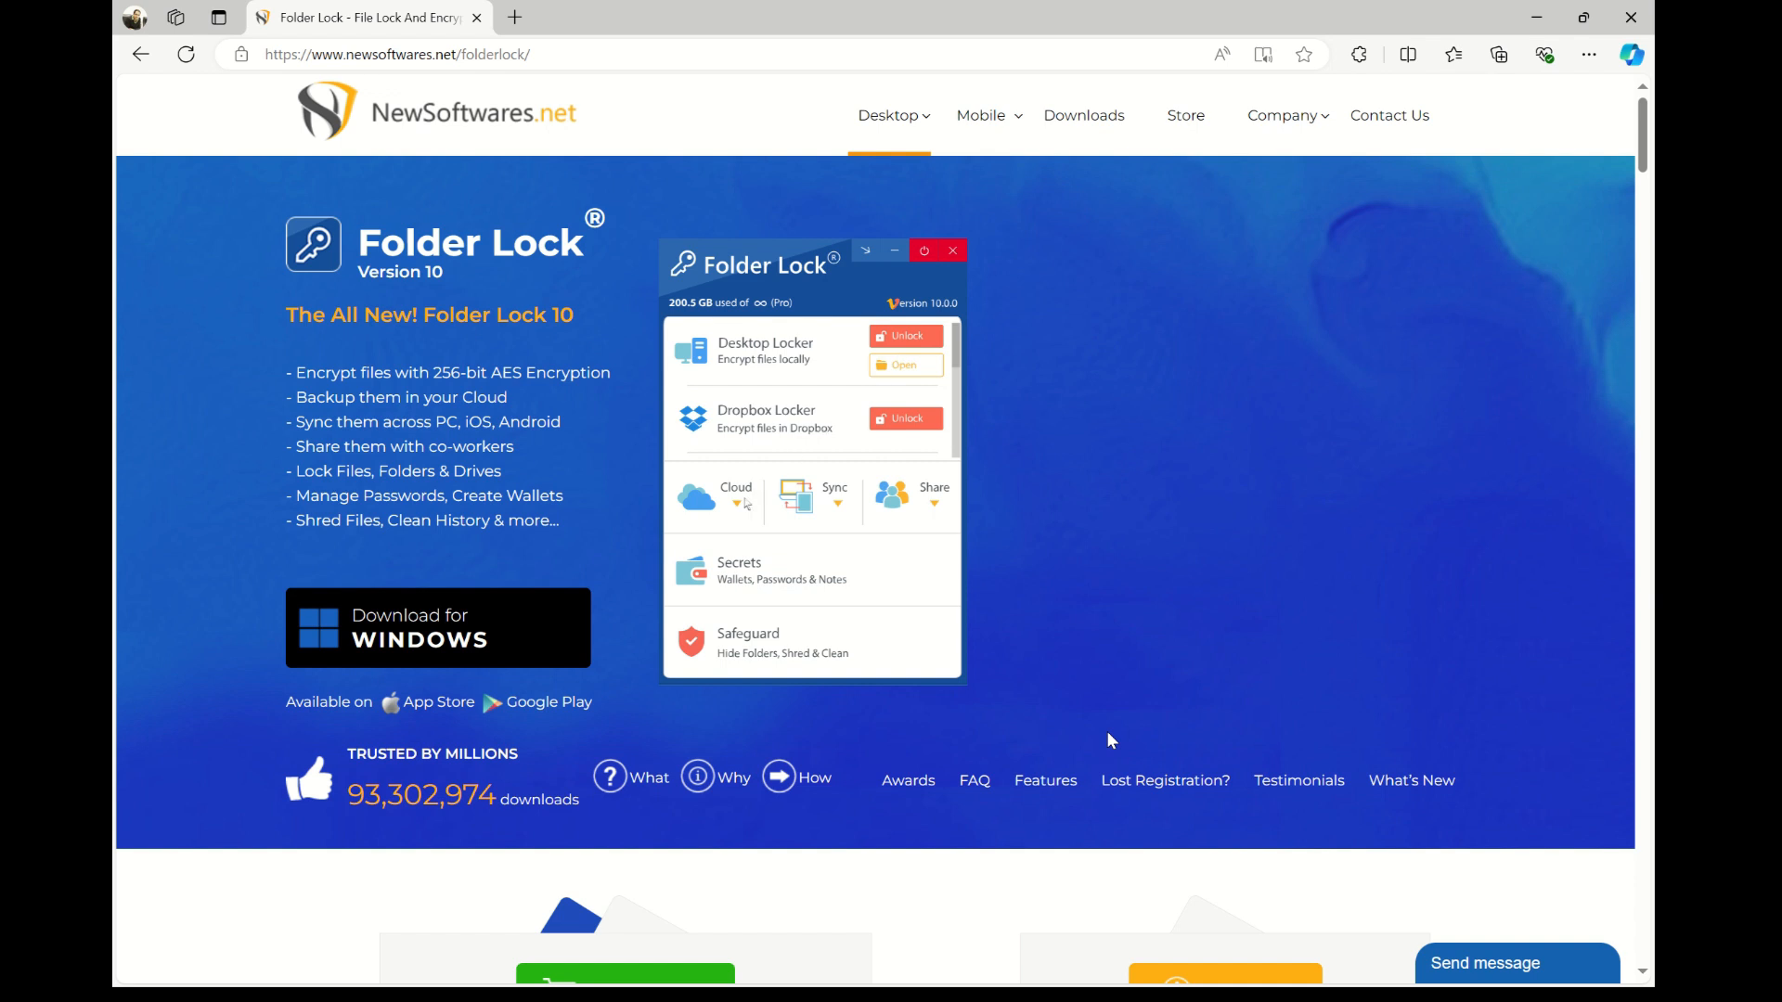
pyautogui.click(833, 494)
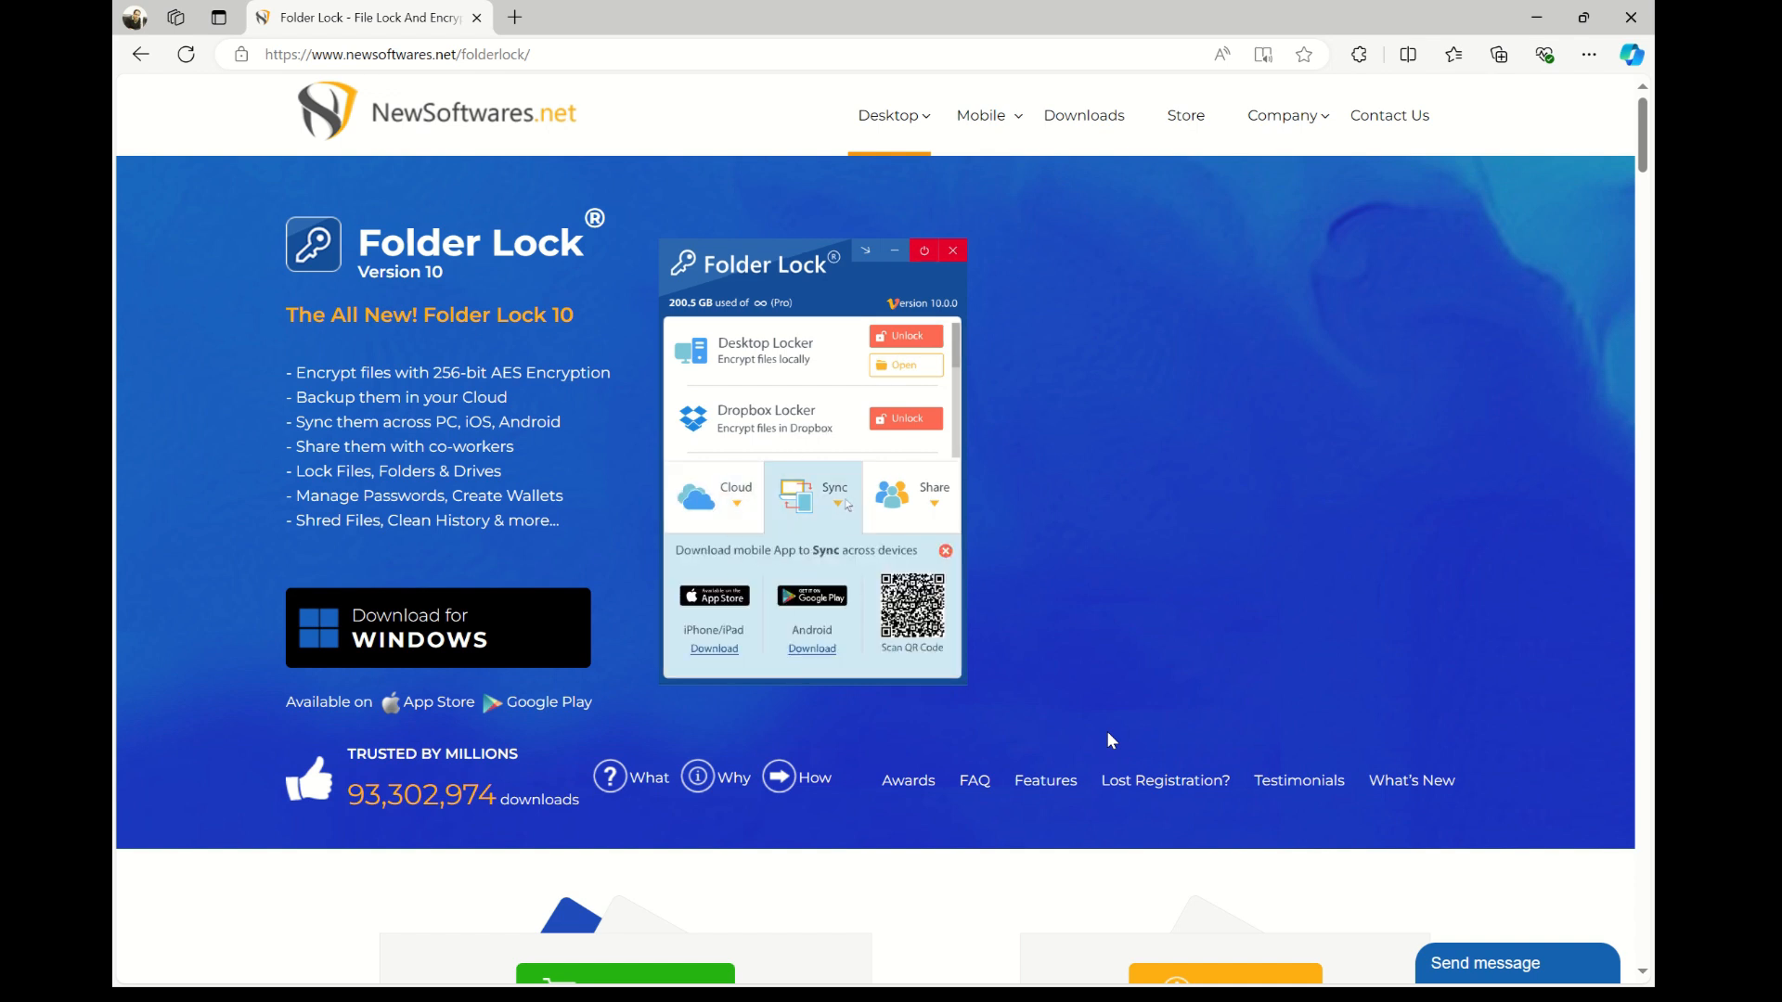
pyautogui.click(934, 494)
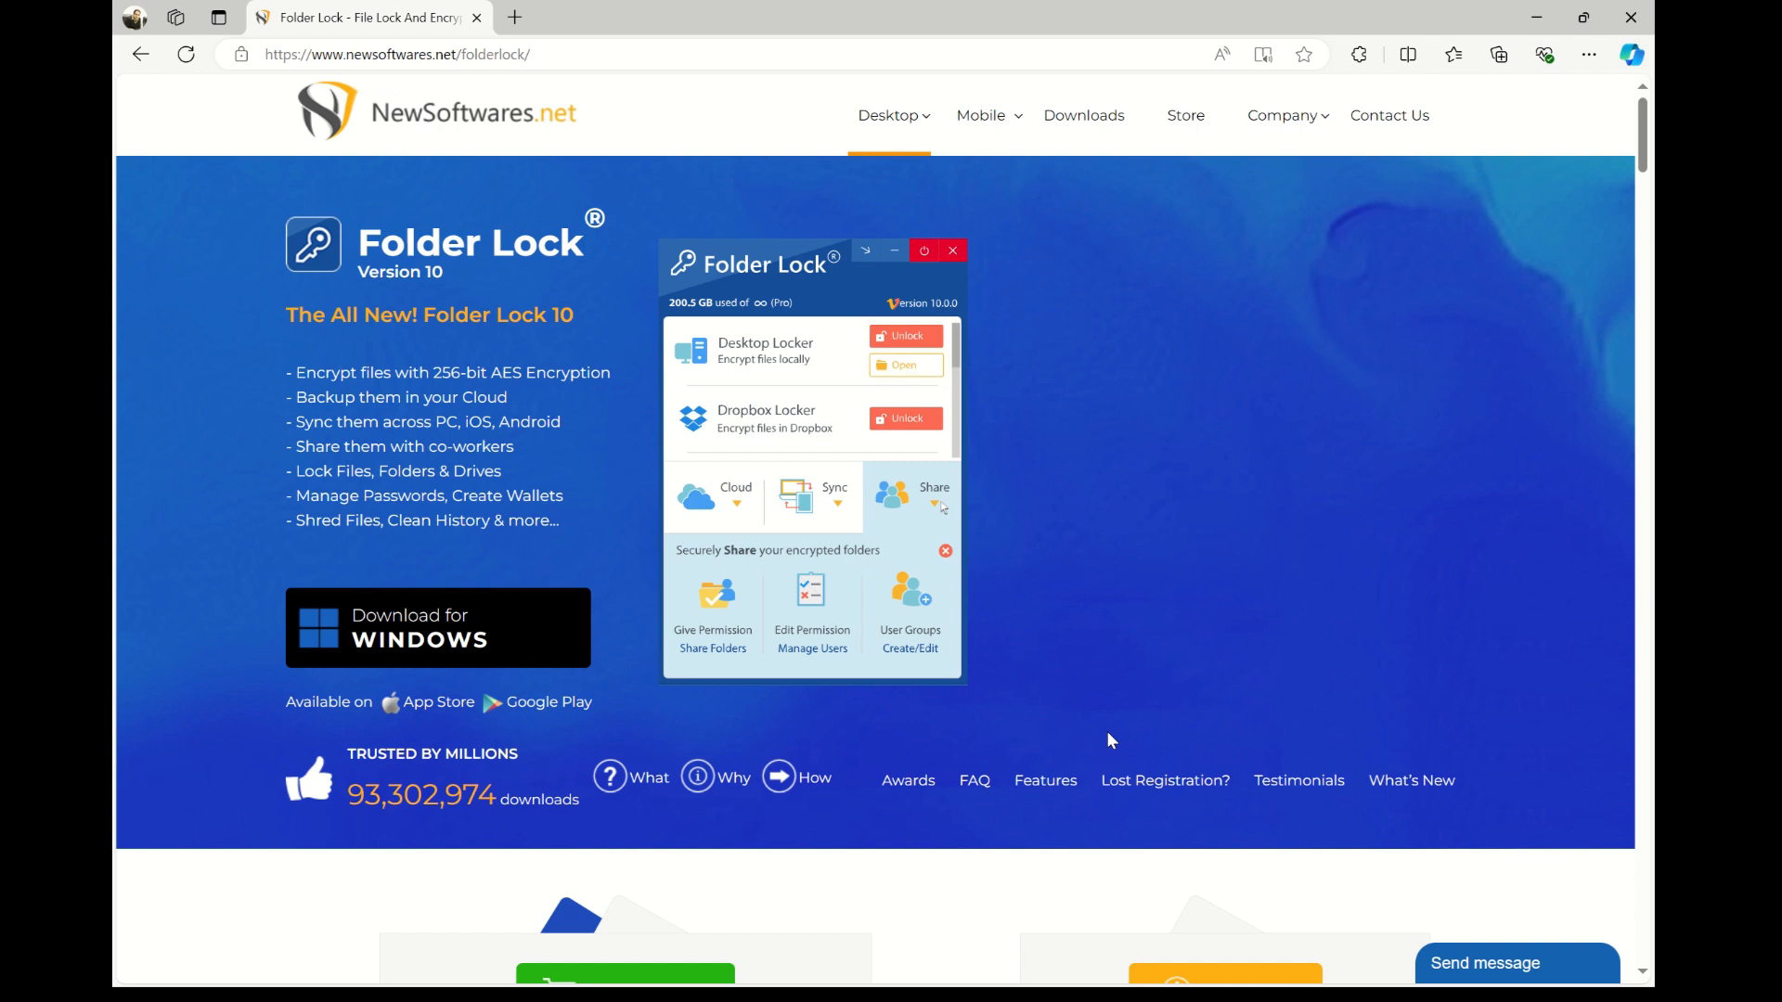
pyautogui.click(945, 551)
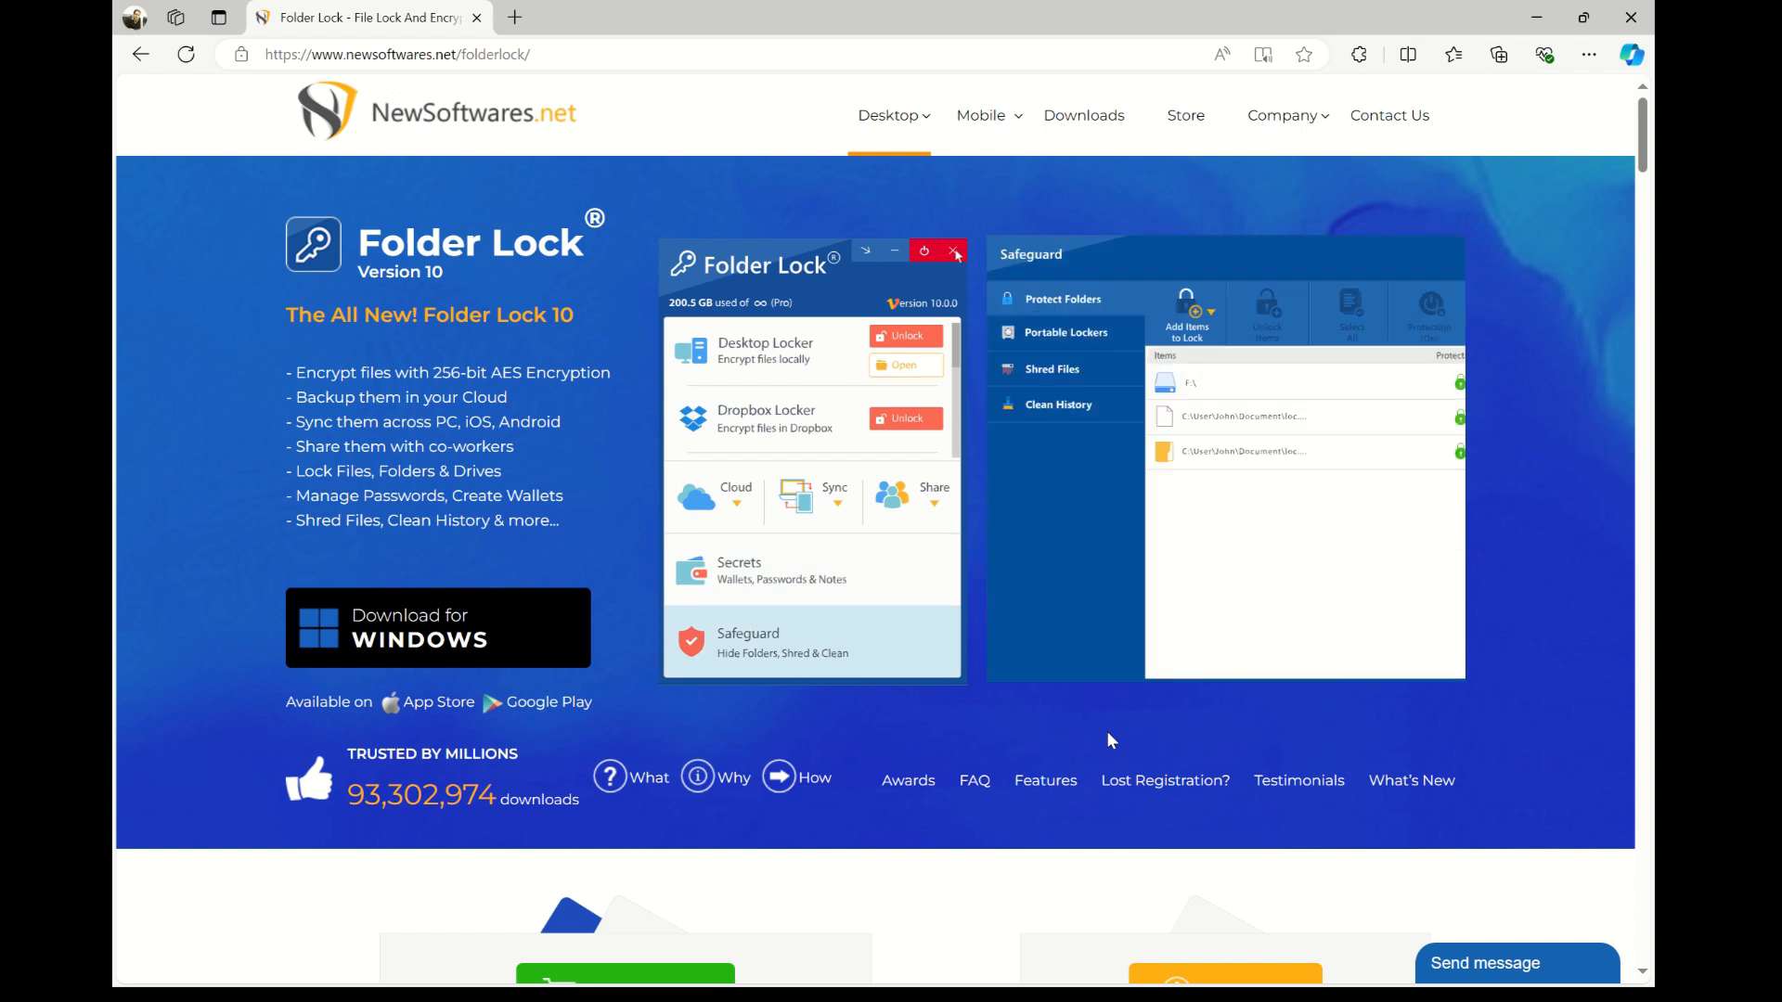
pyautogui.click(954, 254)
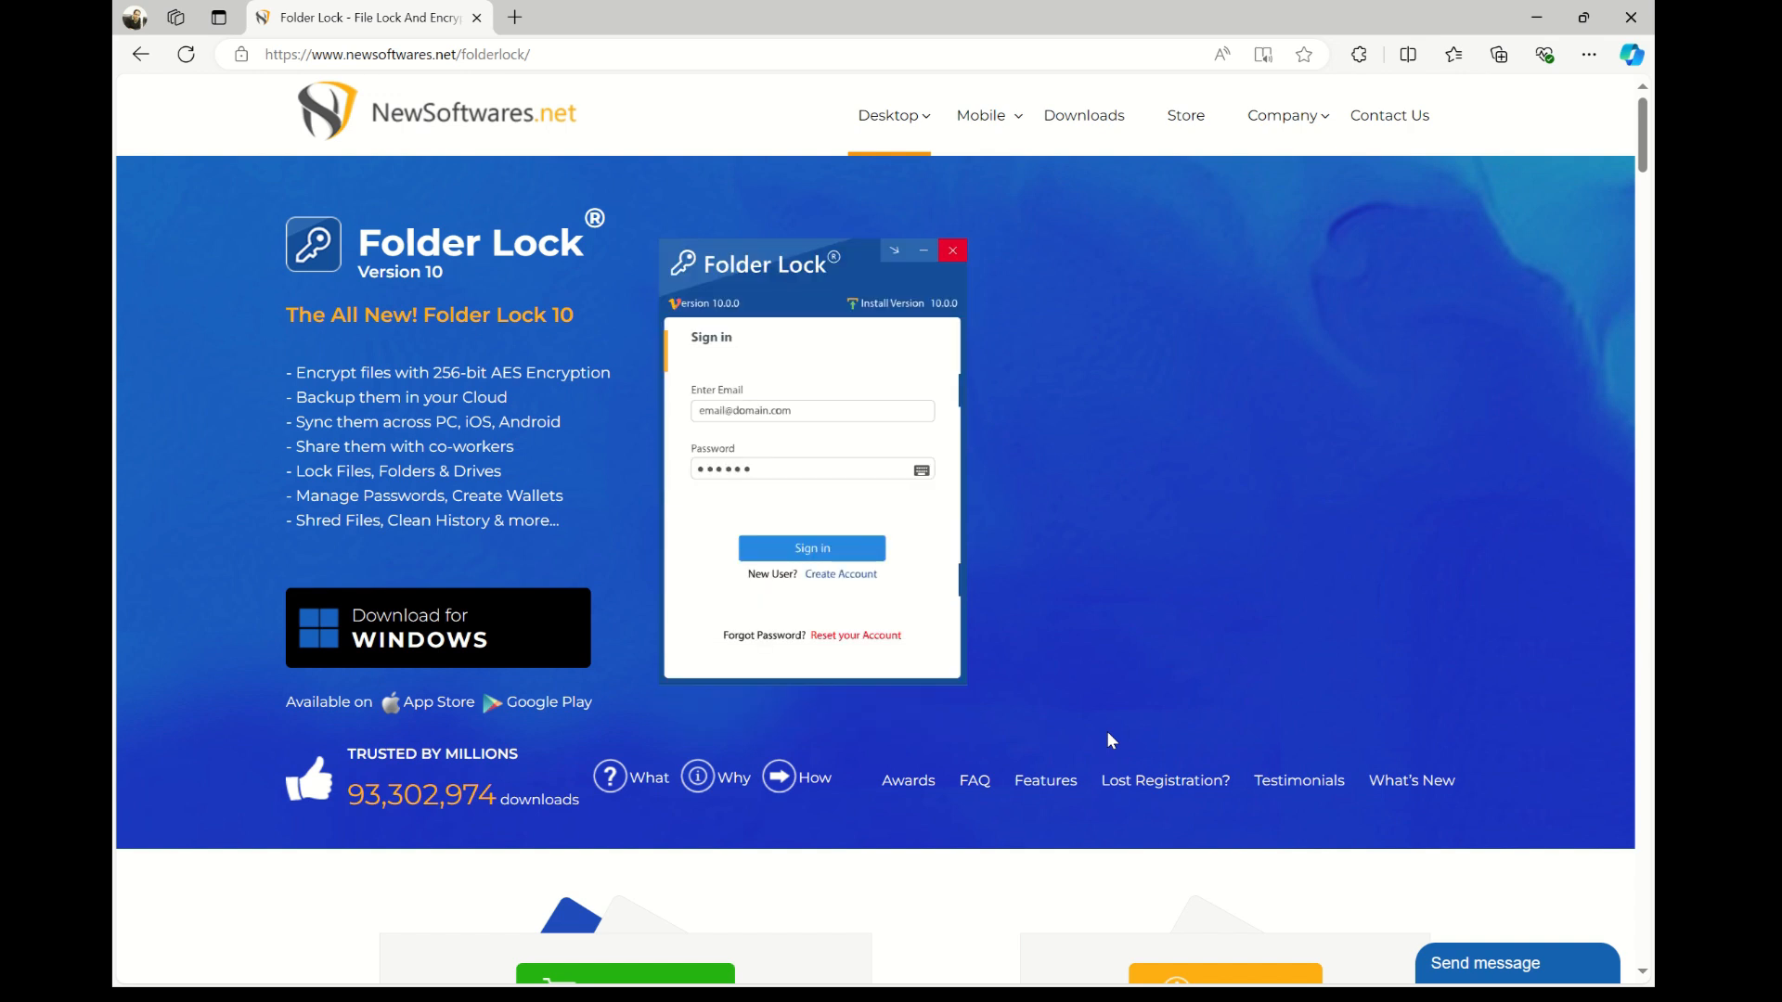
pyautogui.click(811, 547)
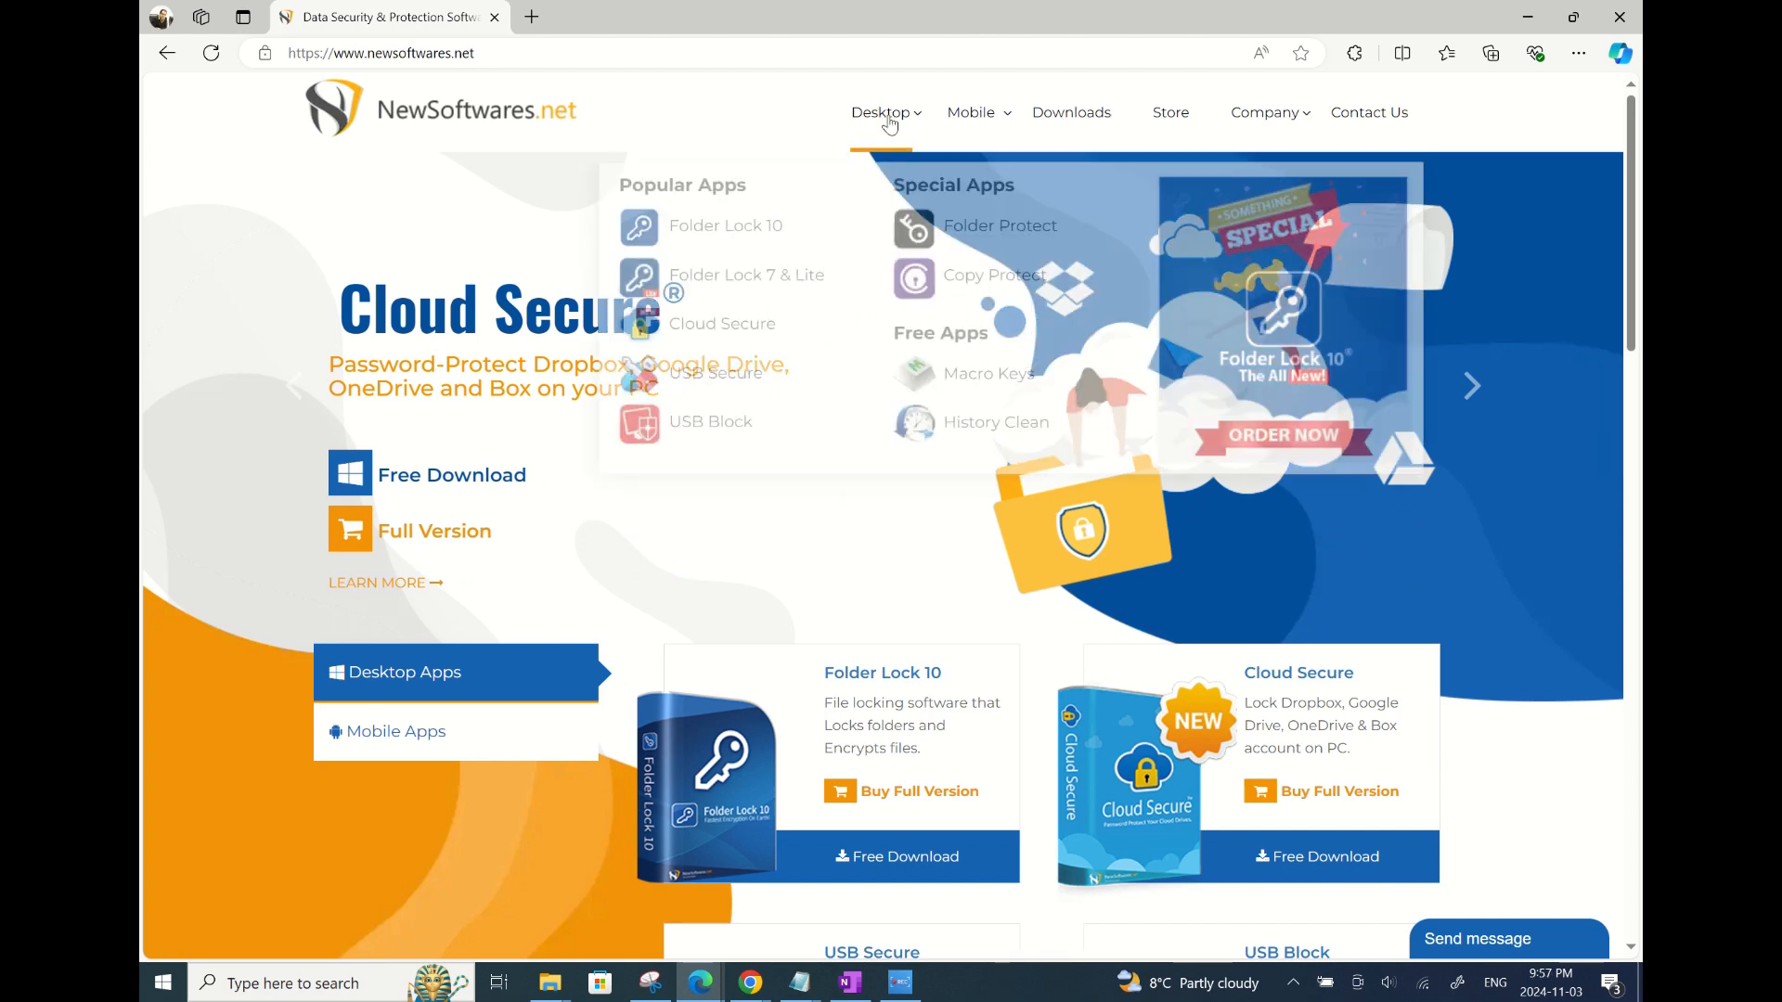
# Go to Desktop > Folder Lock 10 and start the Free Download of folder-lock-en.exe
pyautogui.click(726, 216)
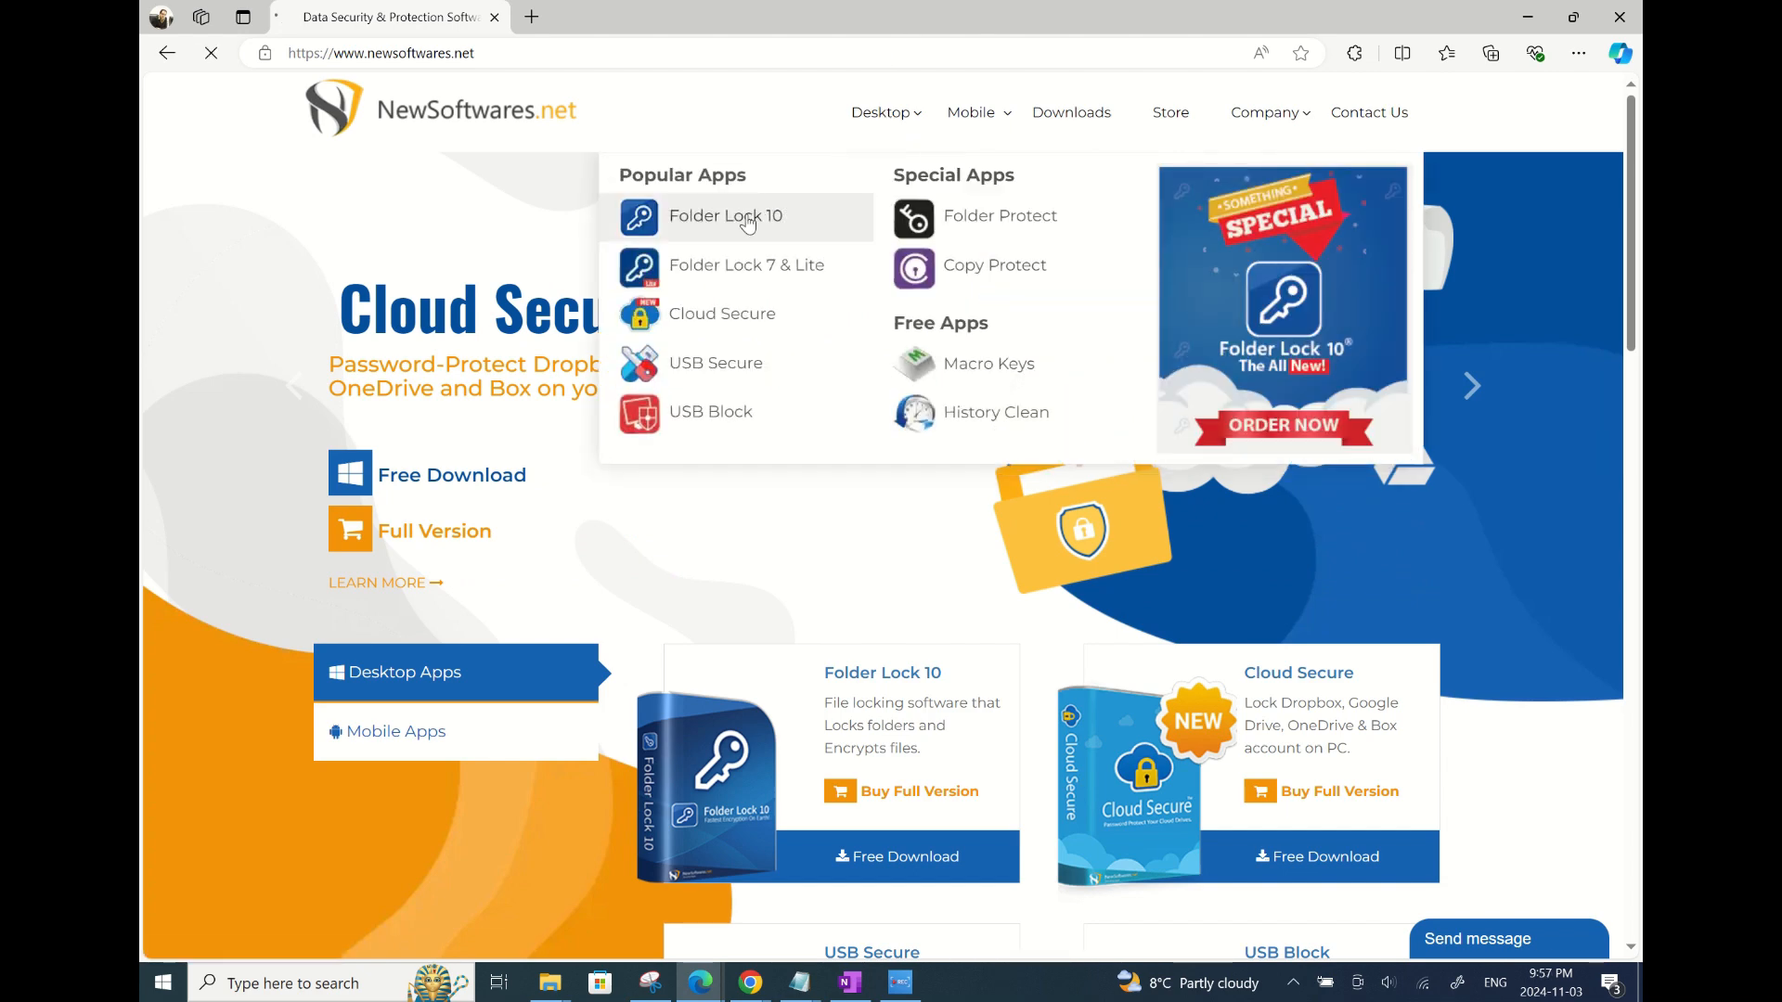
pyautogui.click(725, 215)
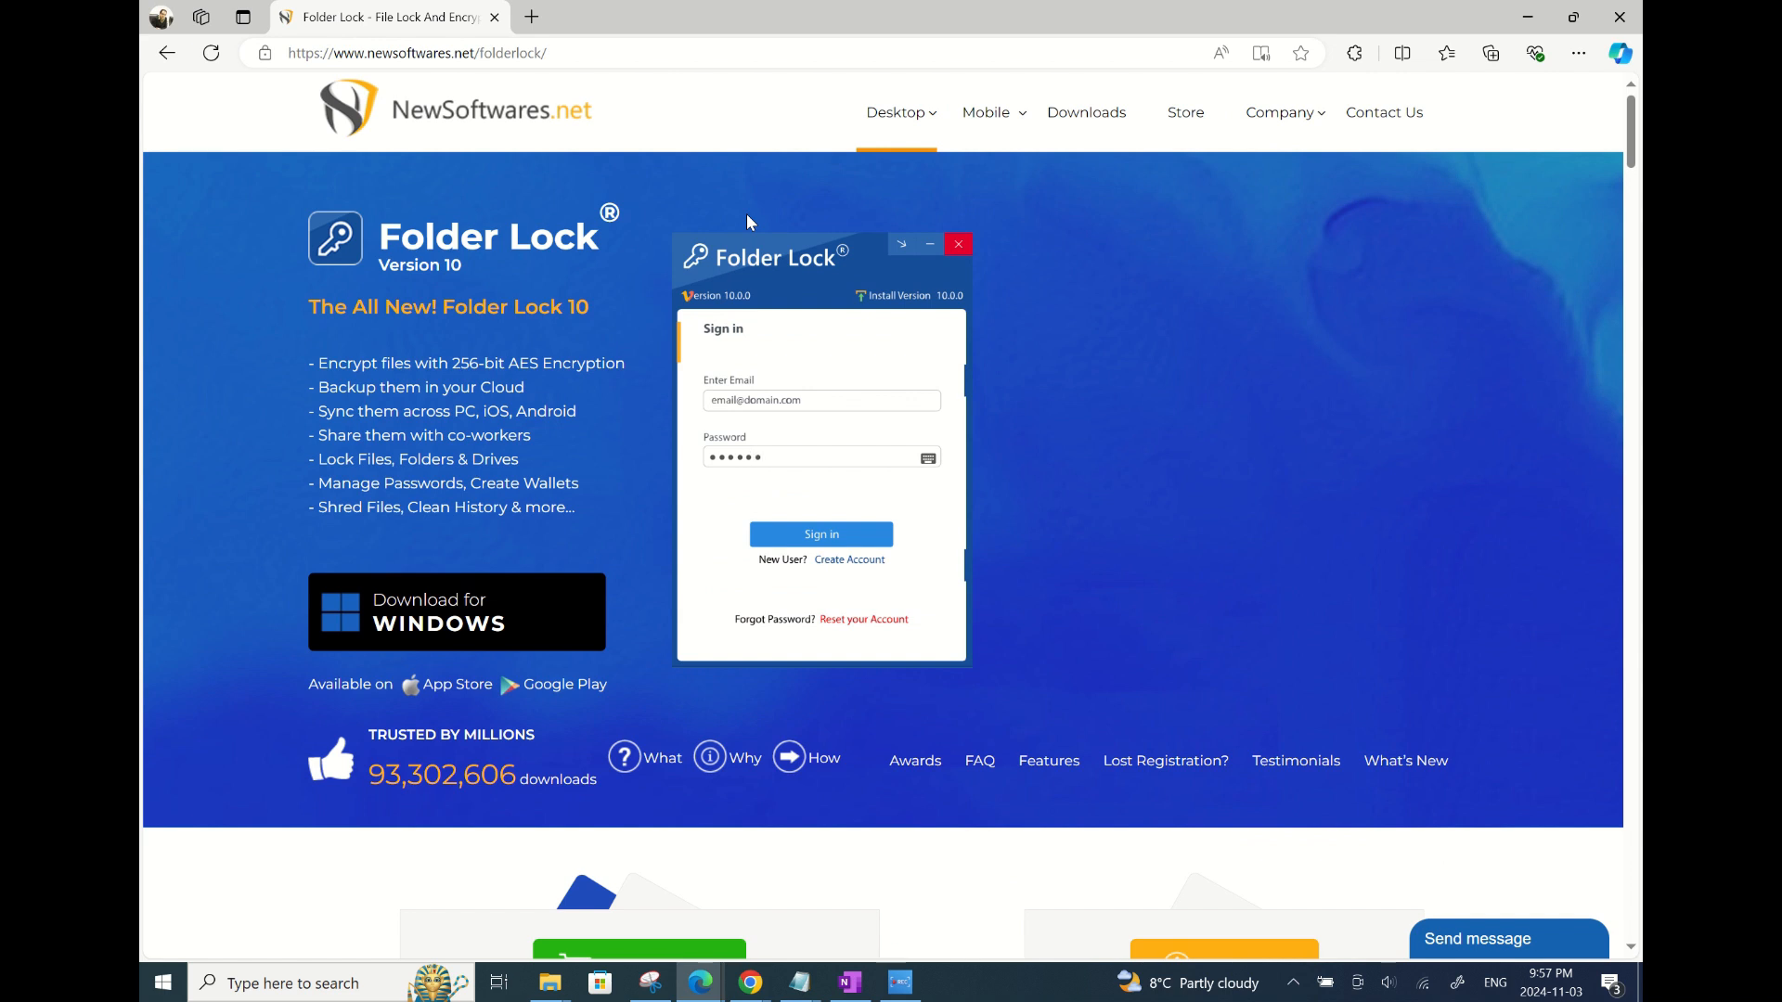
pyautogui.click(821, 535)
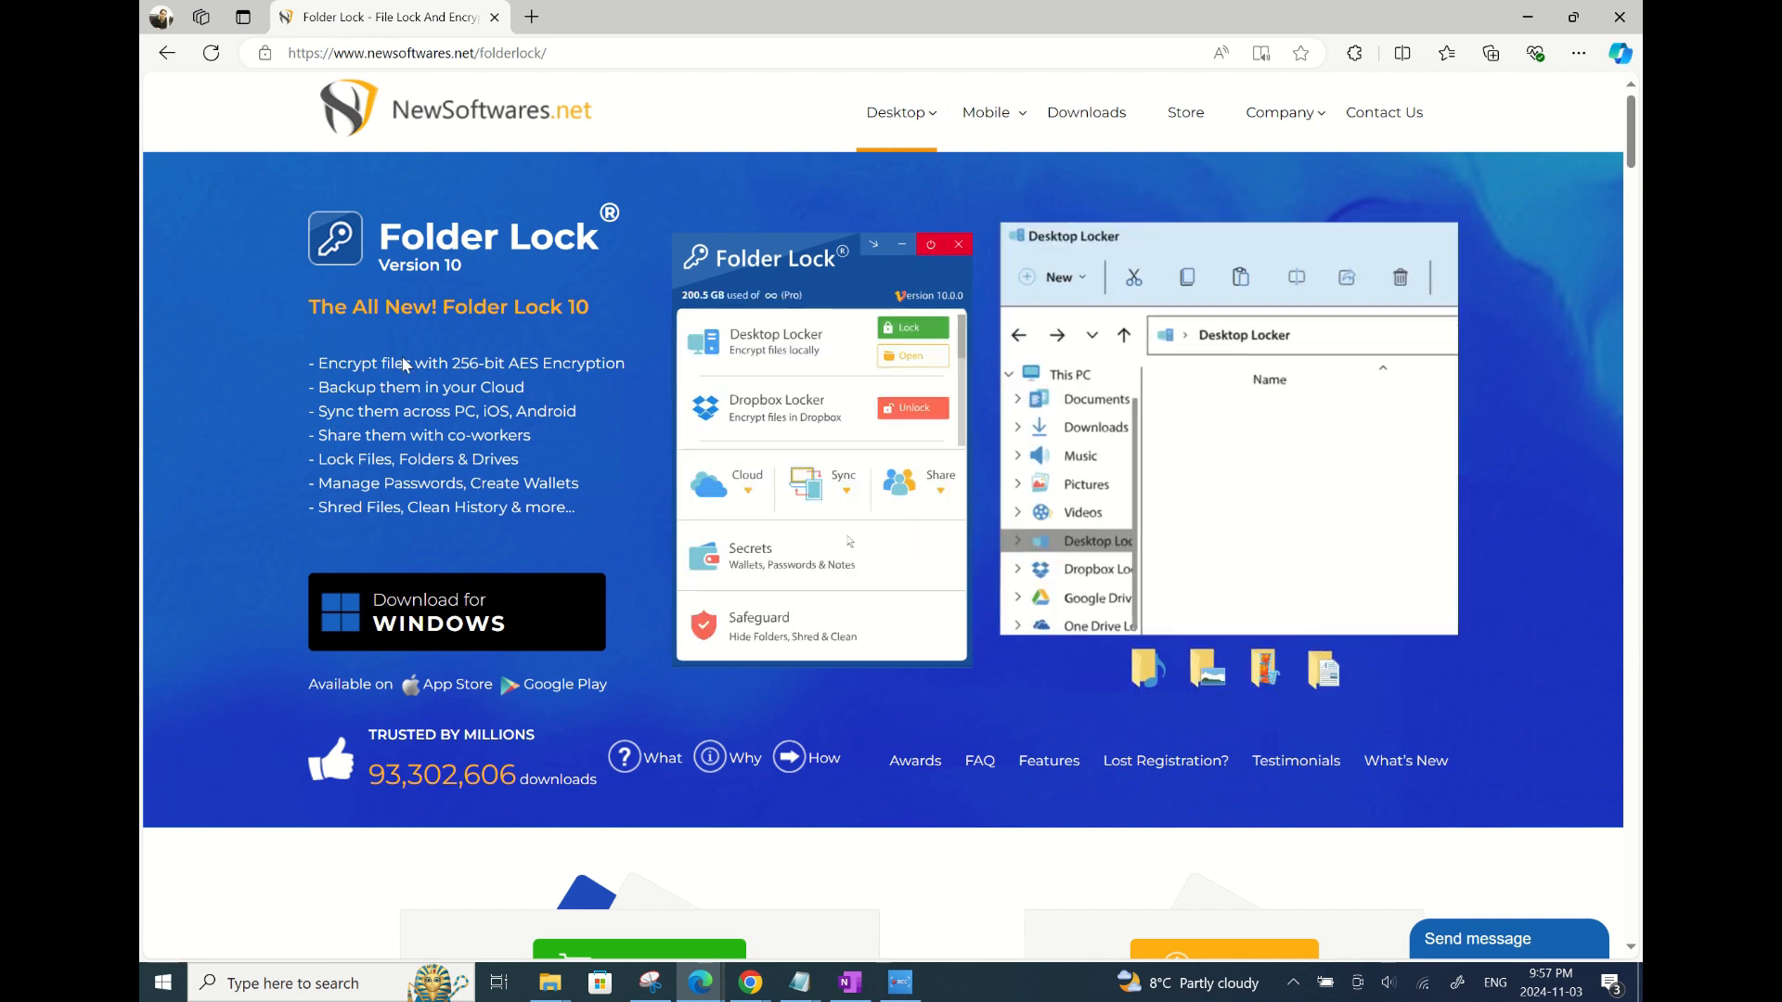
pyautogui.scroll(-3)
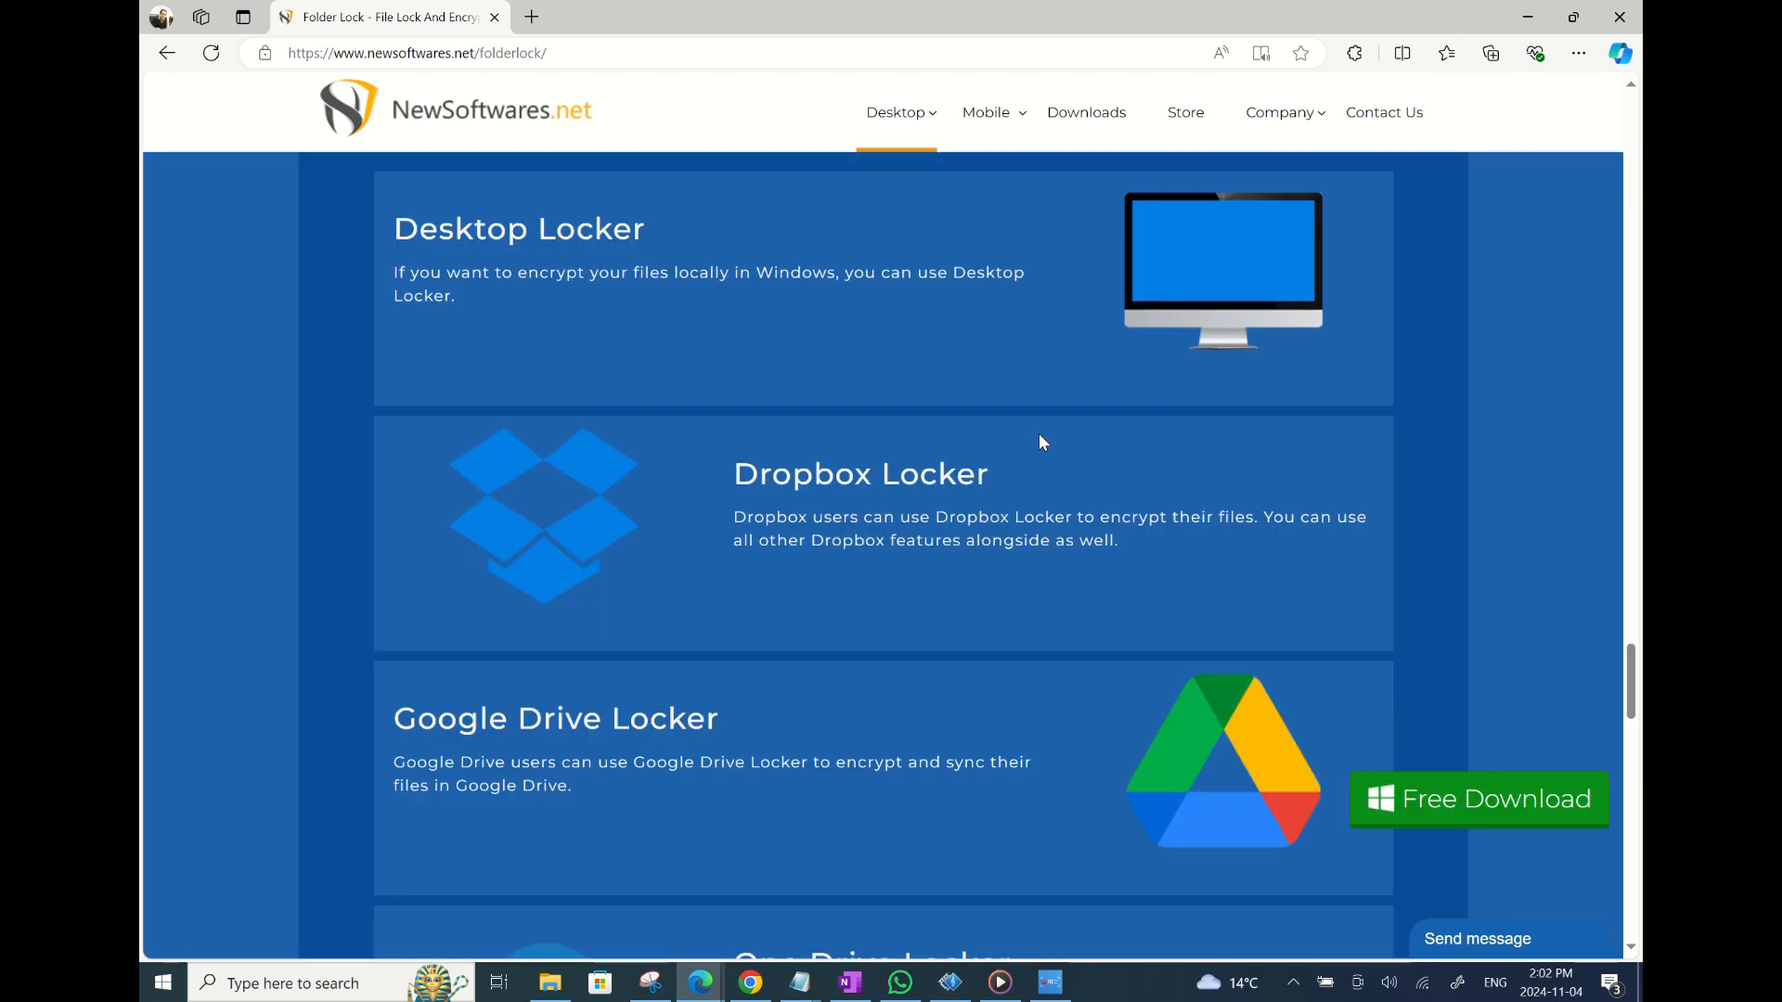
pyautogui.scroll(-3)
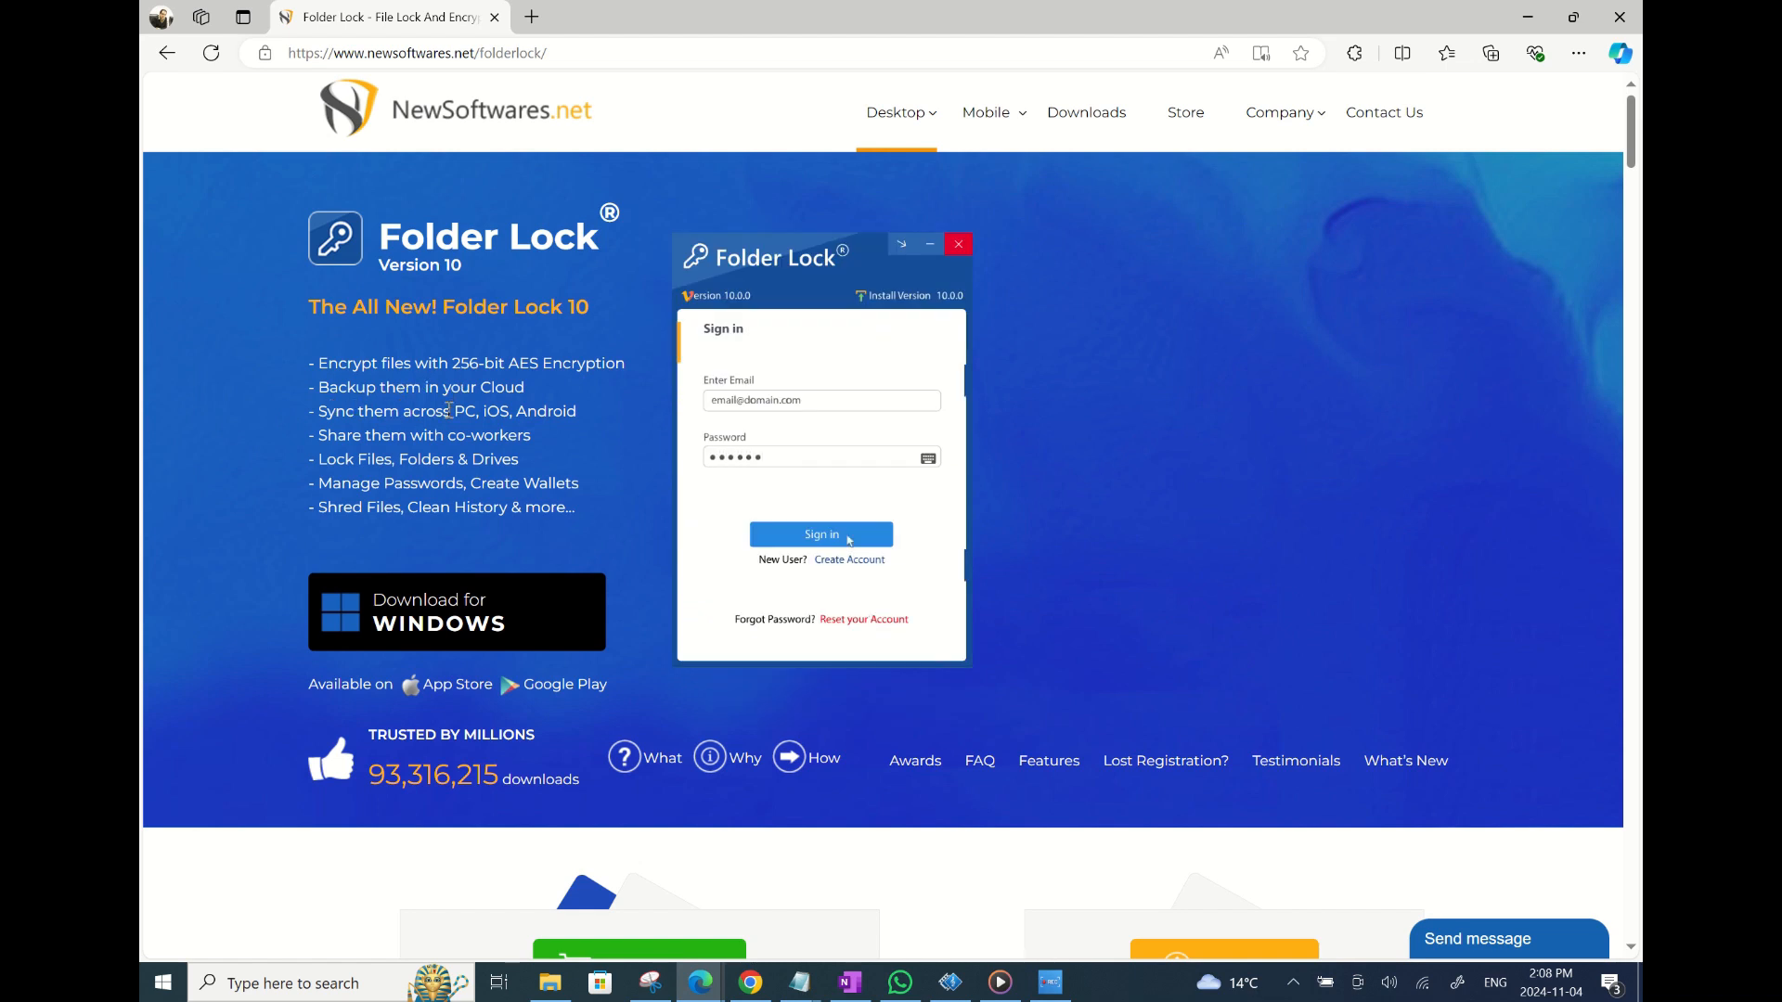
pyautogui.click(820, 534)
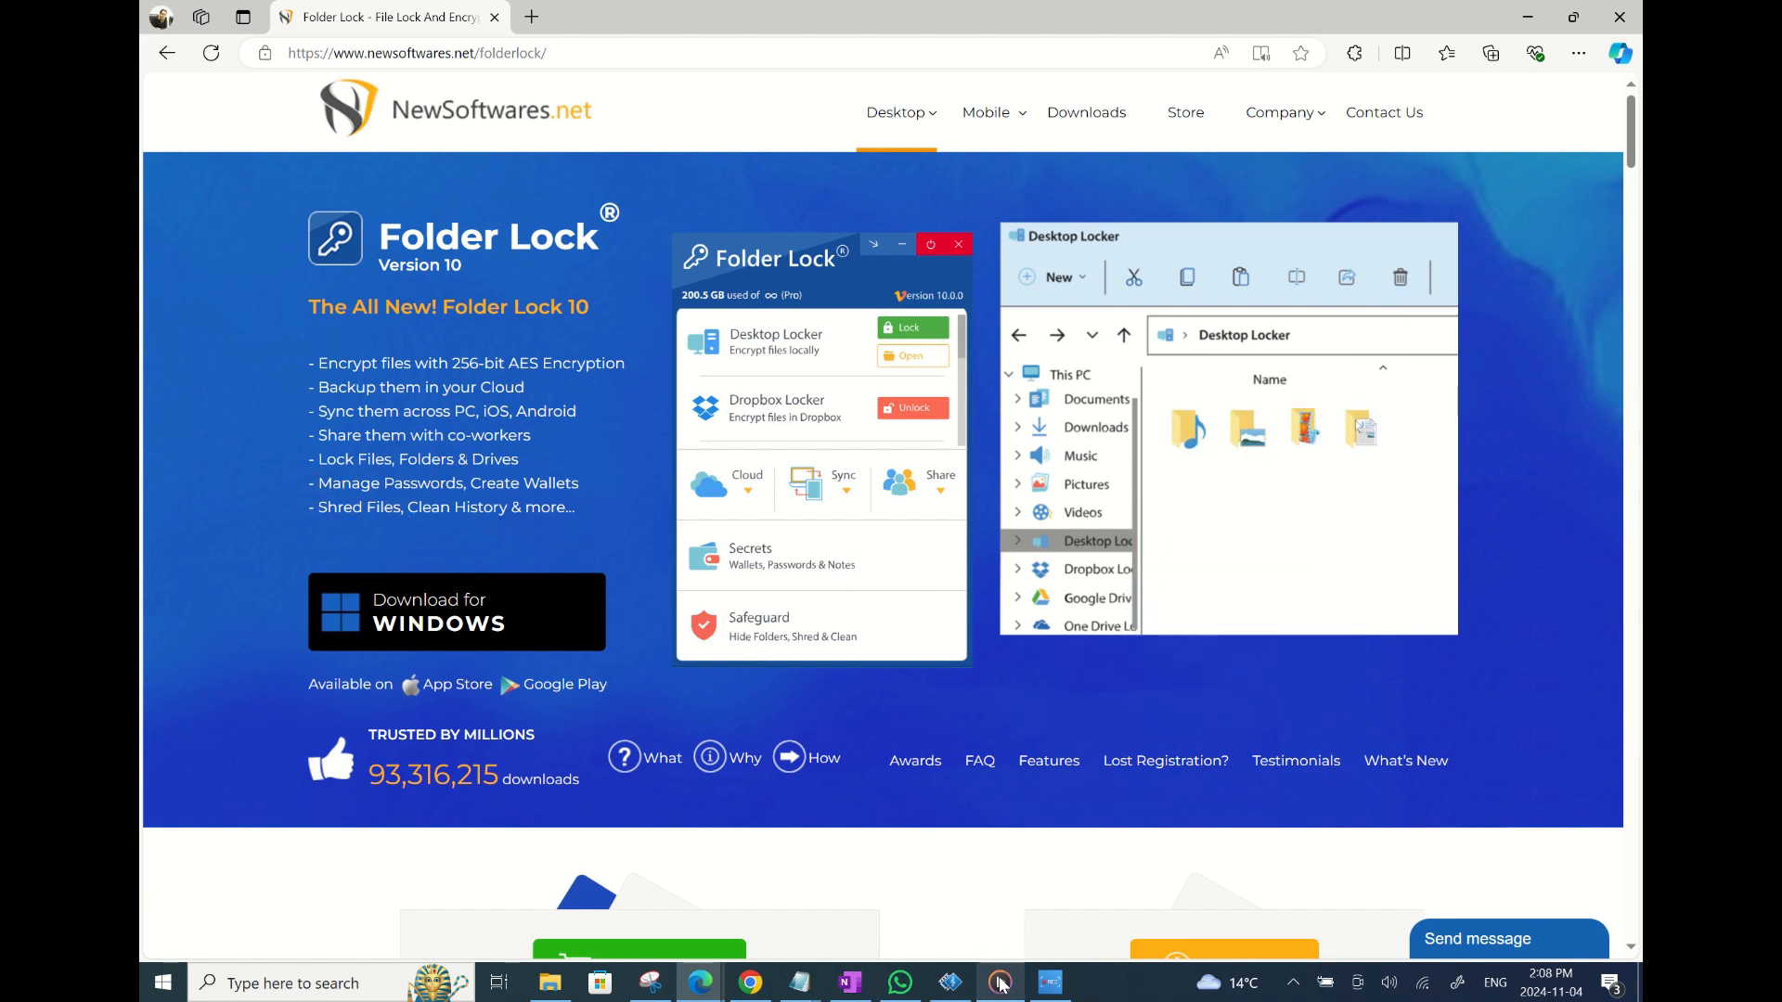
pyautogui.scroll(-3)
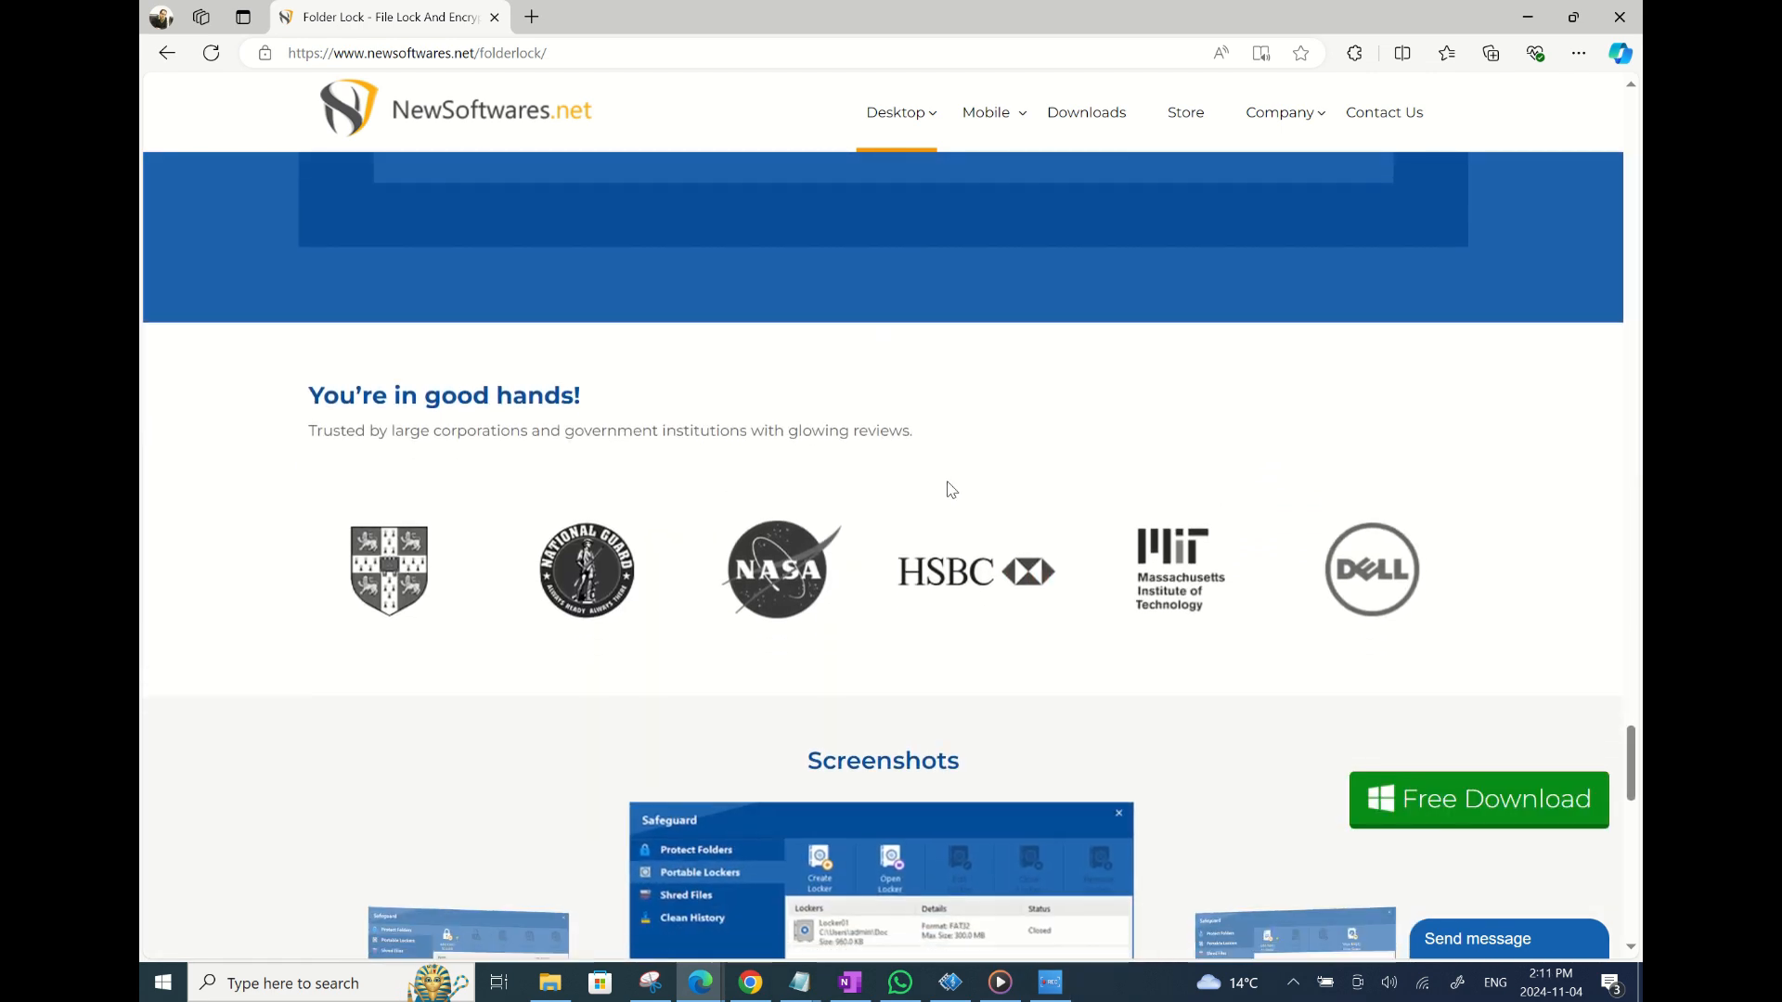
pyautogui.scroll(-3)
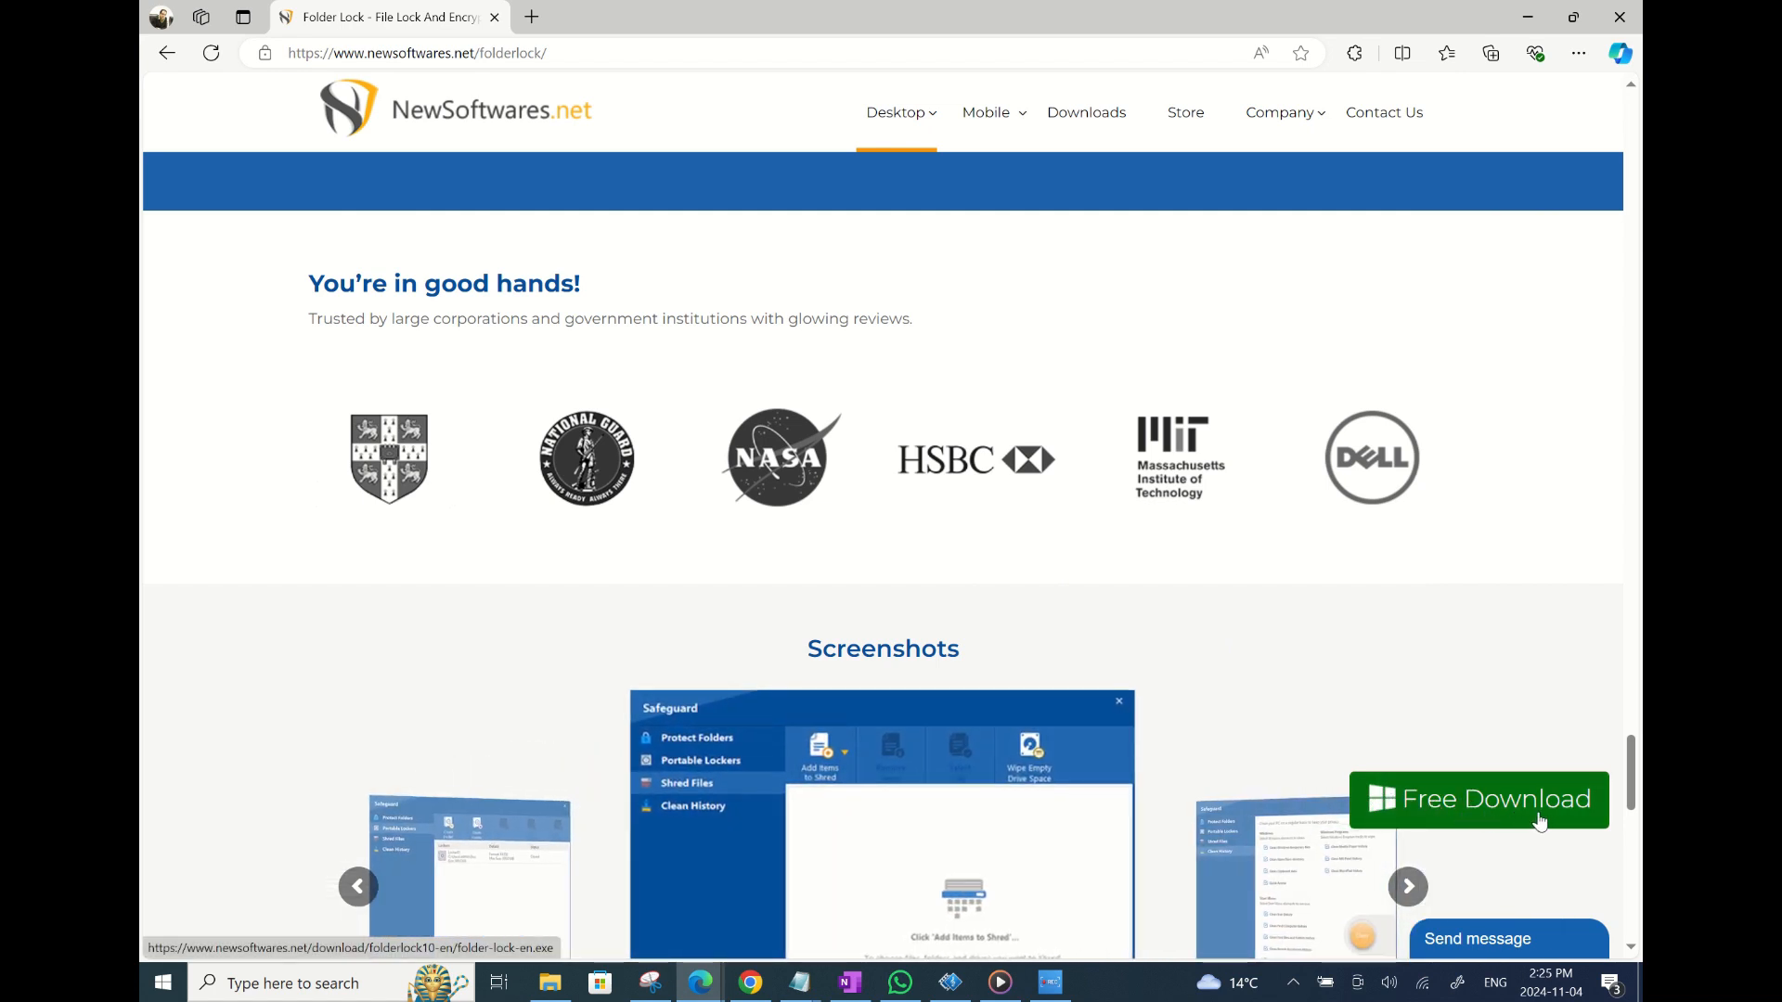
pyautogui.click(1407, 887)
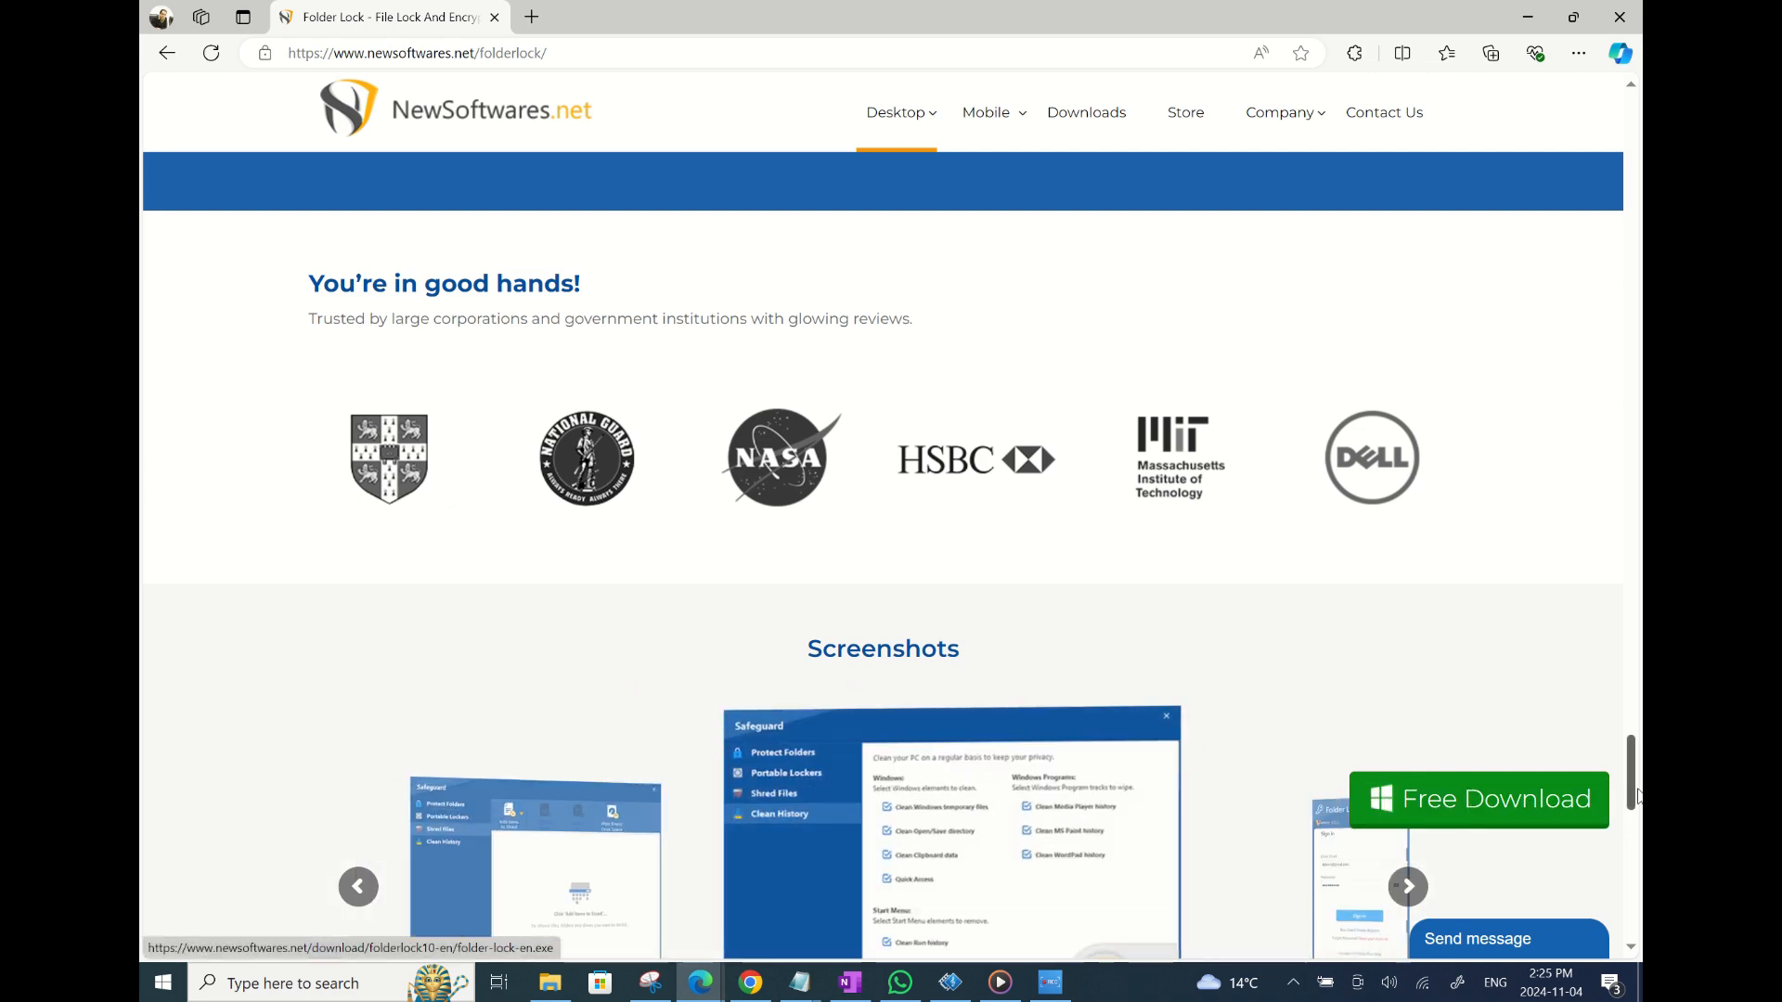
pyautogui.scroll(3)
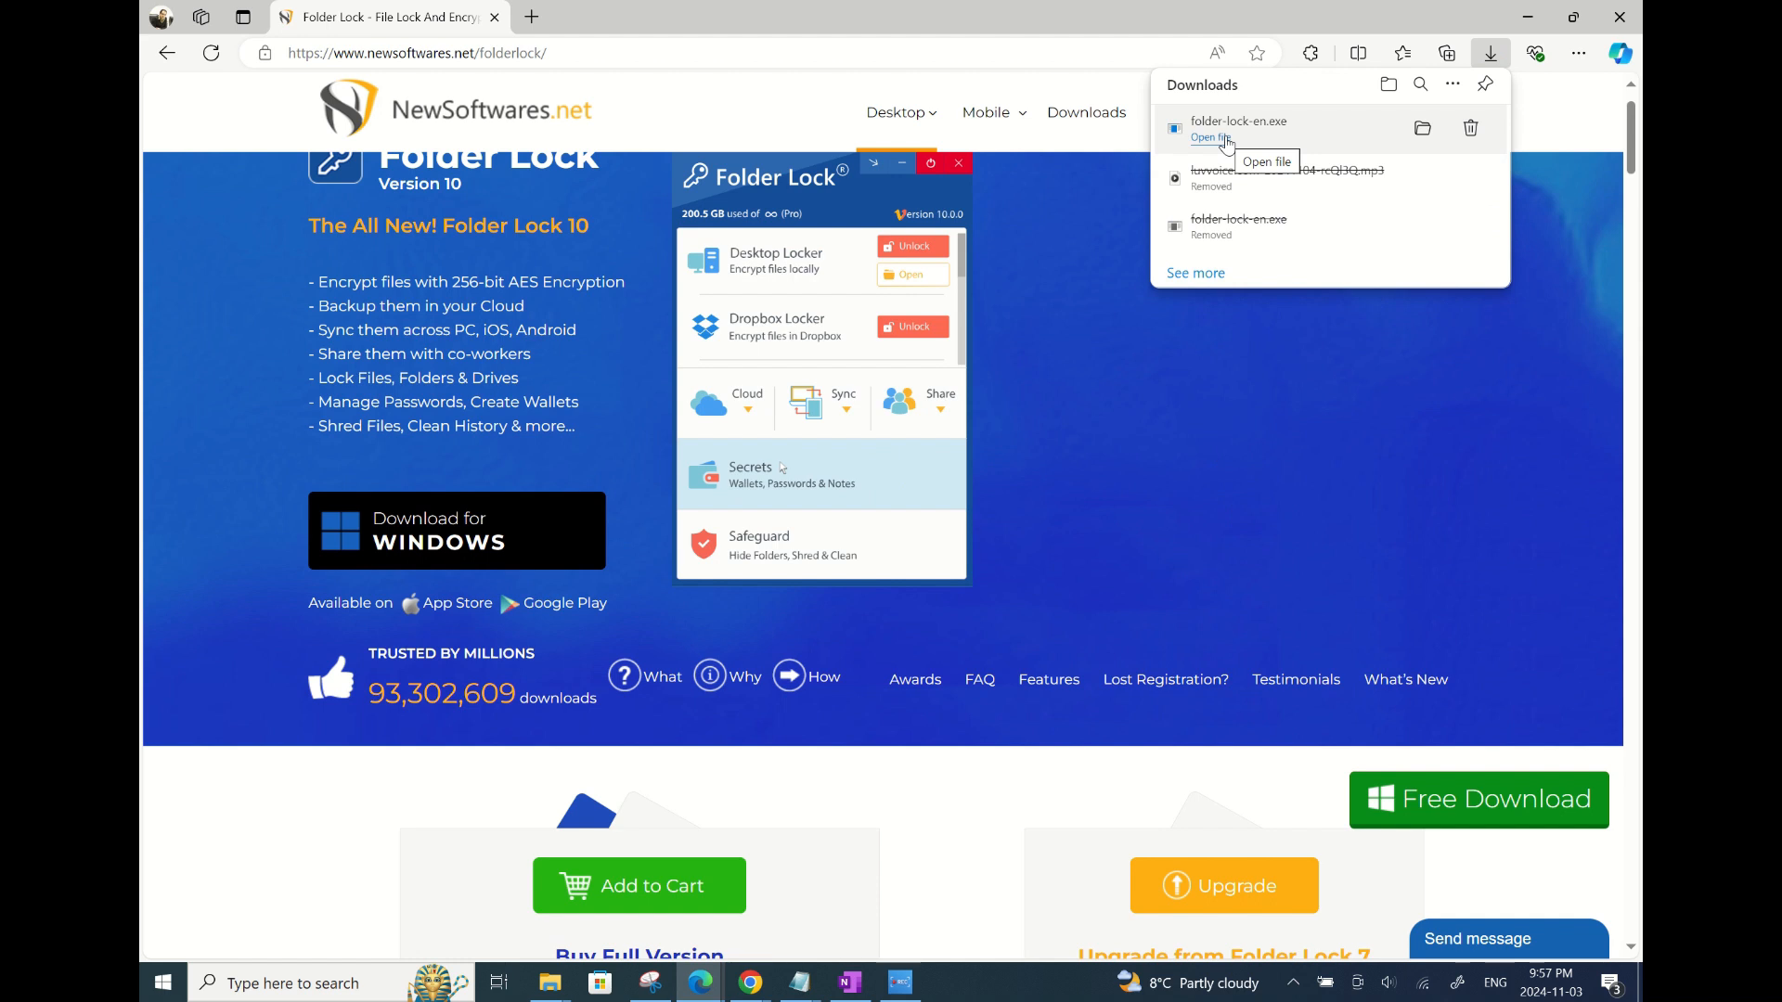
# Run folder-lock-en.exe from the Downloads flyout and accept the license with I Agree
pyautogui.click(750, 473)
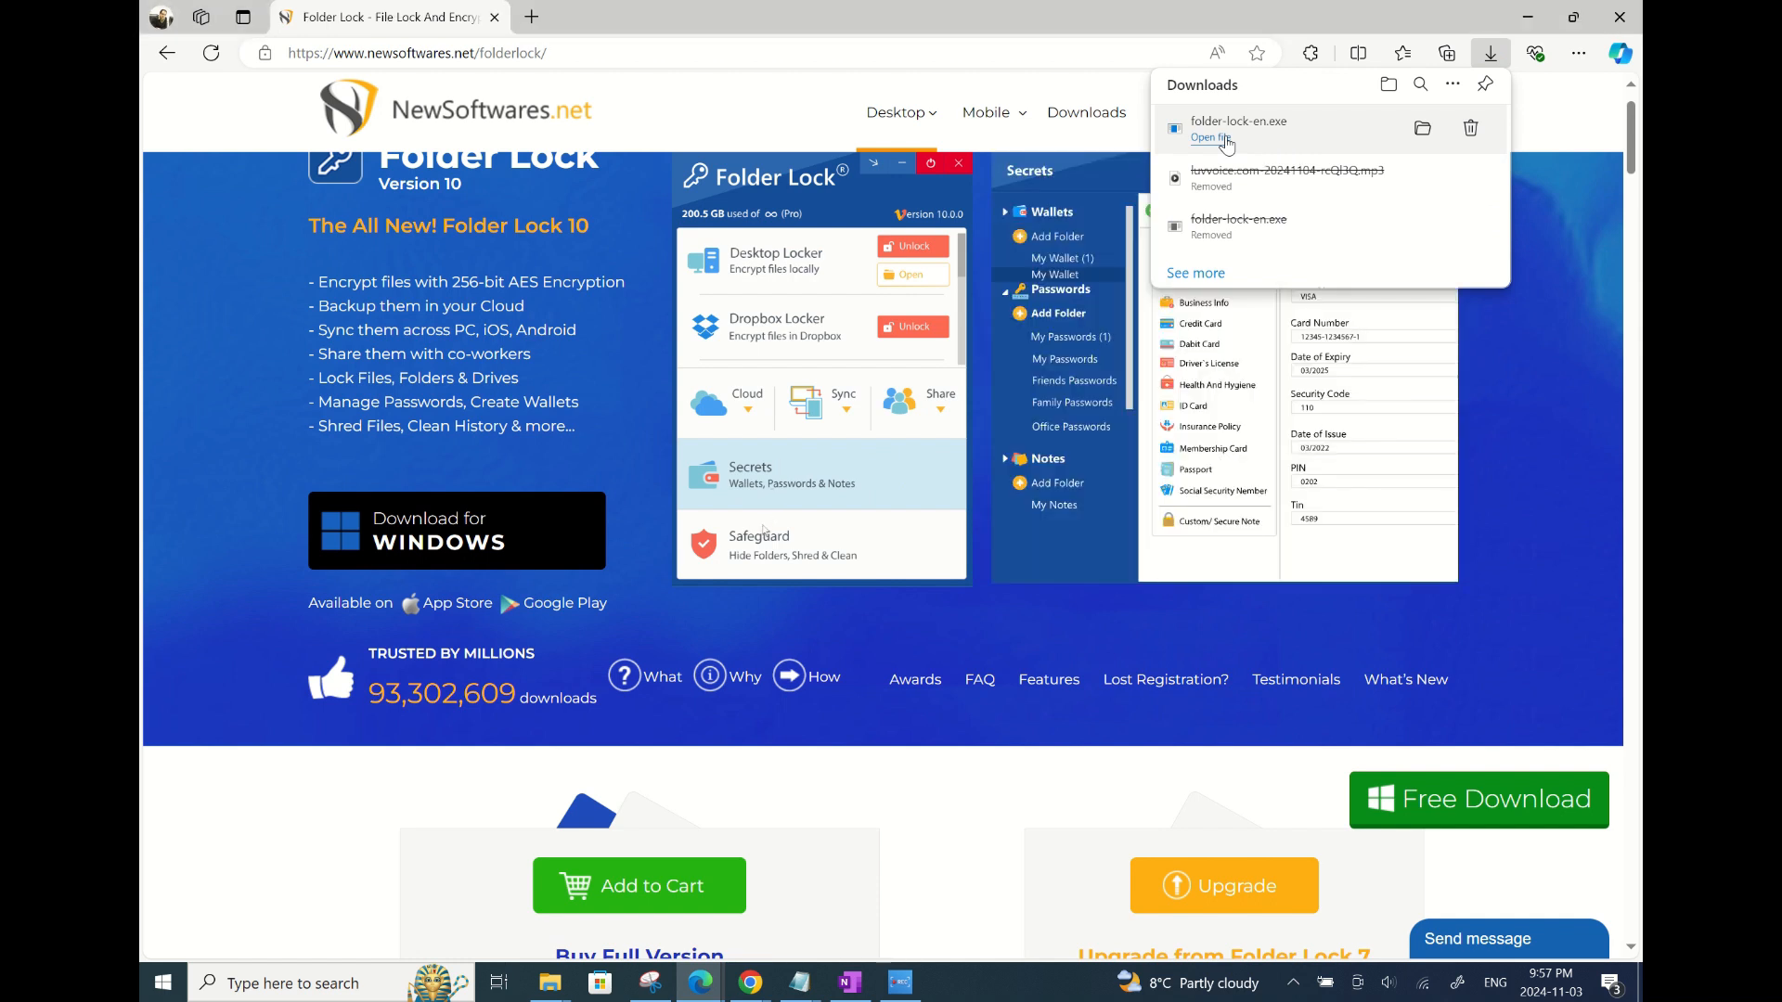
pyautogui.click(757, 545)
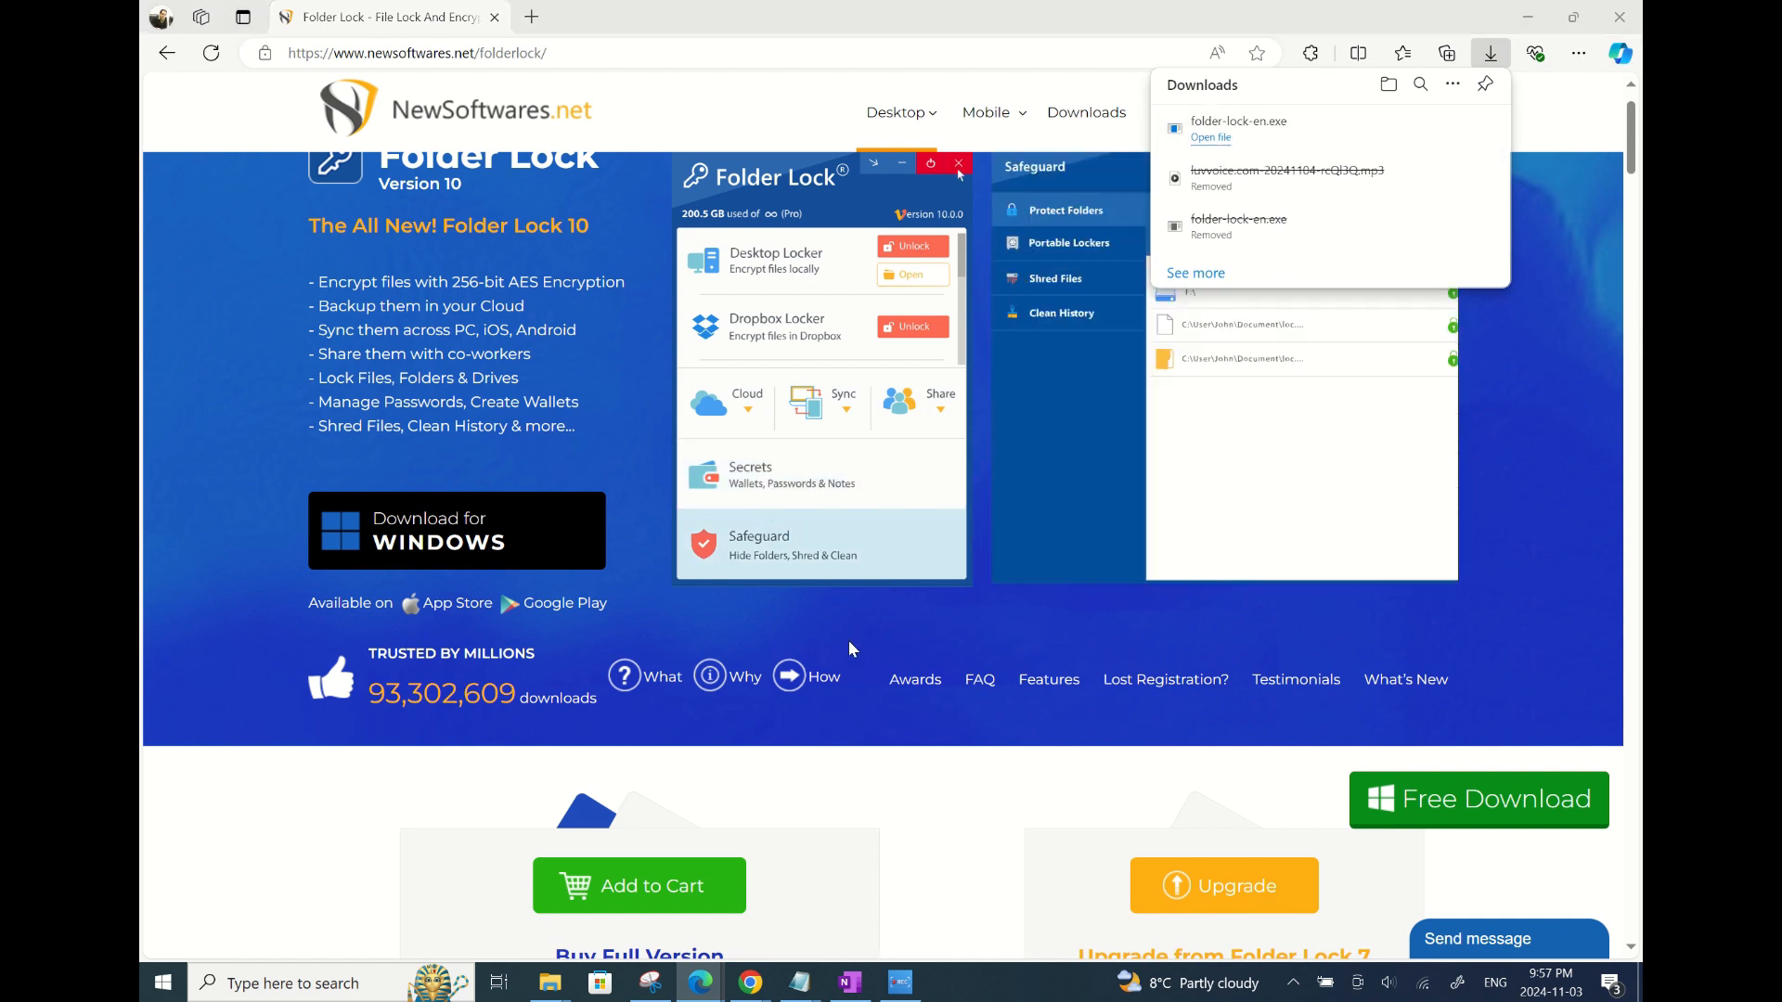
pyautogui.click(958, 163)
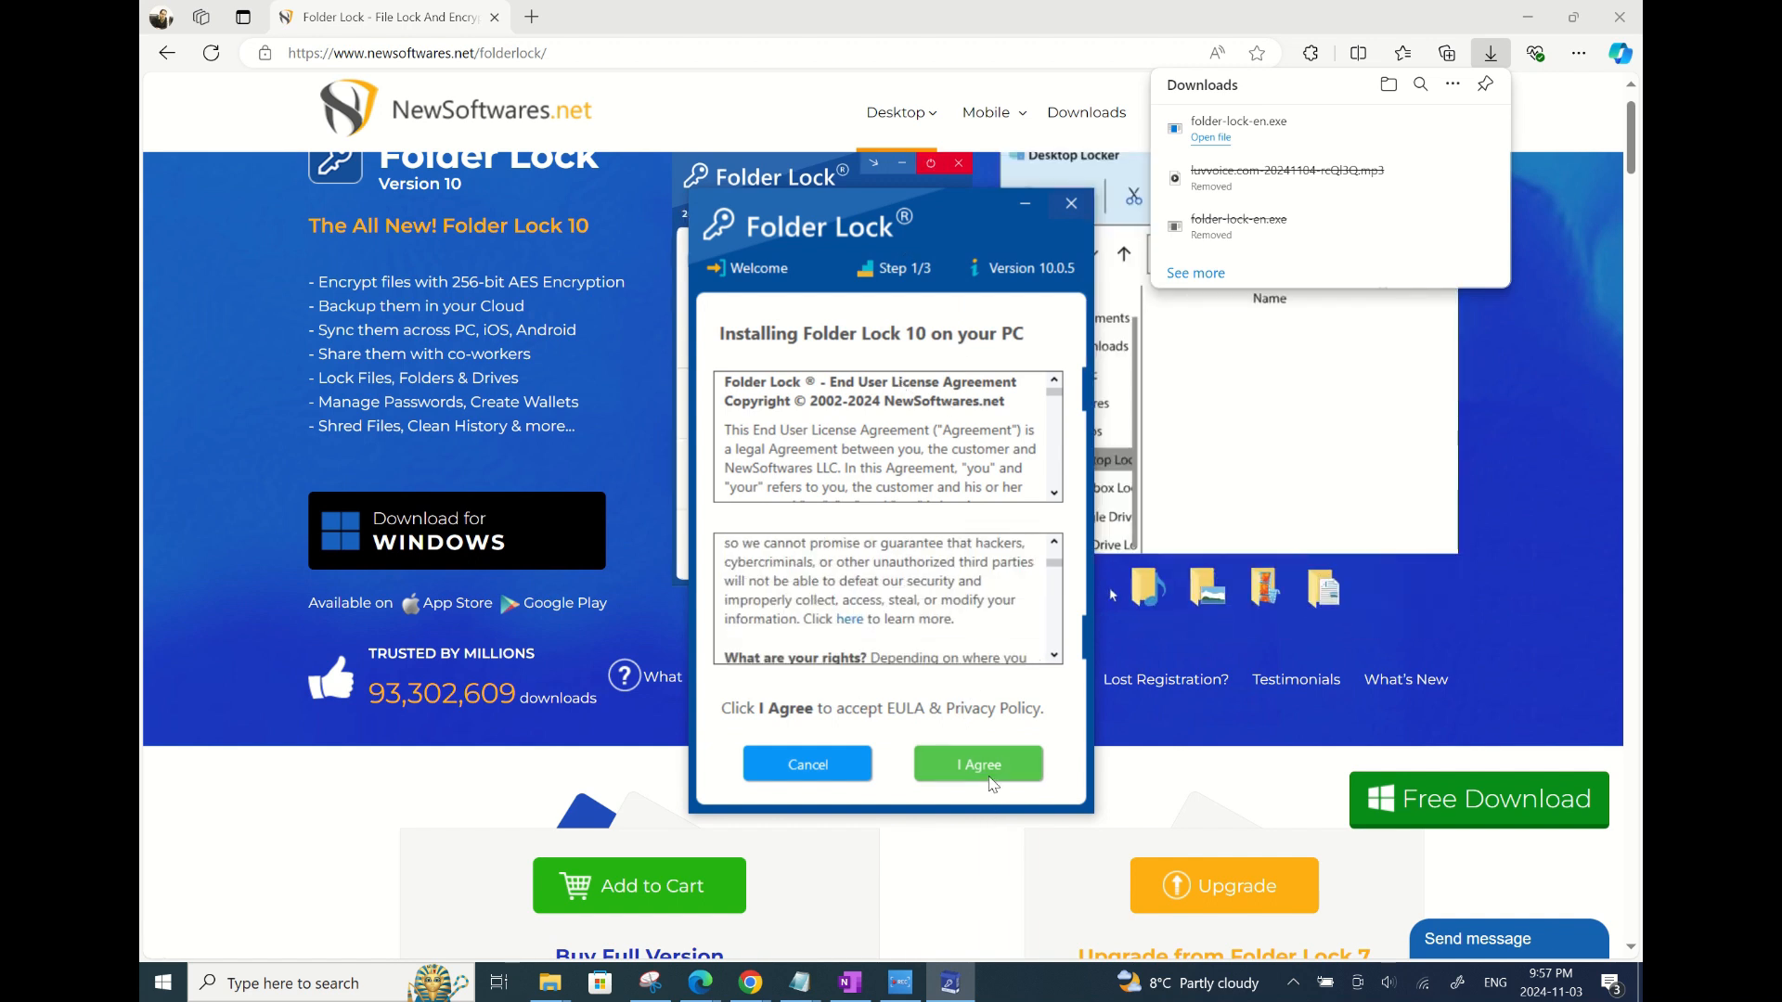
pyautogui.click(978, 763)
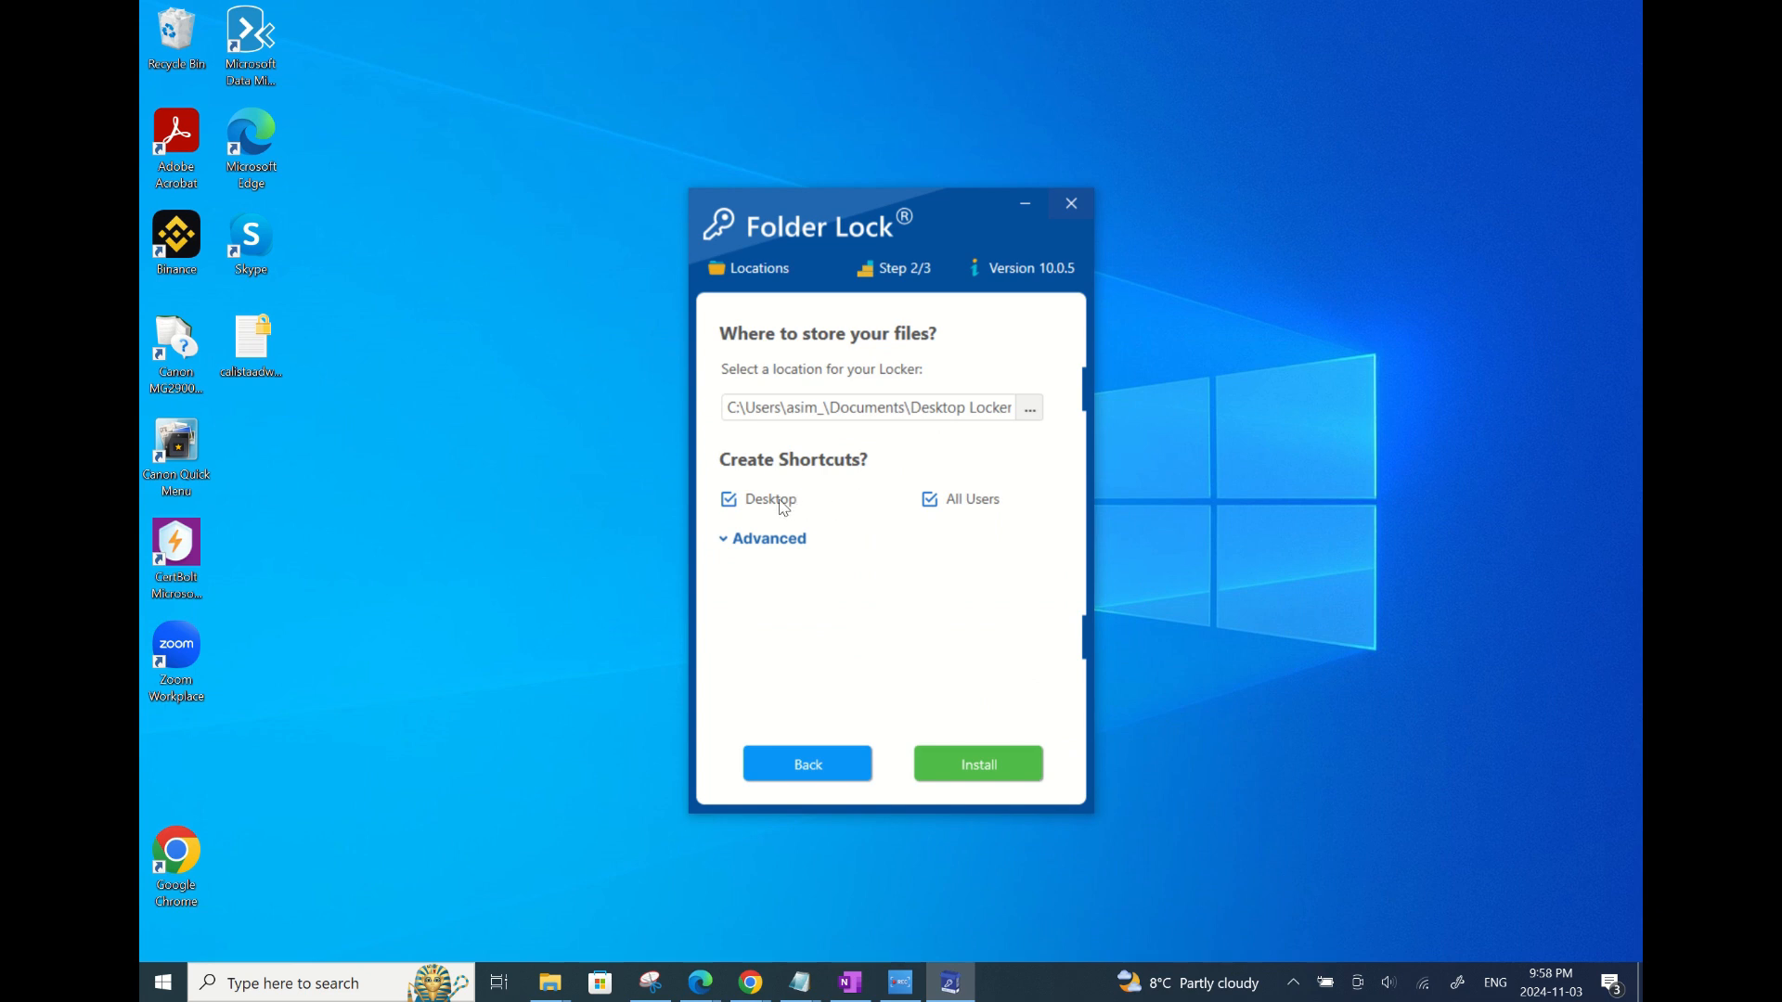
# Install without Desktop or All Users shortcuts and finish with Folder Lock set to launch
pyautogui.click(726, 499)
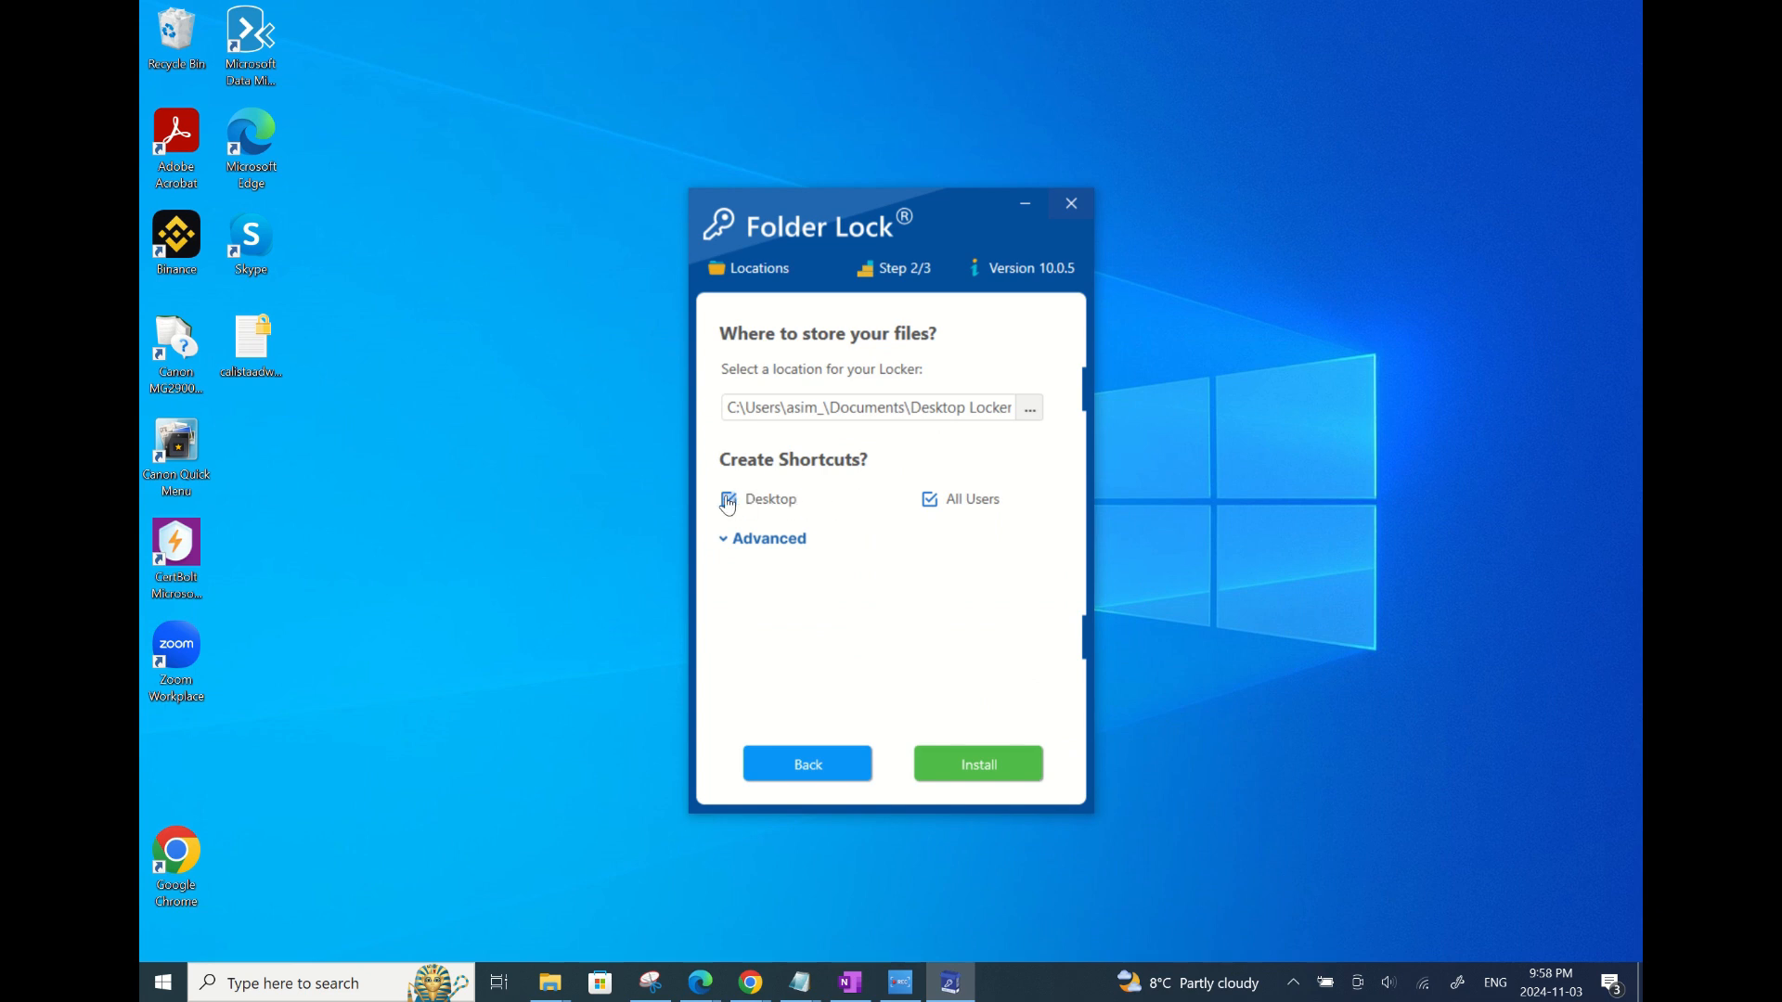
pyautogui.click(727, 499)
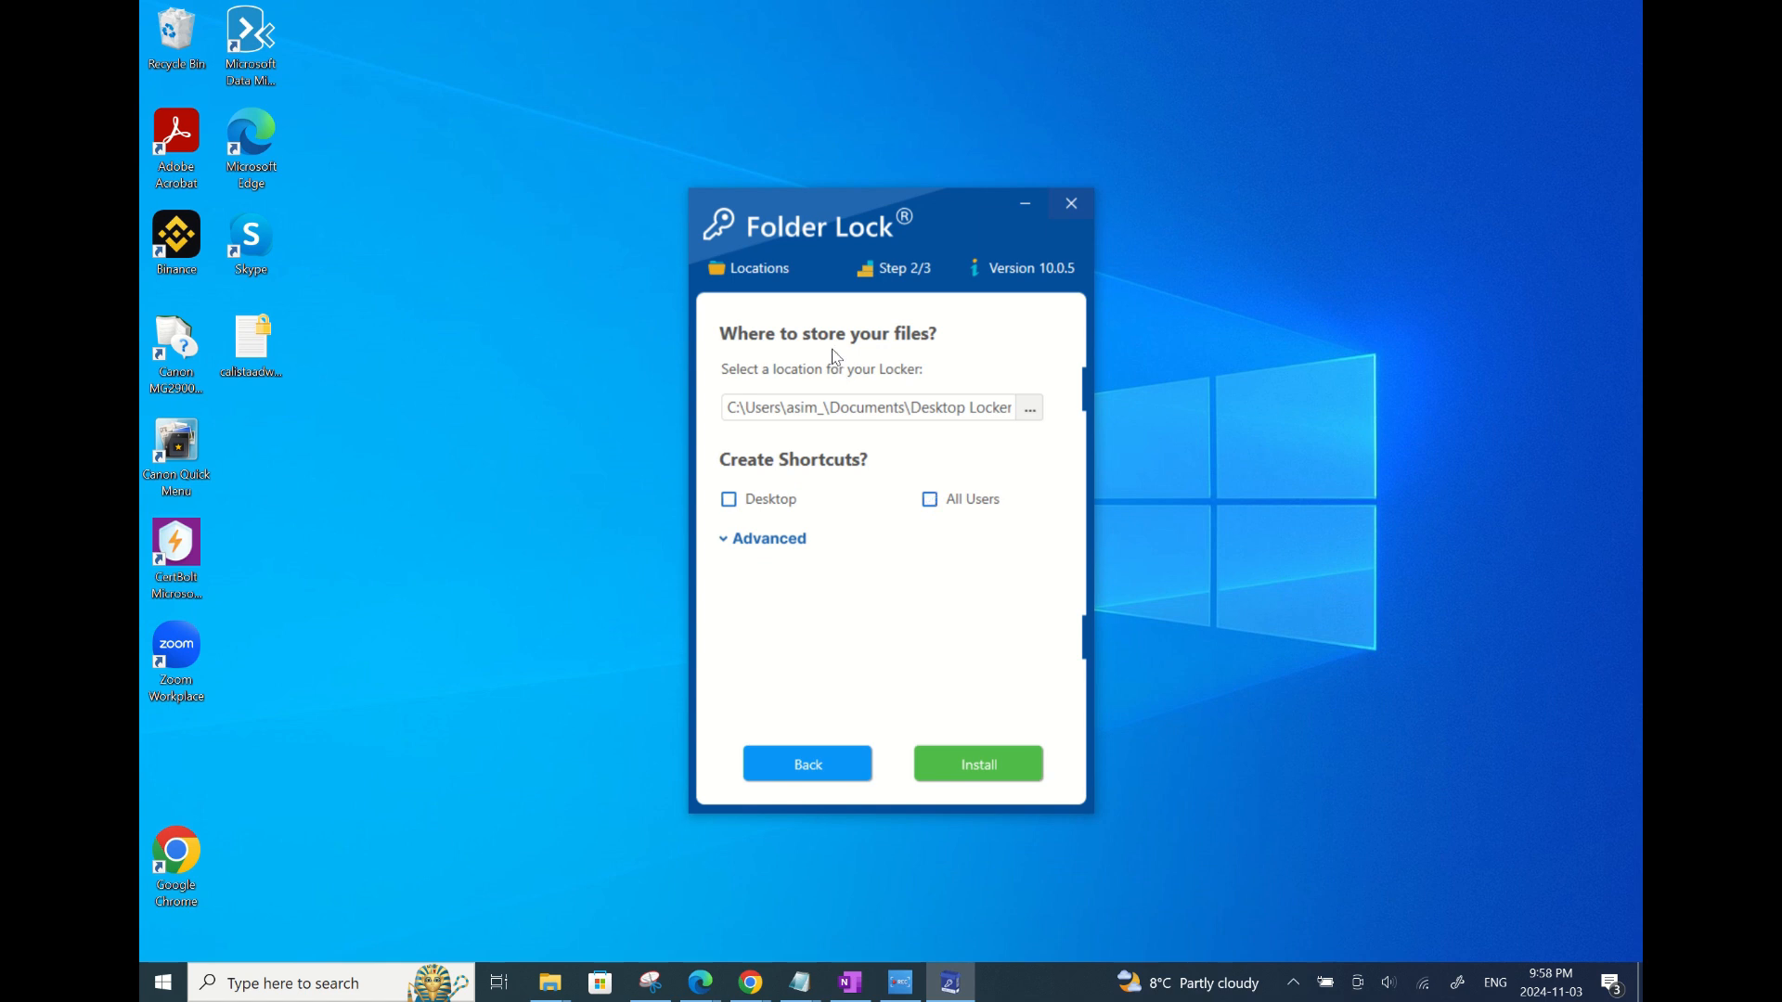
pyautogui.moveTo(954, 691)
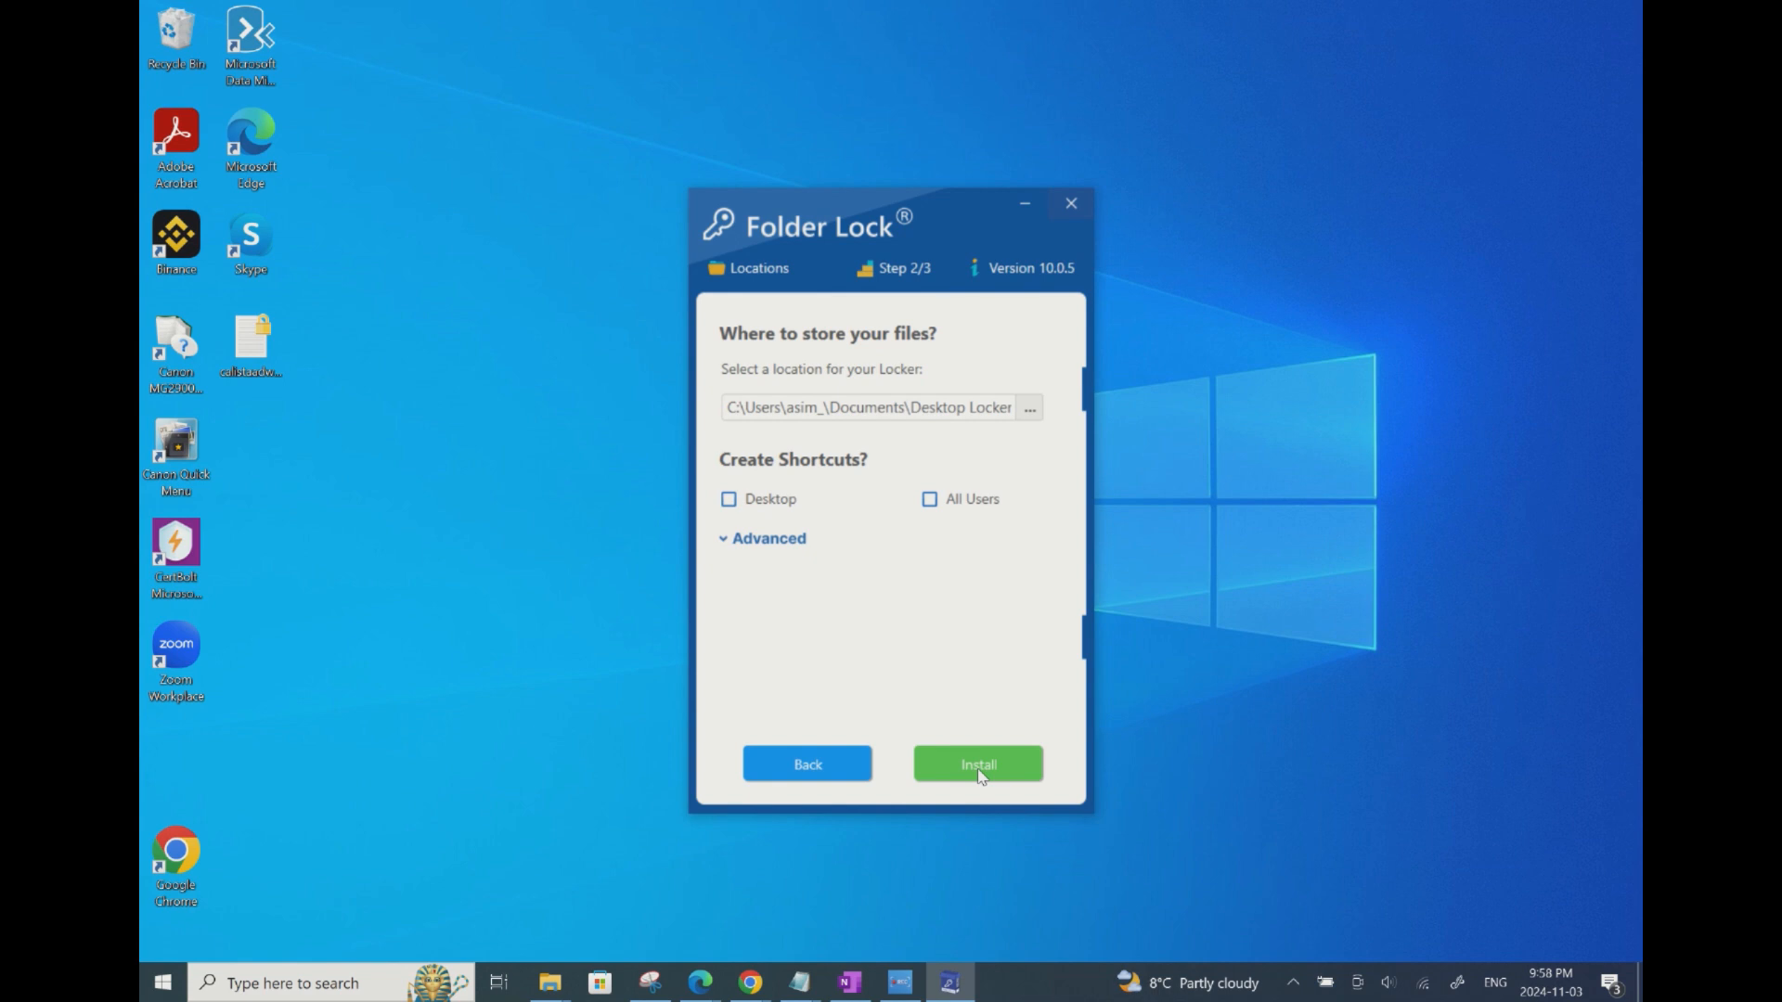
pyautogui.click(978, 763)
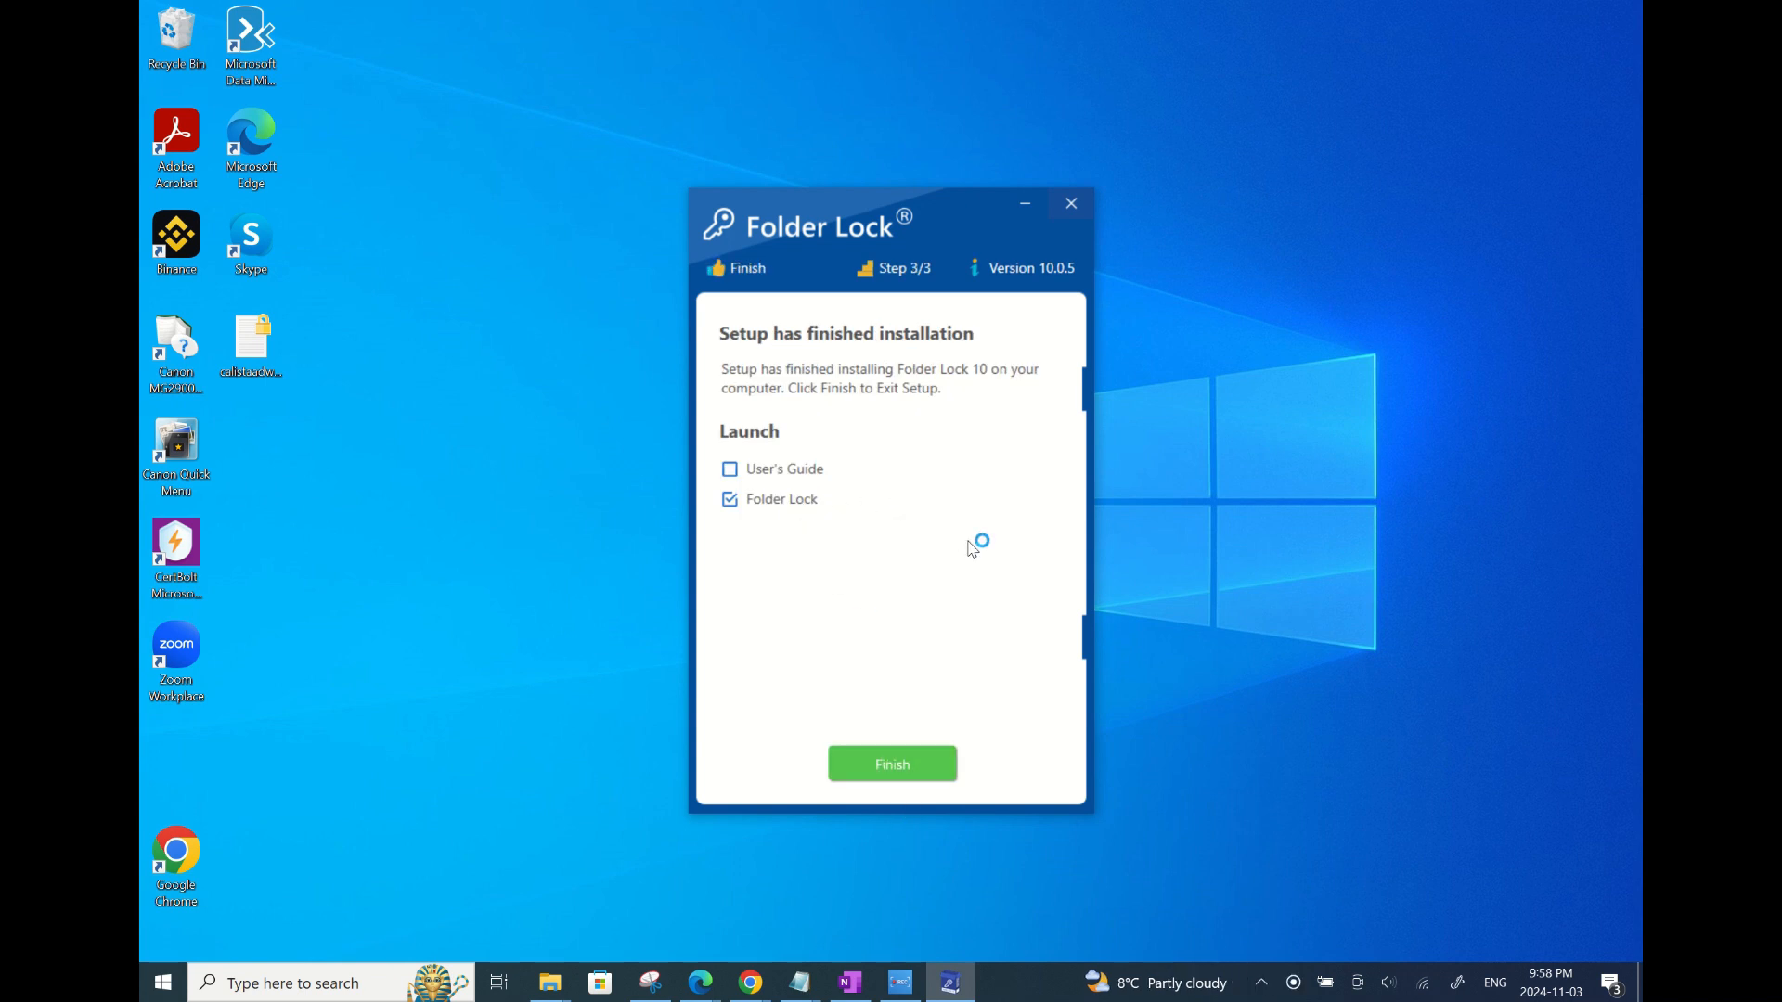
pyautogui.click(891, 762)
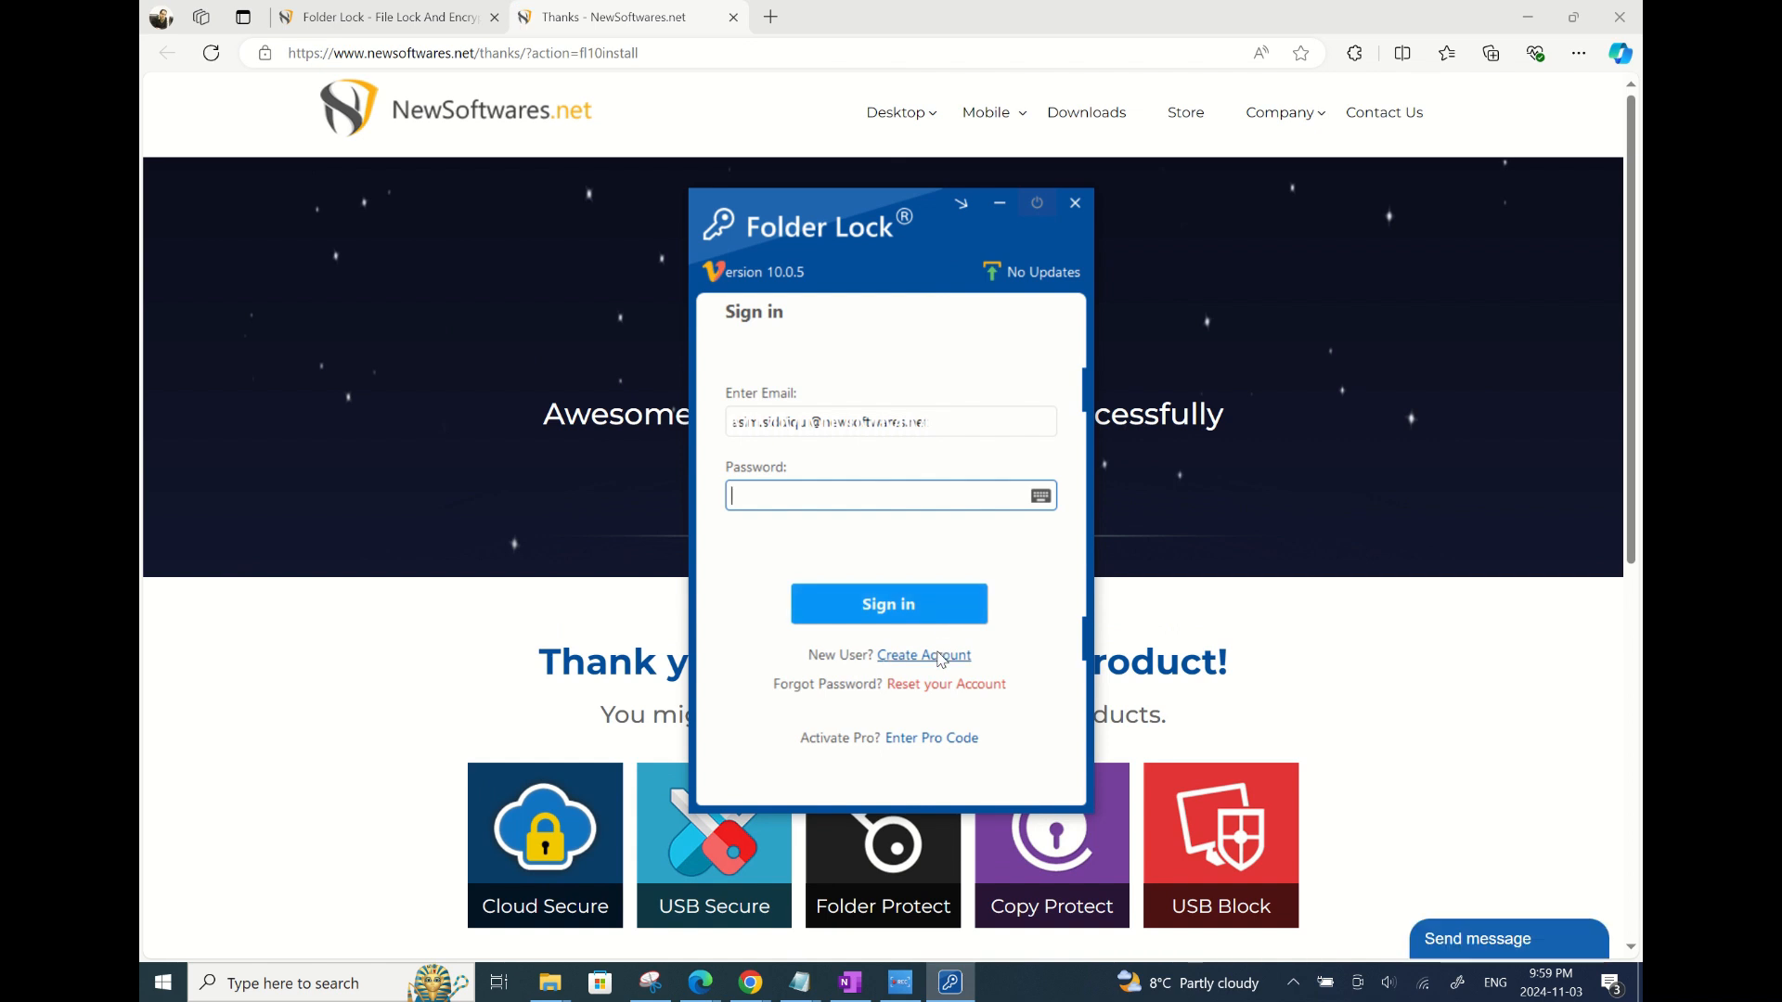
# Create a new account with email, confirmed password and the not-forget agreement, then sign up
pyautogui.click(923, 655)
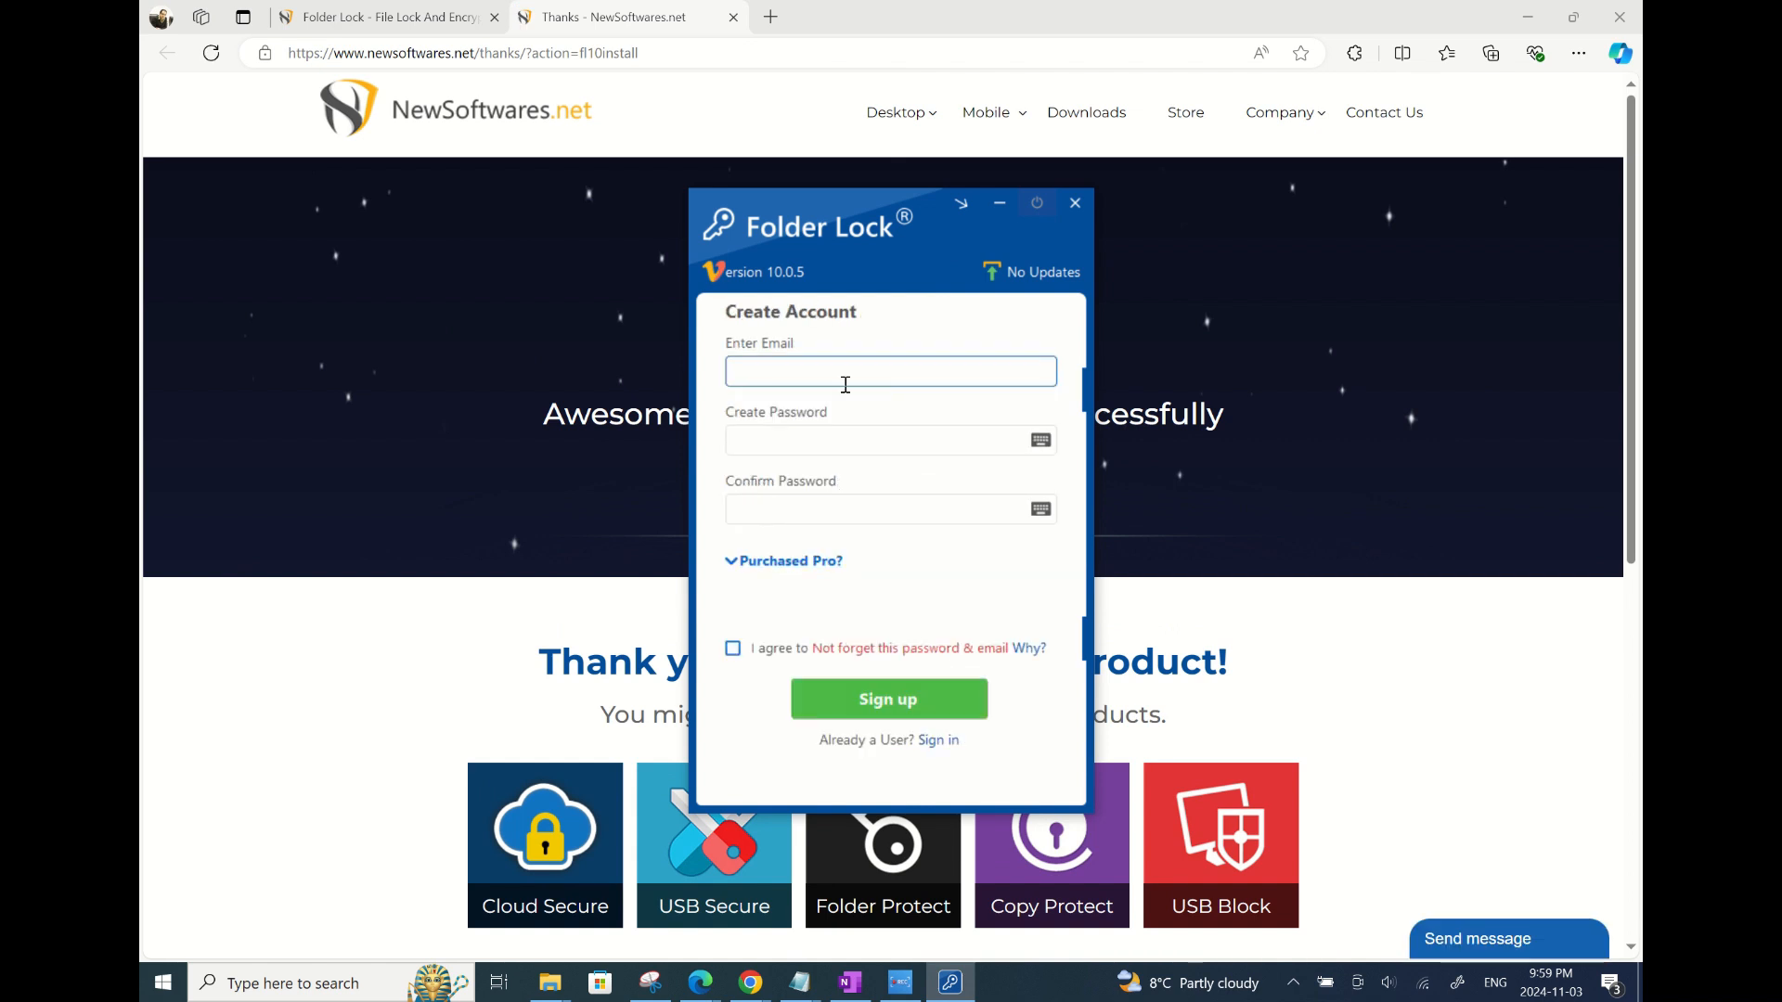
pyautogui.write('?')
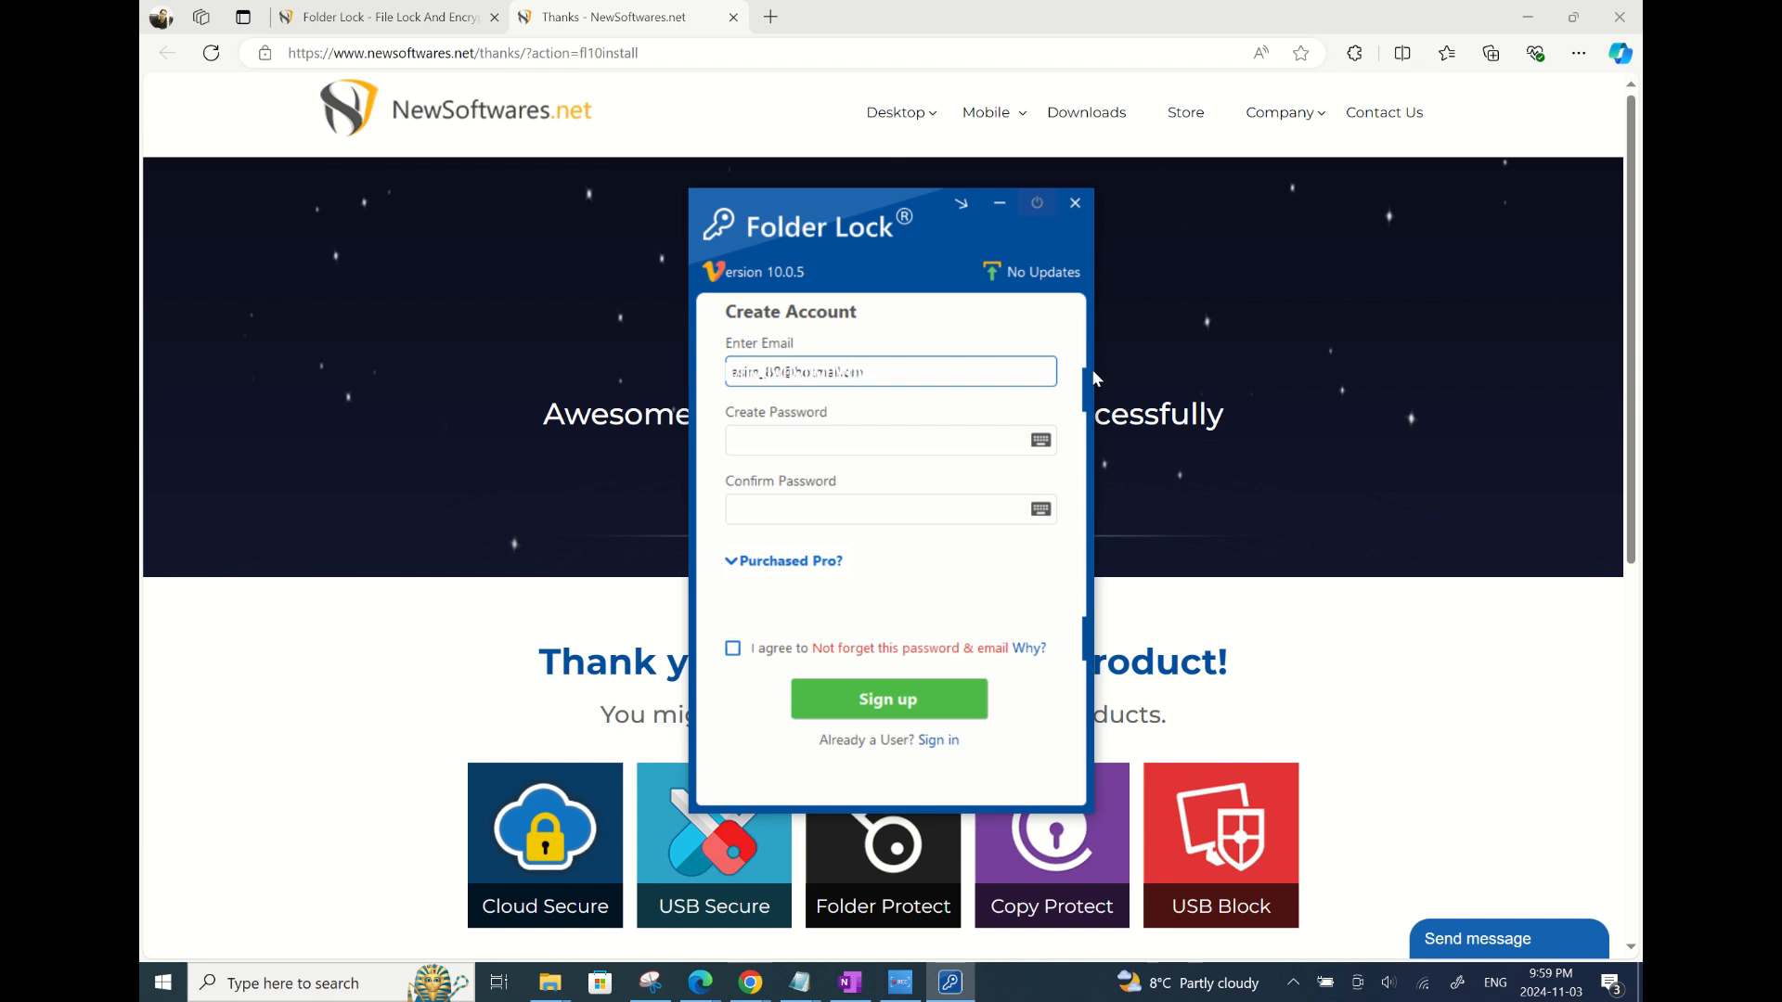
pyautogui.click(889, 440)
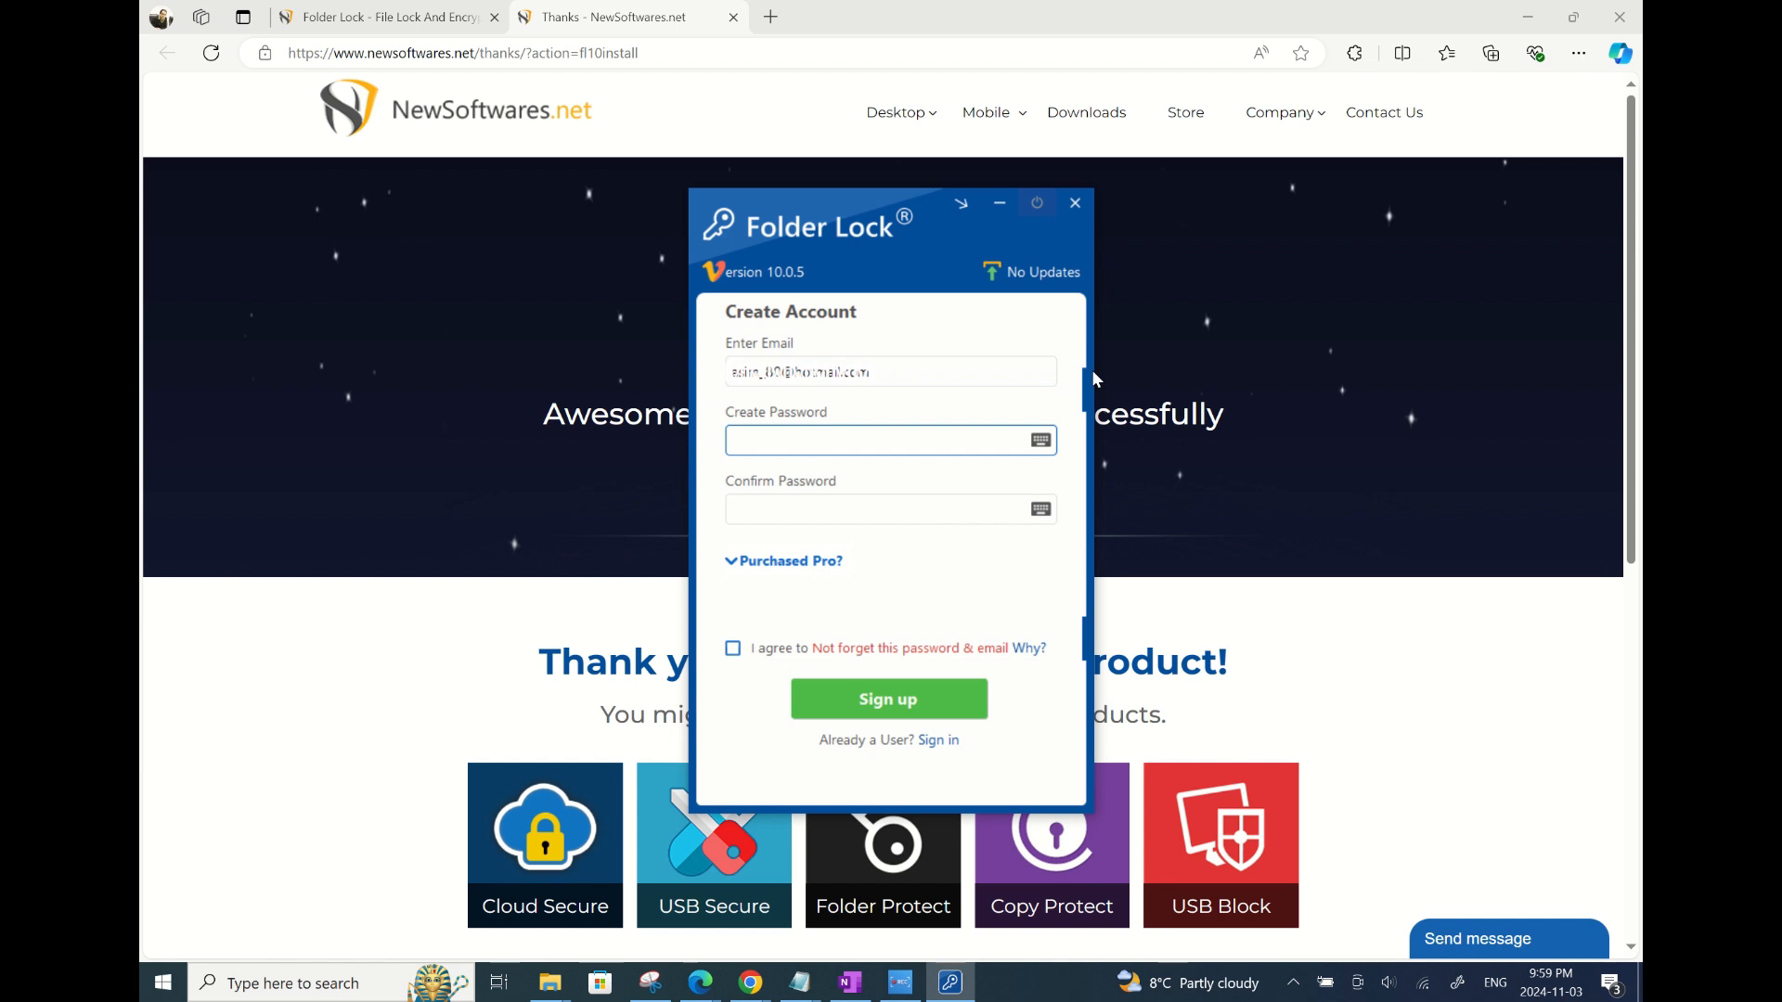
pyautogui.write('••••')
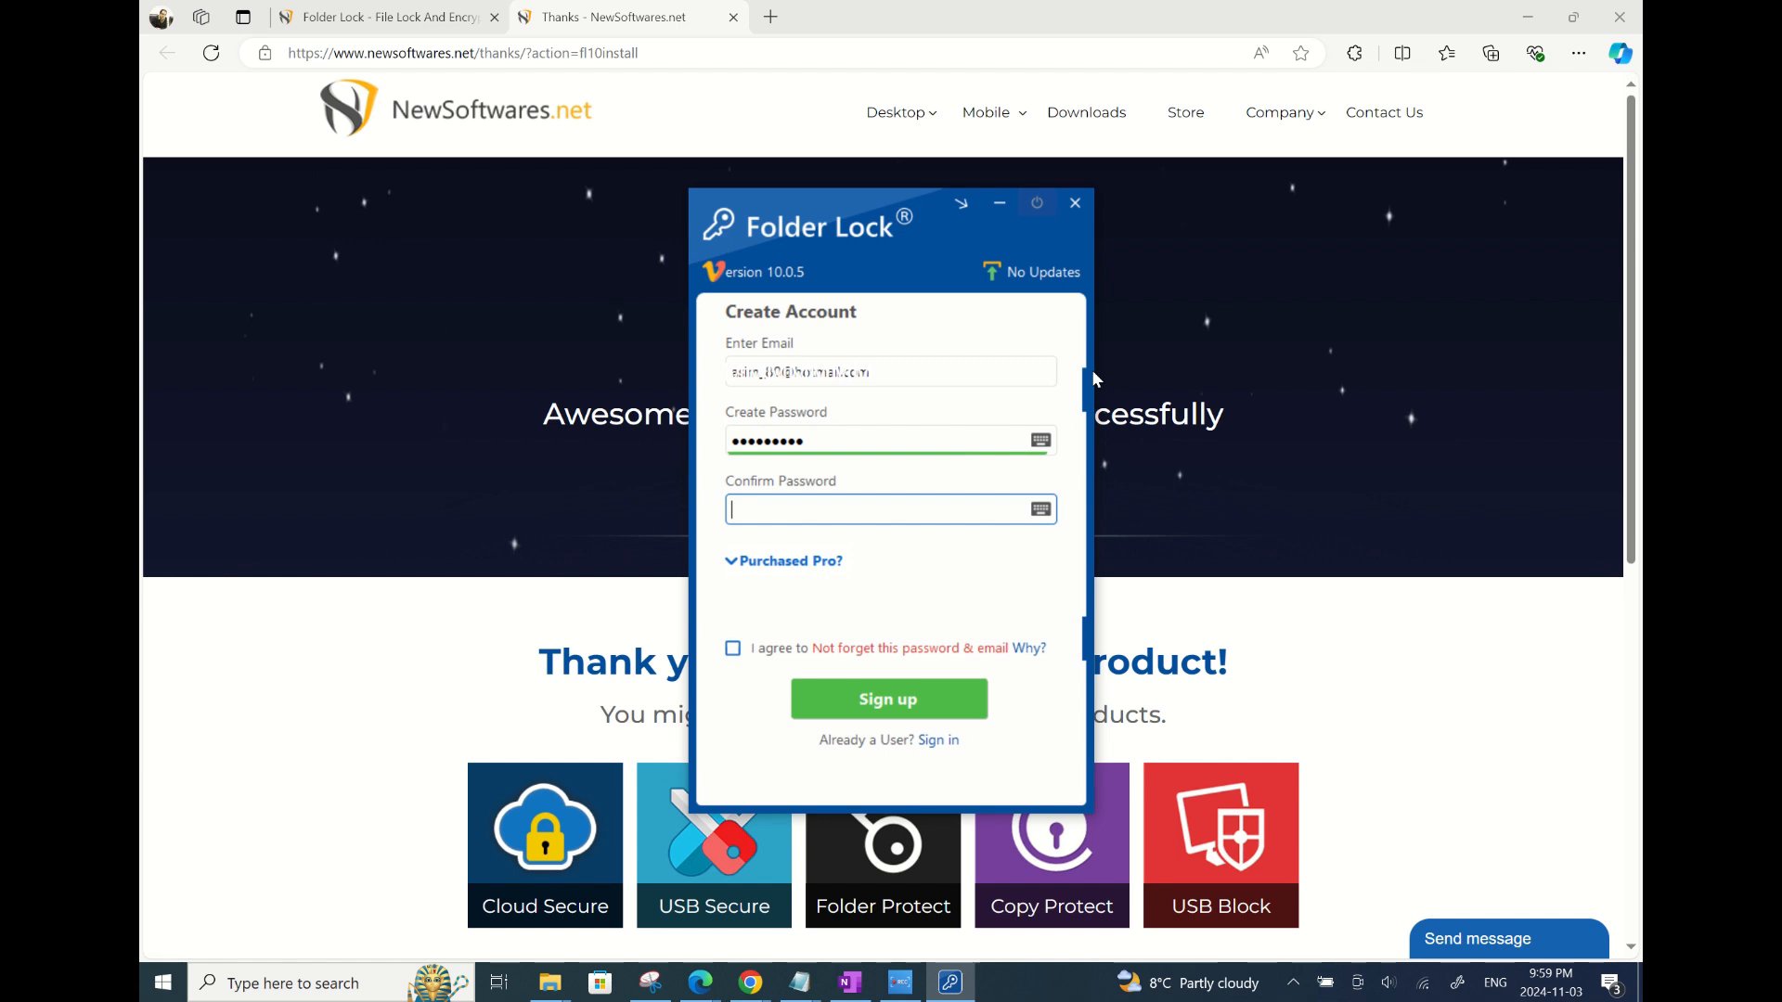
pyautogui.write('••••')
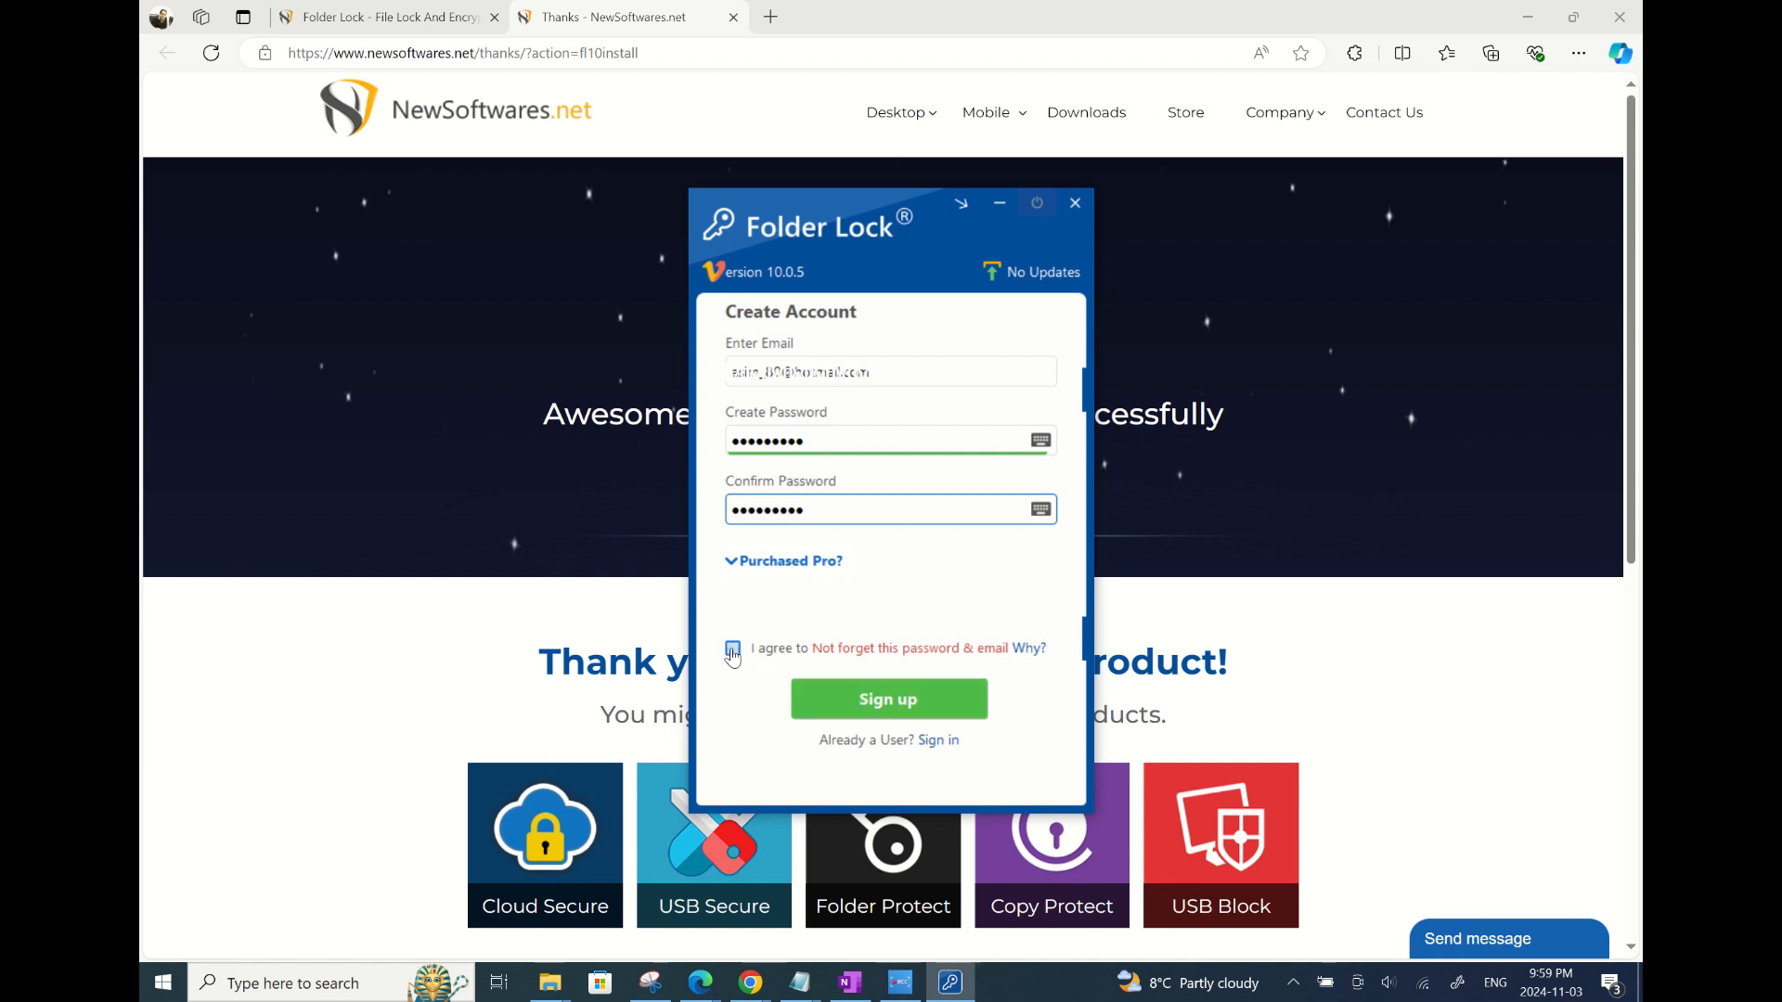
pyautogui.click(732, 647)
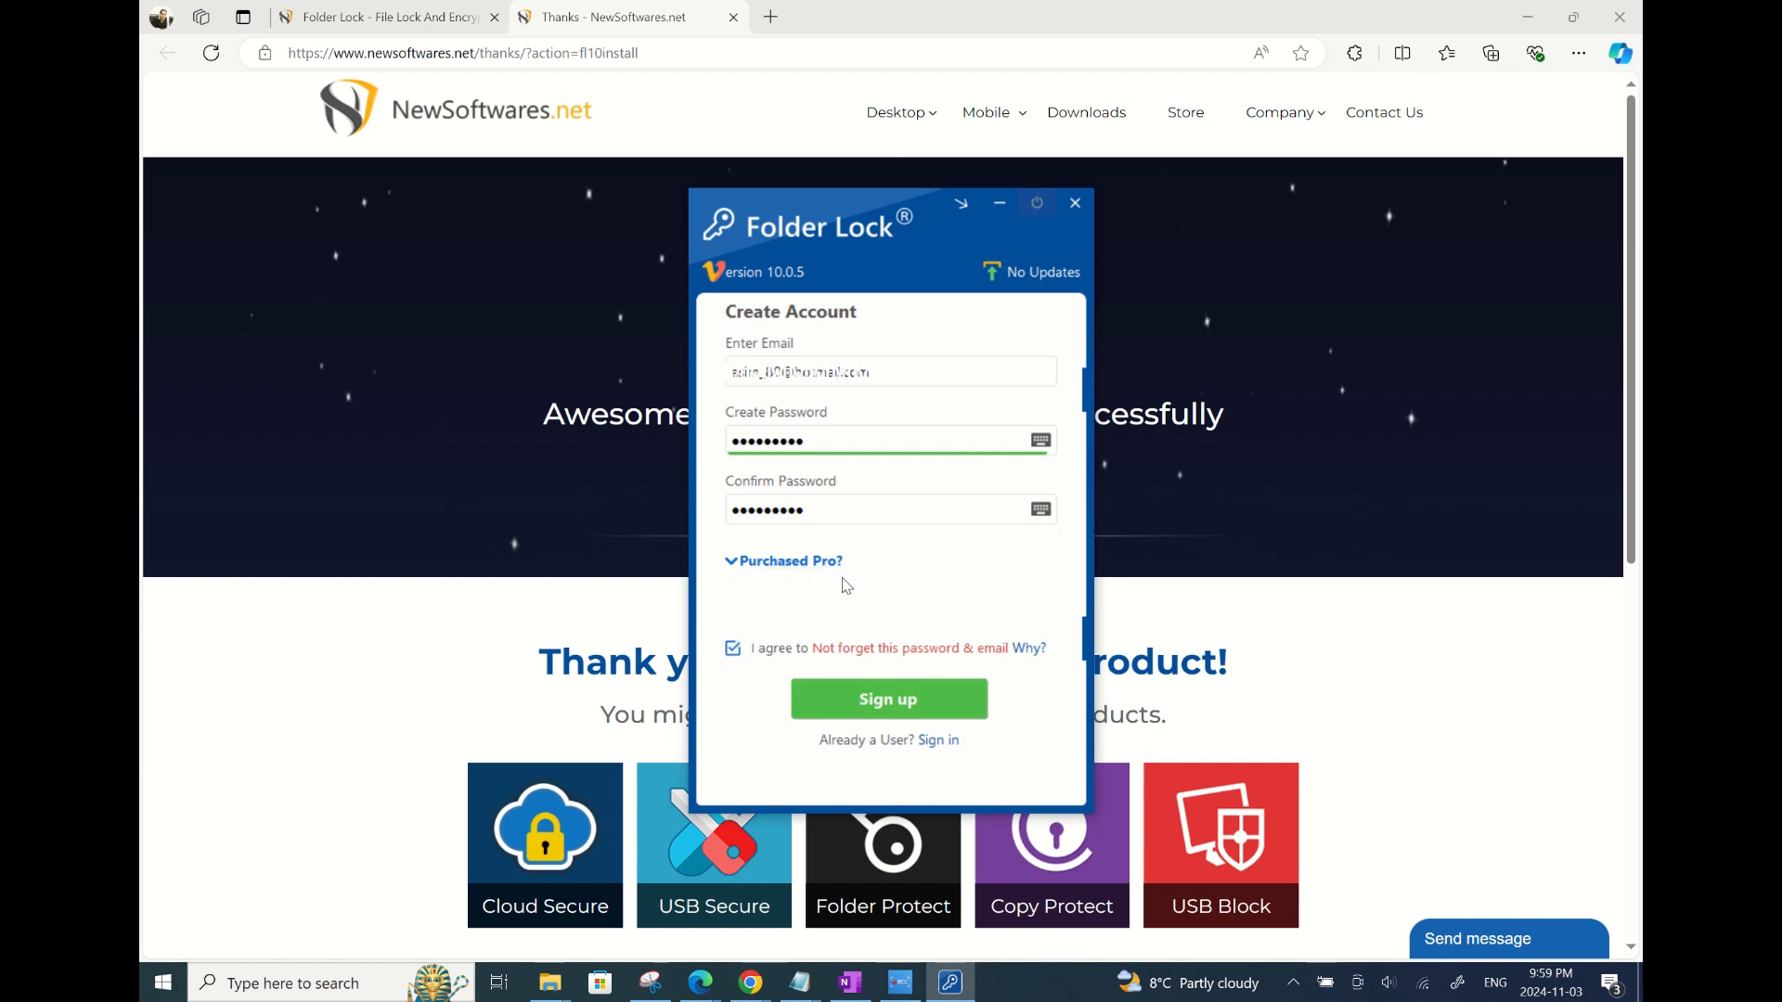
pyautogui.moveTo(915, 717)
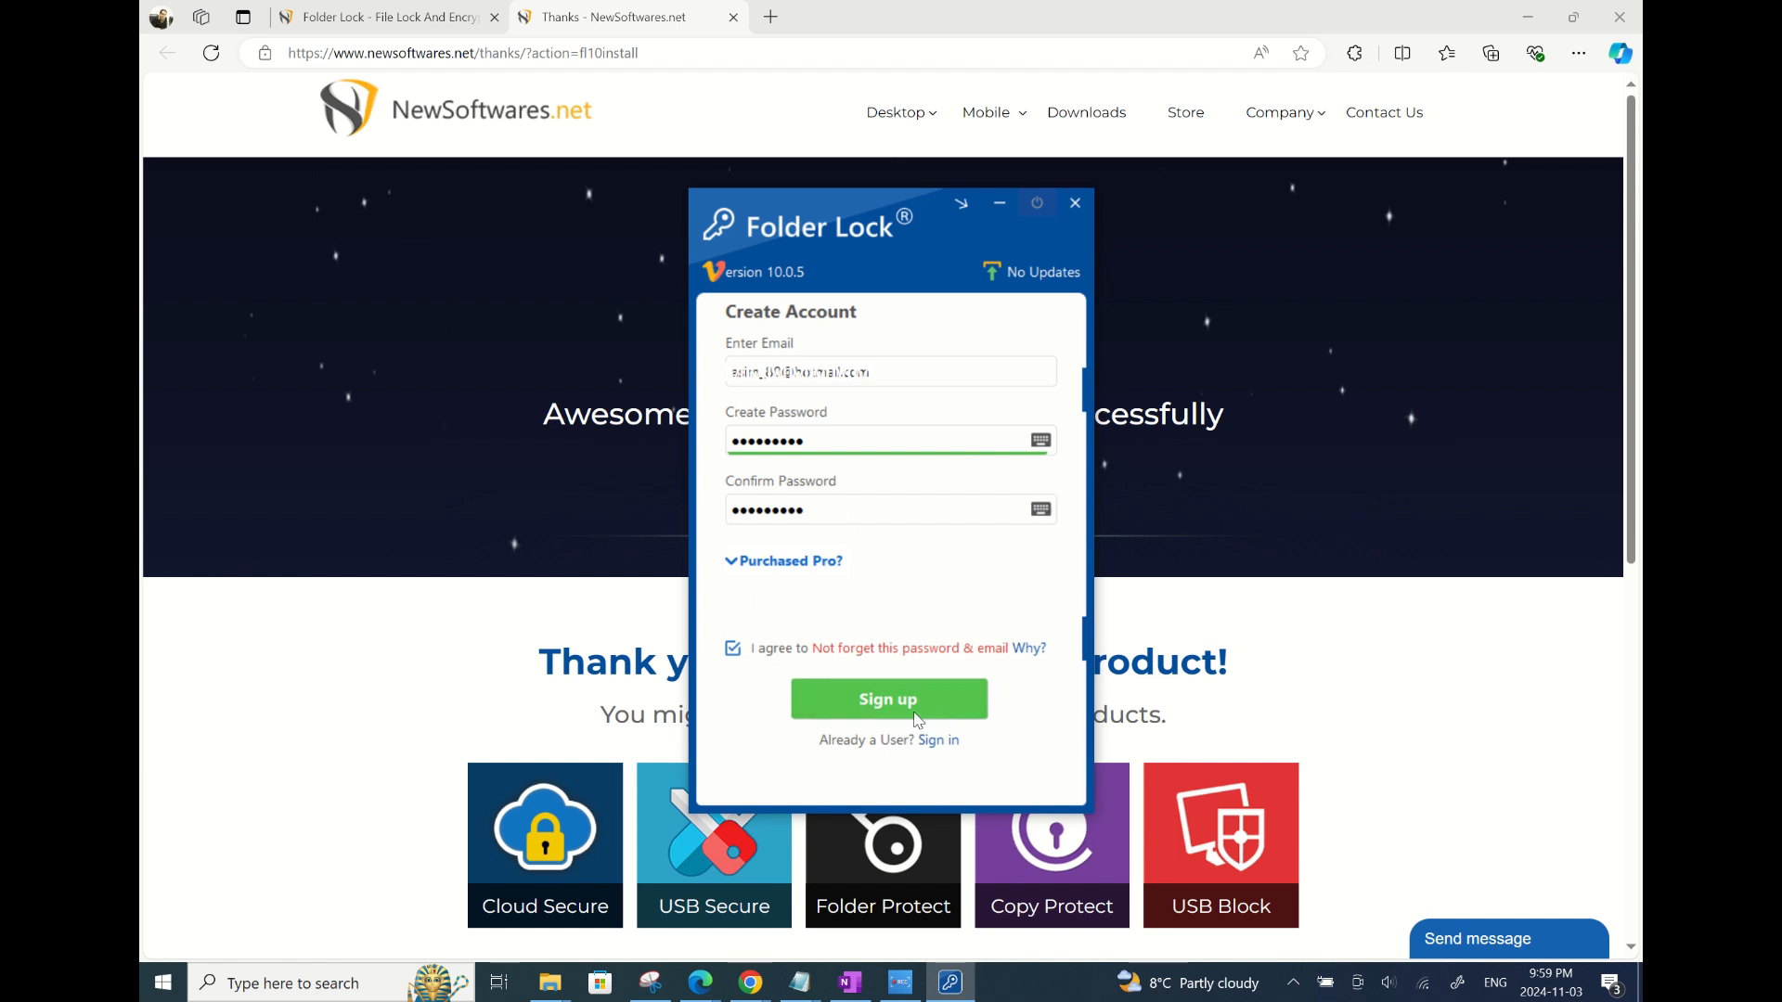
pyautogui.click(889, 699)
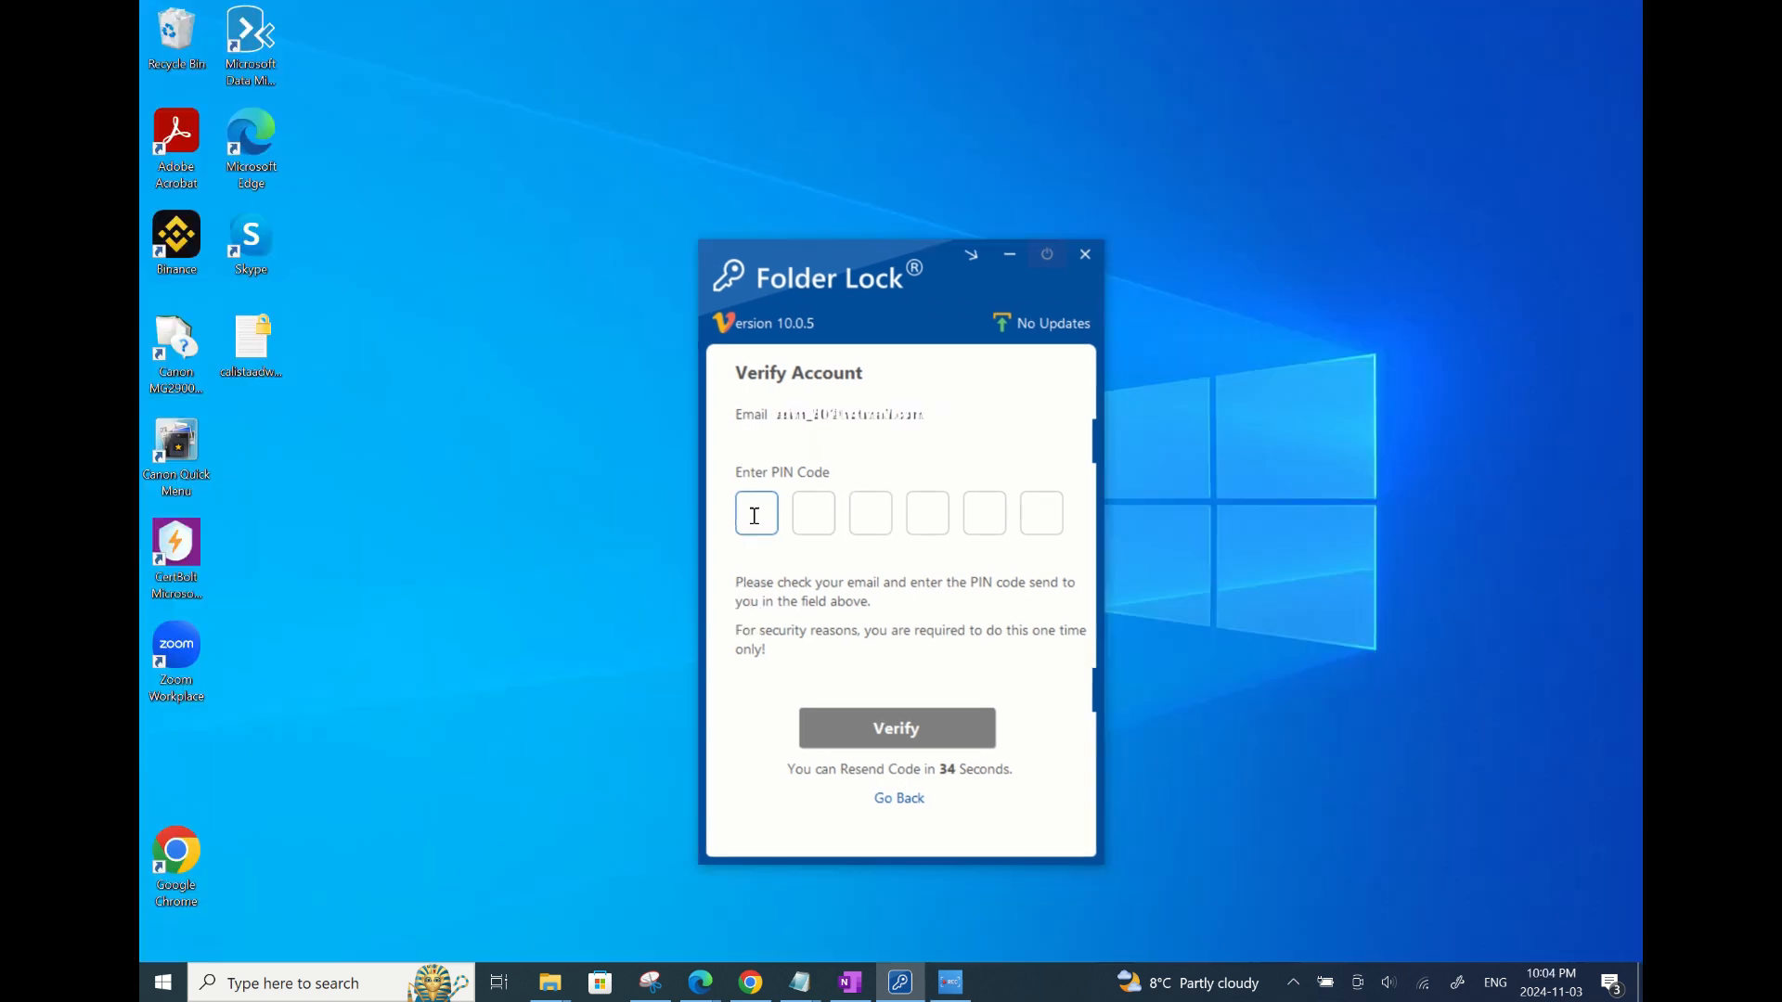
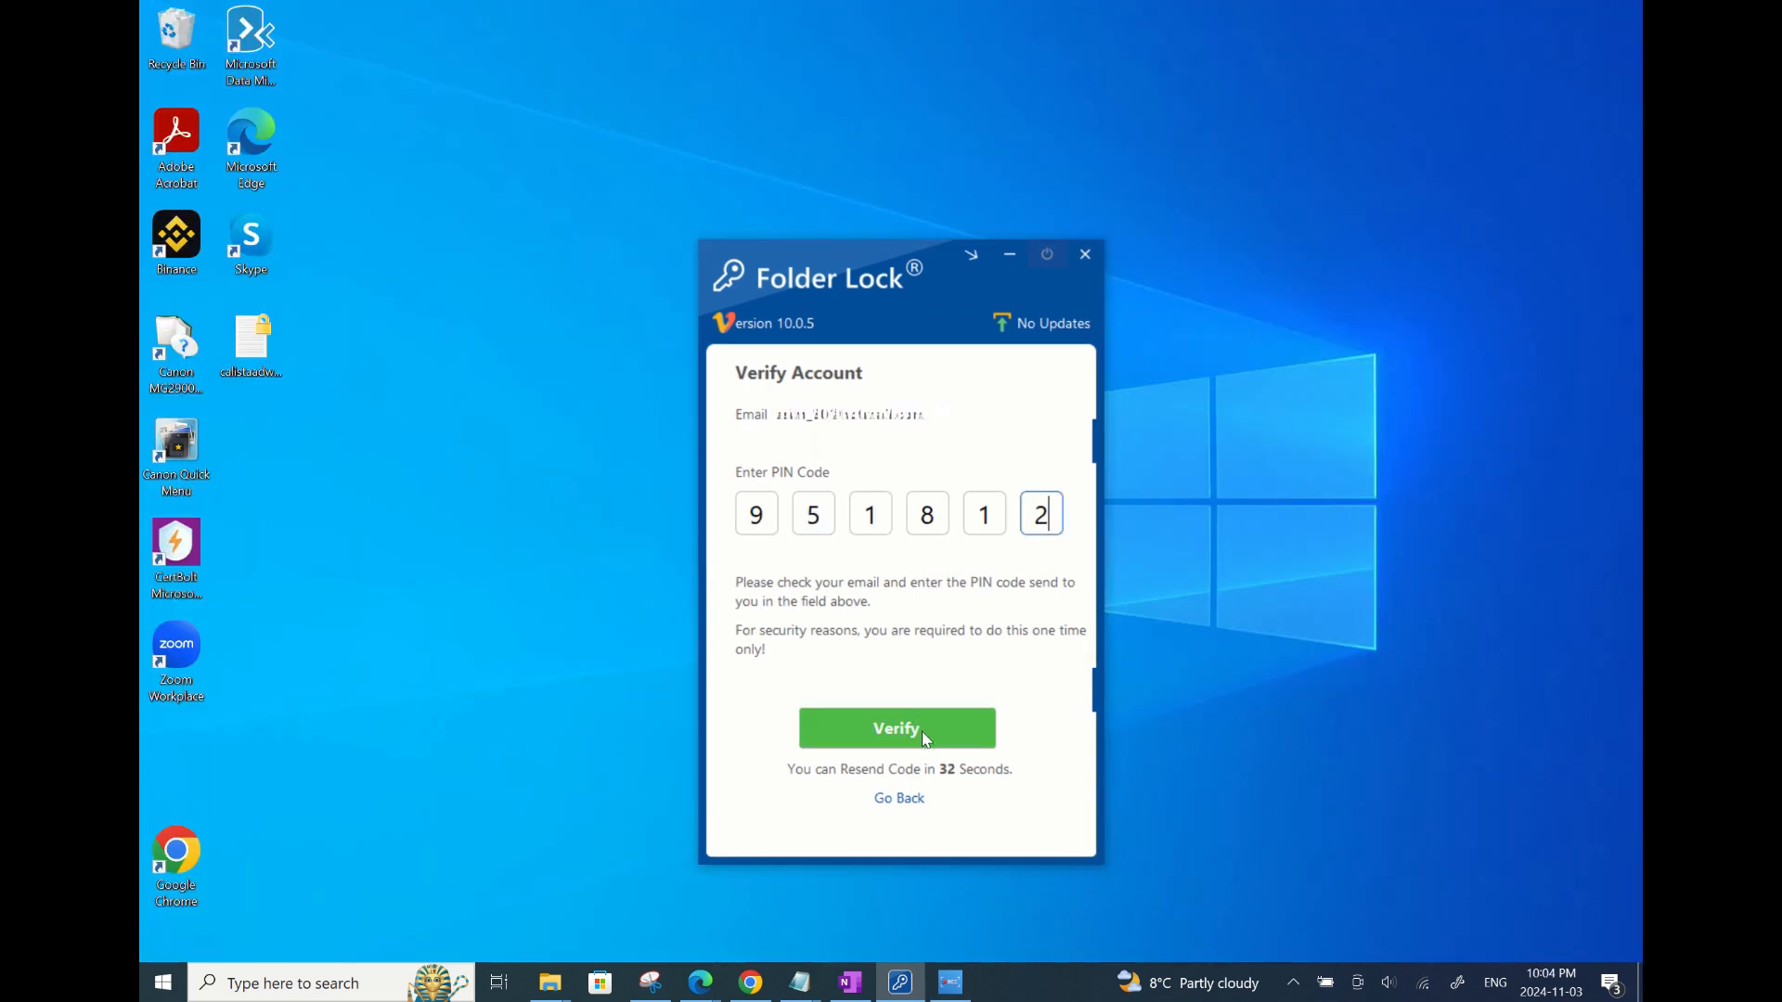
pyautogui.click(896, 728)
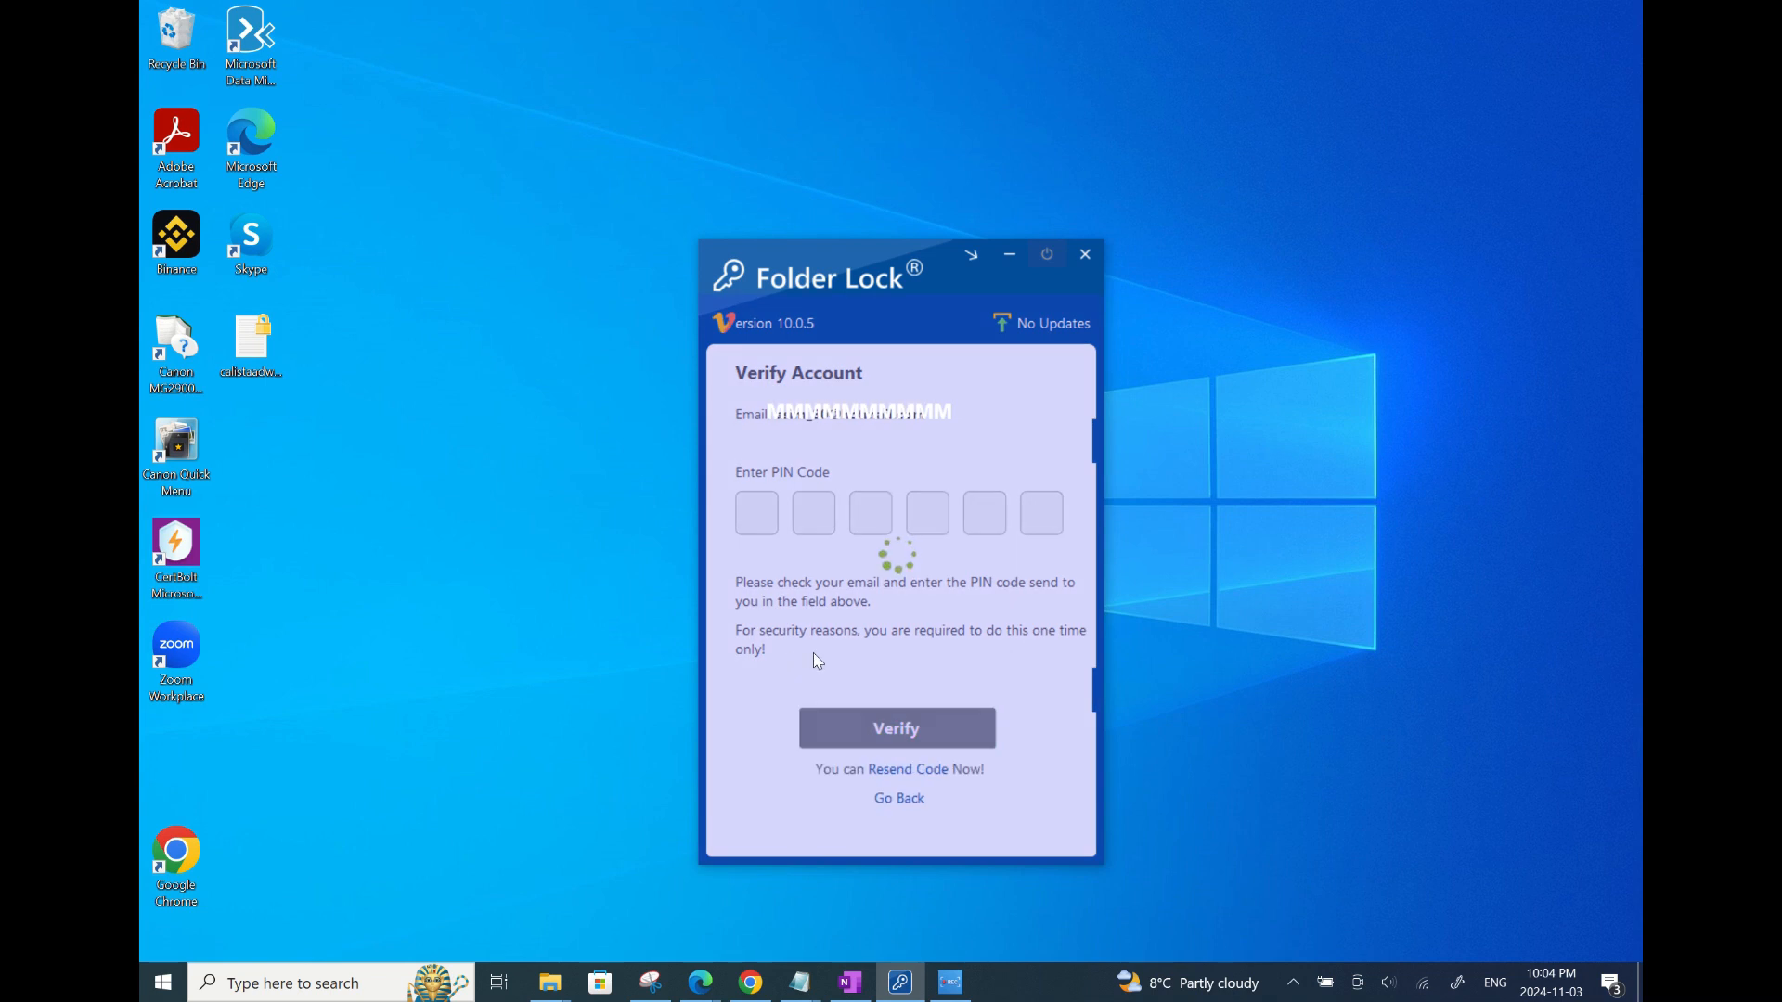
pyautogui.click(897, 728)
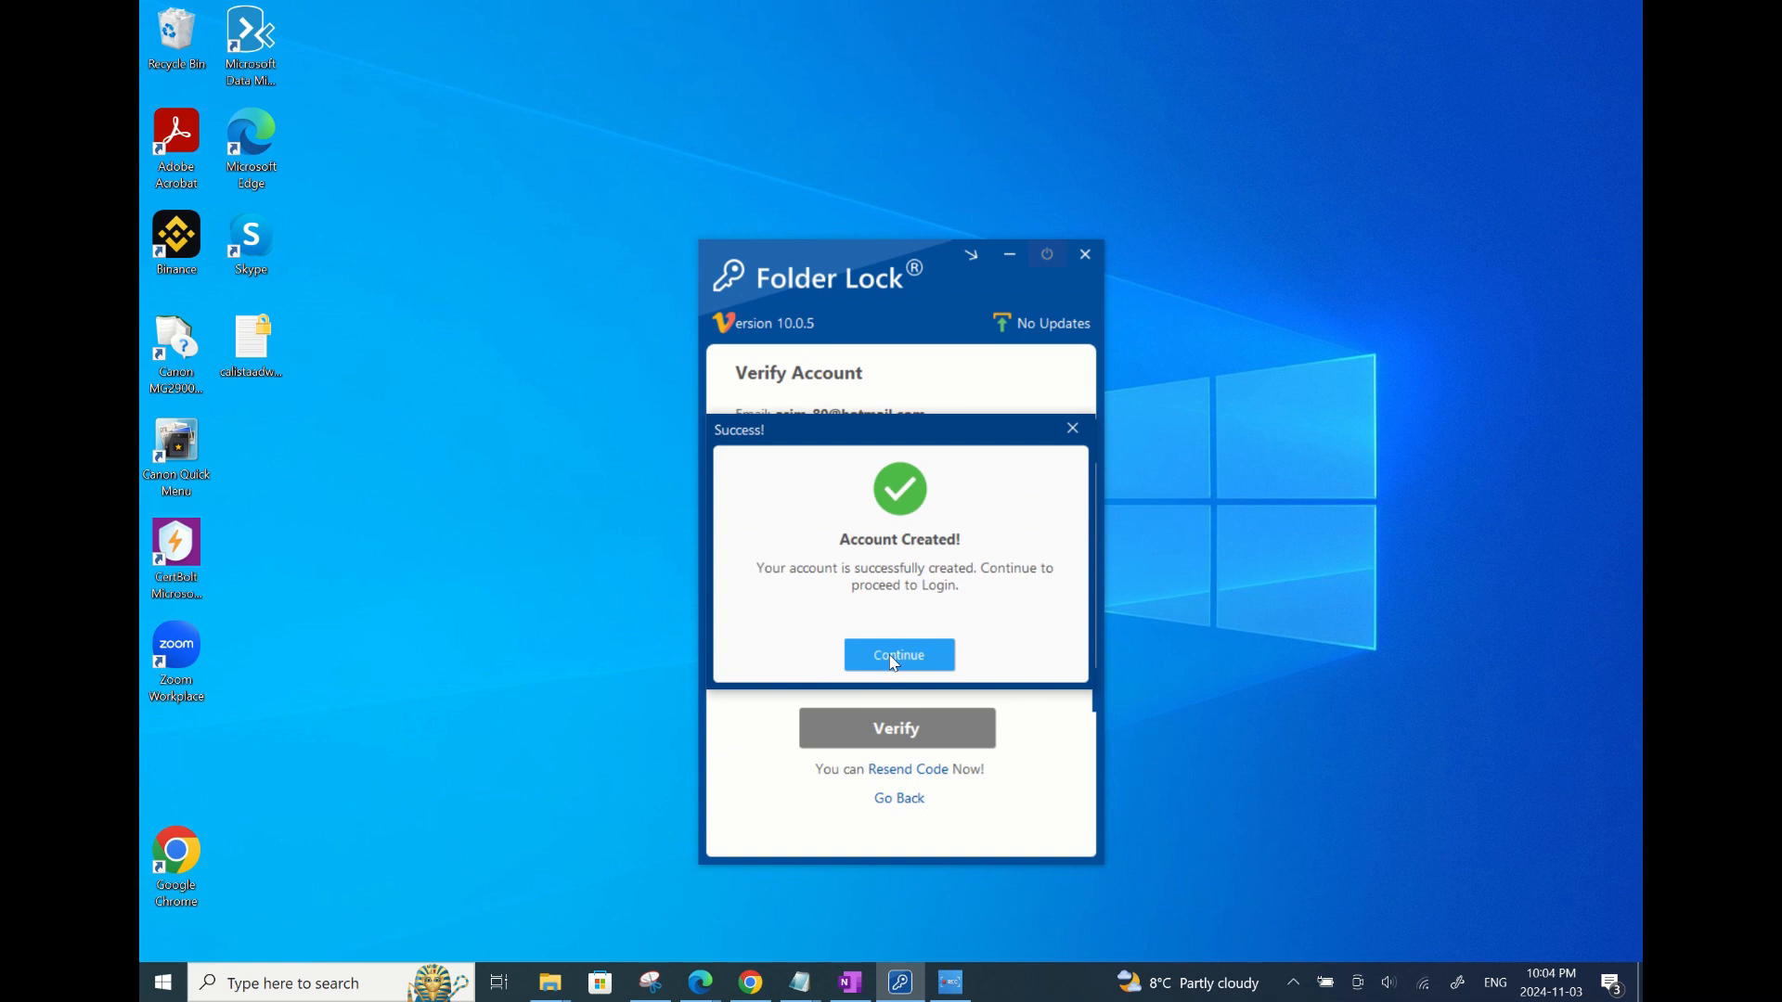
pyautogui.click(898, 655)
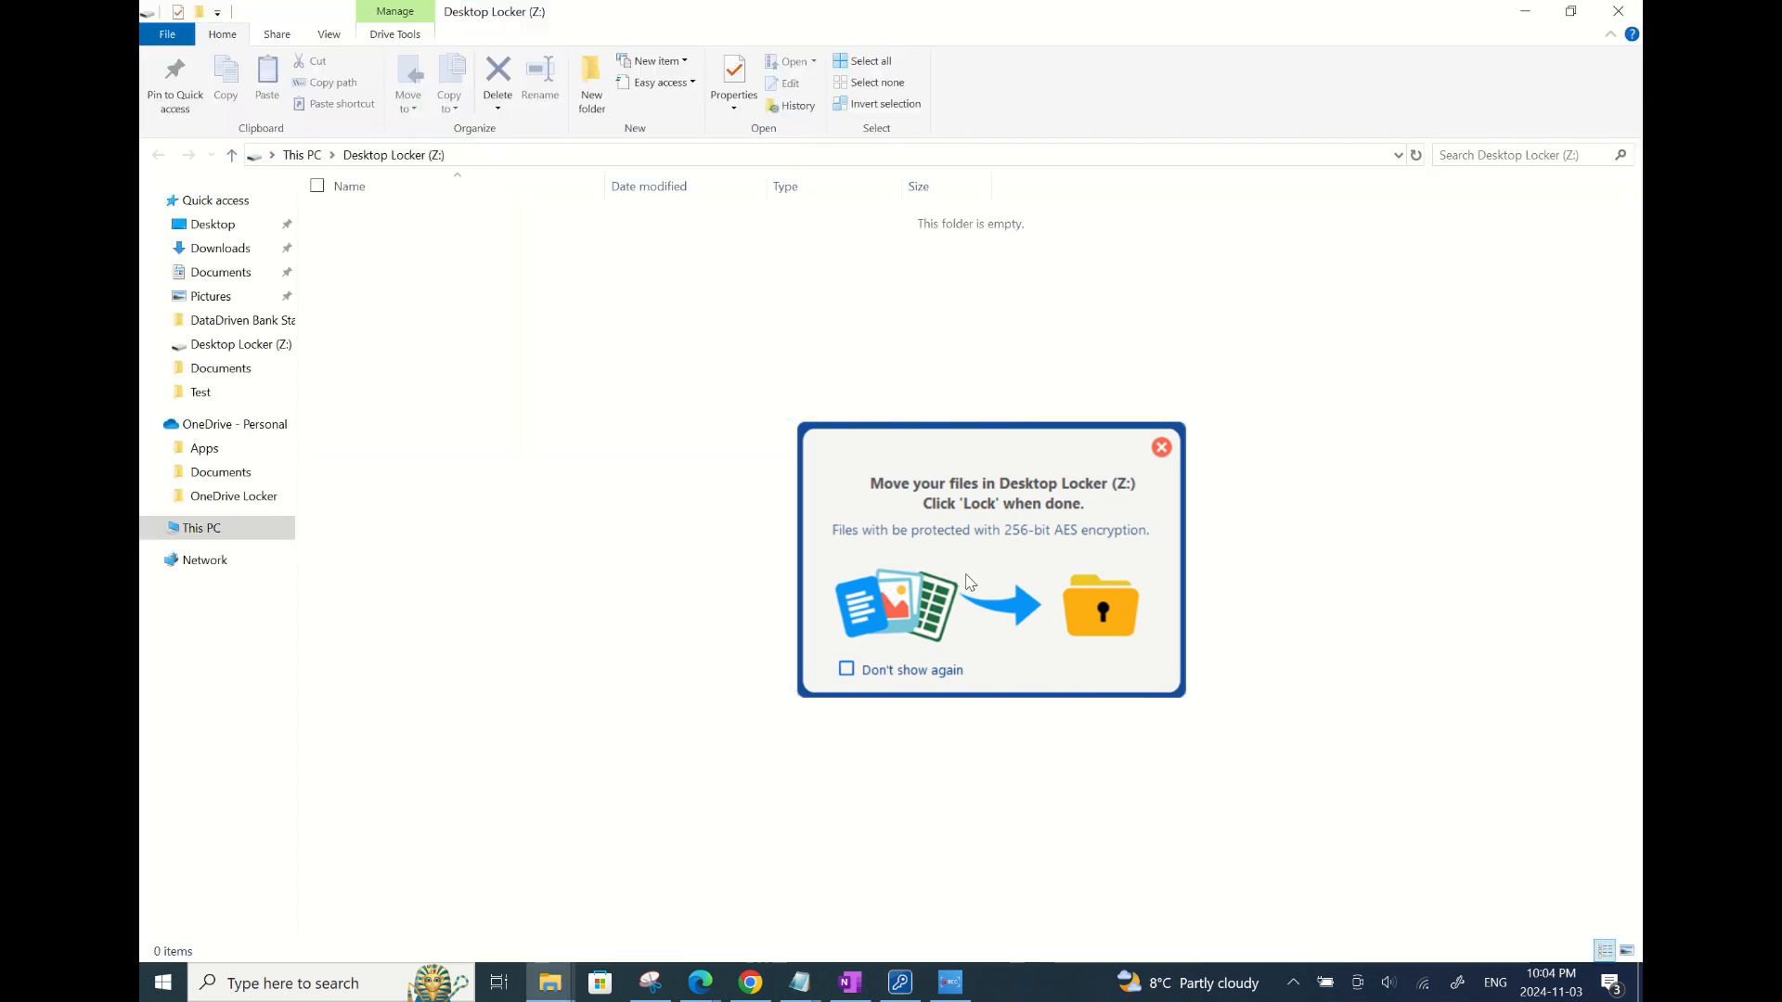
# Expand This PC and dismiss the 'Move your files' tip before dragging files into Desktop Locker (Z:)
pyautogui.click(156, 527)
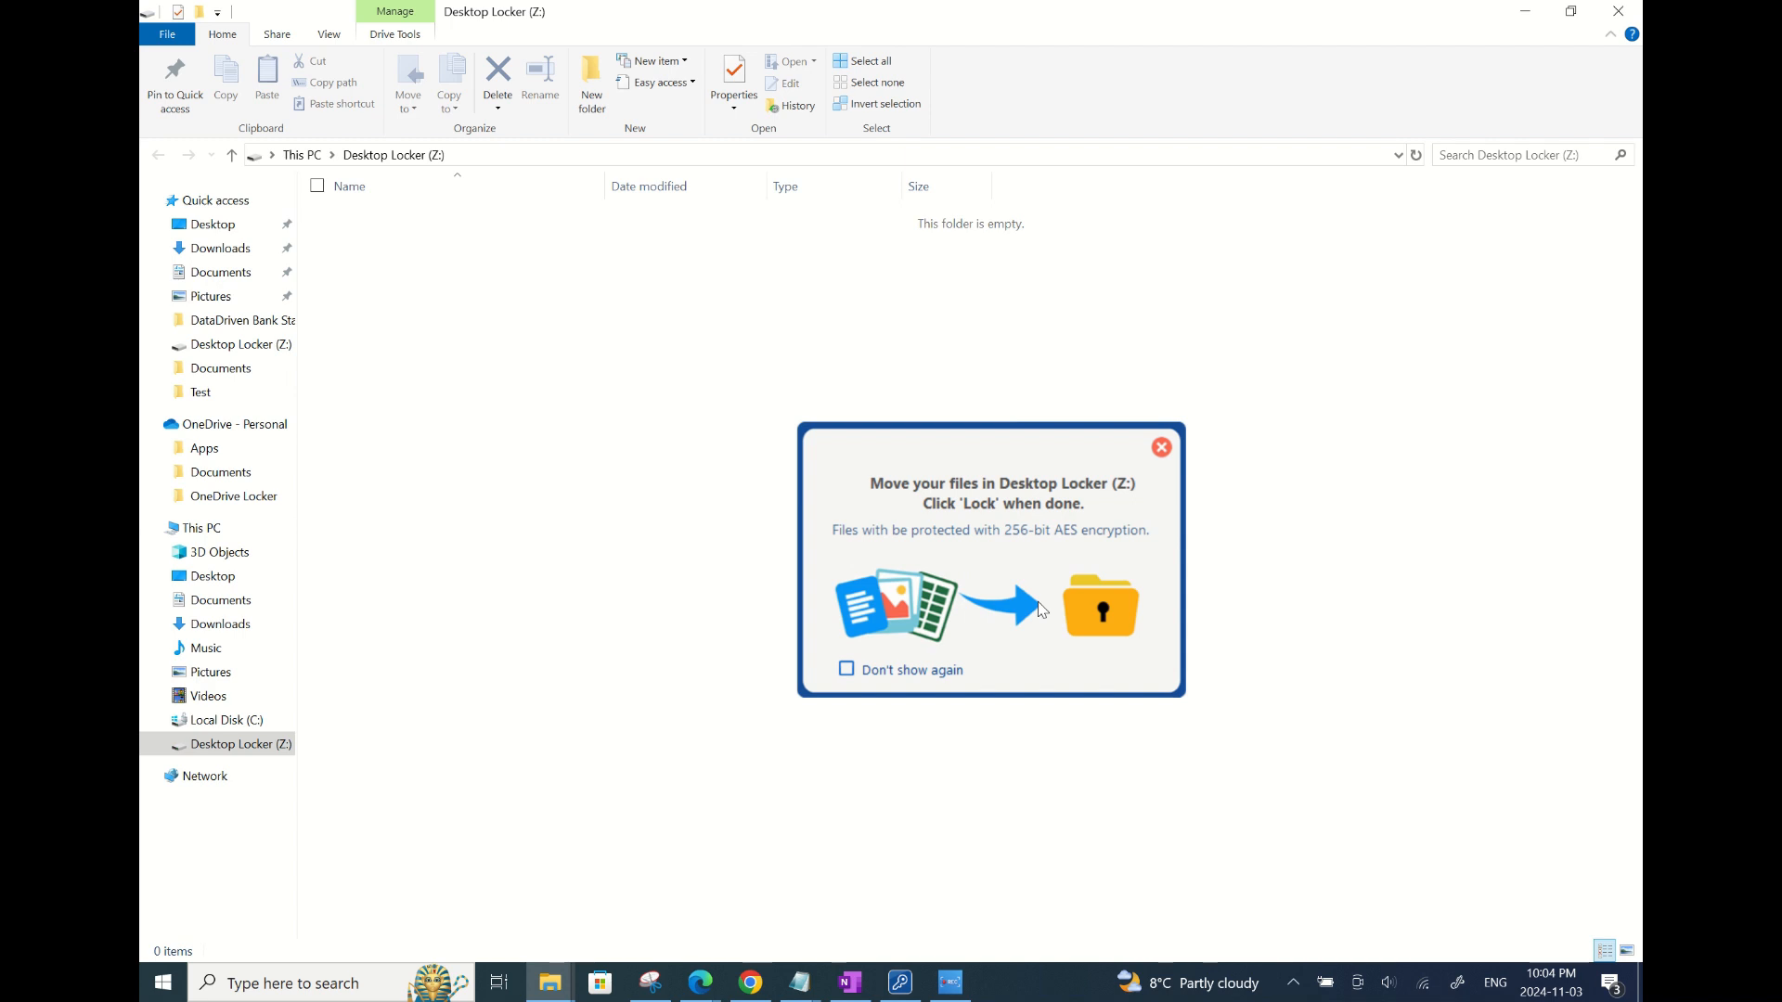
pyautogui.moveTo(750, 572)
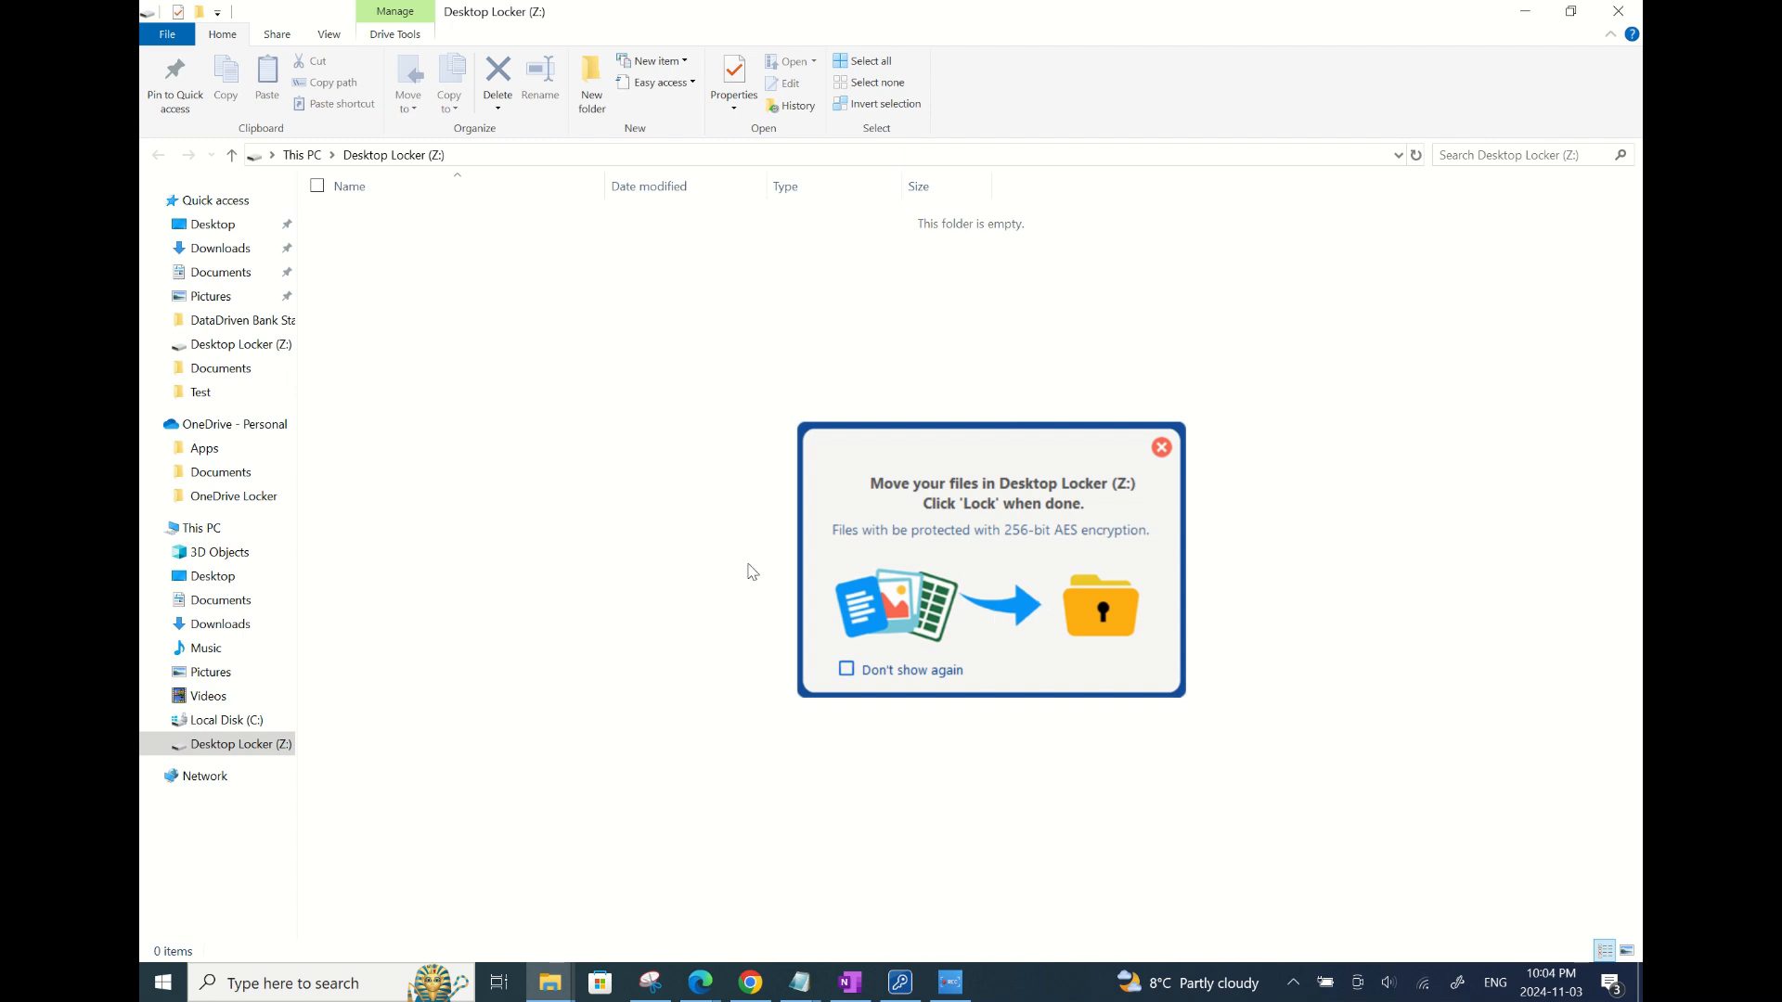
pyautogui.moveTo(978, 603)
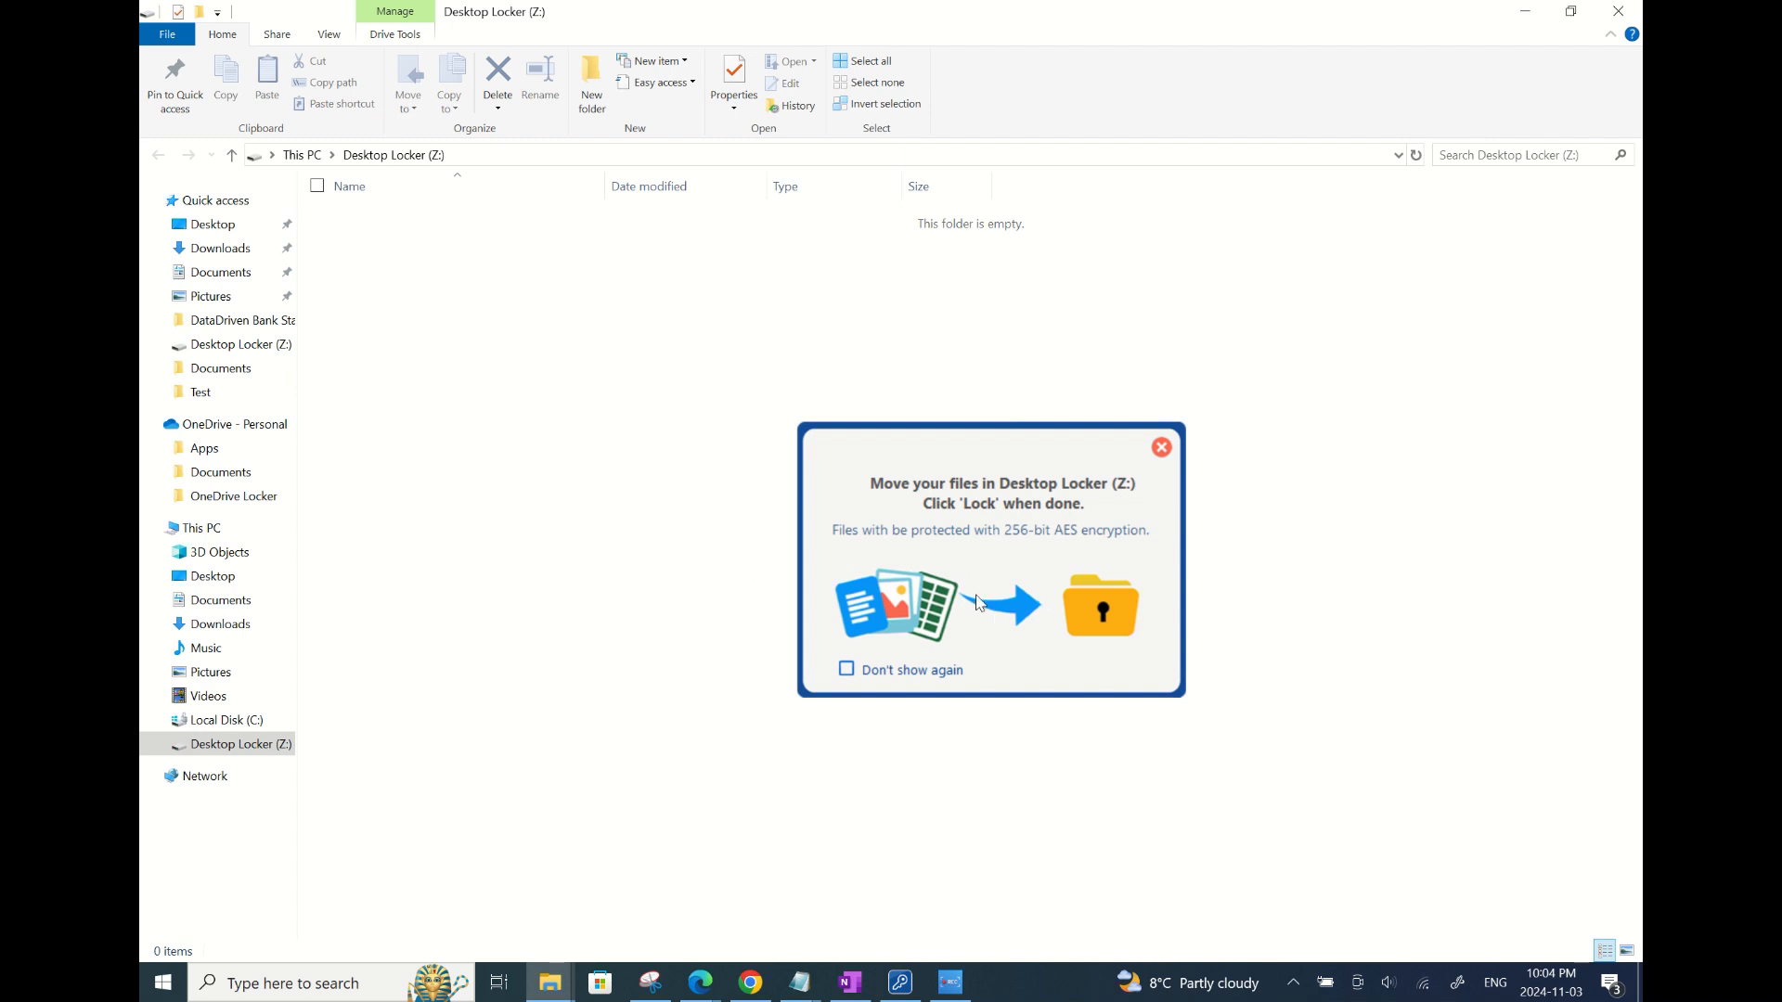
pyautogui.click(1160, 447)
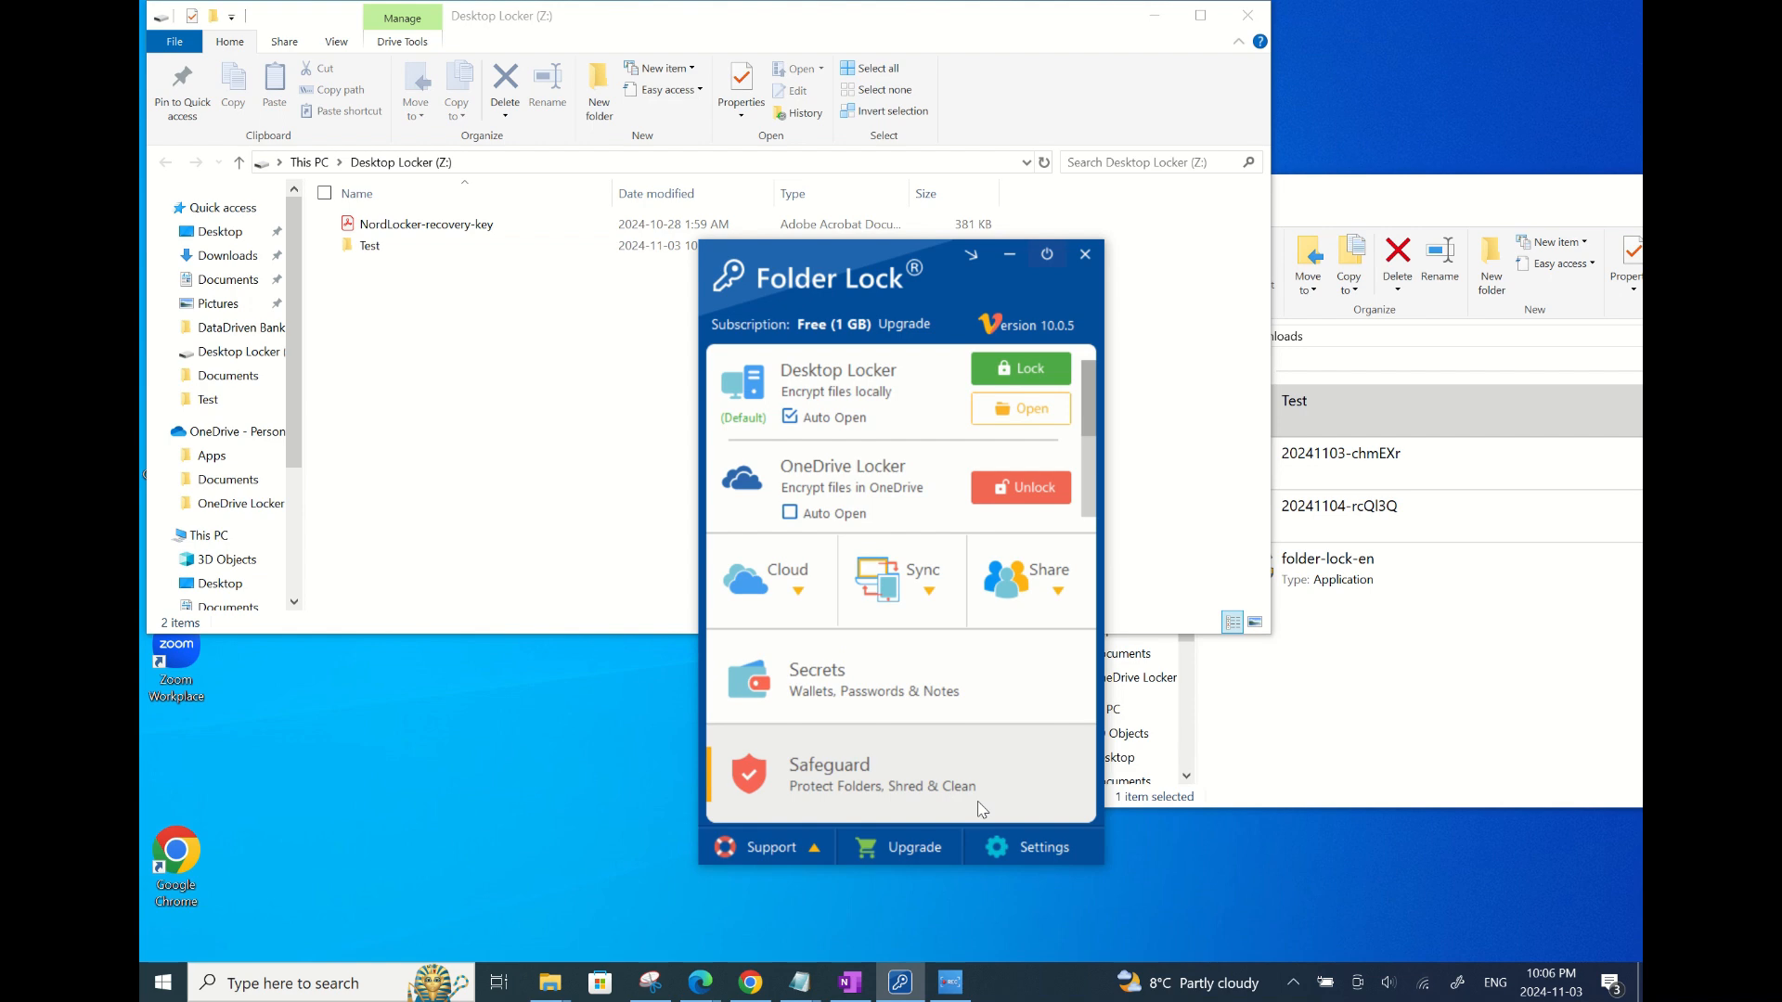
# Glance at the Safeguard tools, then lock the Desktop Locker to encrypt its files
pyautogui.click(830, 776)
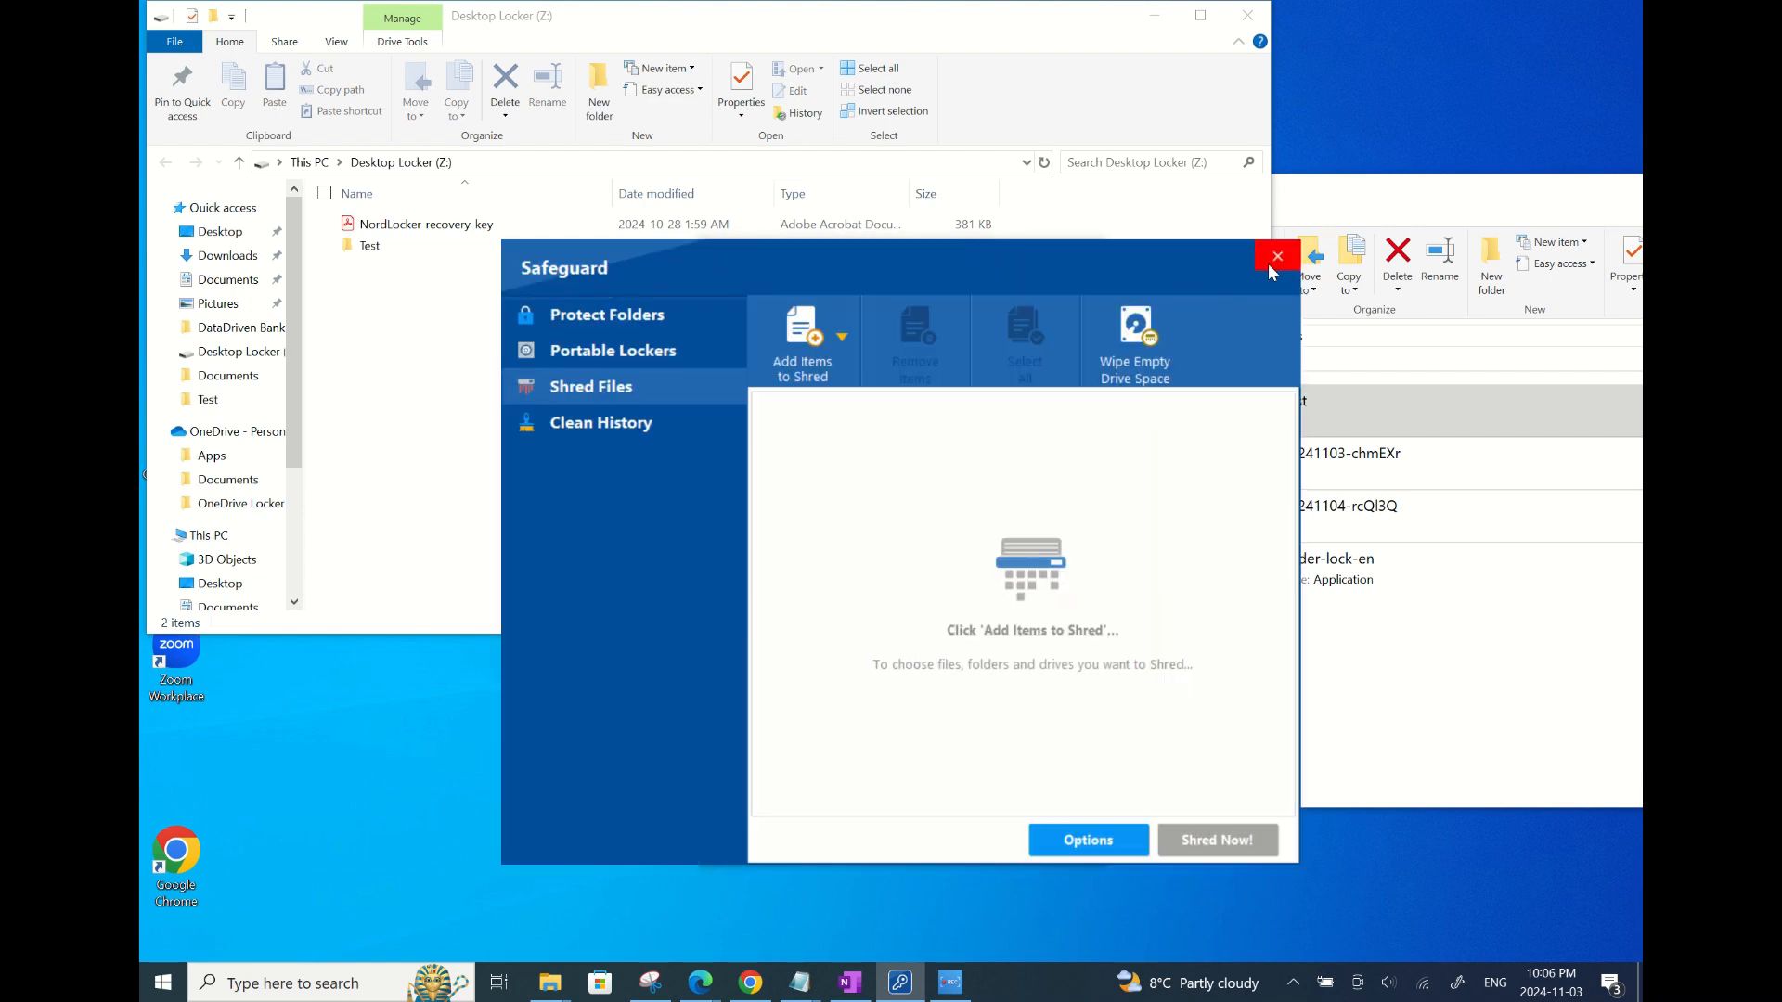
pyautogui.click(1275, 256)
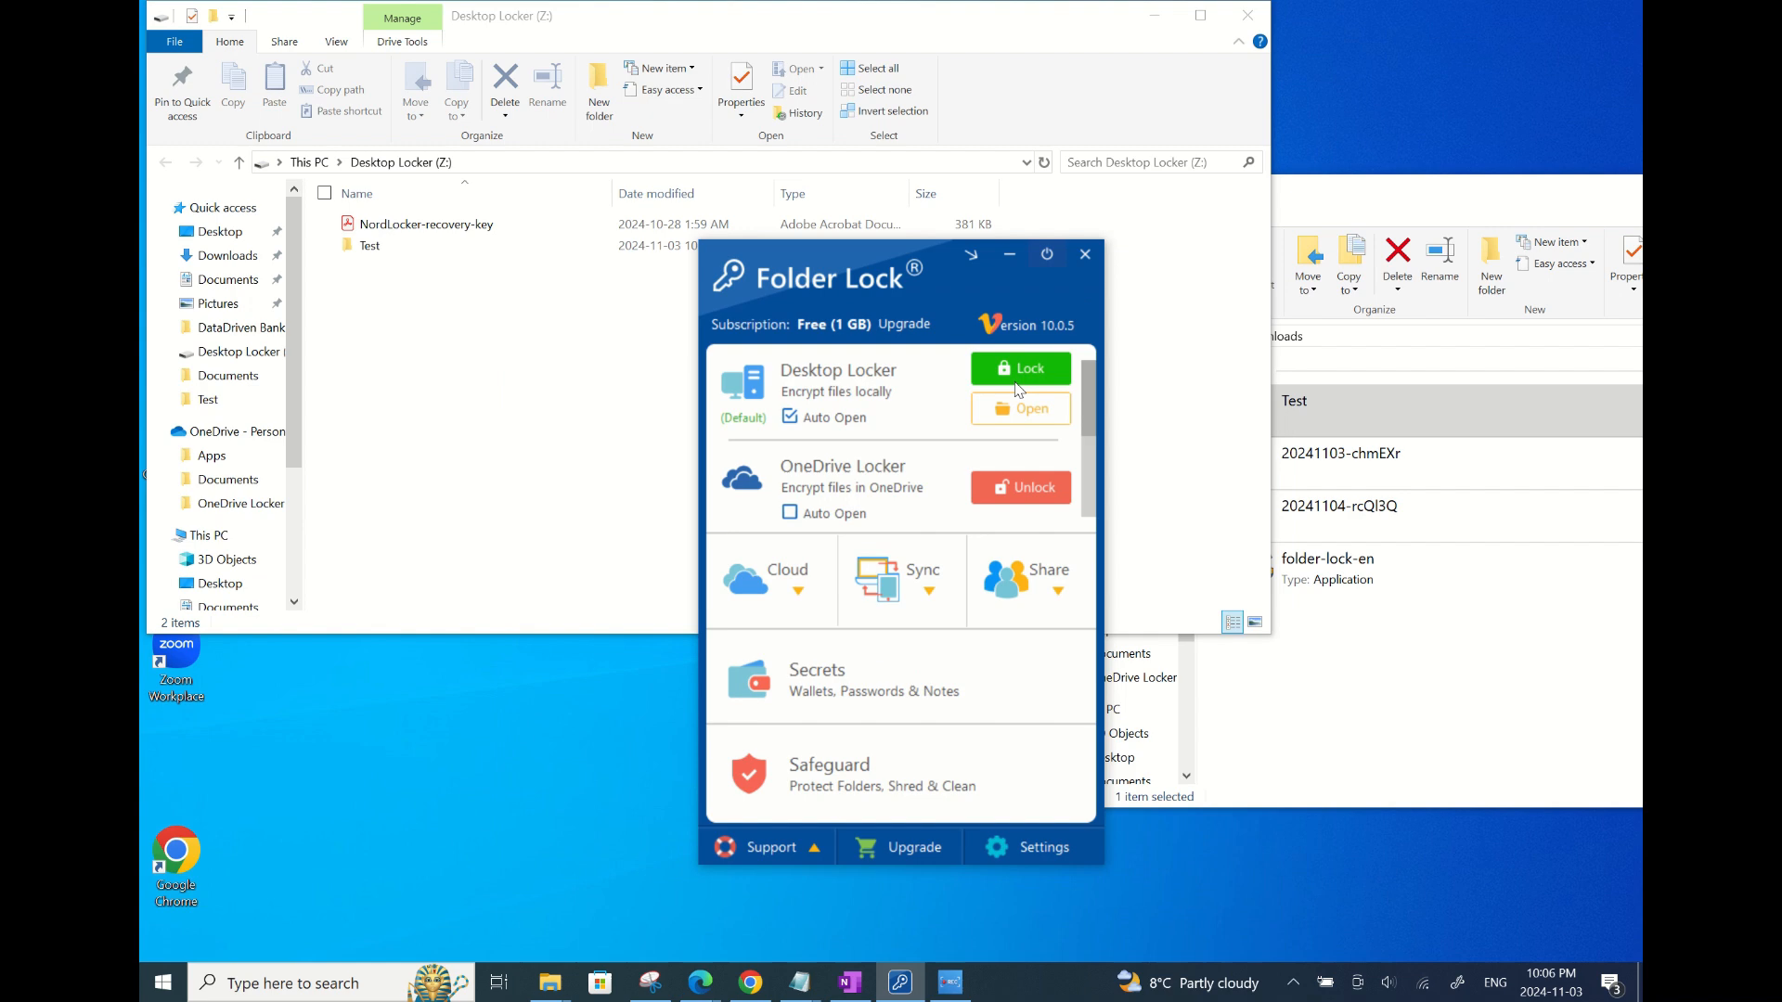
pyautogui.click(1019, 367)
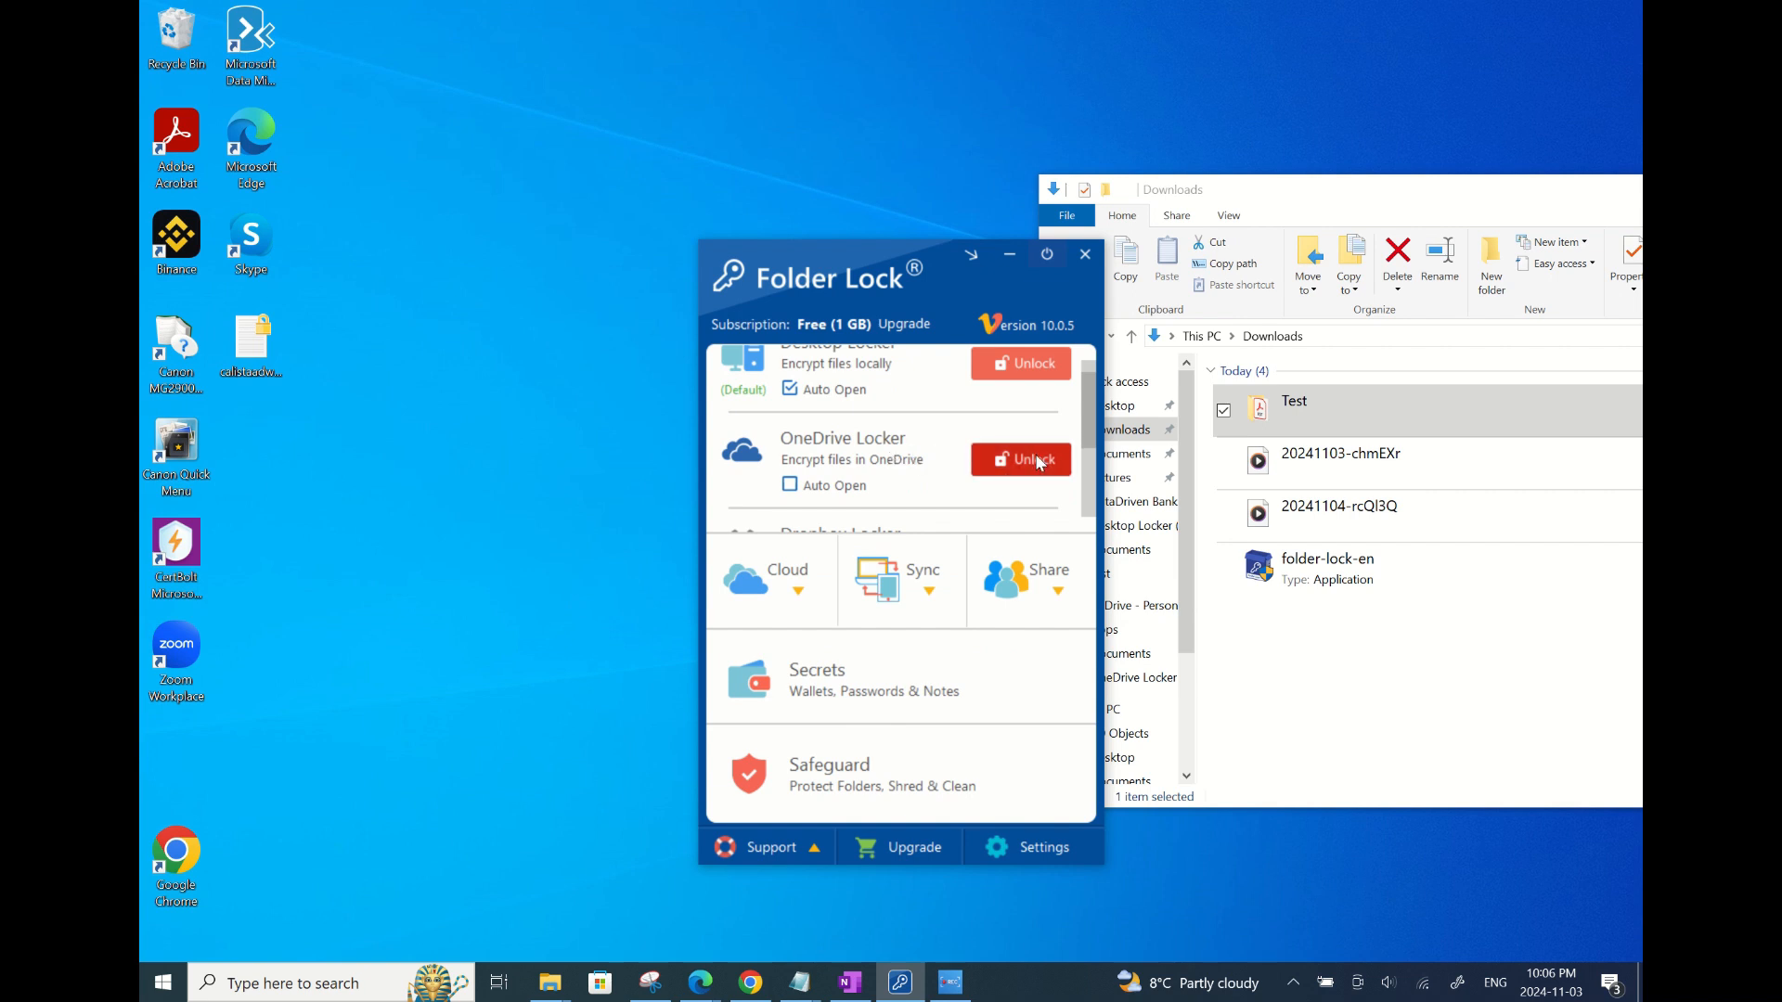
# Unlock OneDrive Locker, check the Test folder with the recovery key inside, then lock it again
pyautogui.click(1019, 458)
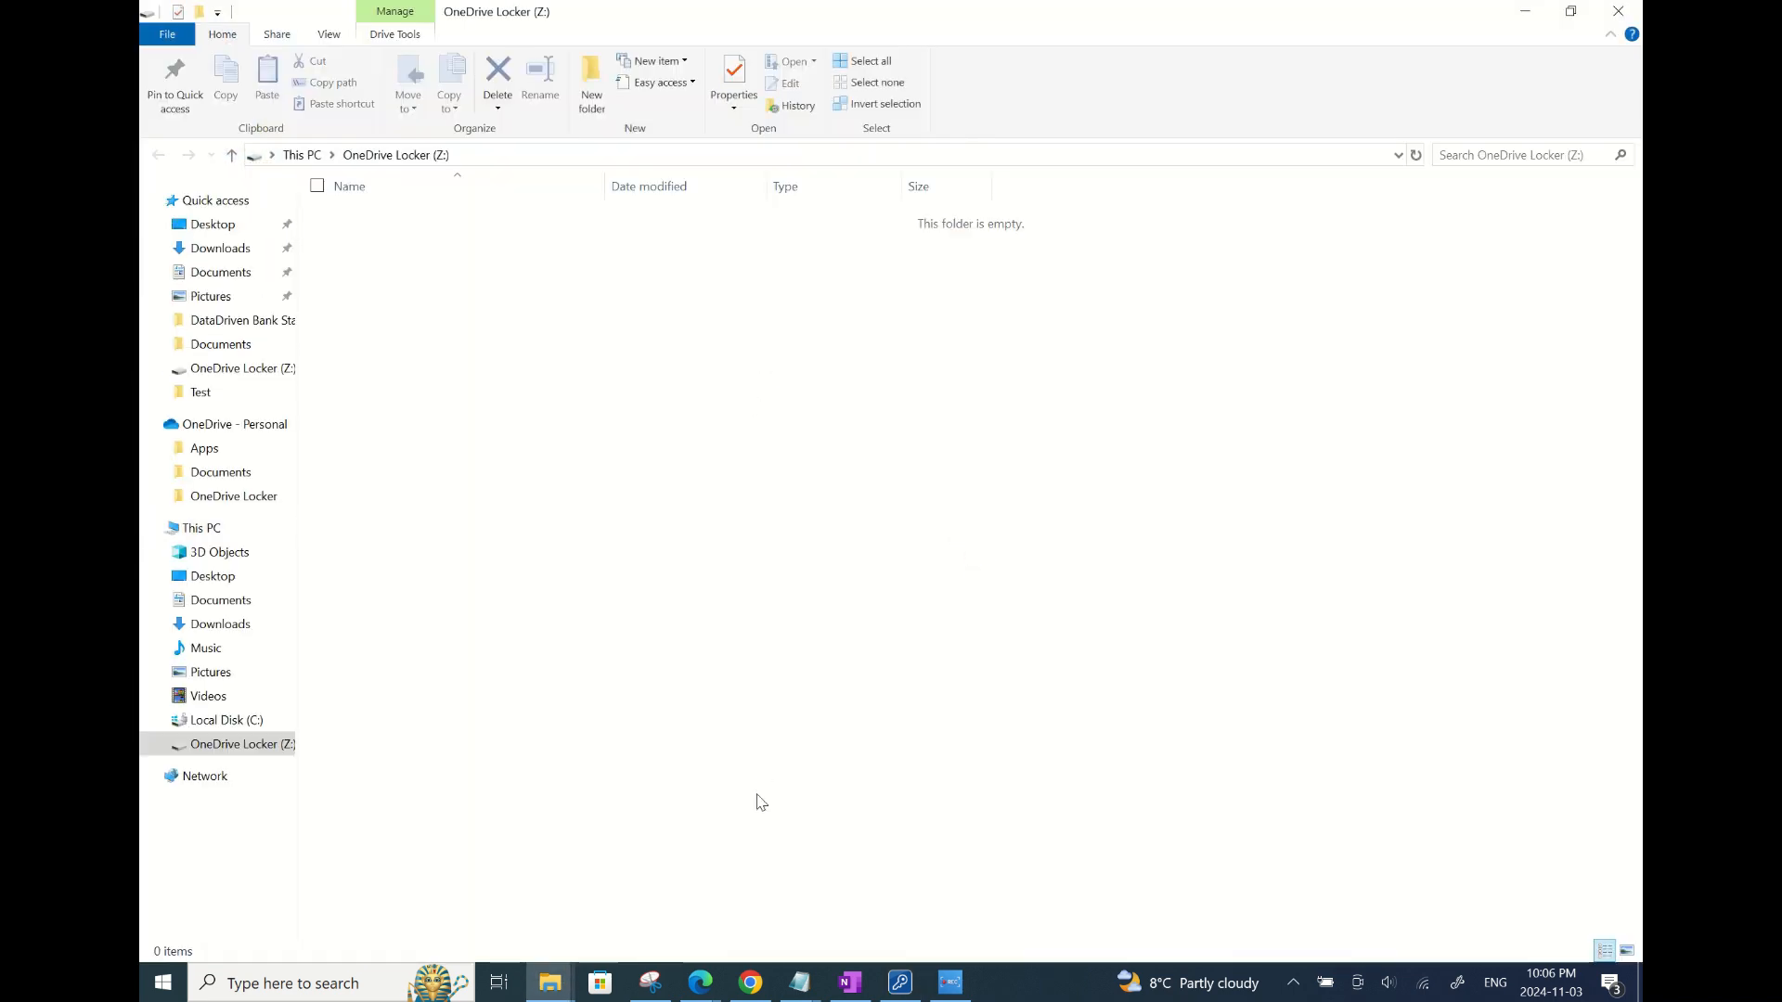
pyautogui.moveTo(549, 982)
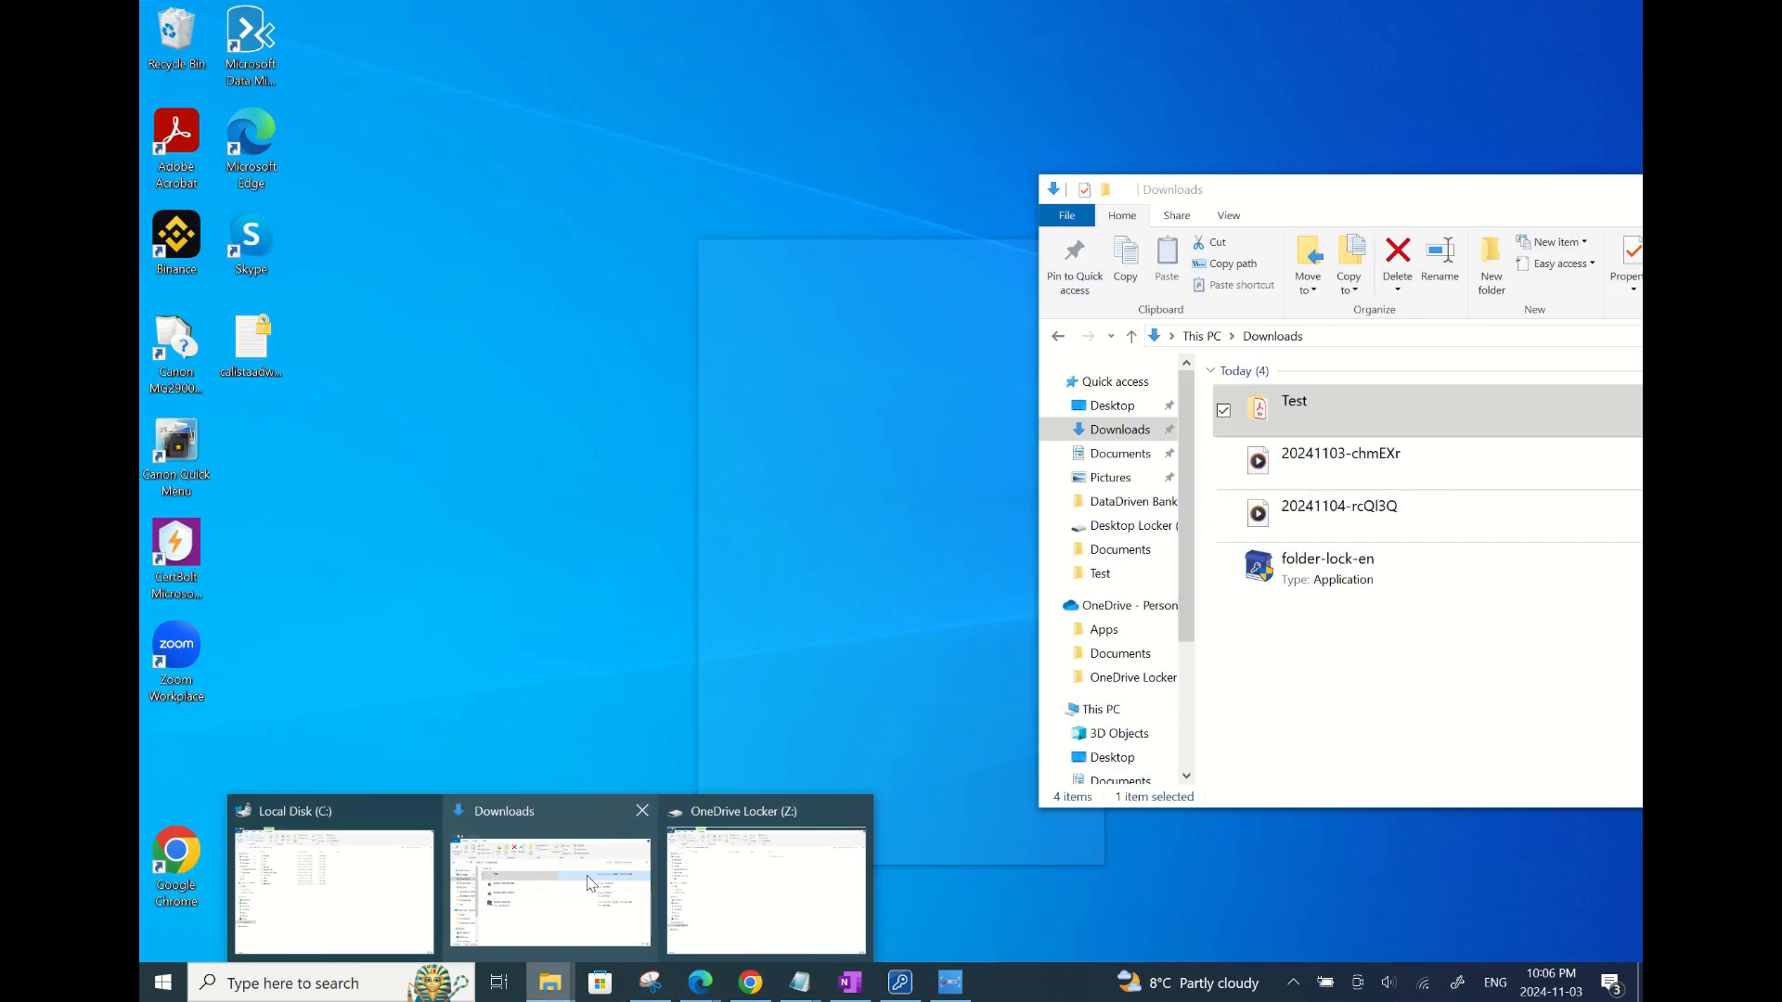
pyautogui.click(765, 889)
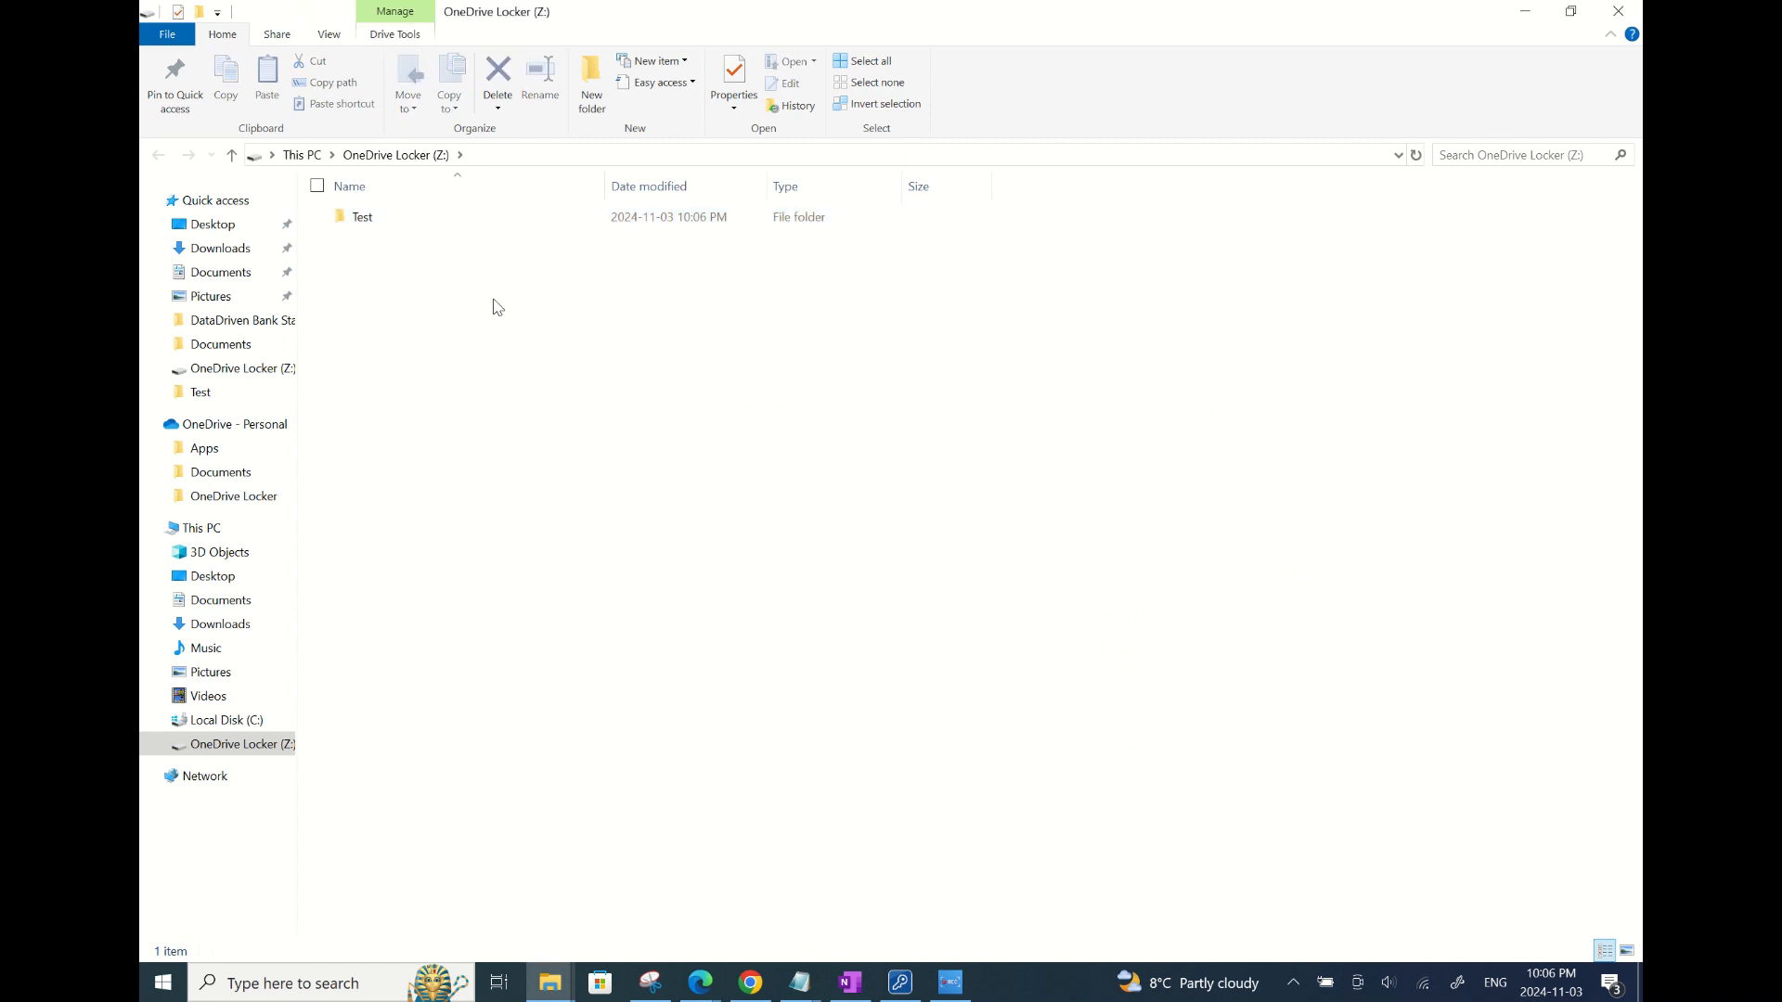
pyautogui.doubleClick(362, 215)
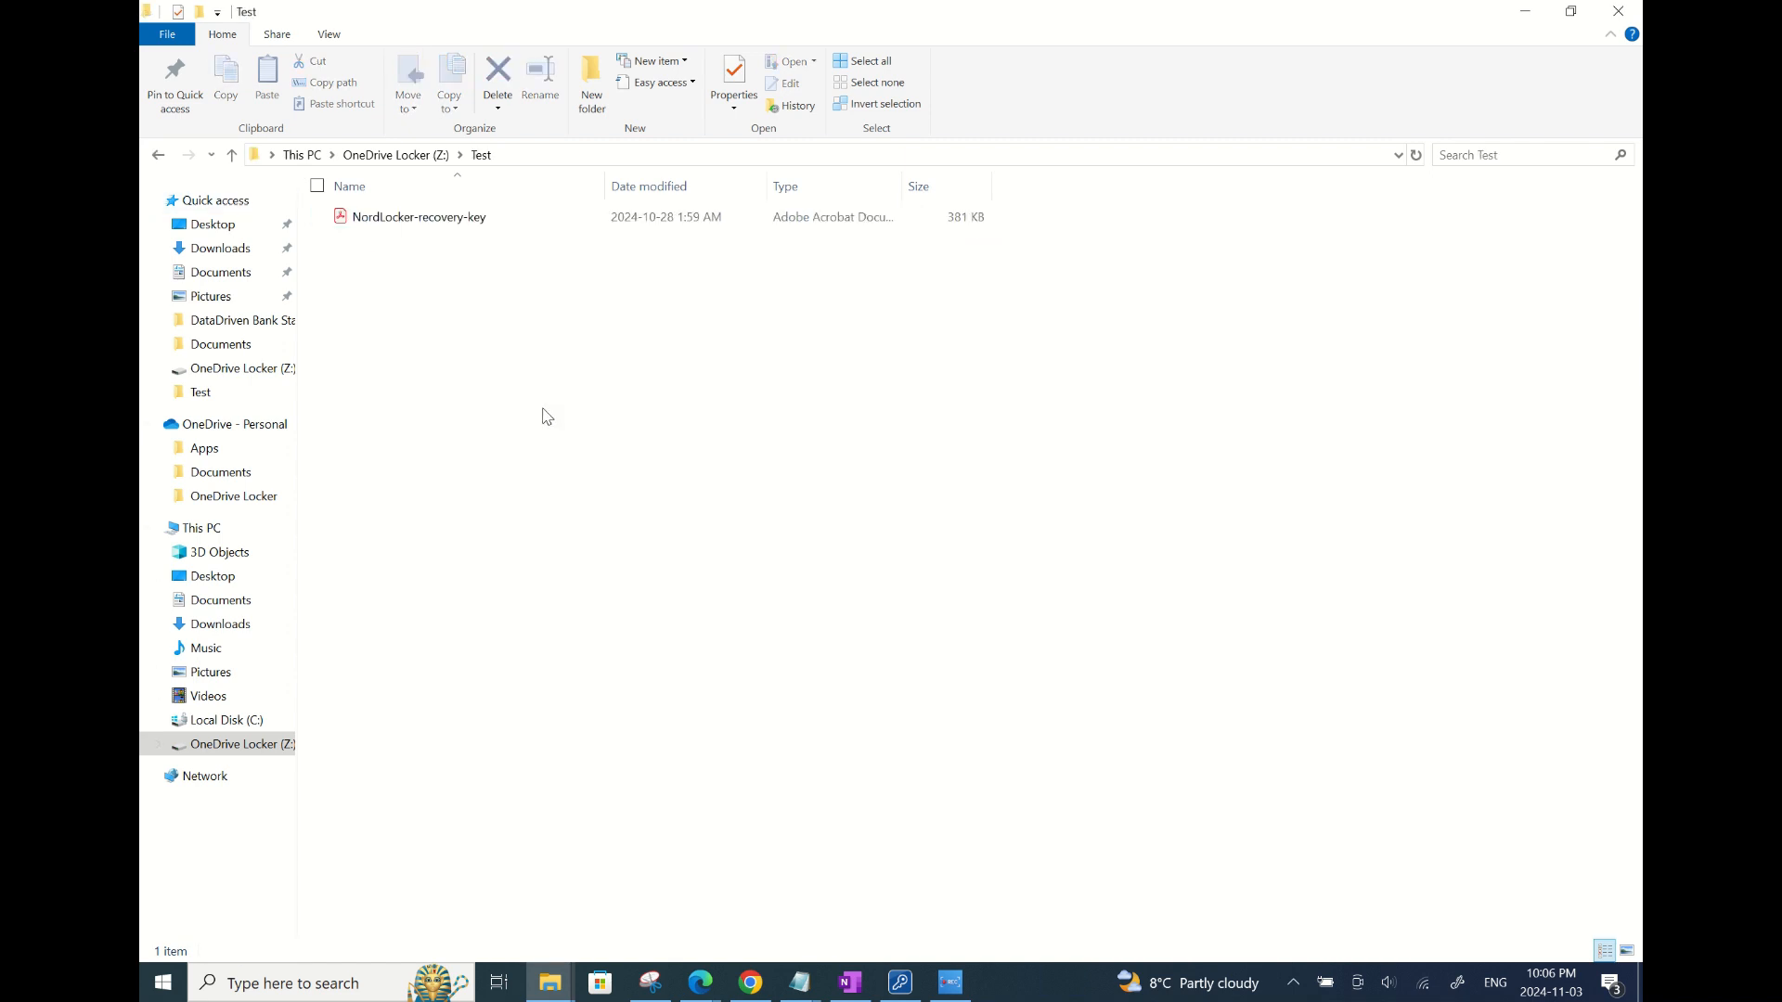
pyautogui.moveTo(1622, 13)
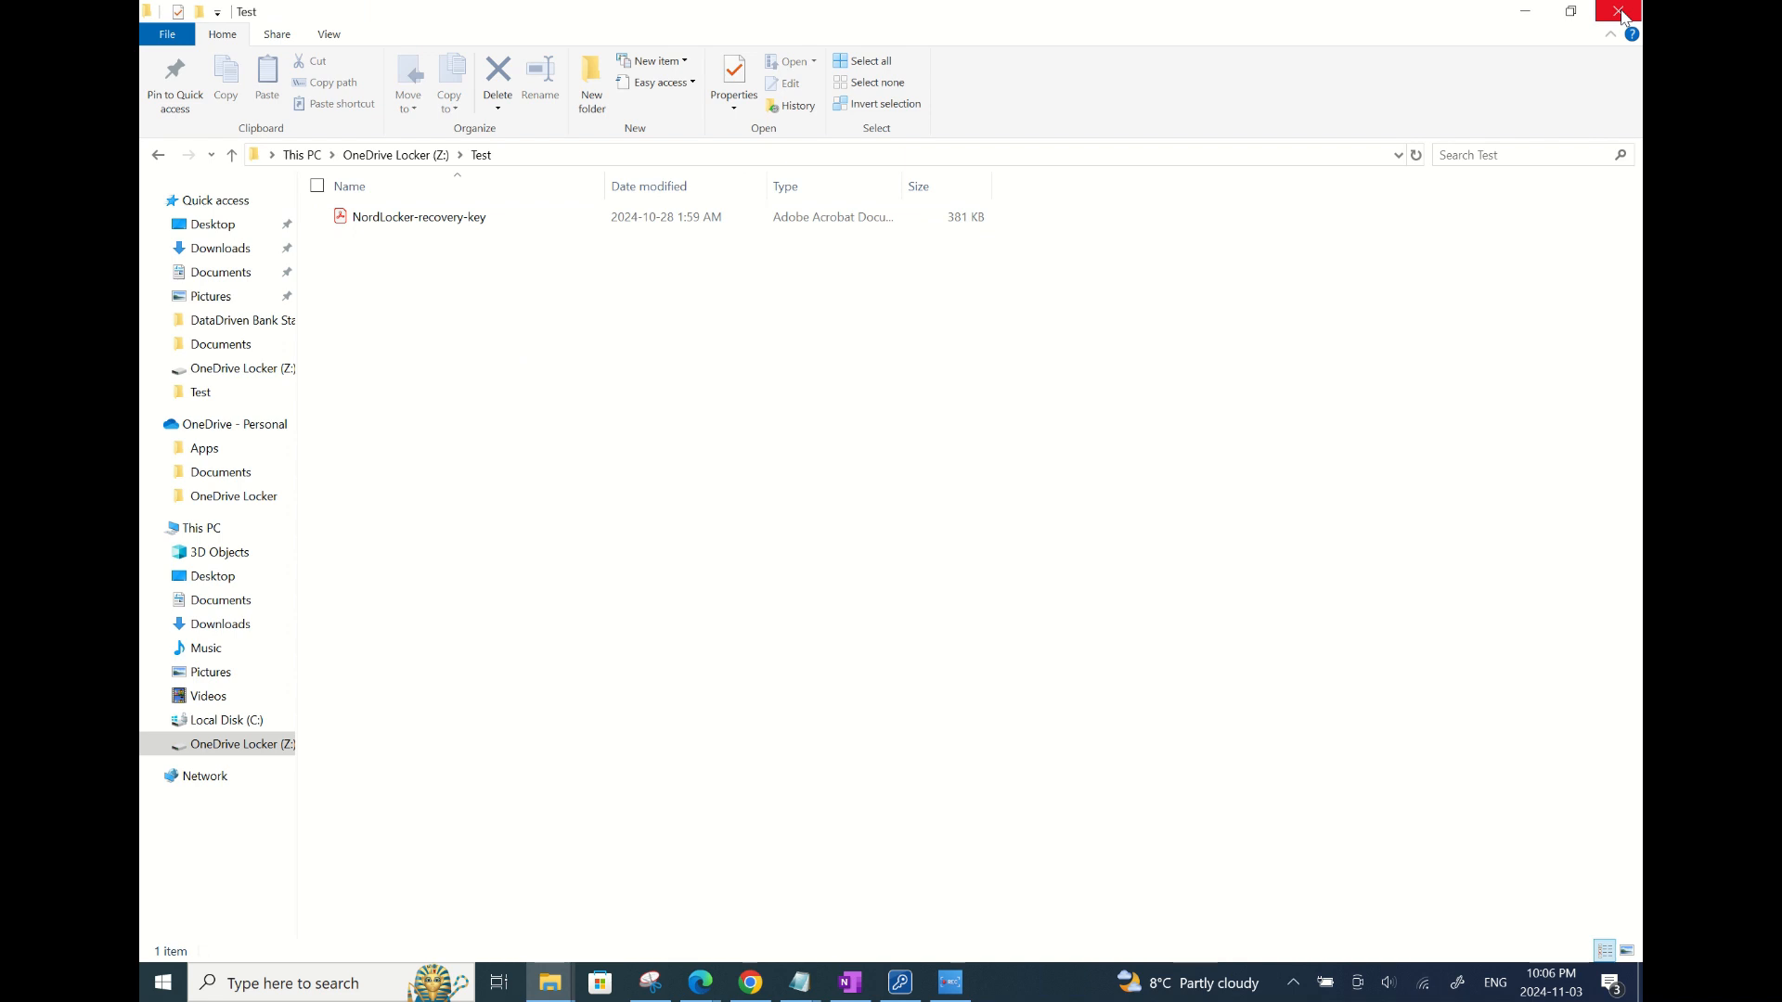
pyautogui.click(1620, 11)
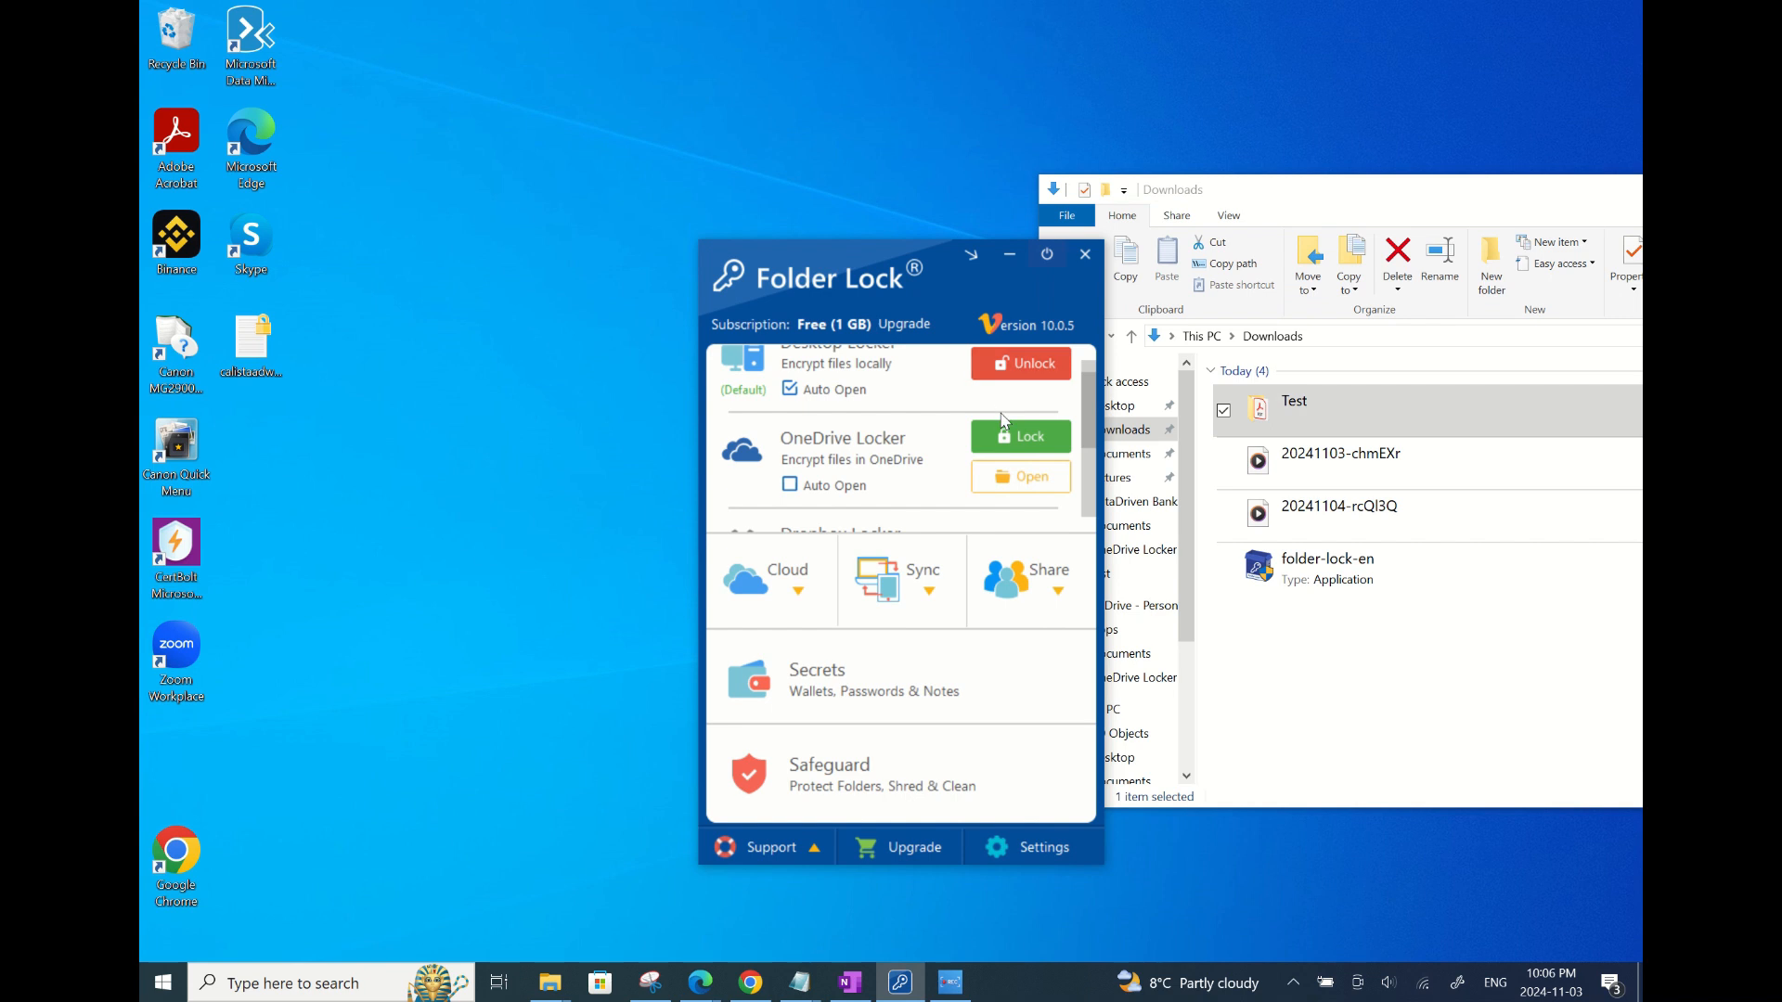
pyautogui.click(1019, 436)
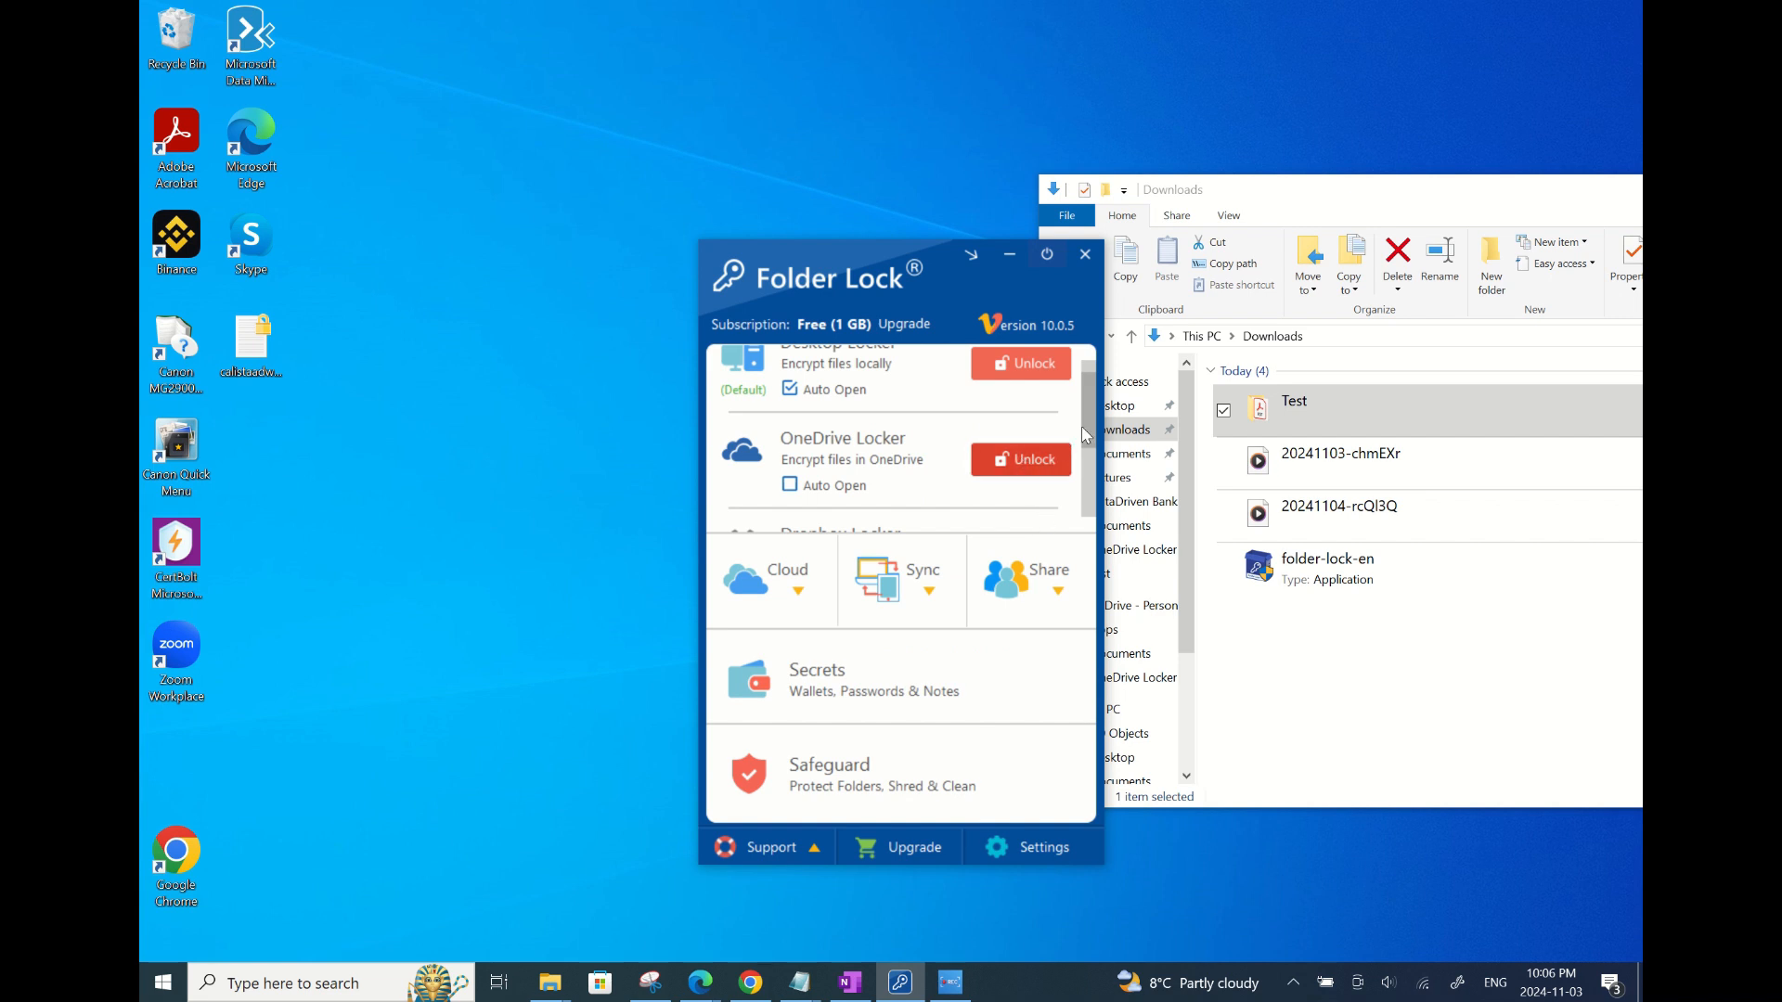
pyautogui.scroll(3)
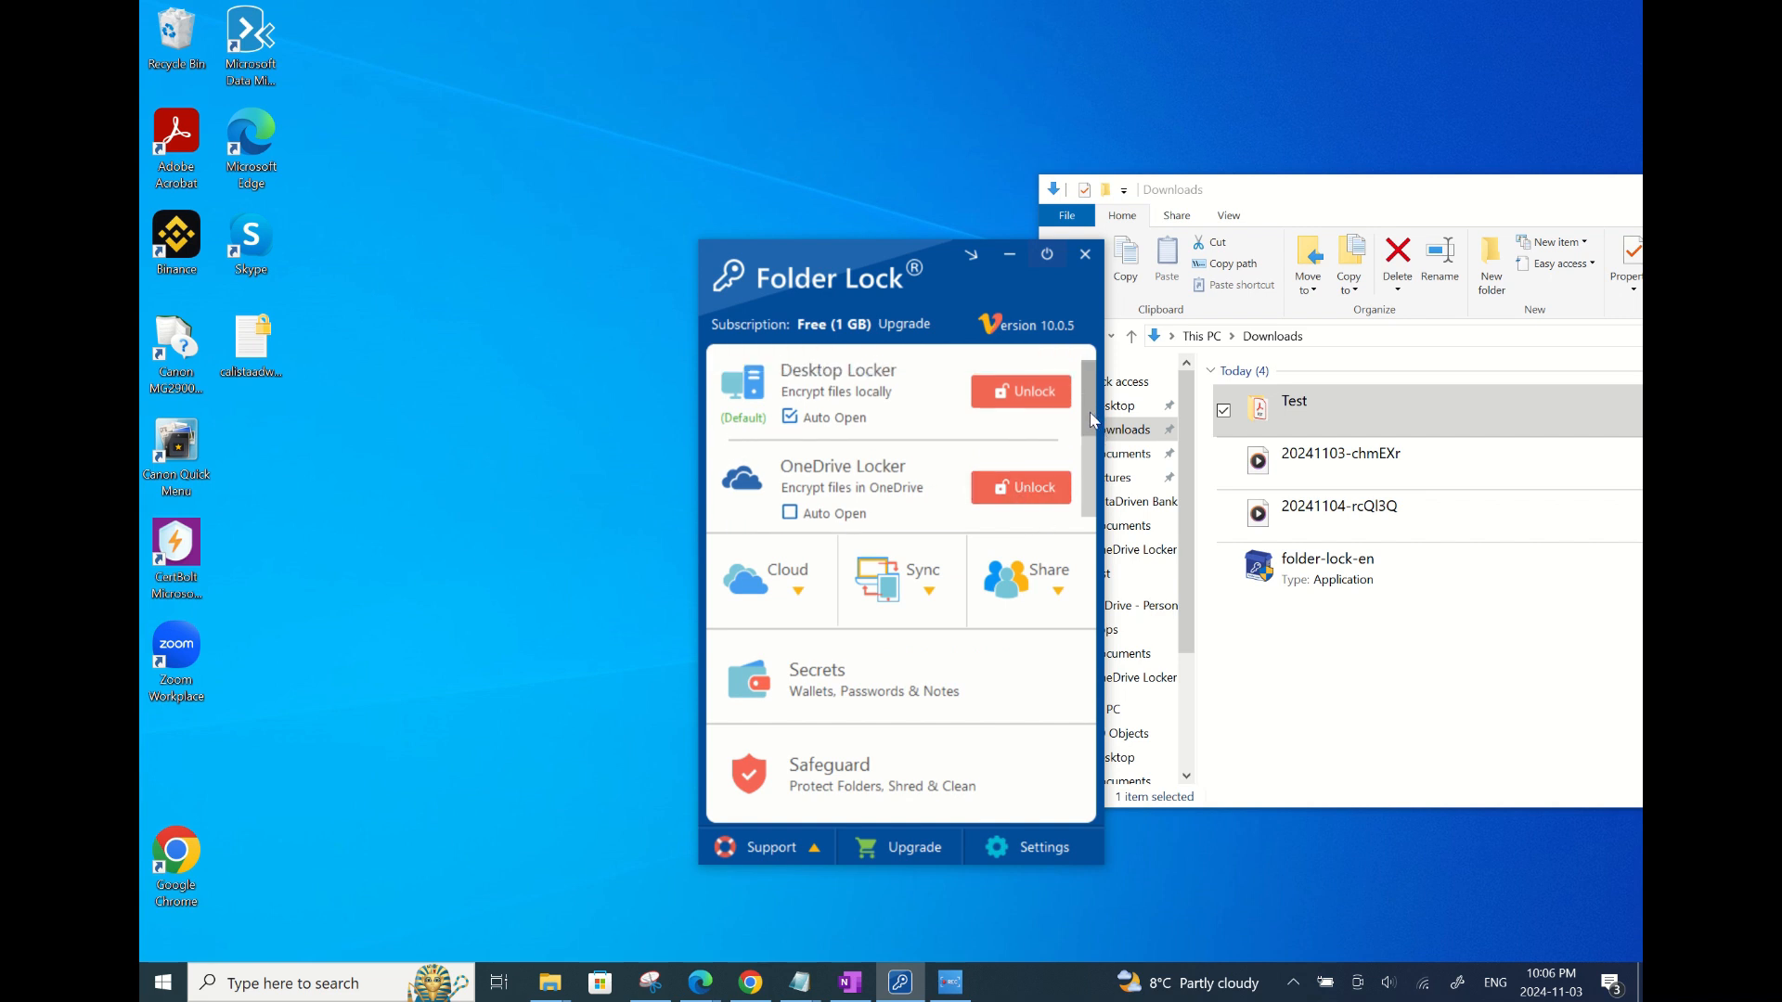
pyautogui.scroll(-3)
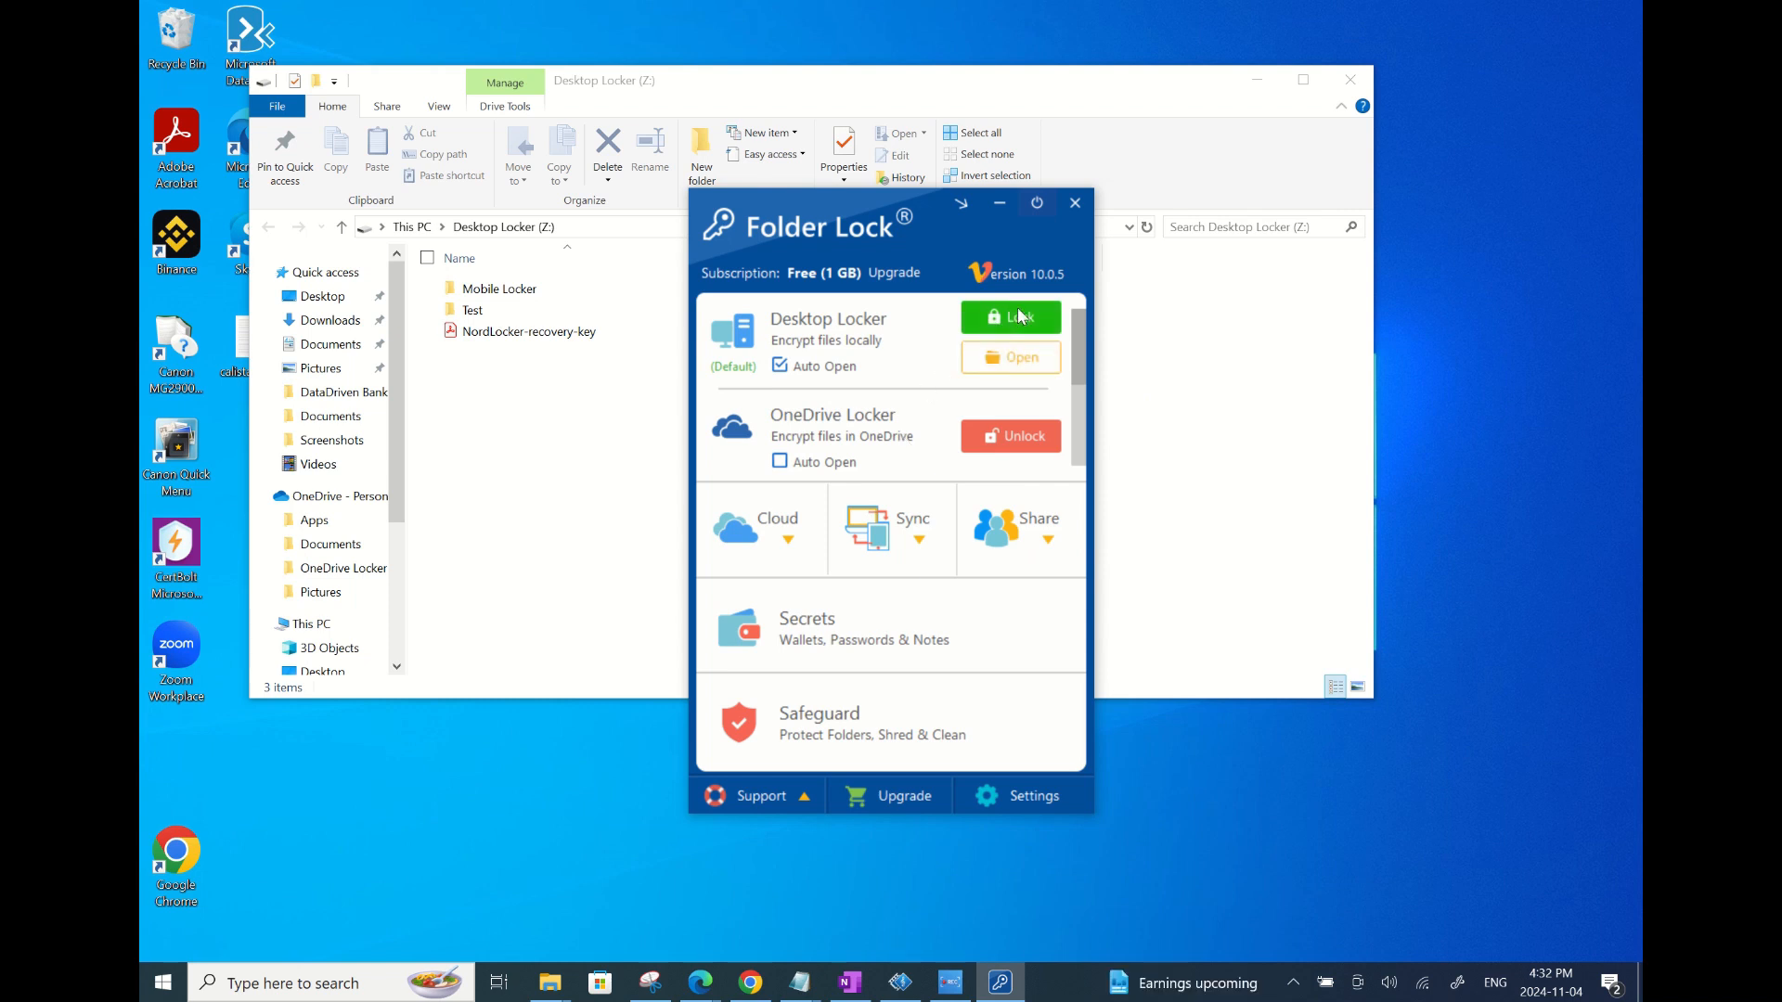
# Lock the Desktop Locker, then view the Cloud backup options and the Sync mobile app downloads
pyautogui.click(1009, 317)
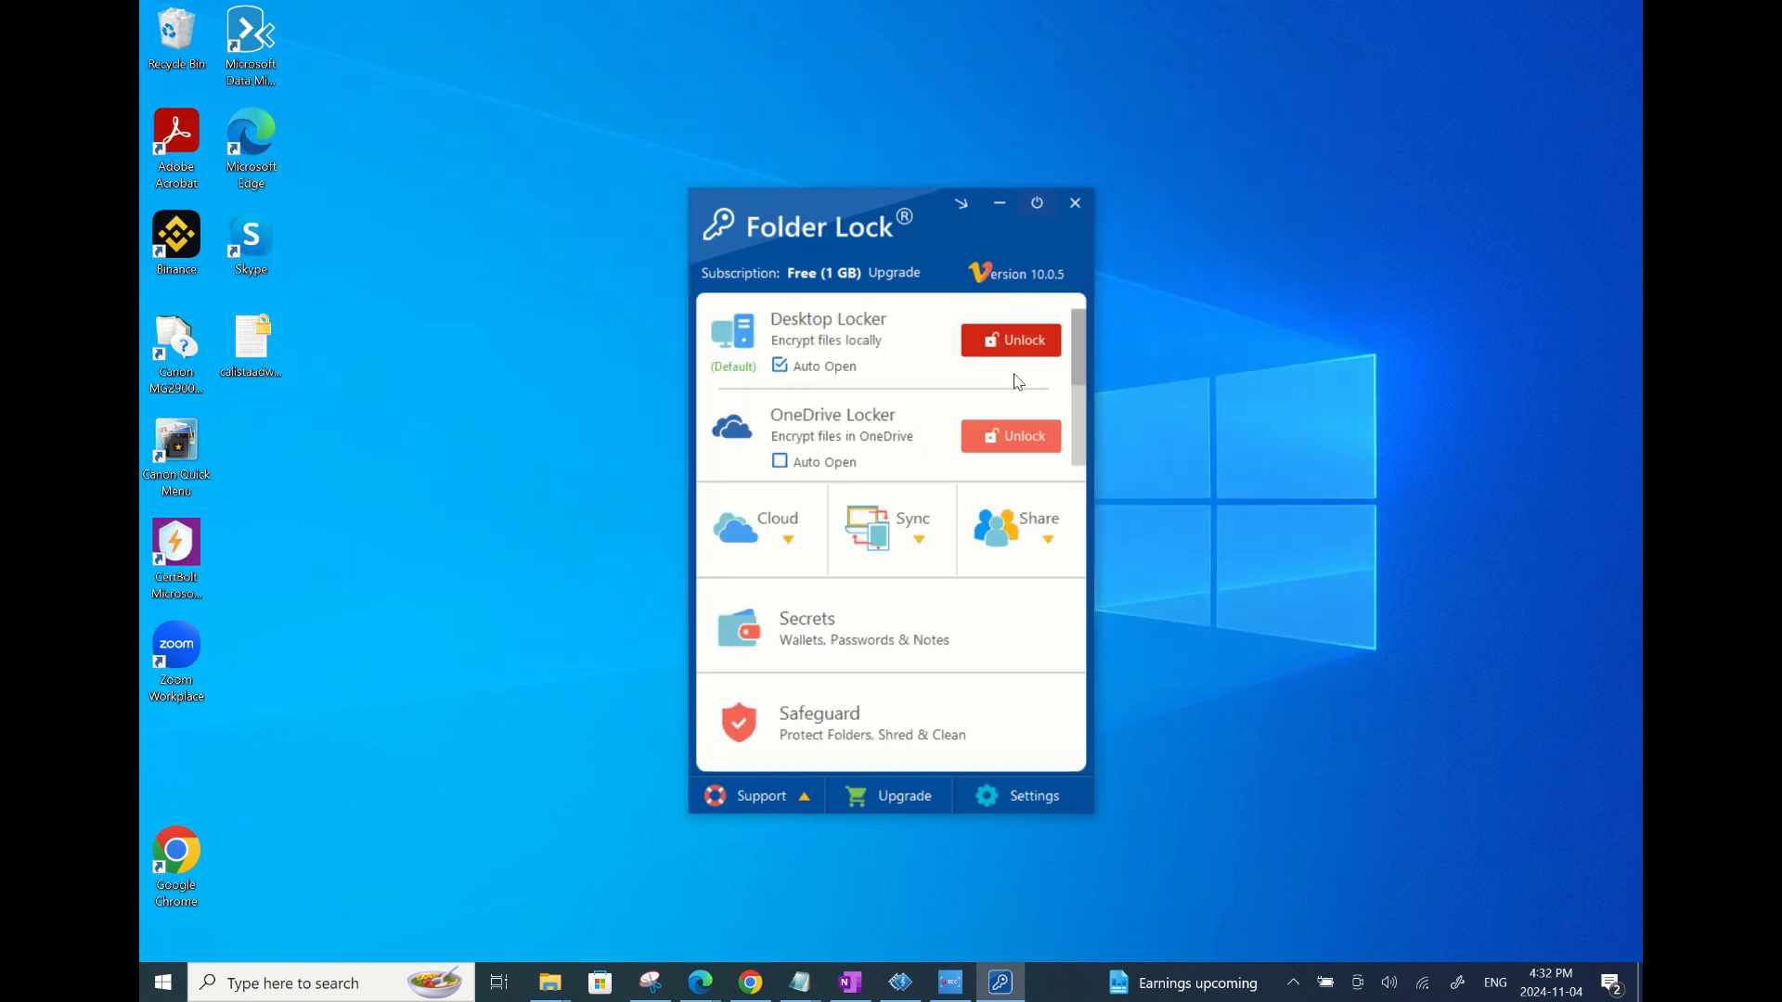
pyautogui.moveTo(1006, 462)
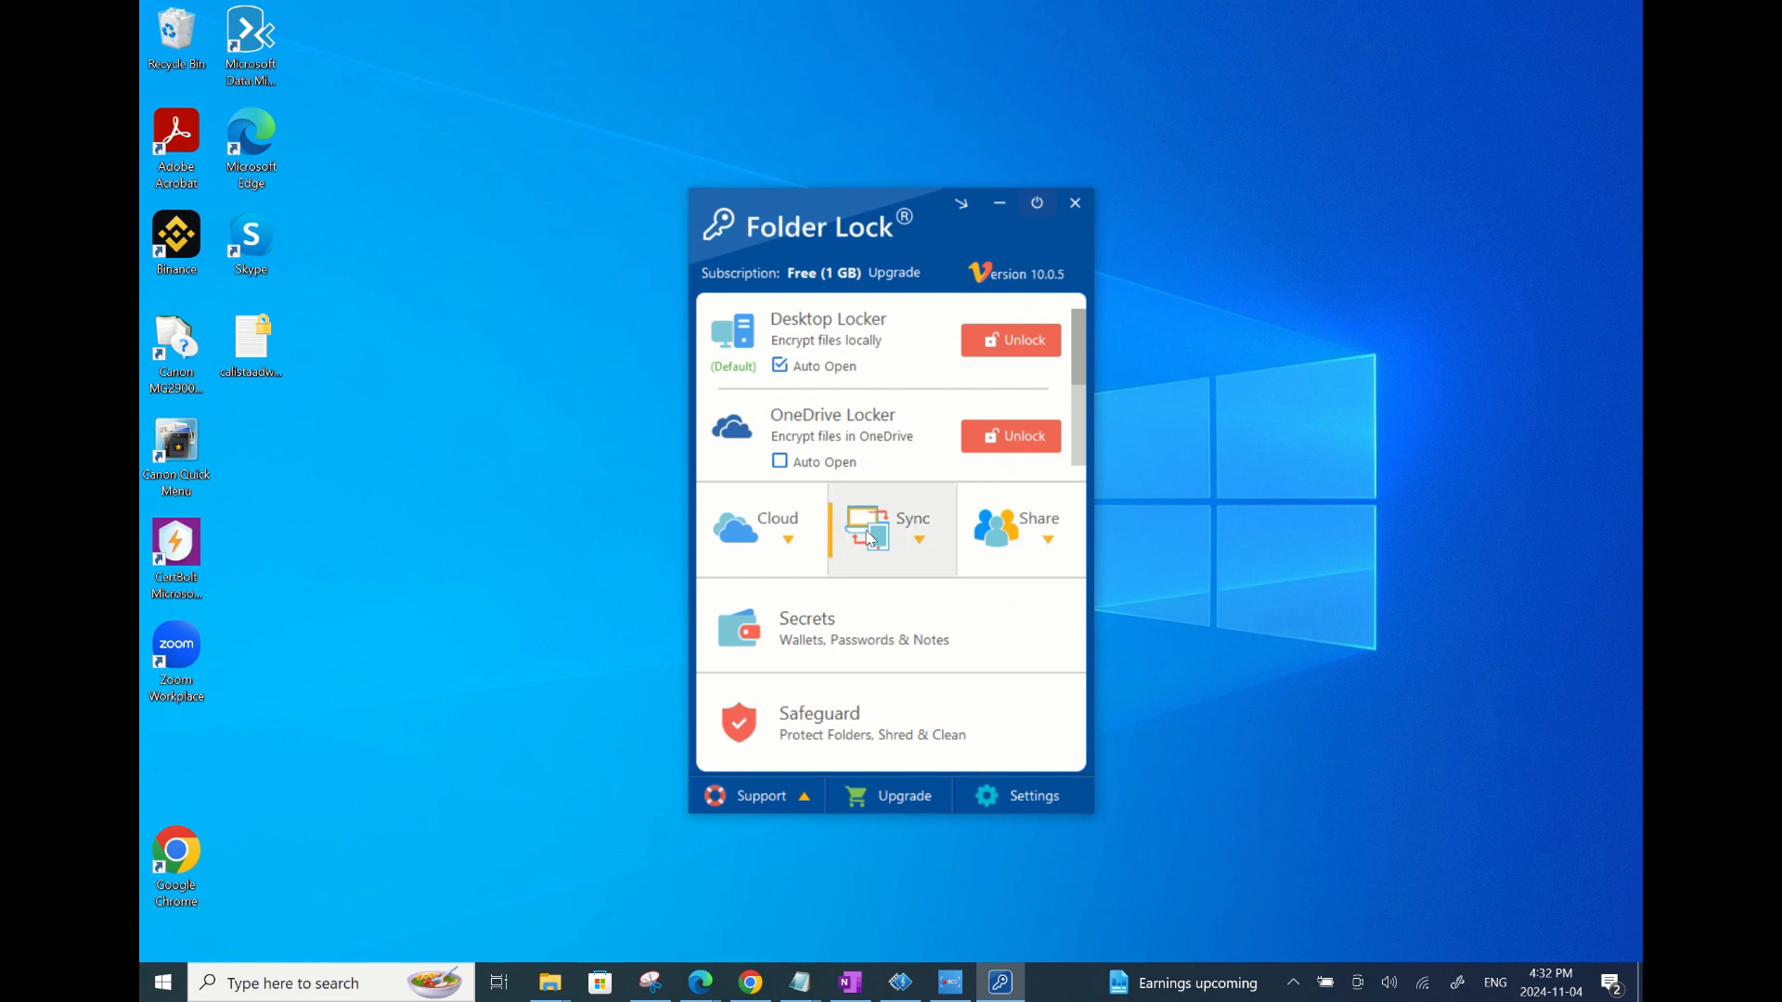
pyautogui.moveTo(761, 529)
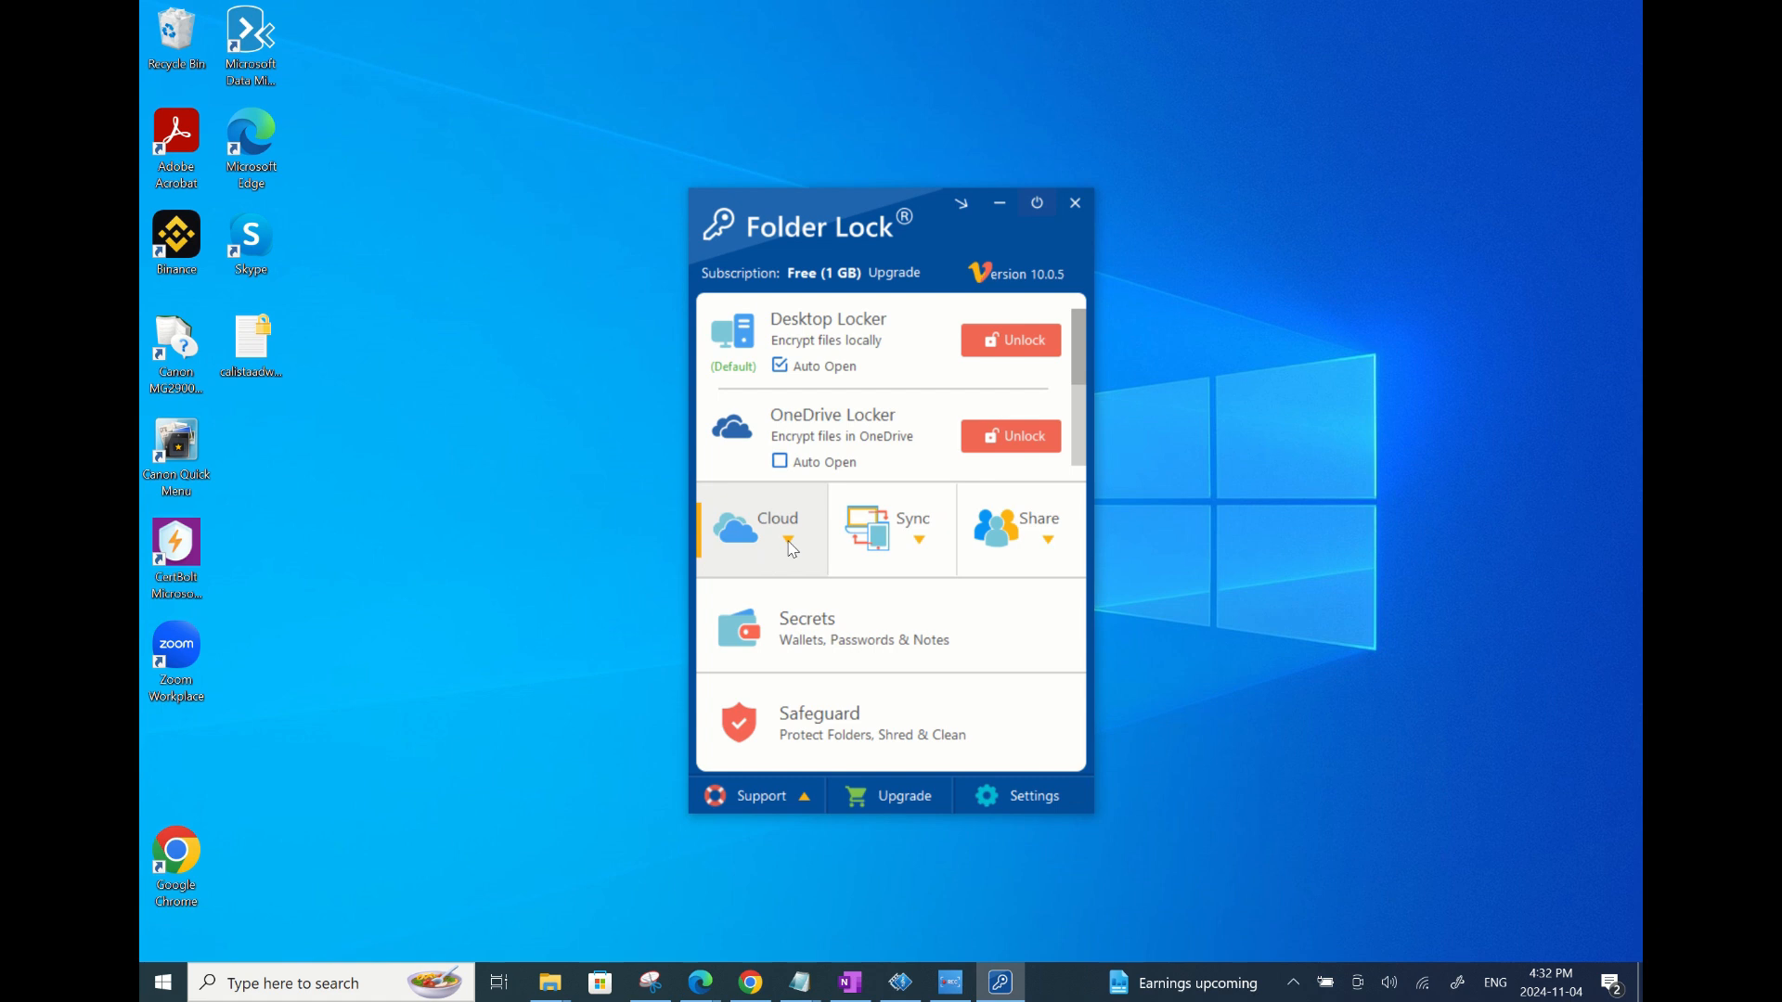
pyautogui.click(761, 529)
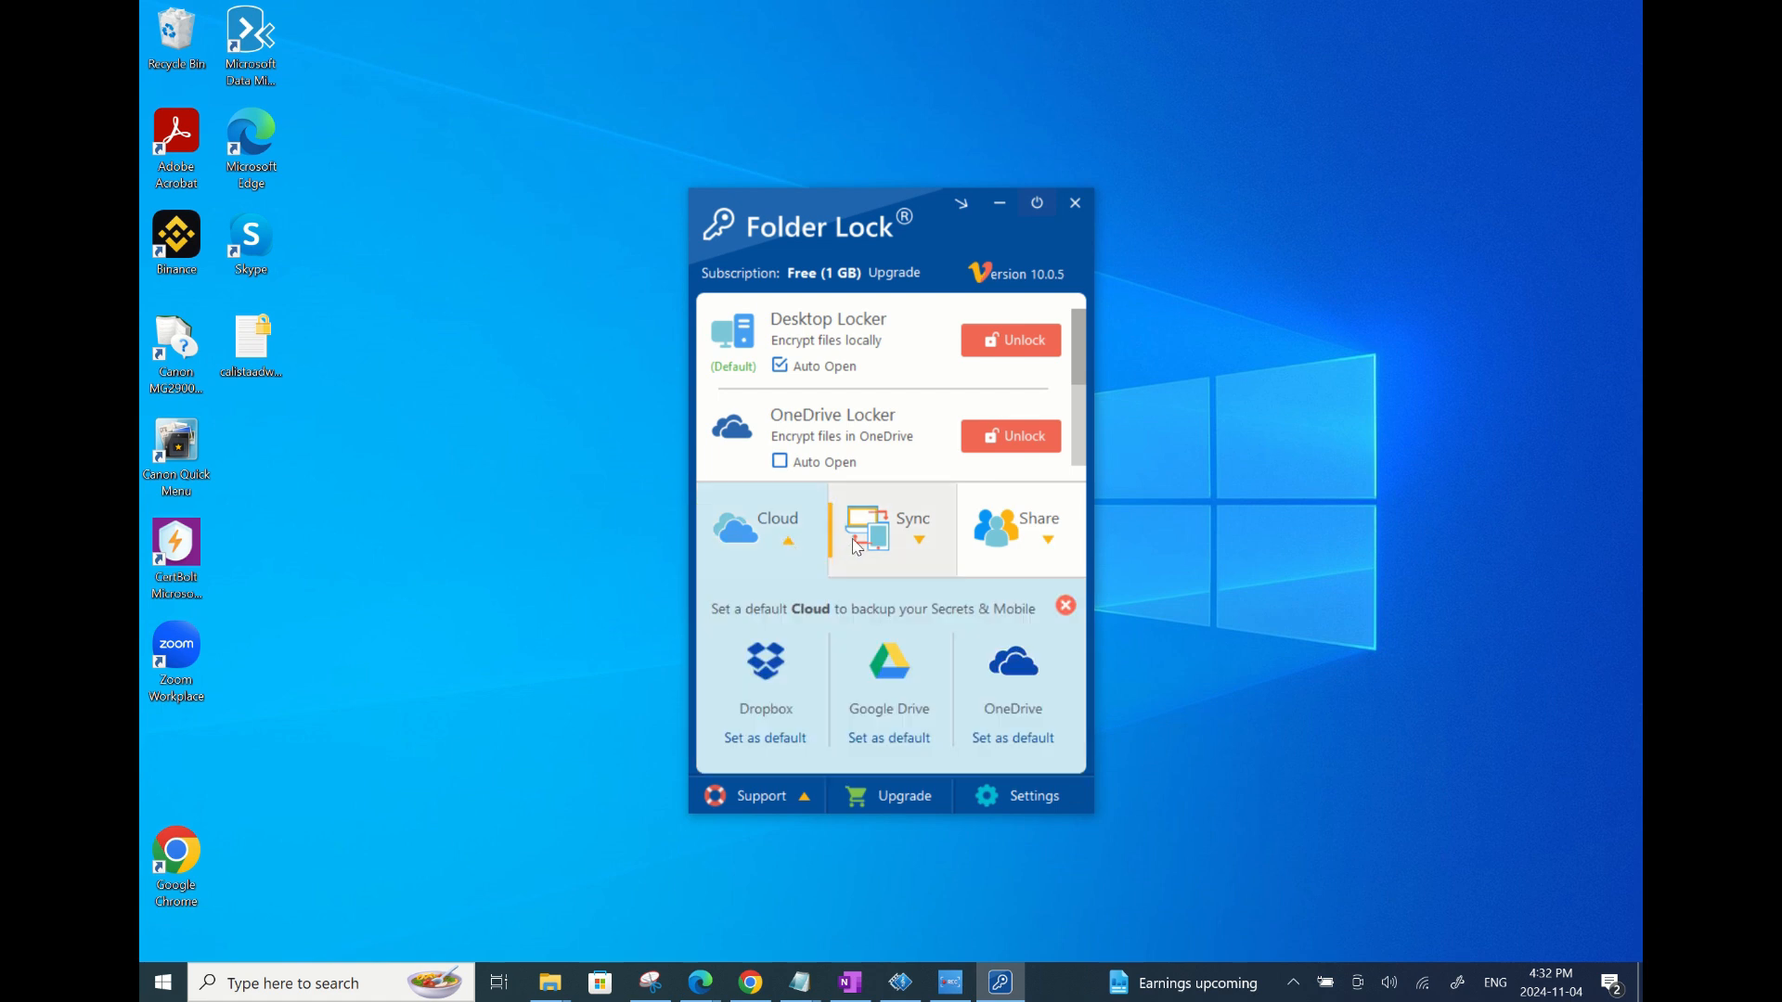
pyautogui.click(889, 529)
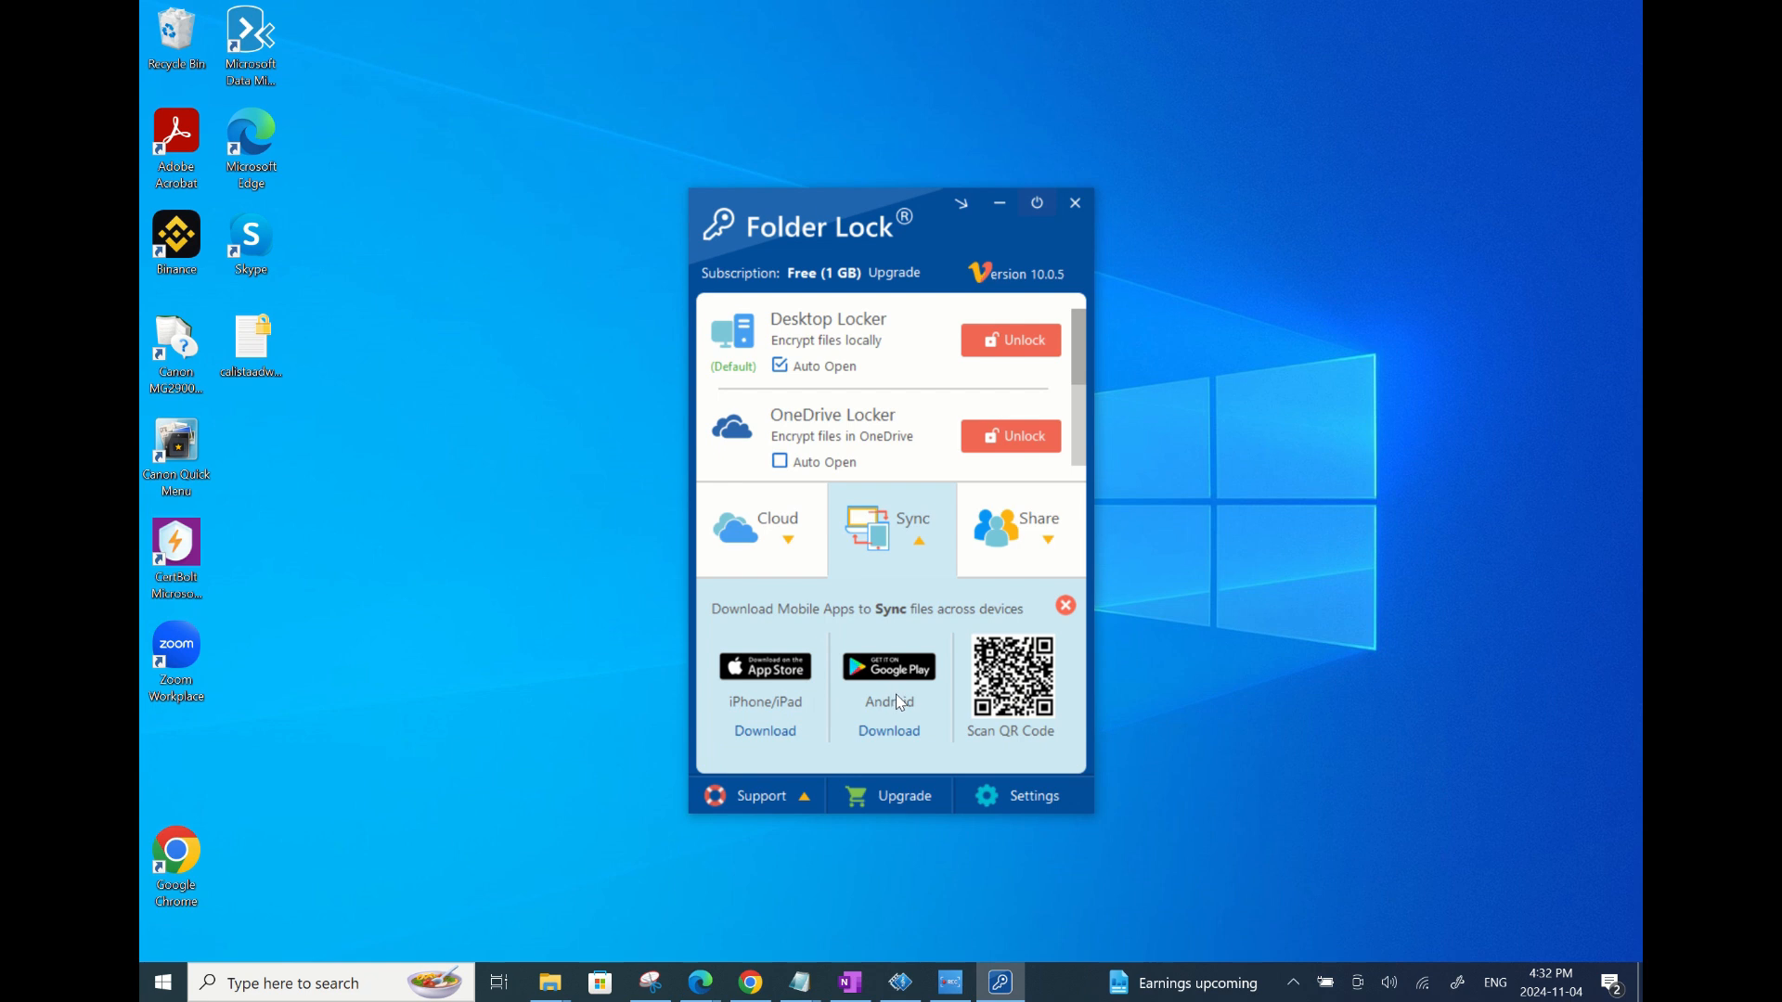
pyautogui.moveTo(925, 595)
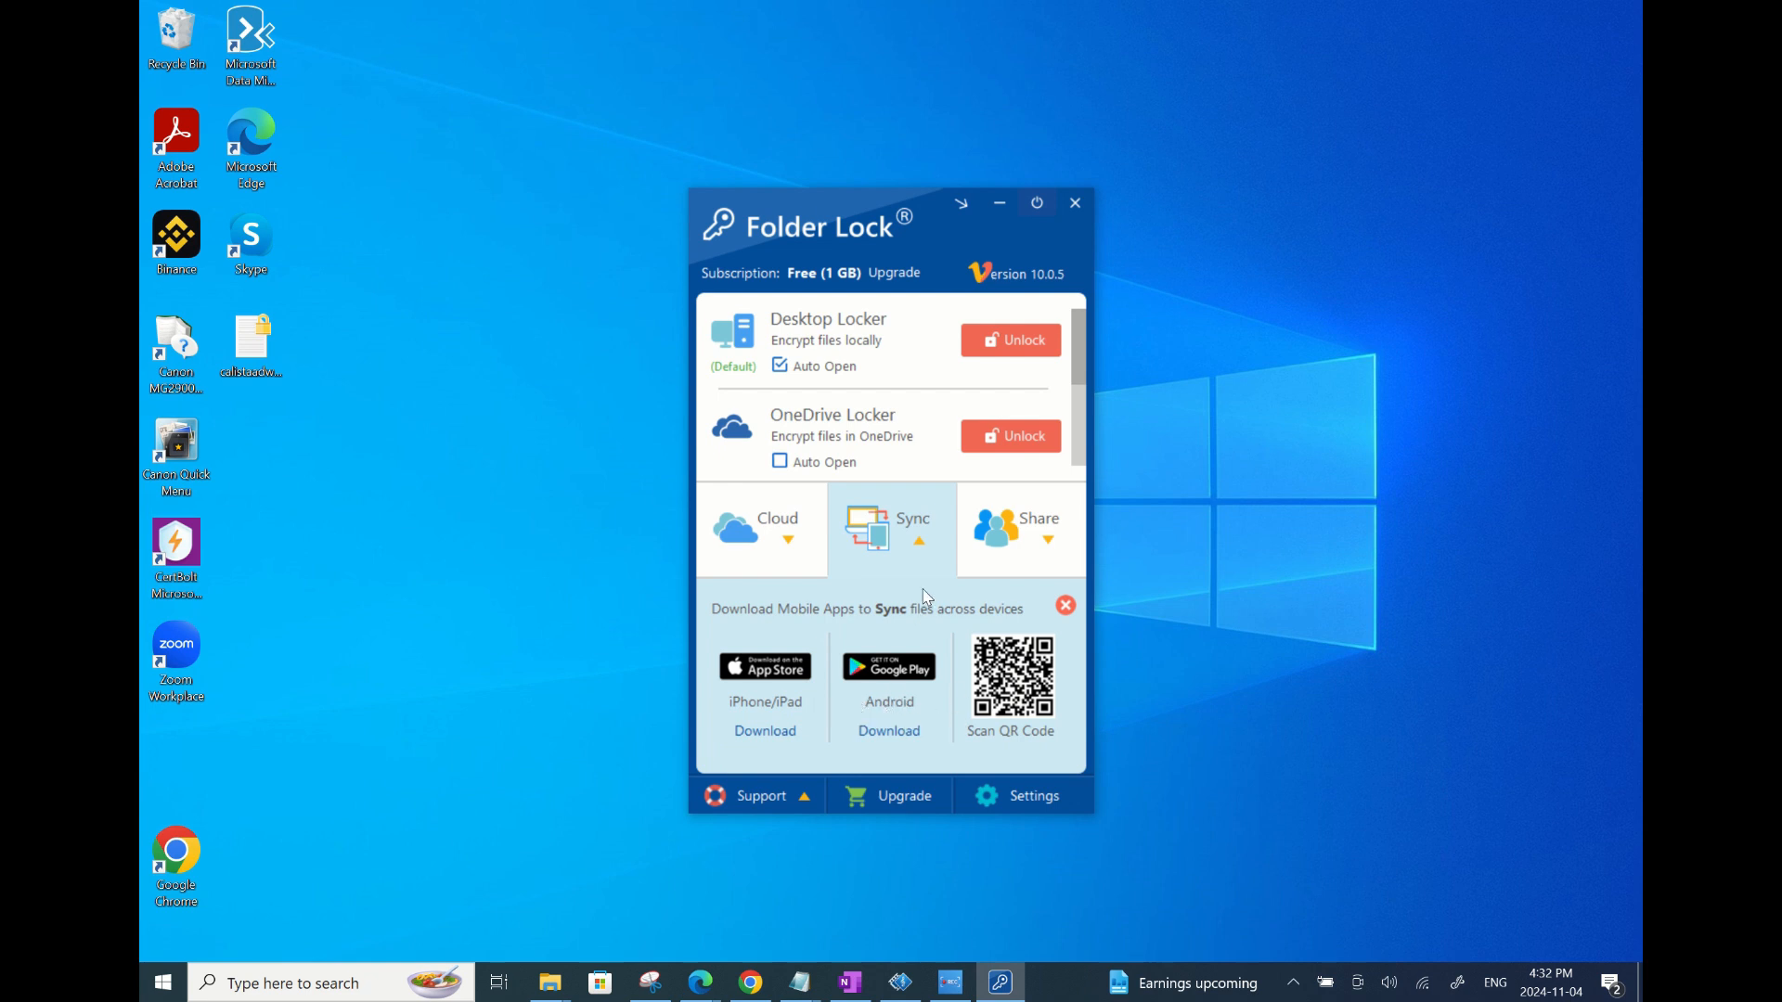
pyautogui.moveTo(923, 556)
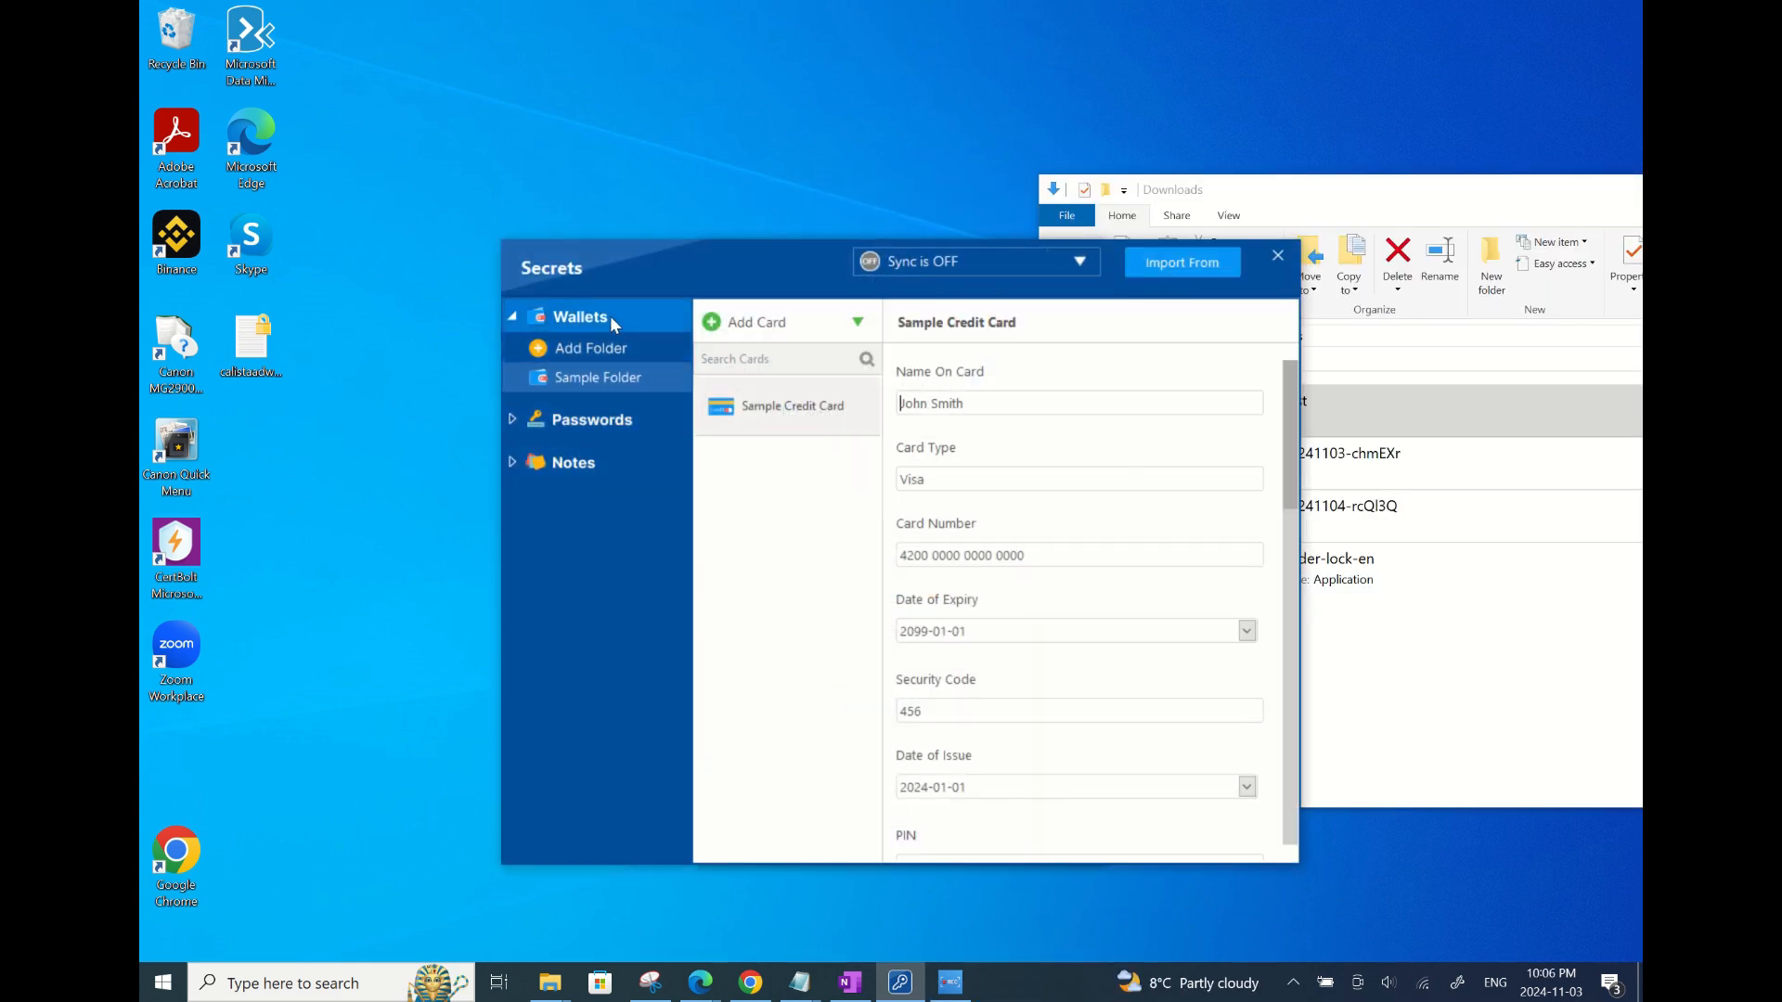
pyautogui.moveTo(588, 407)
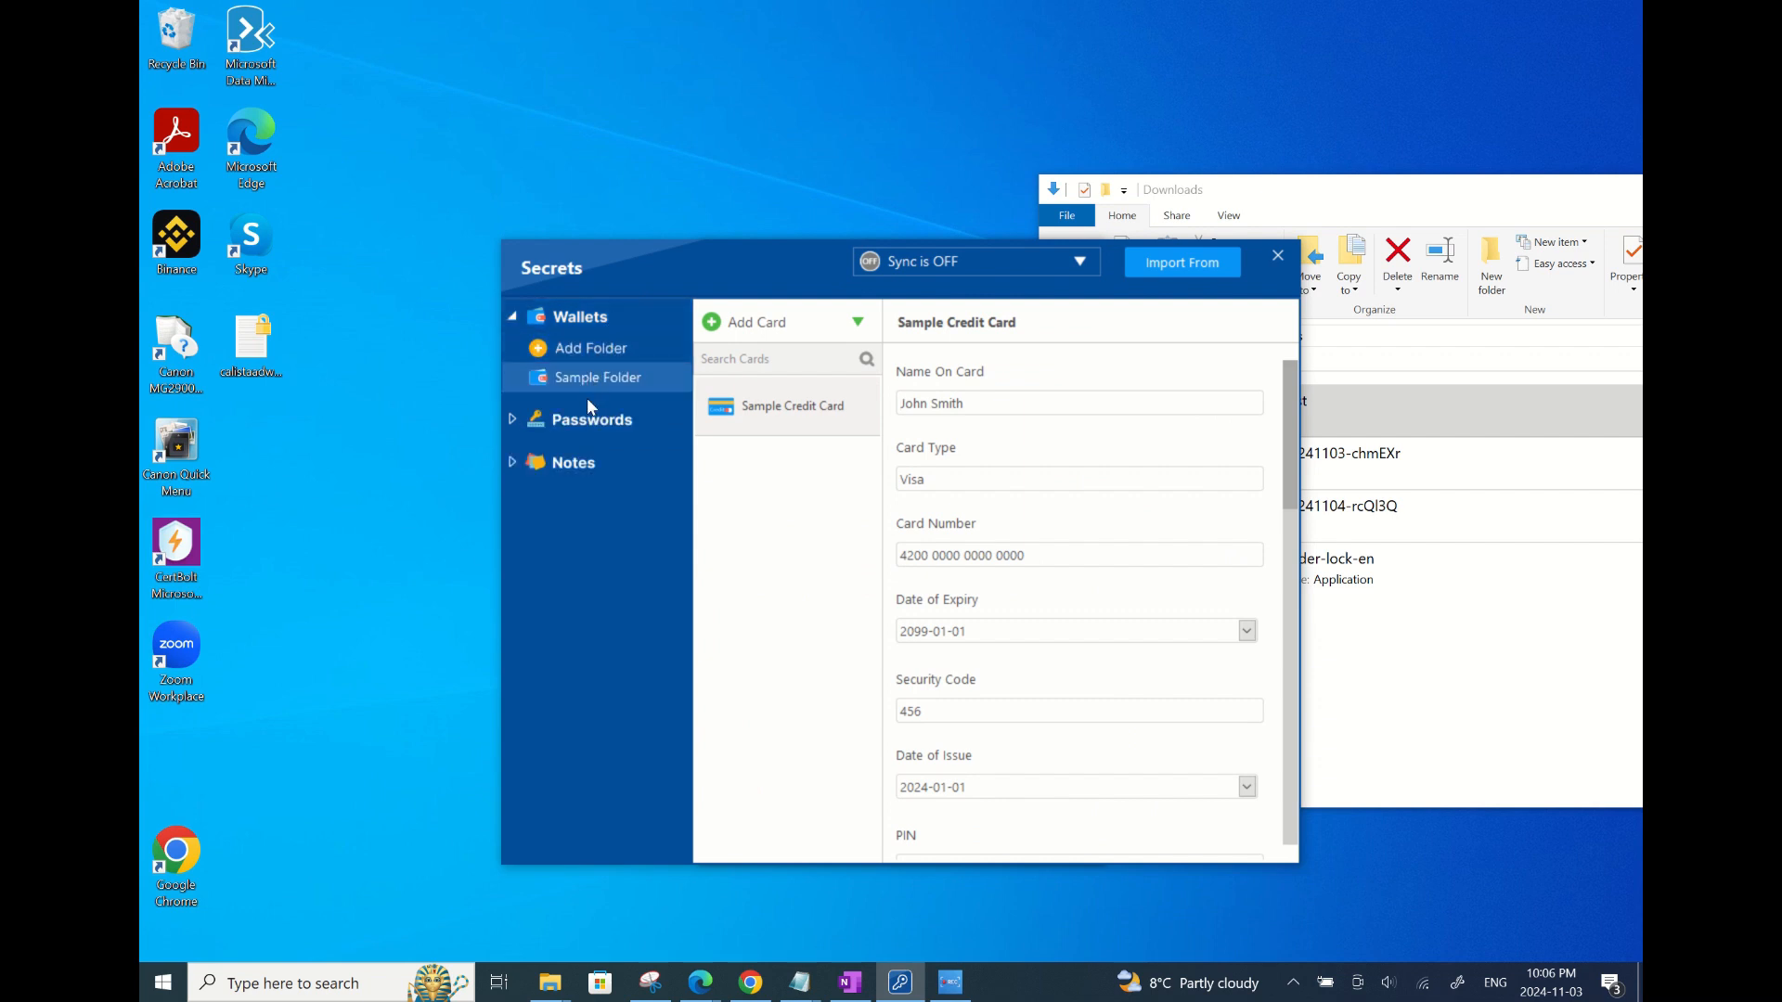
# Switch from the Sample Credit Card wallet to the Passwords list in Secrets
pyautogui.click(590, 418)
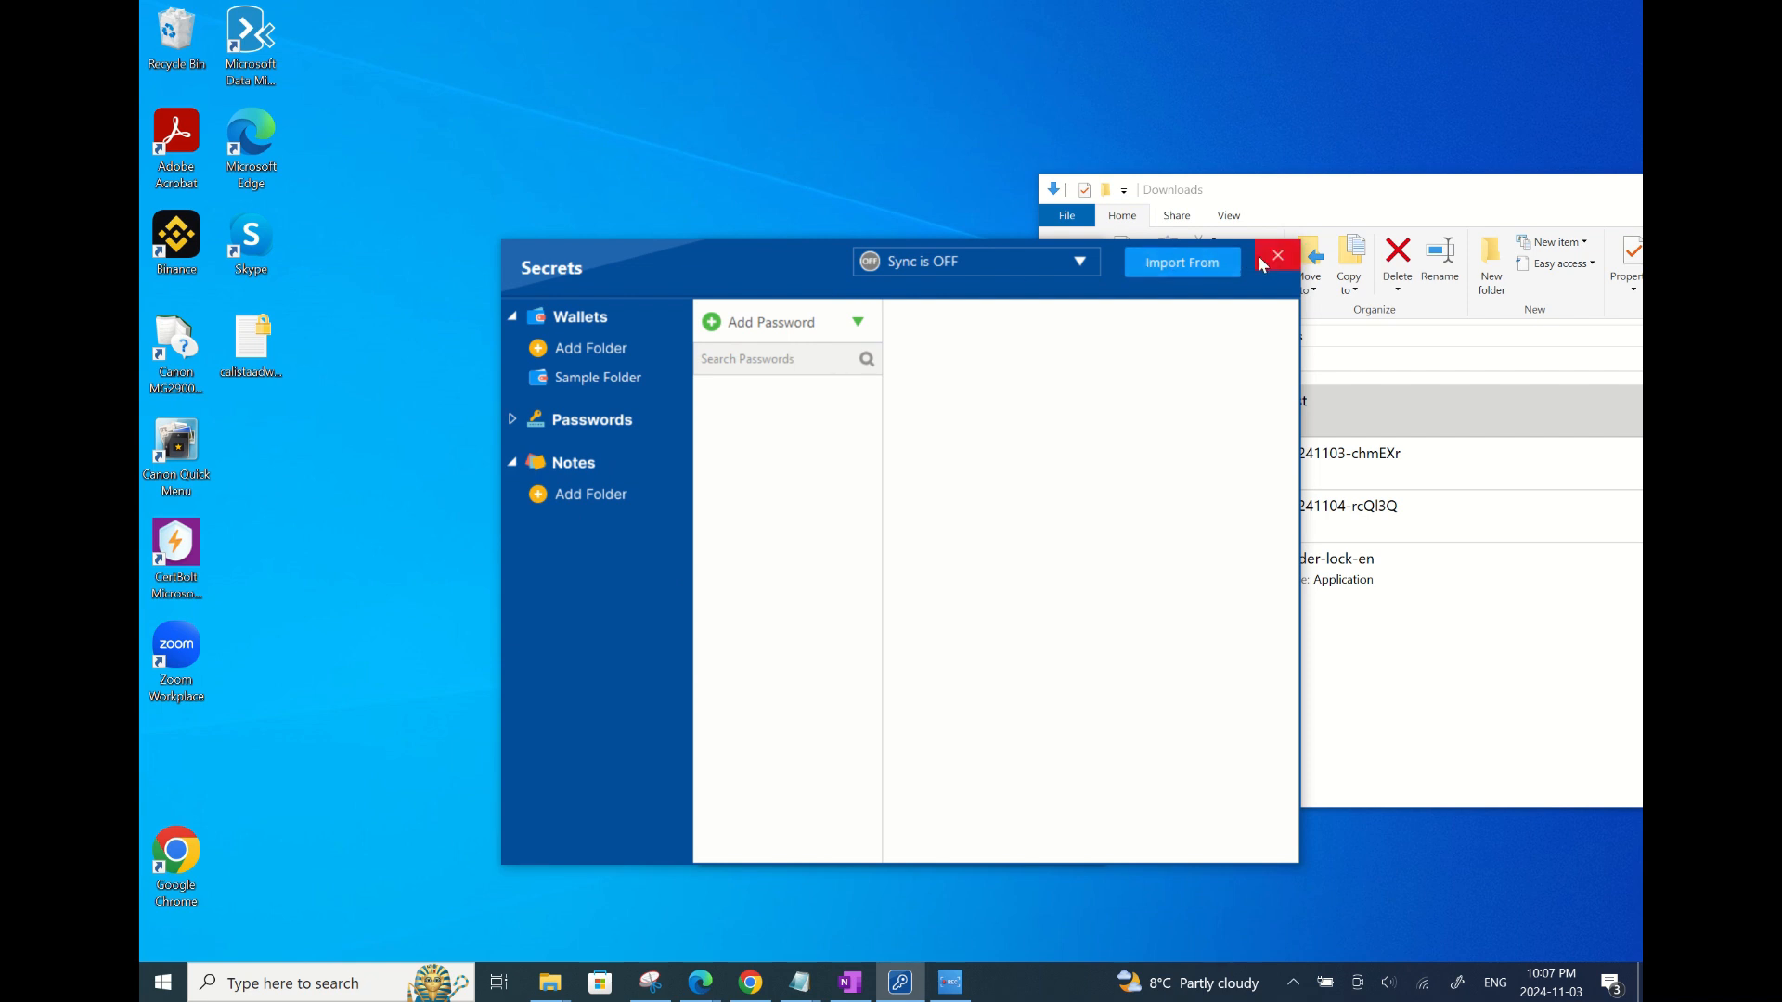
# Leave Secrets, try Share Folder, and dismiss the notice that sharing needs Pro
pyautogui.click(1275, 256)
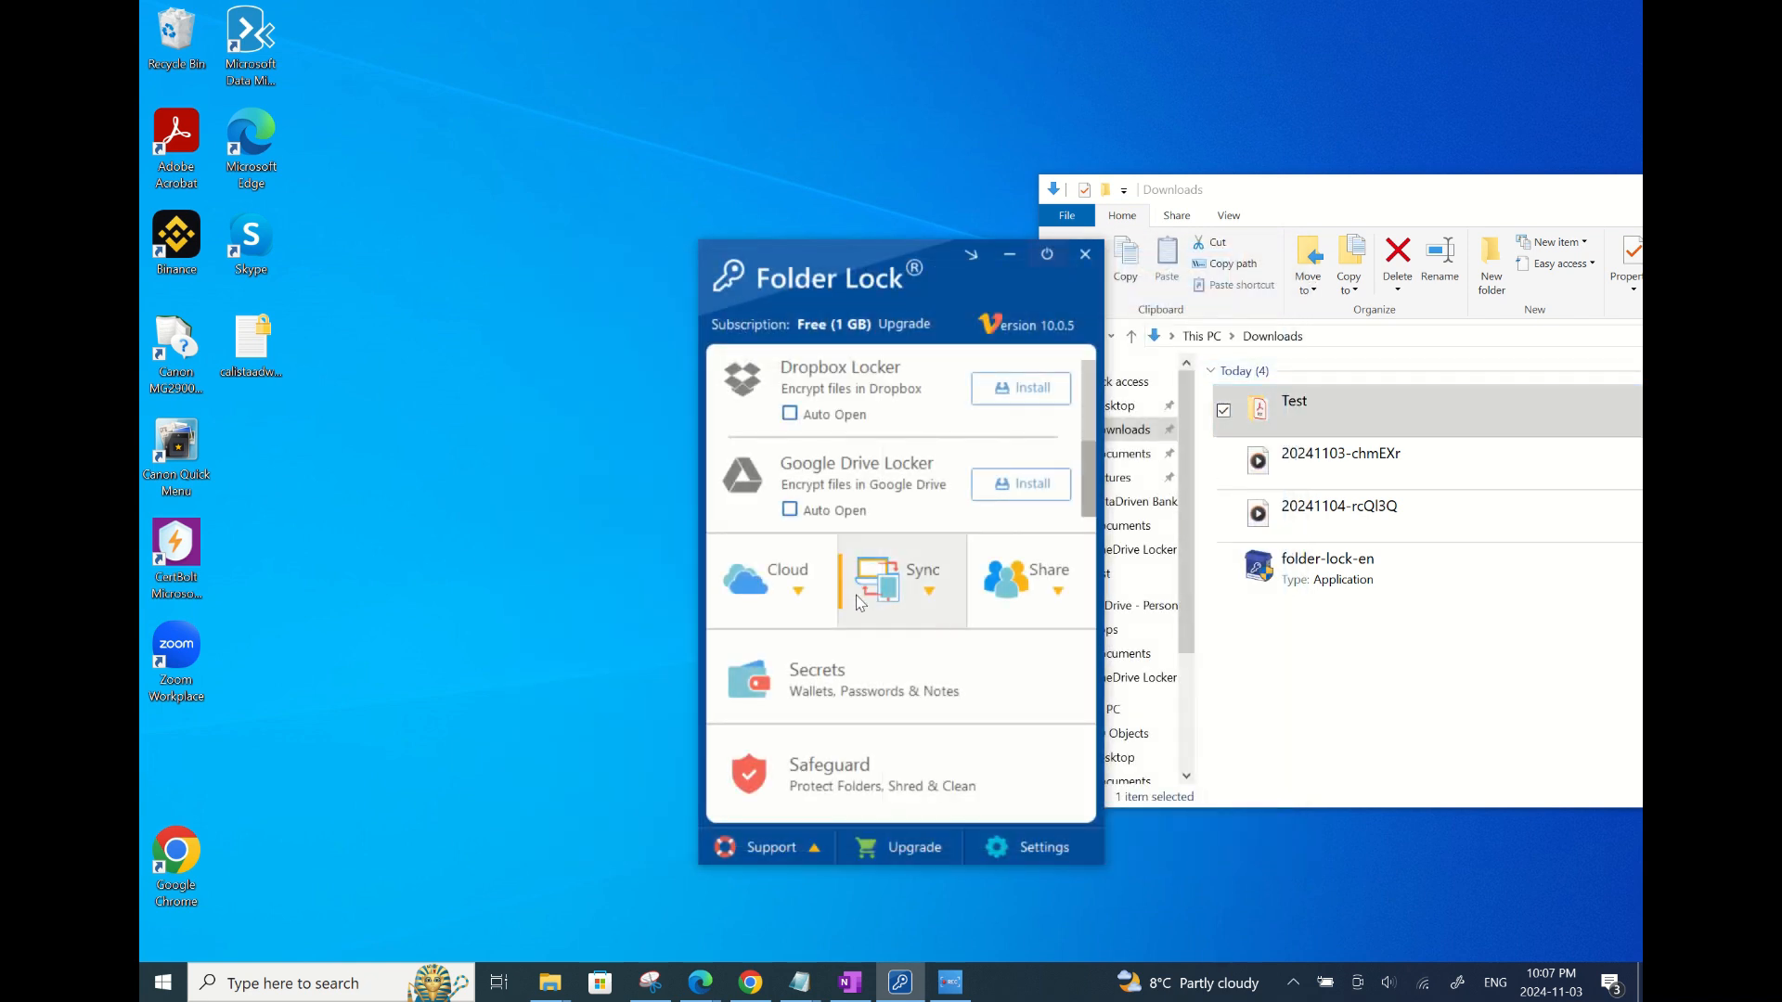
pyautogui.click(1028, 574)
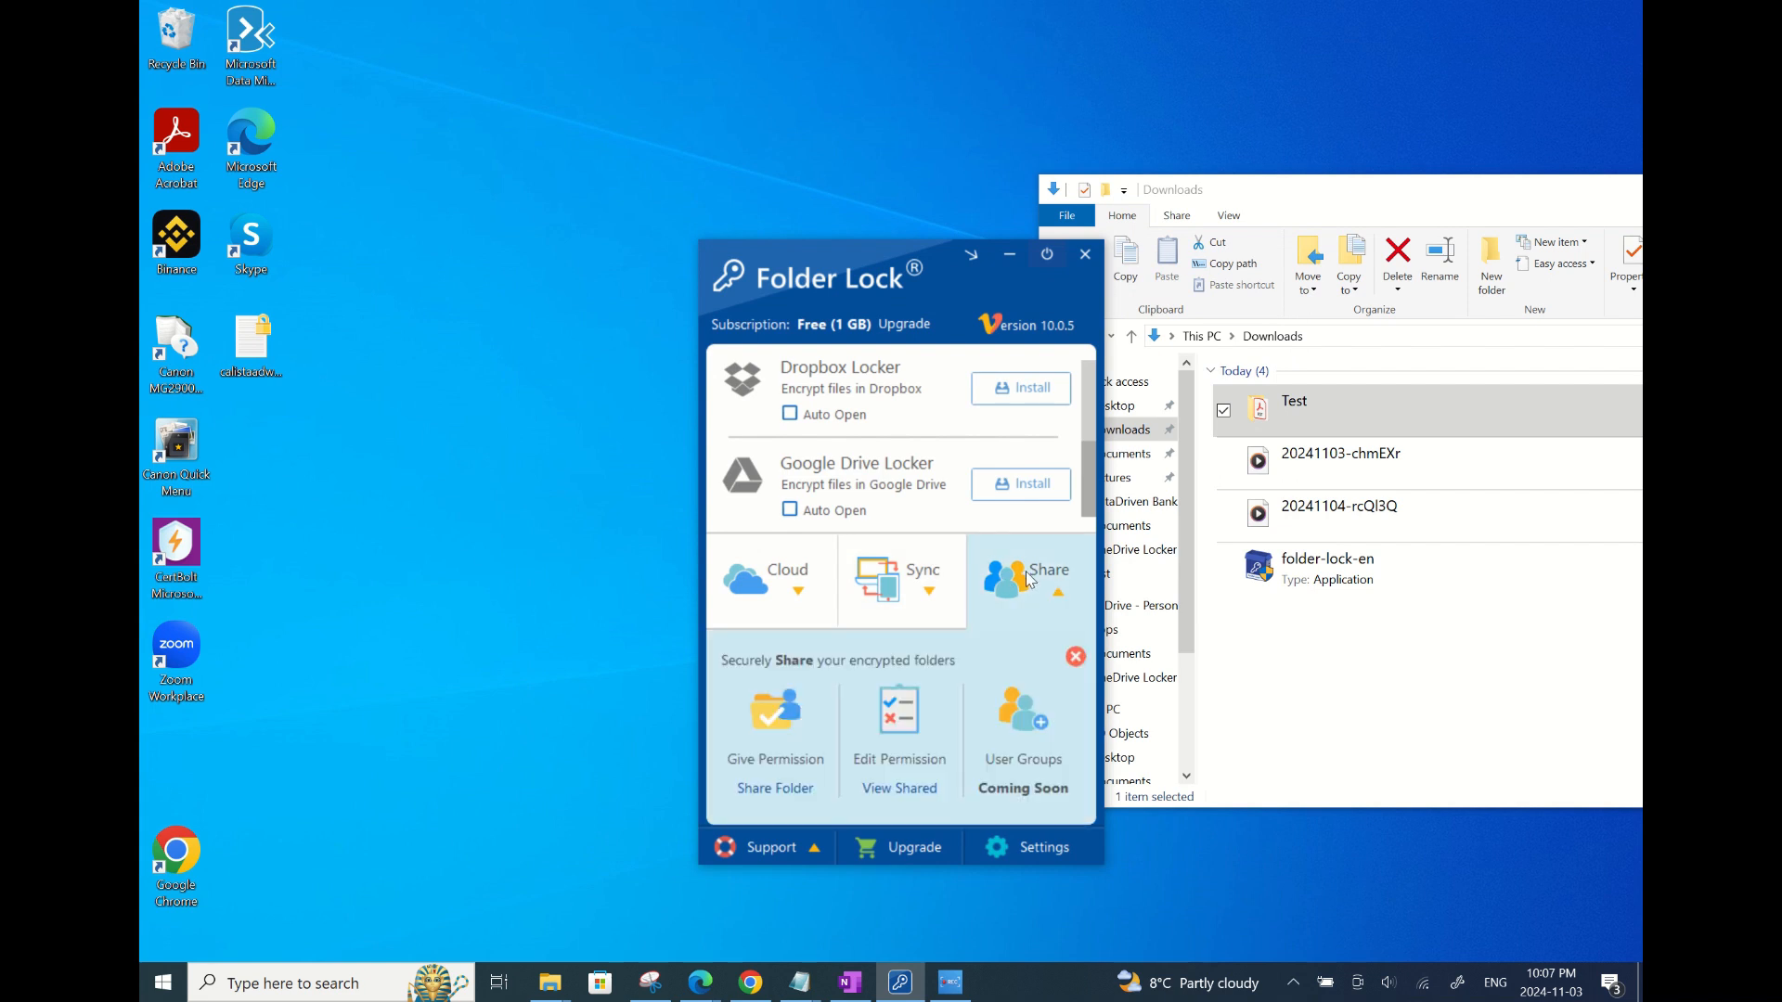
pyautogui.moveTo(895, 821)
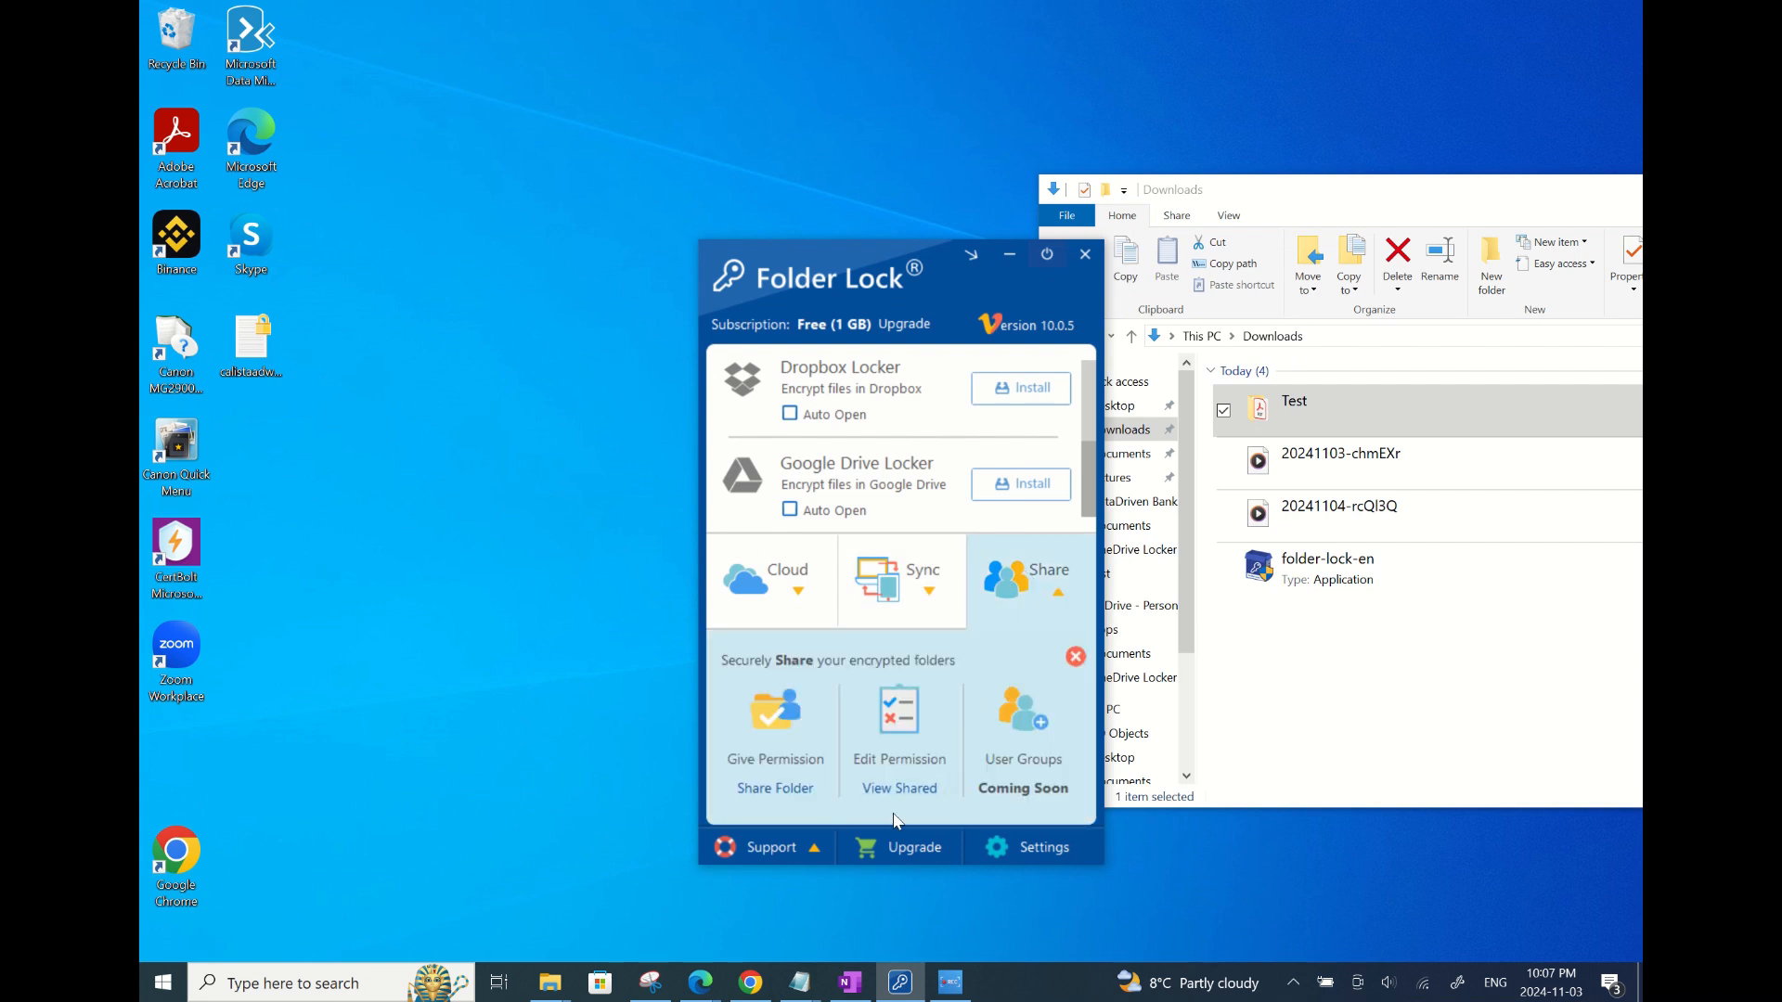
pyautogui.moveTo(776, 787)
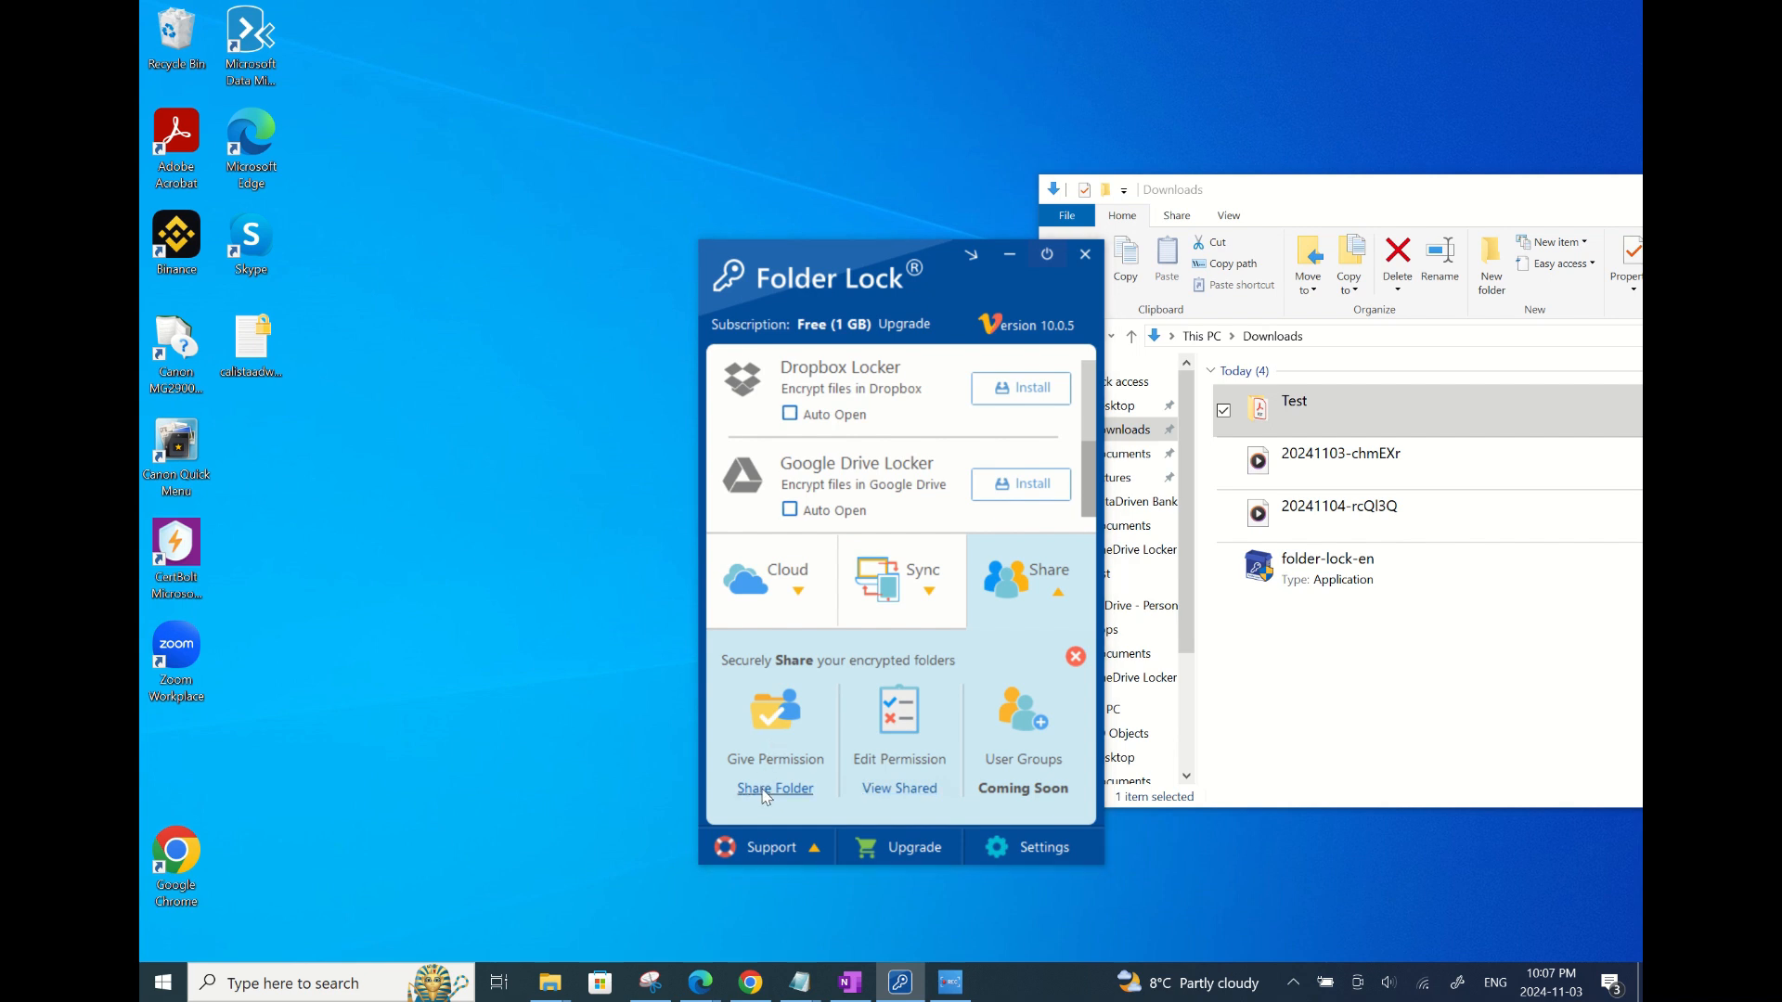
pyautogui.click(776, 787)
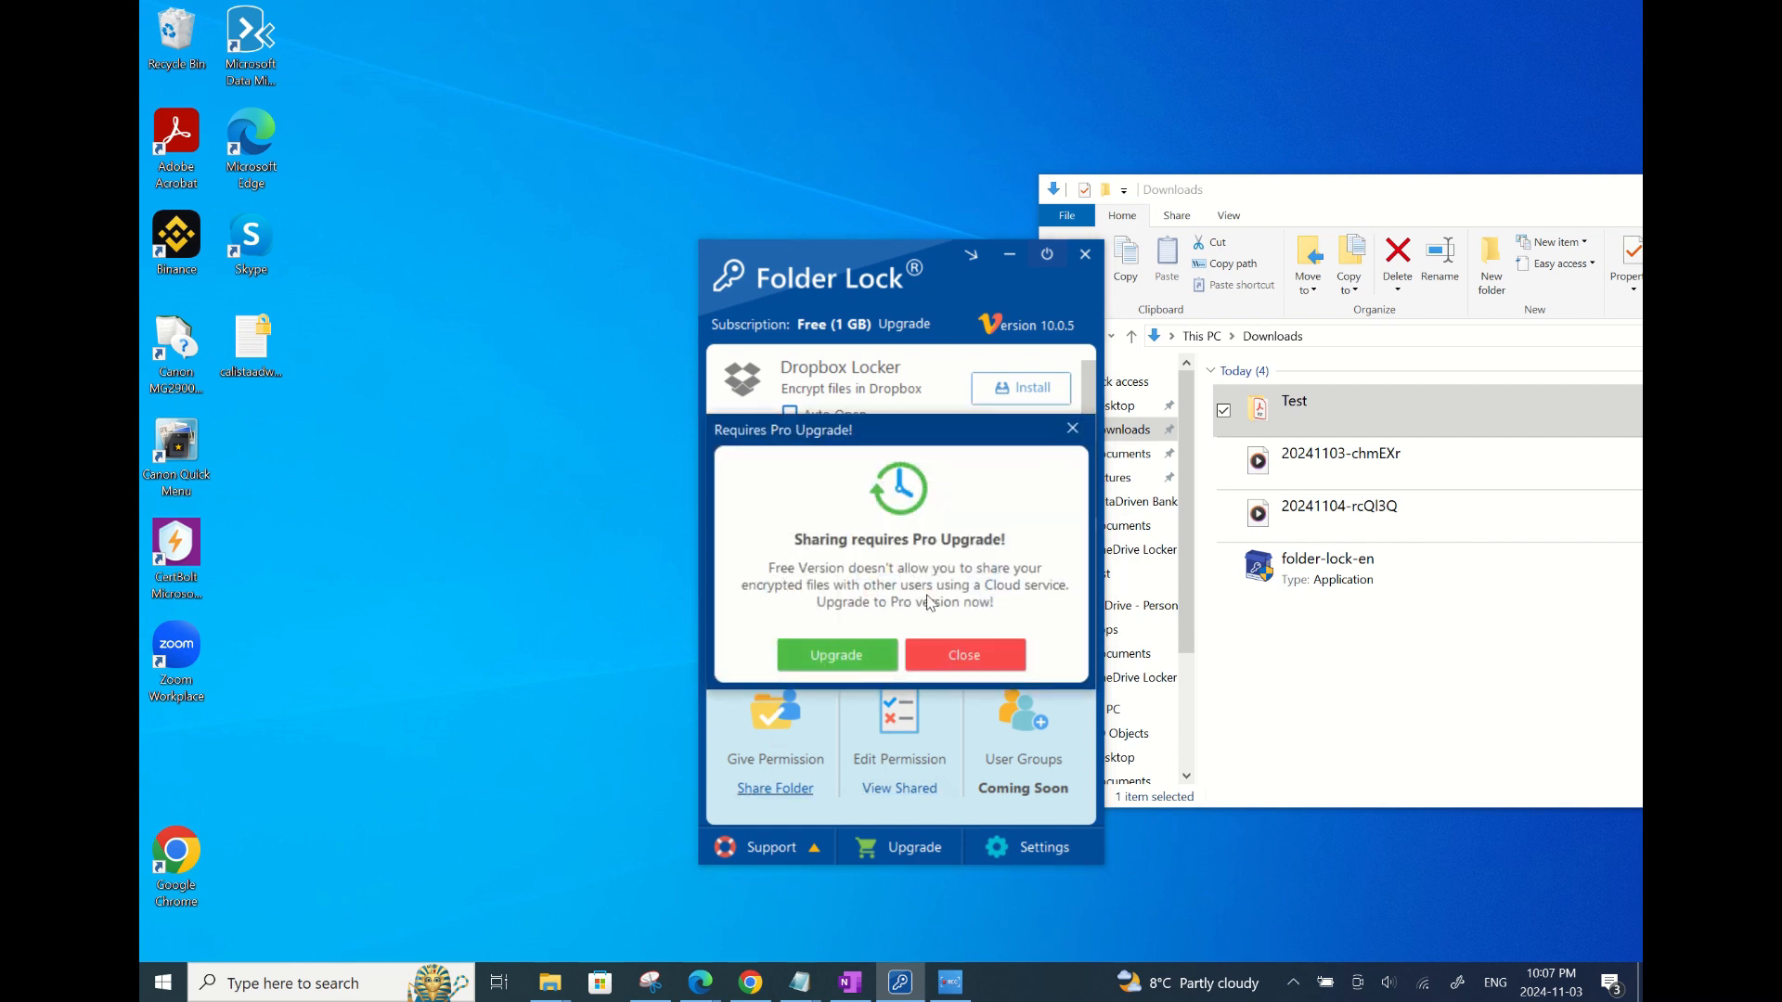
pyautogui.click(963, 655)
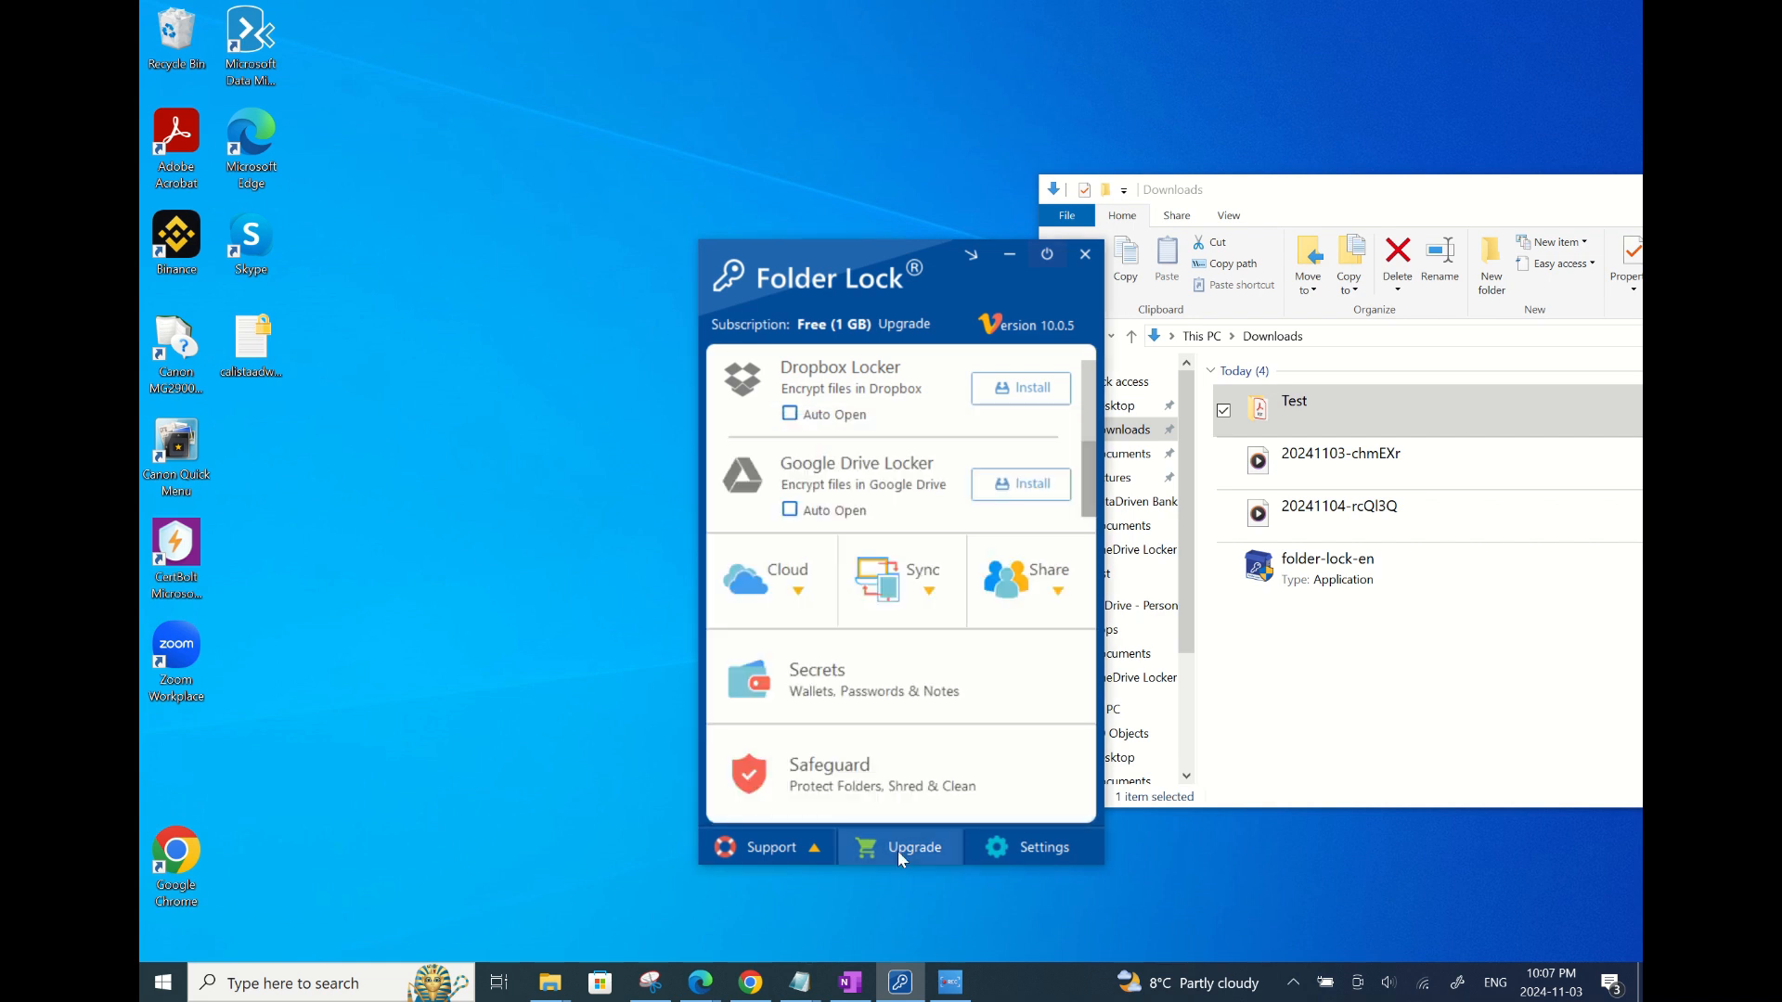
# Review the Free vs Pro plan table and start buying Pro in the store
pyautogui.click(913, 846)
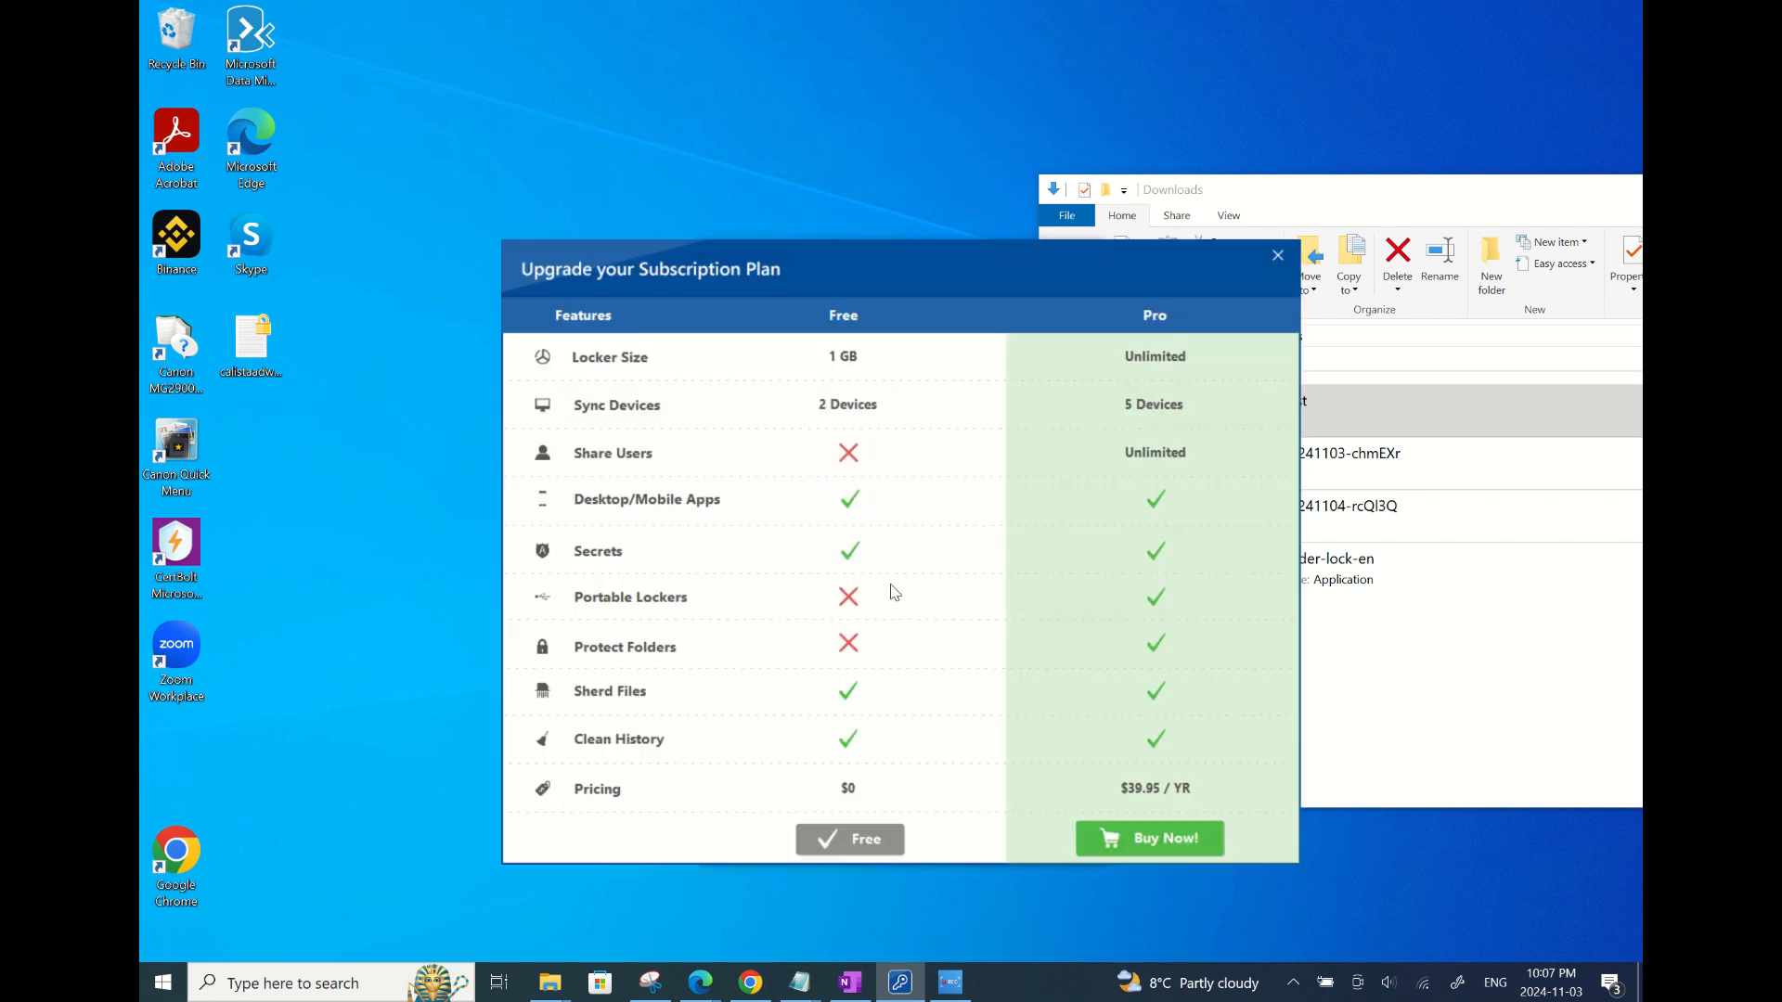
pyautogui.moveTo(1130, 647)
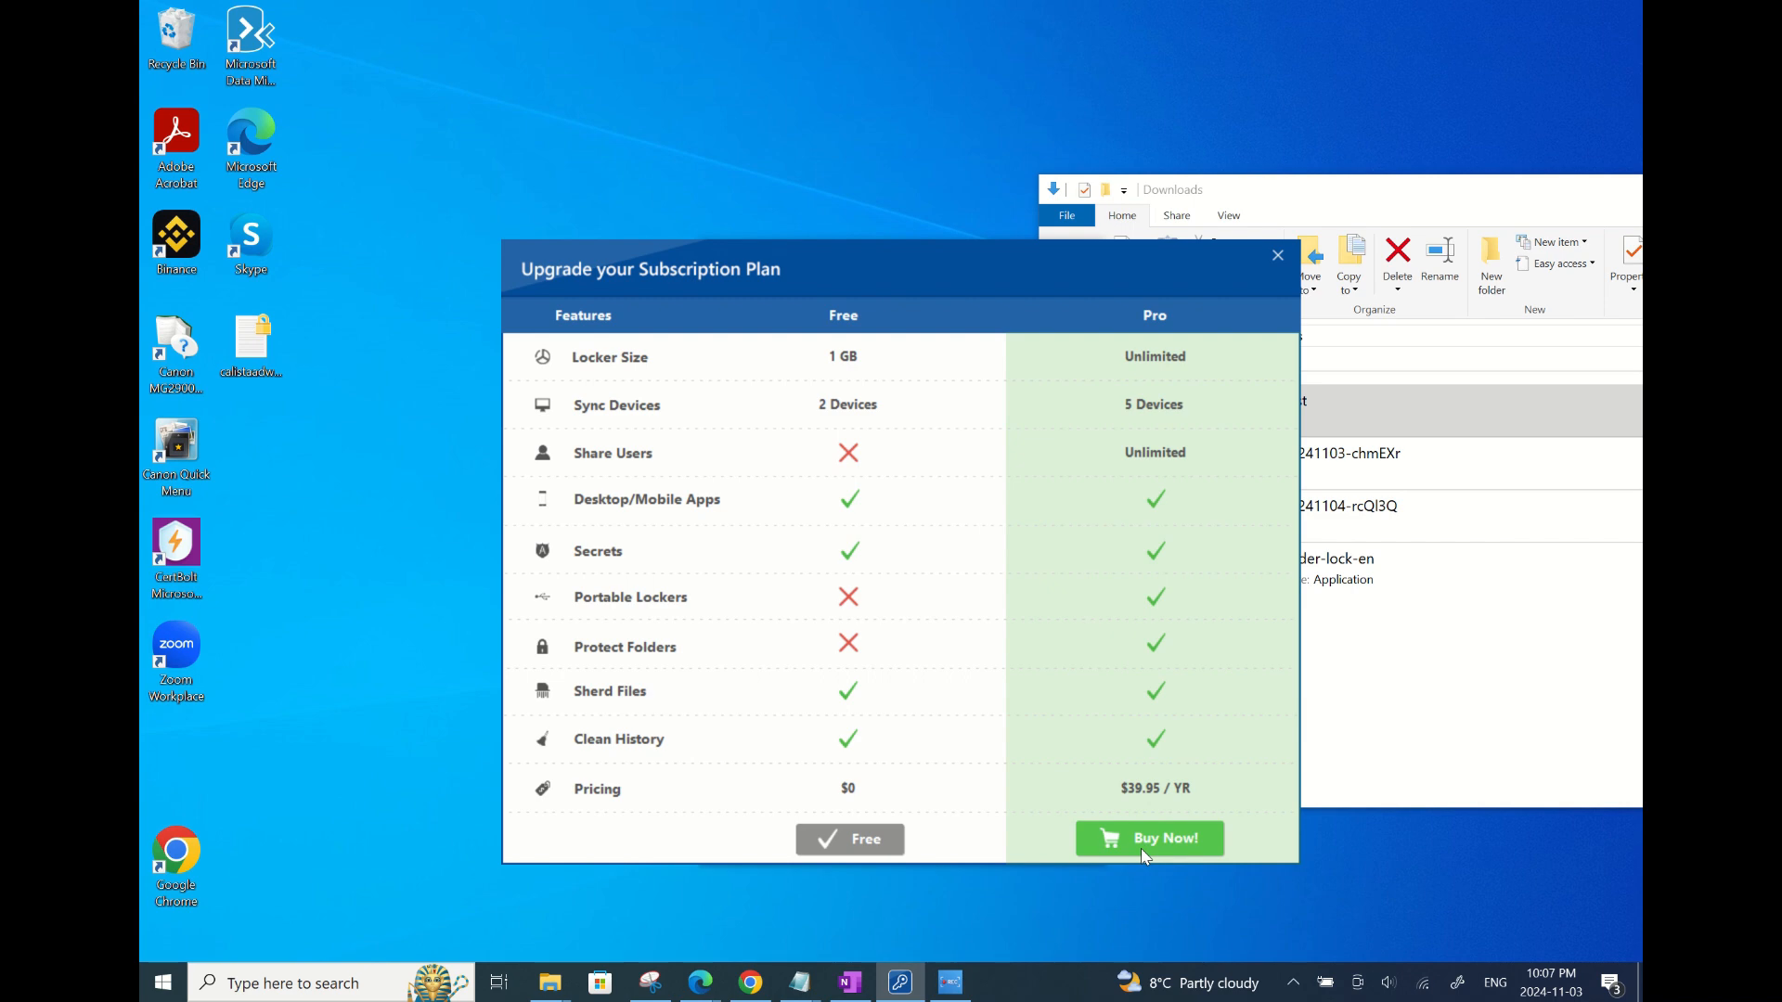
pyautogui.click(1147, 837)
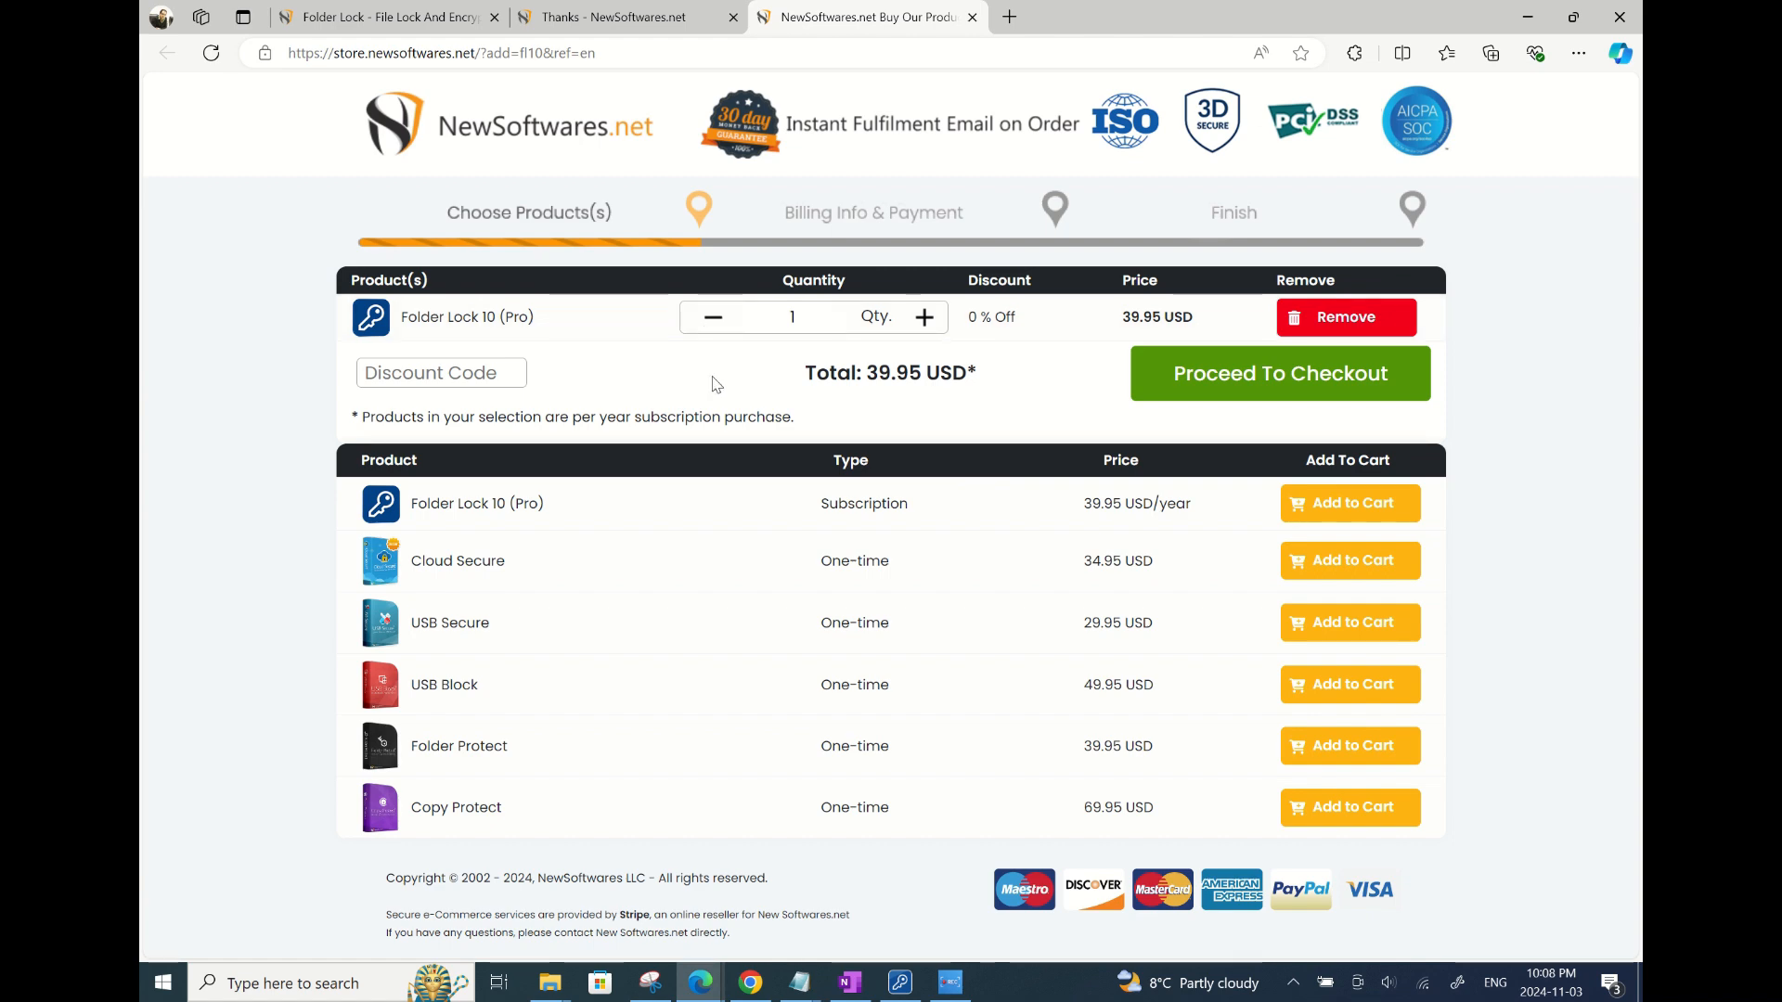
pyautogui.moveTo(1077, 414)
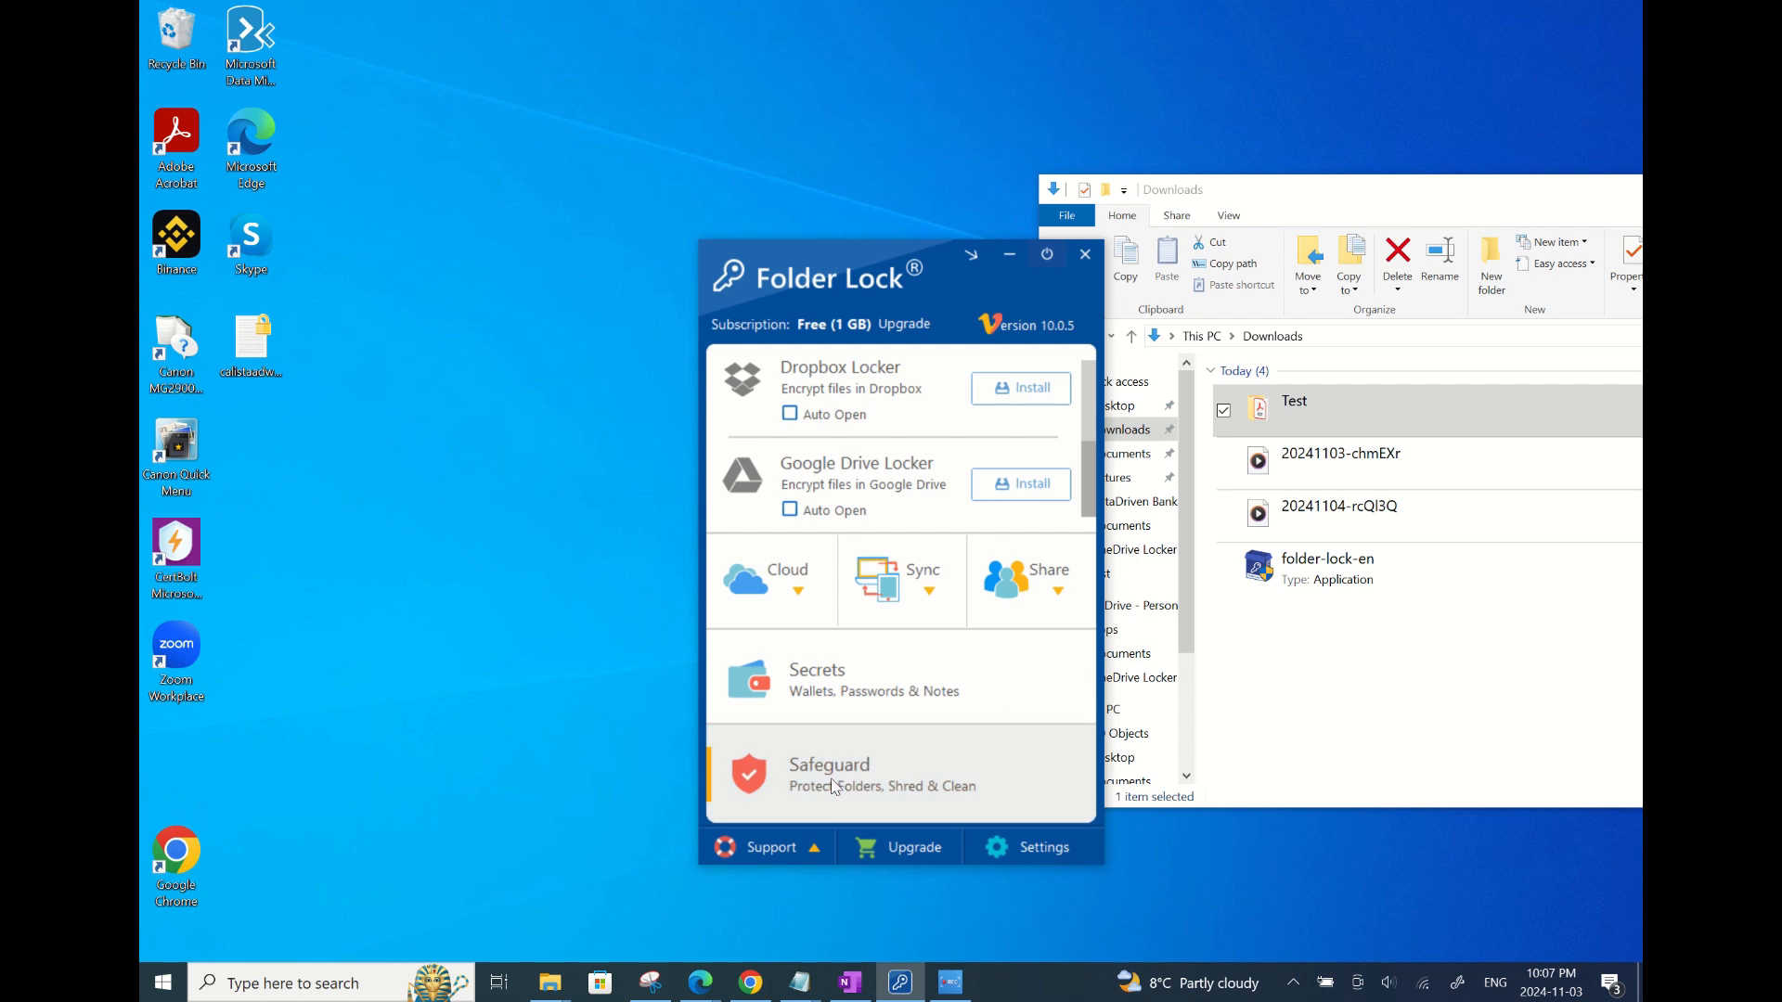
# Try Portable Lockers (Pro-only), dismiss the notice, then view Clean History options
pyautogui.click(830, 775)
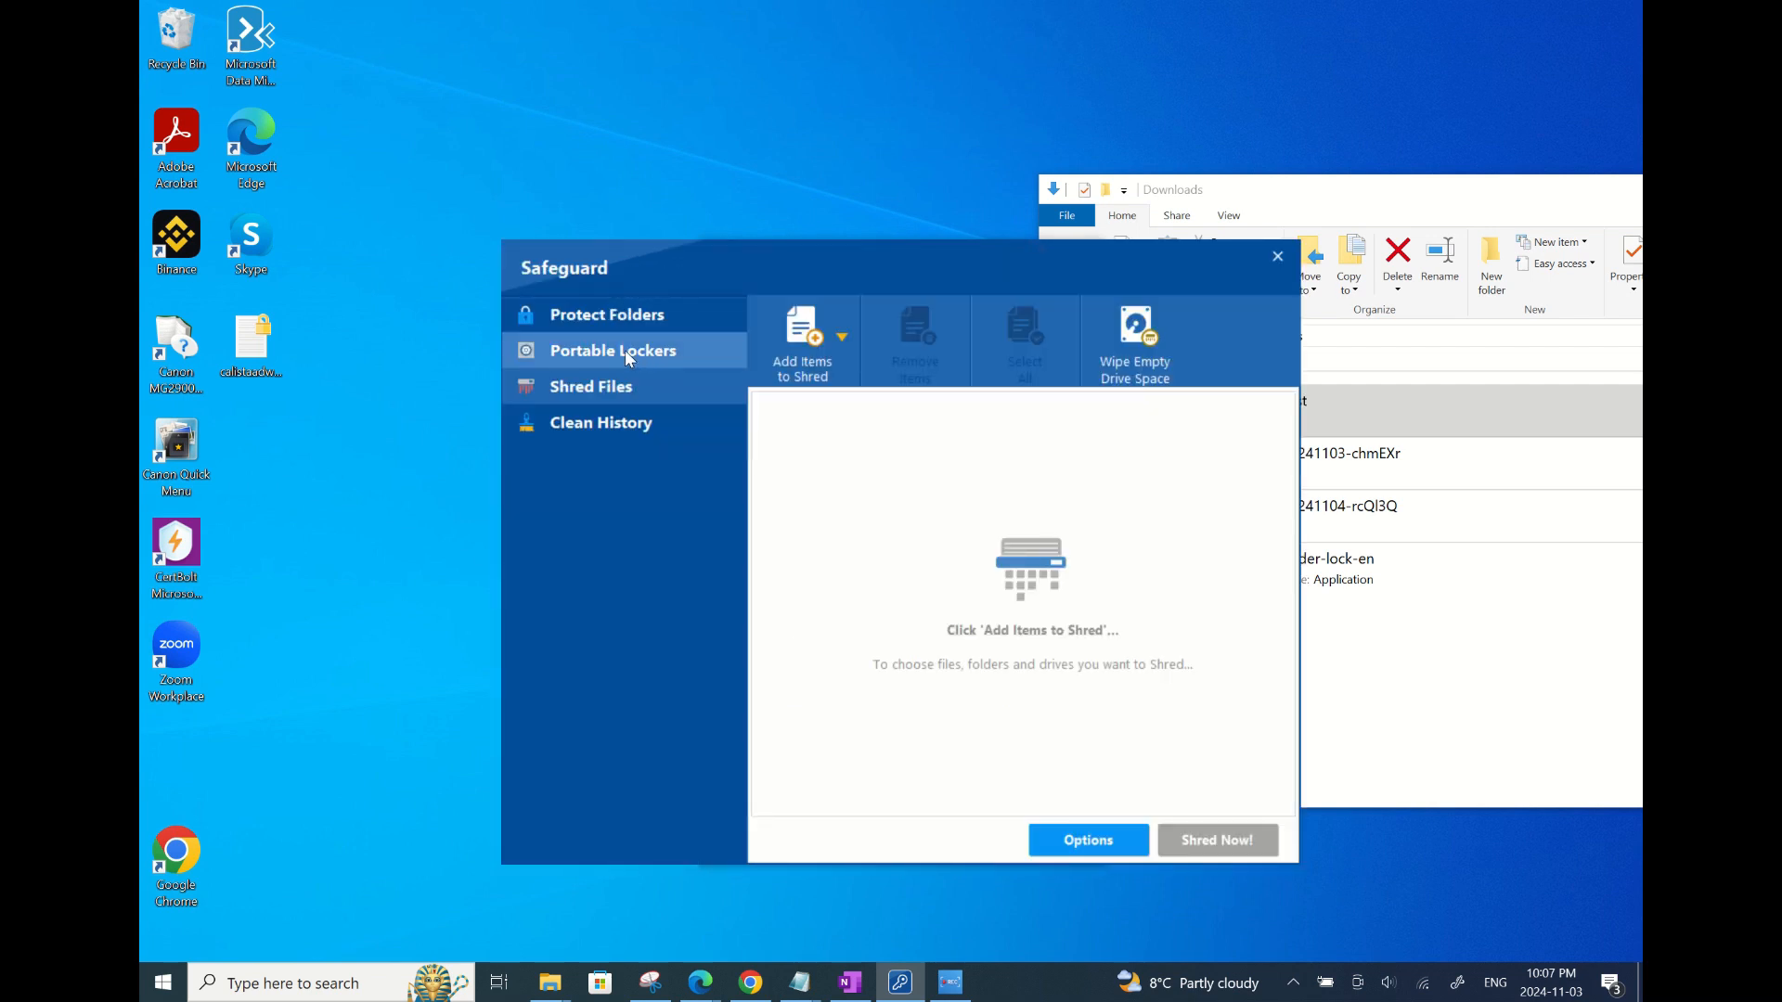
pyautogui.click(611, 351)
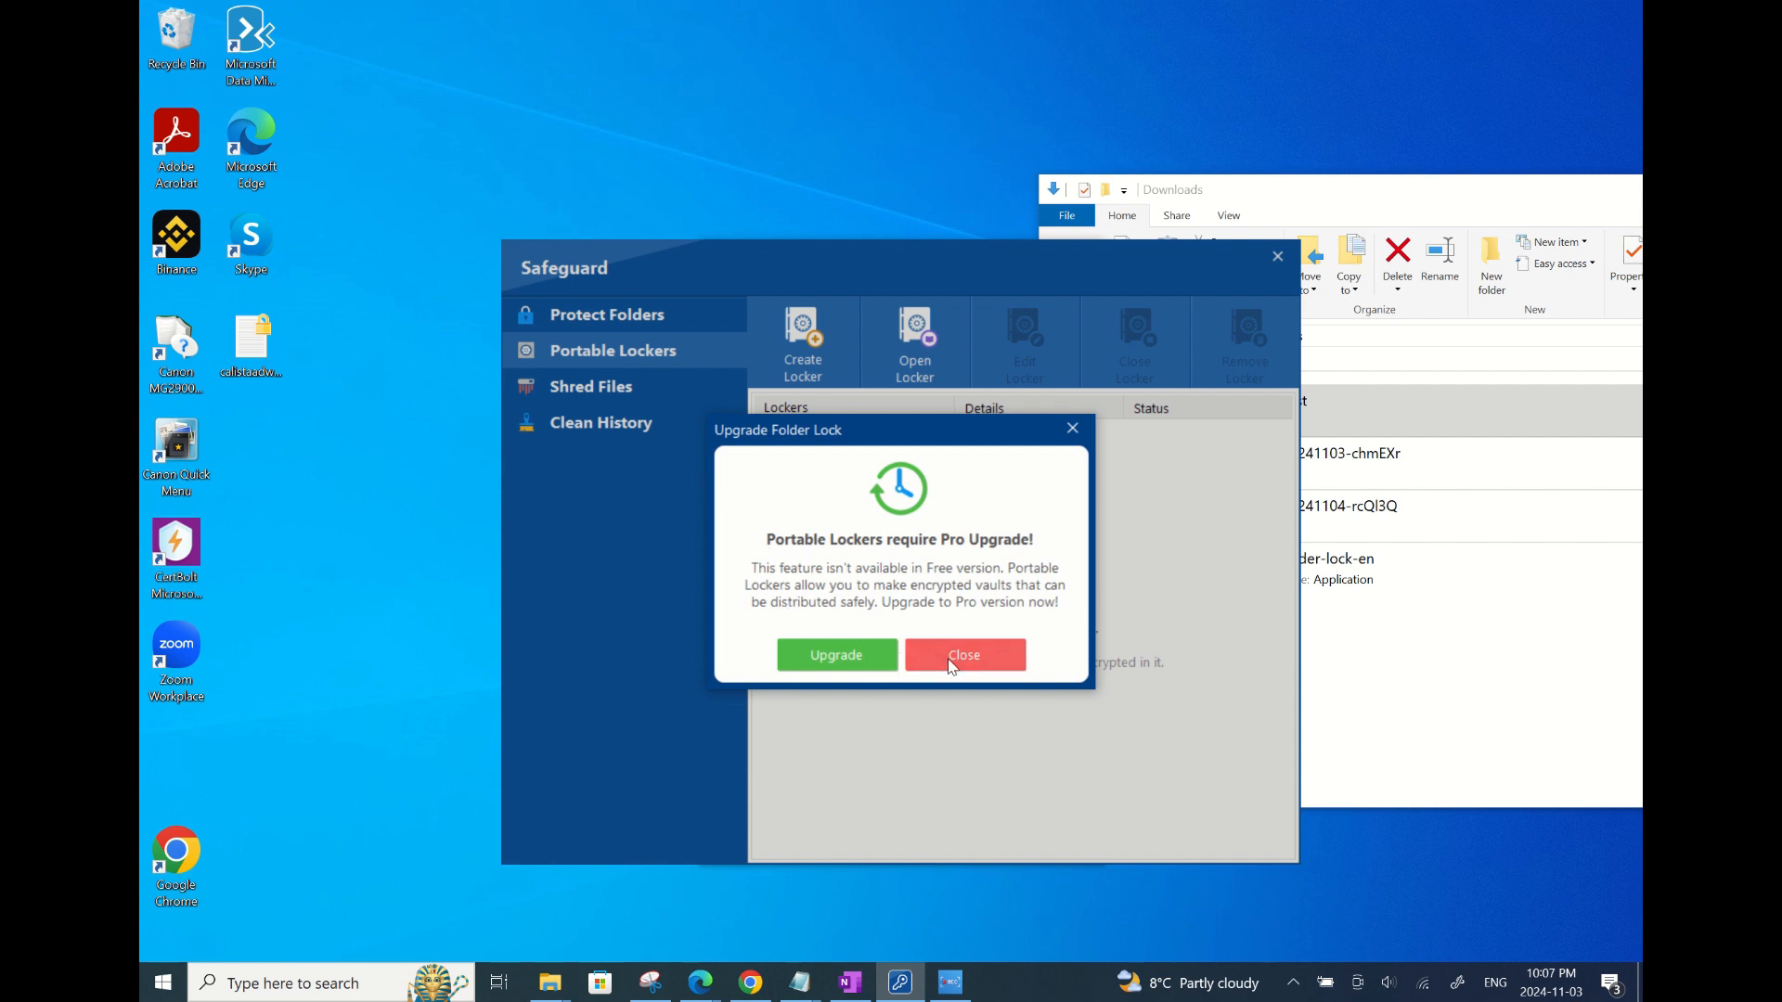
pyautogui.click(964, 655)
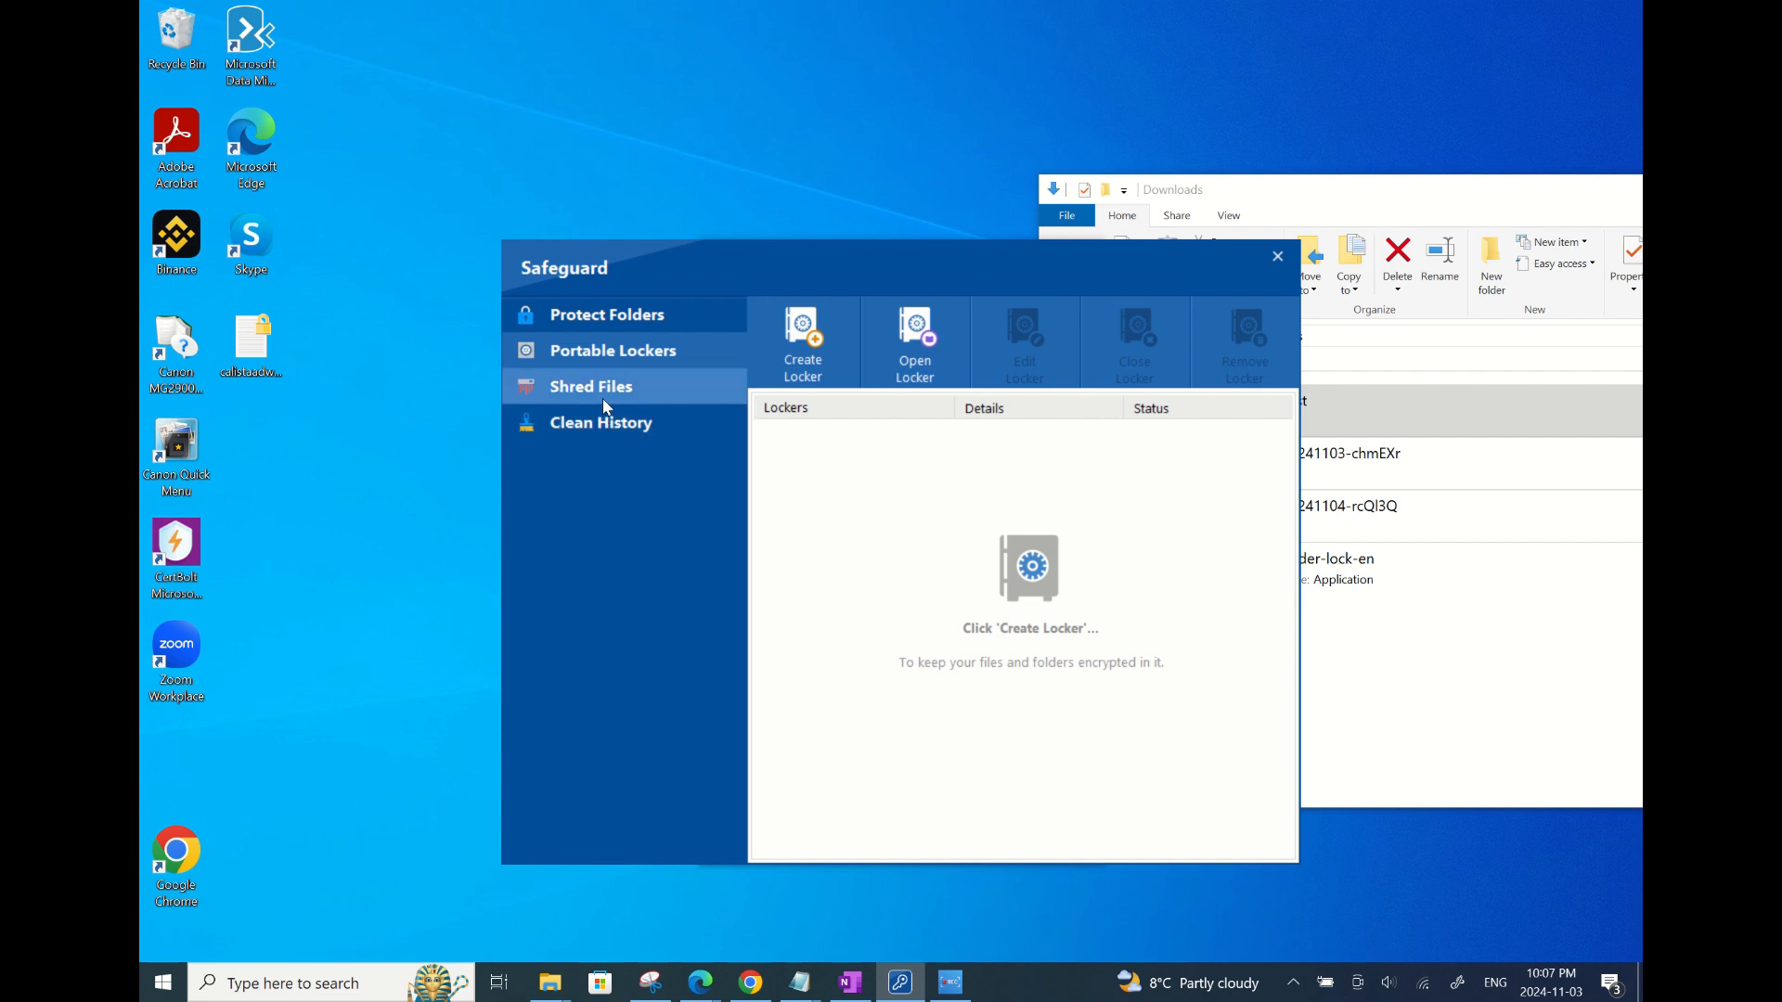
pyautogui.click(599, 422)
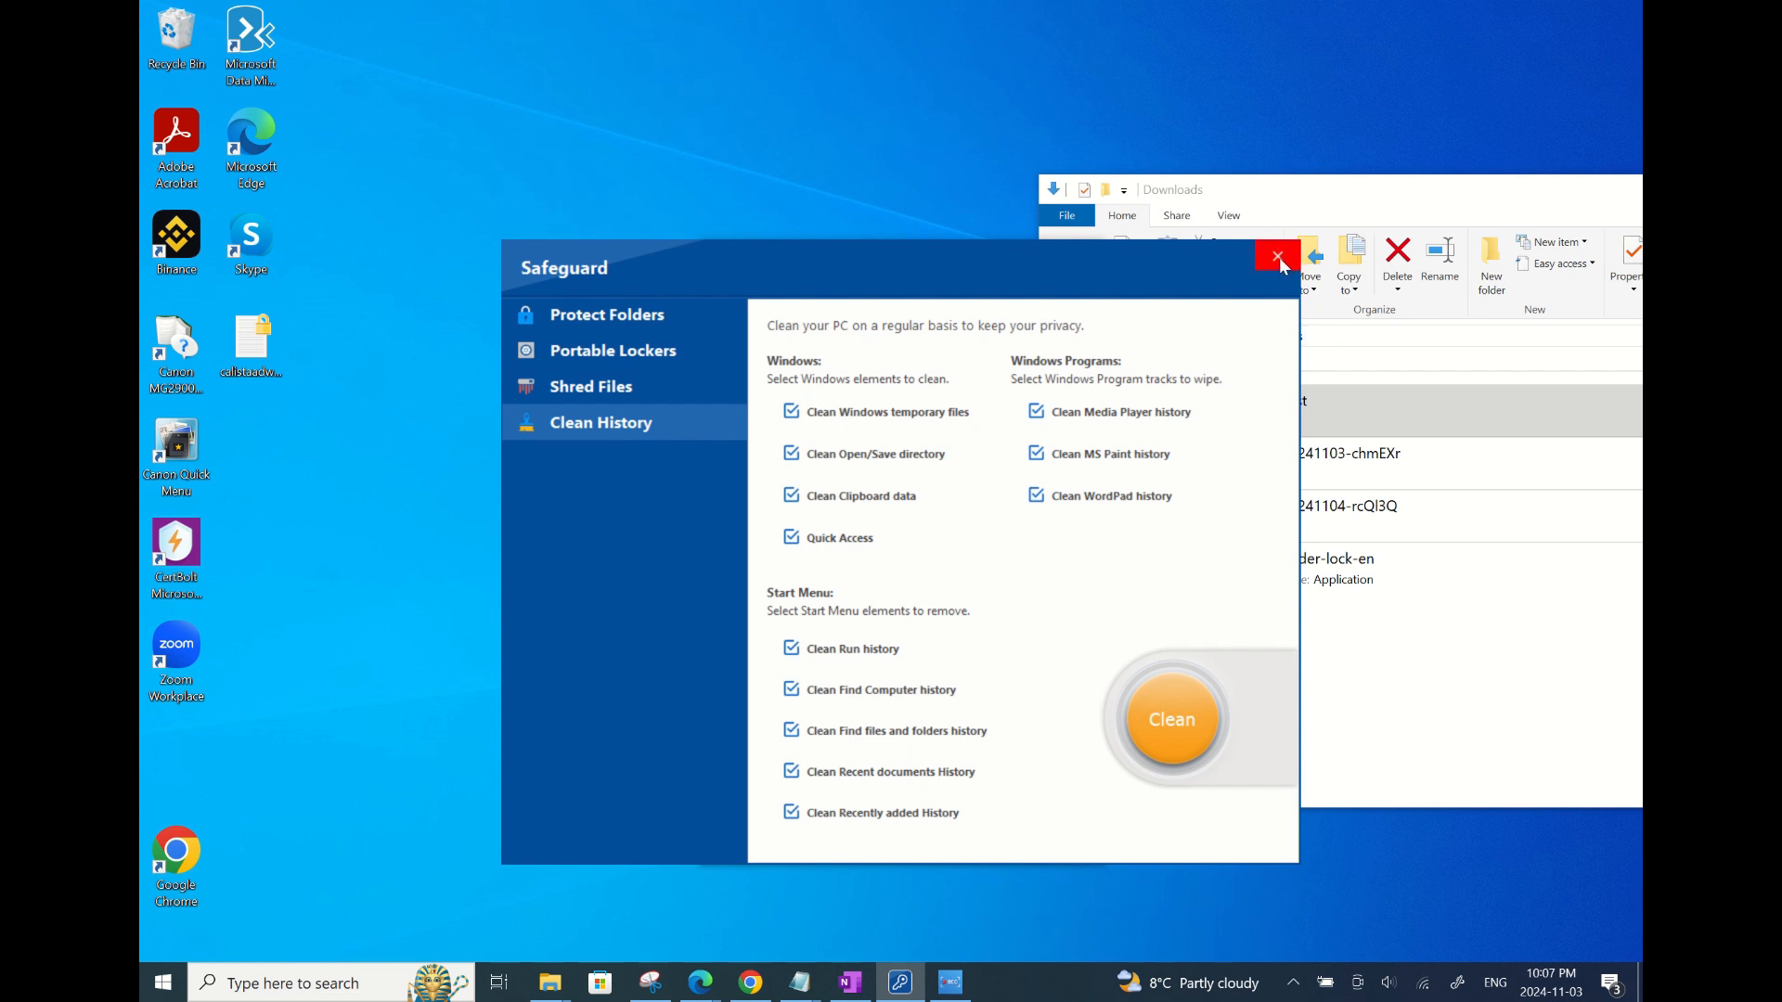
pyautogui.moveTo(1277, 258)
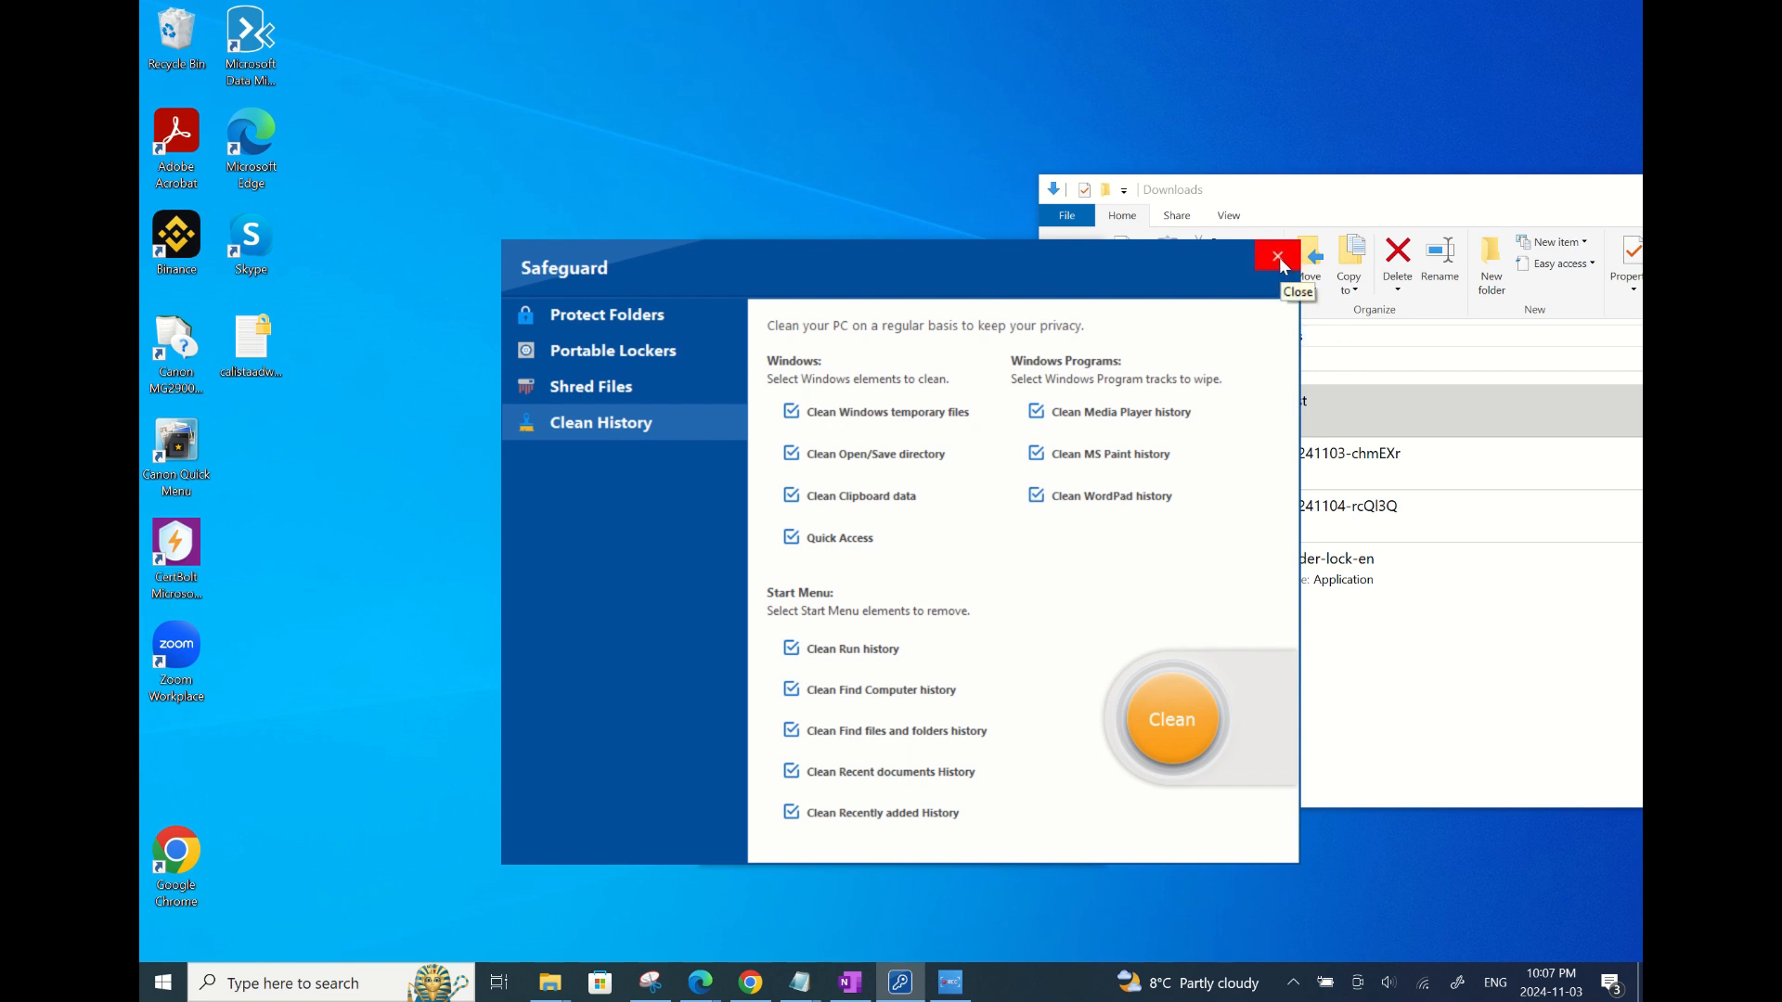
pyautogui.moveTo(1277, 256)
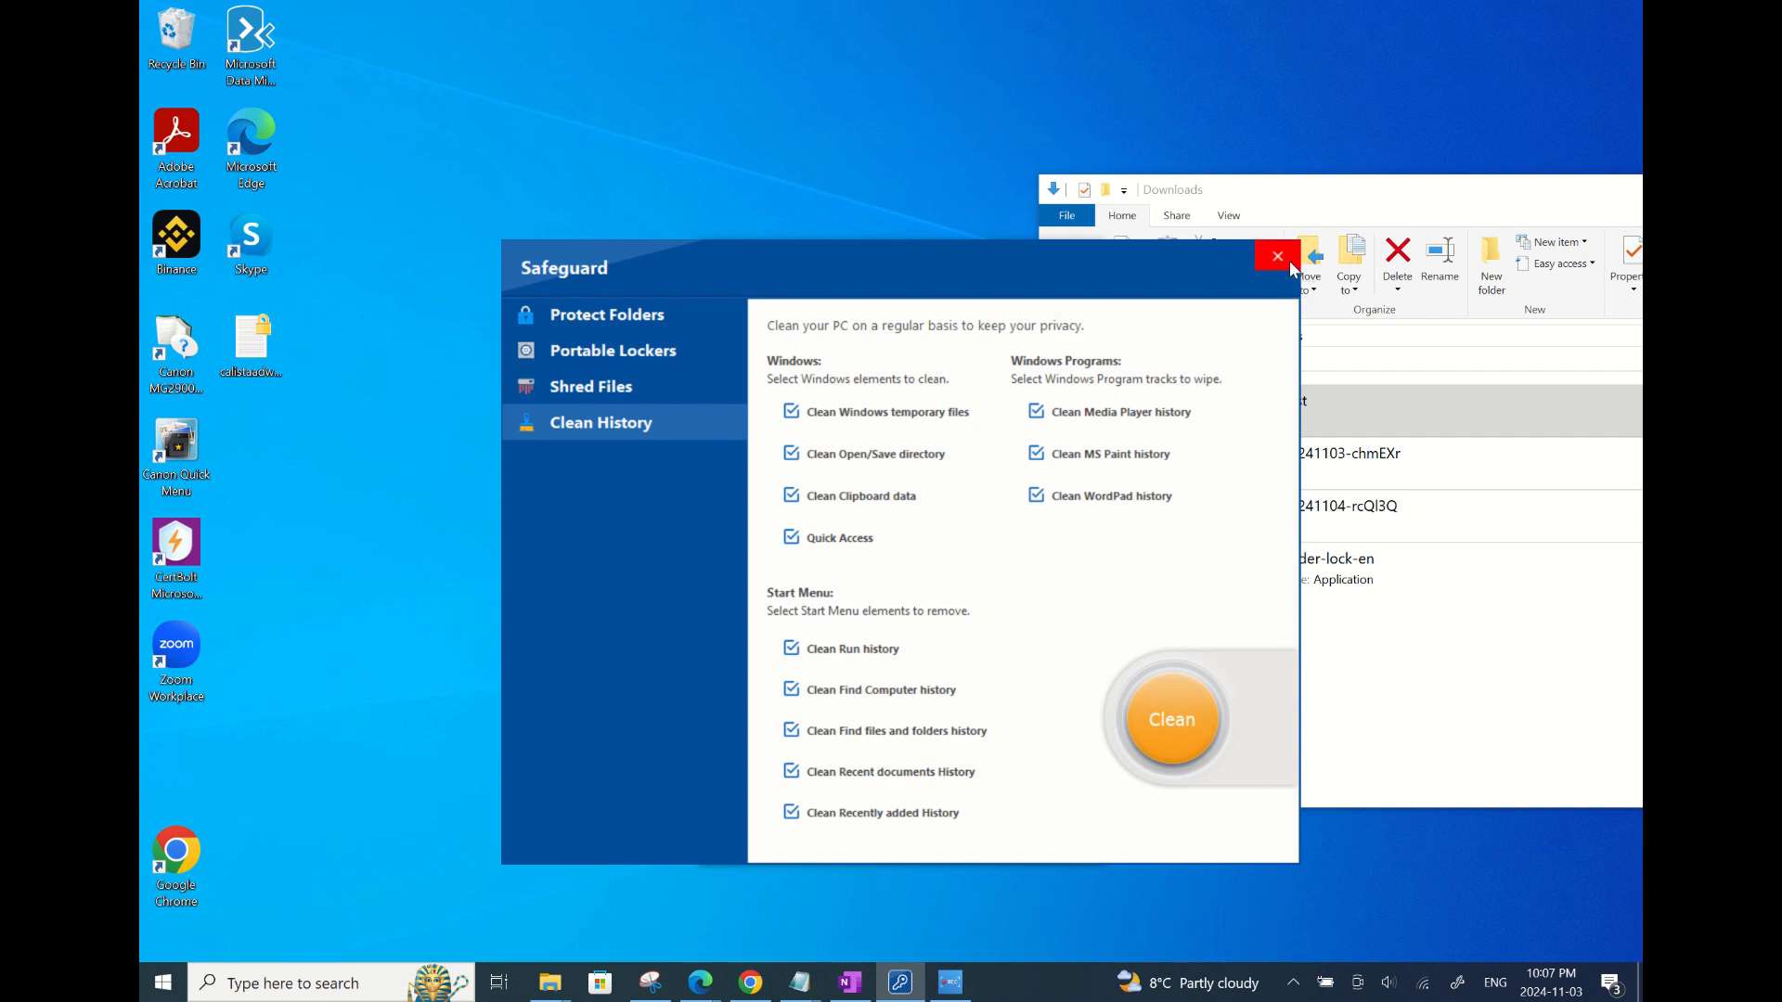